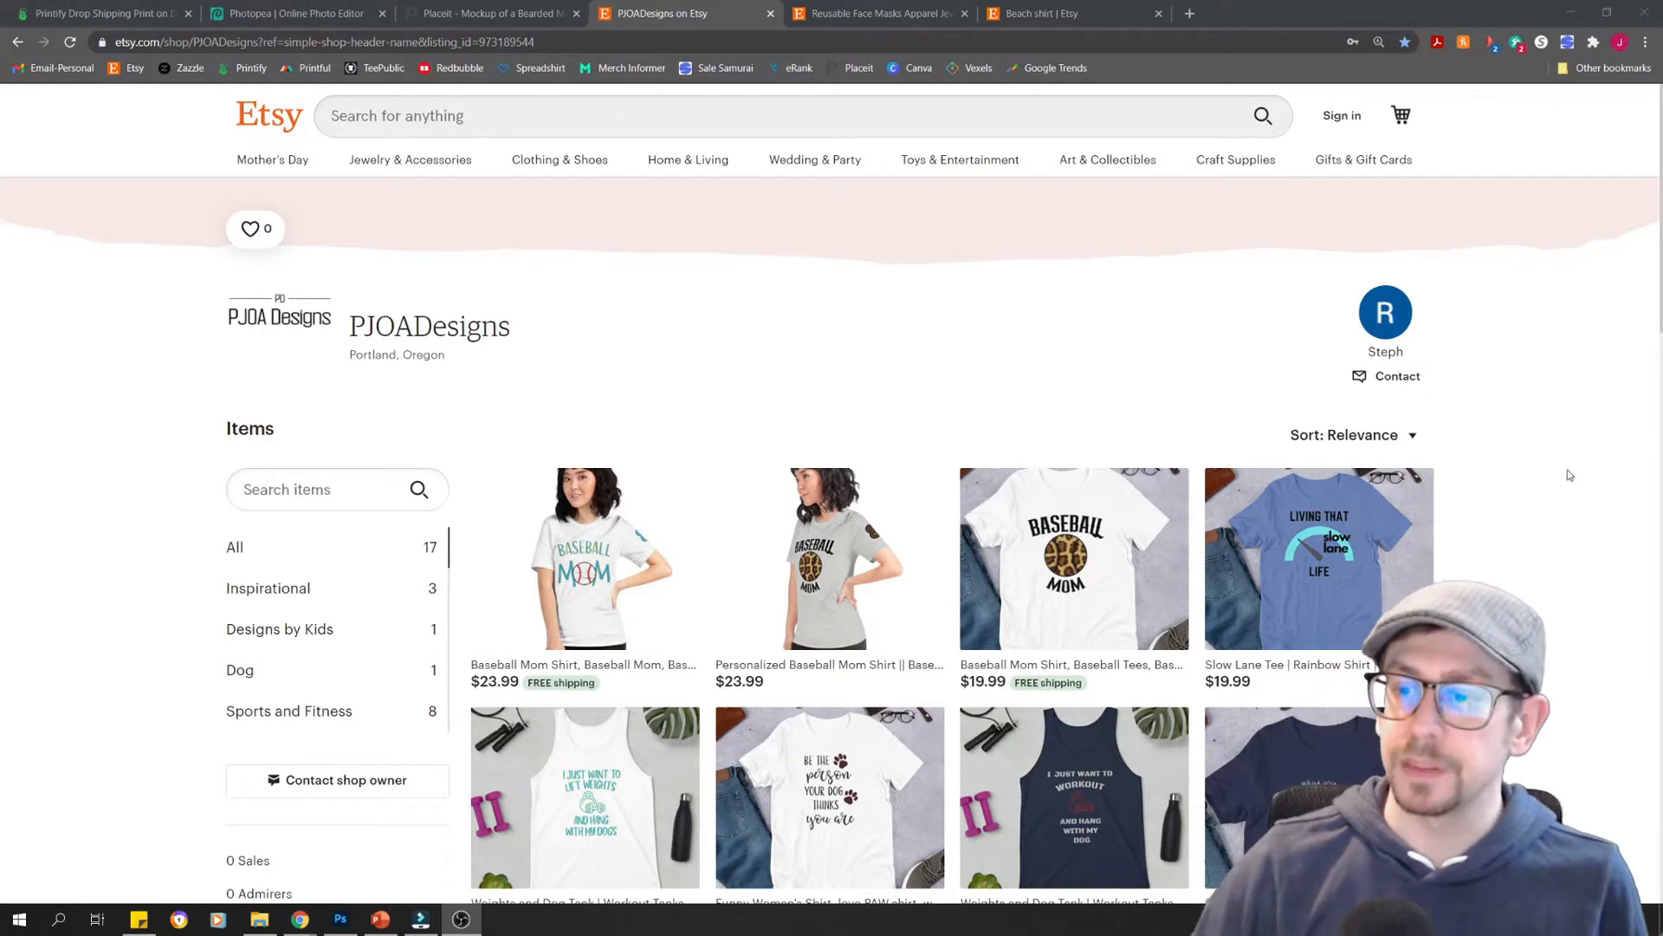
Save Printify's black tee preview with the red SAMPLE design into Downloads
scroll("down", 3)
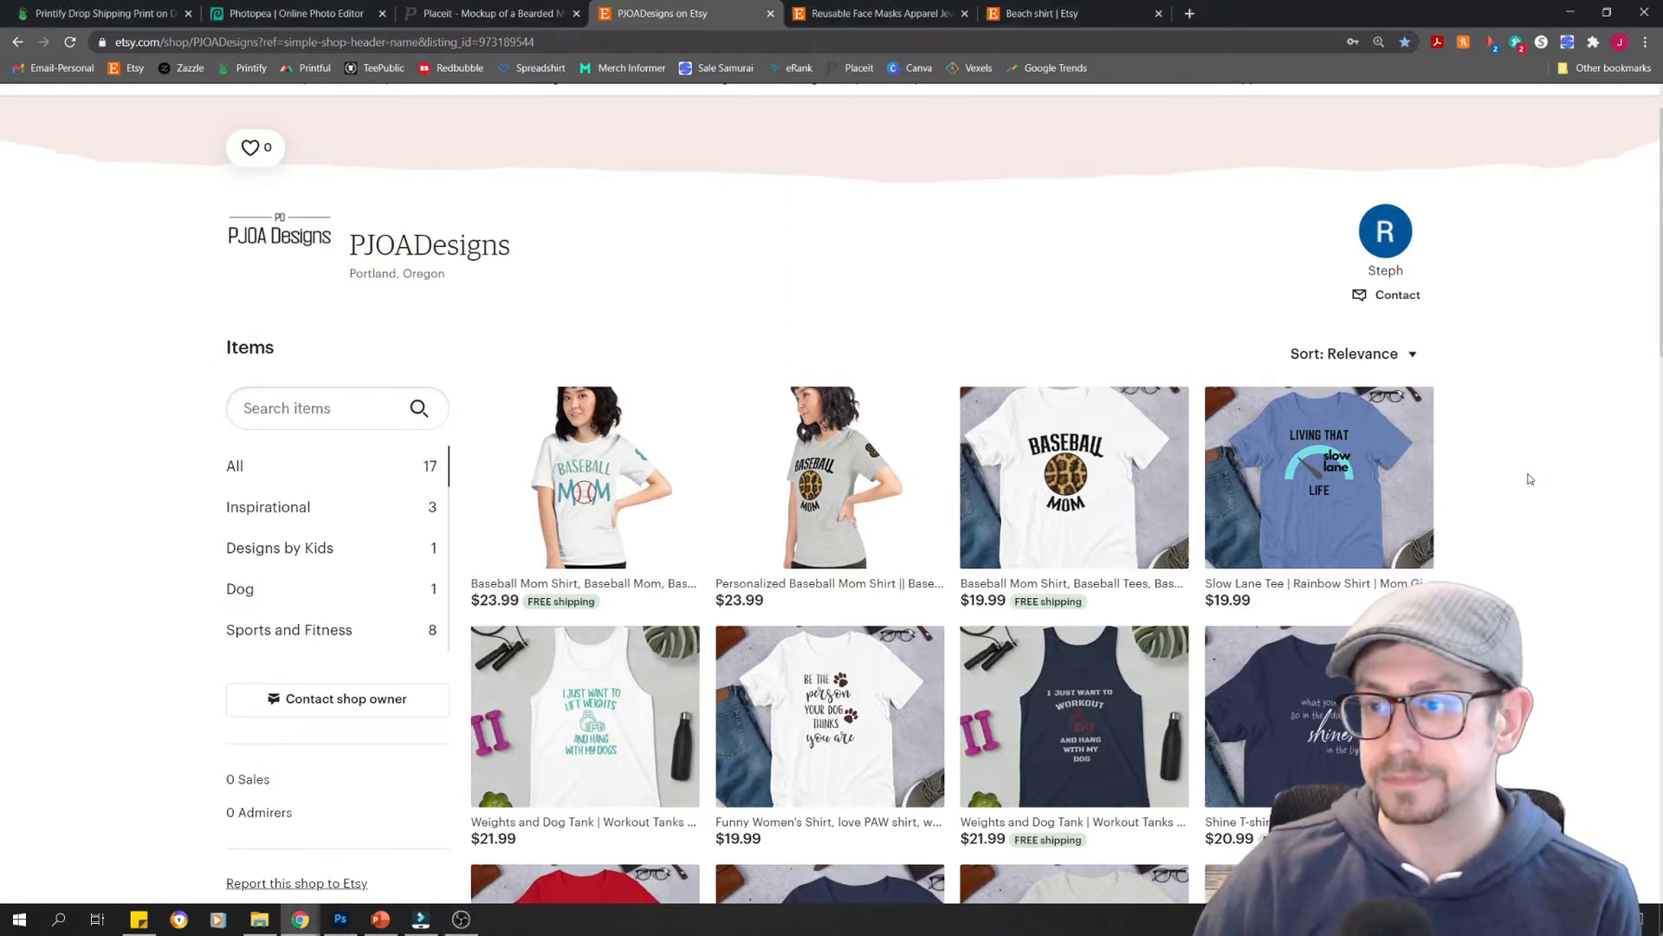
scroll("down", 3)
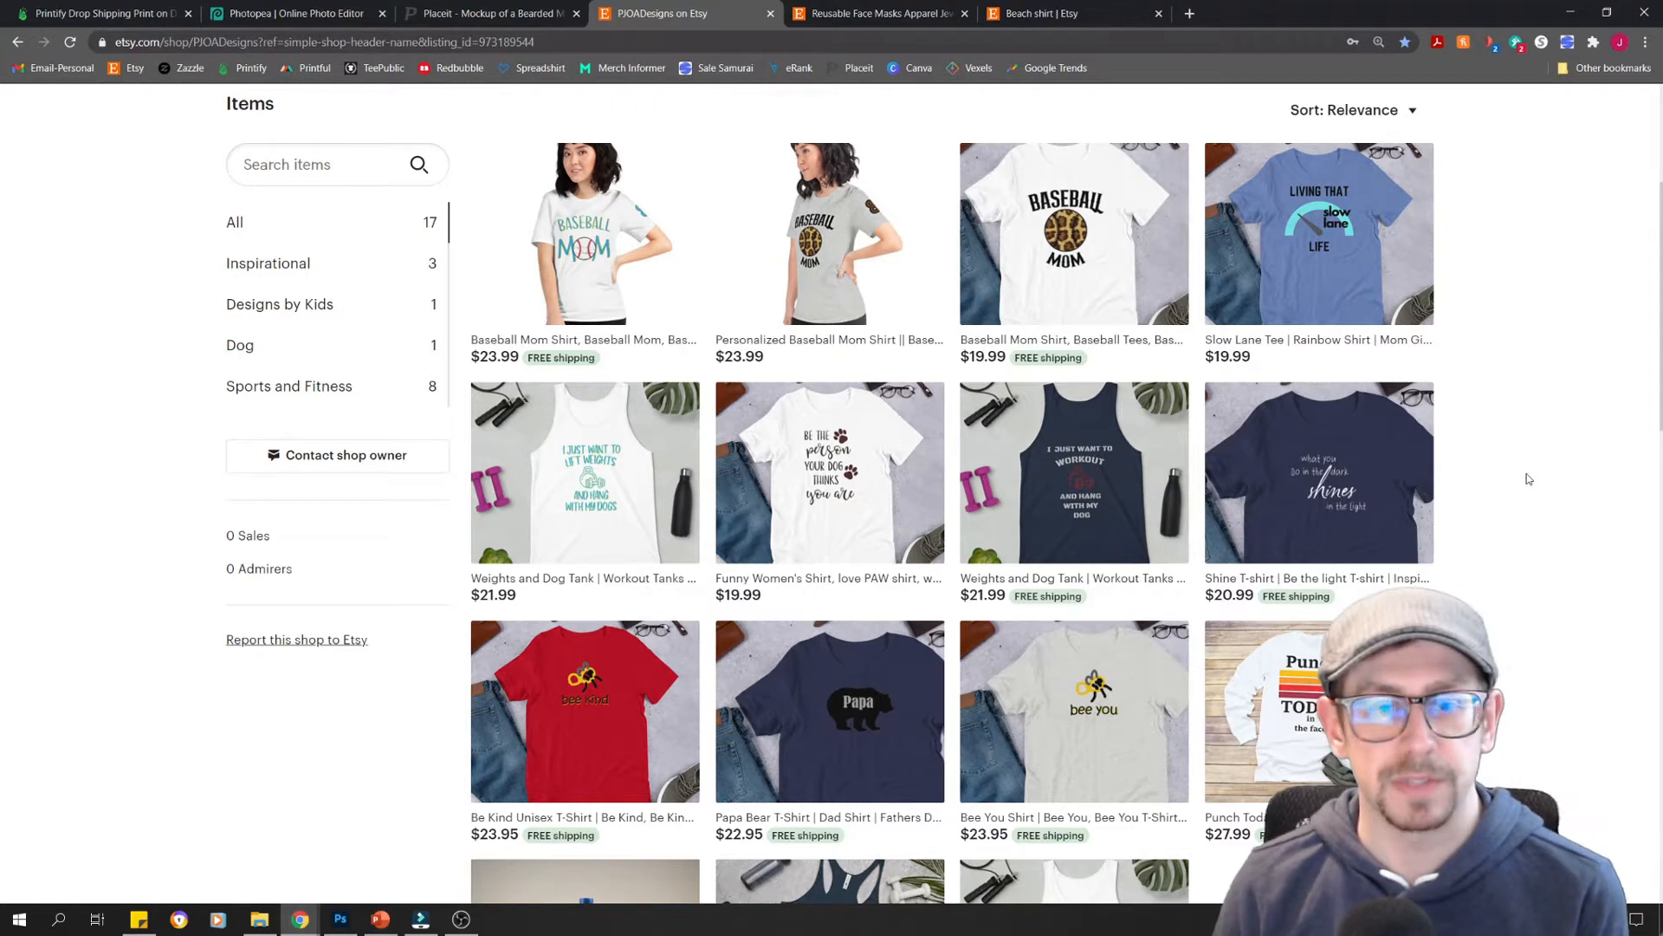
mouse_move(1204, 520)
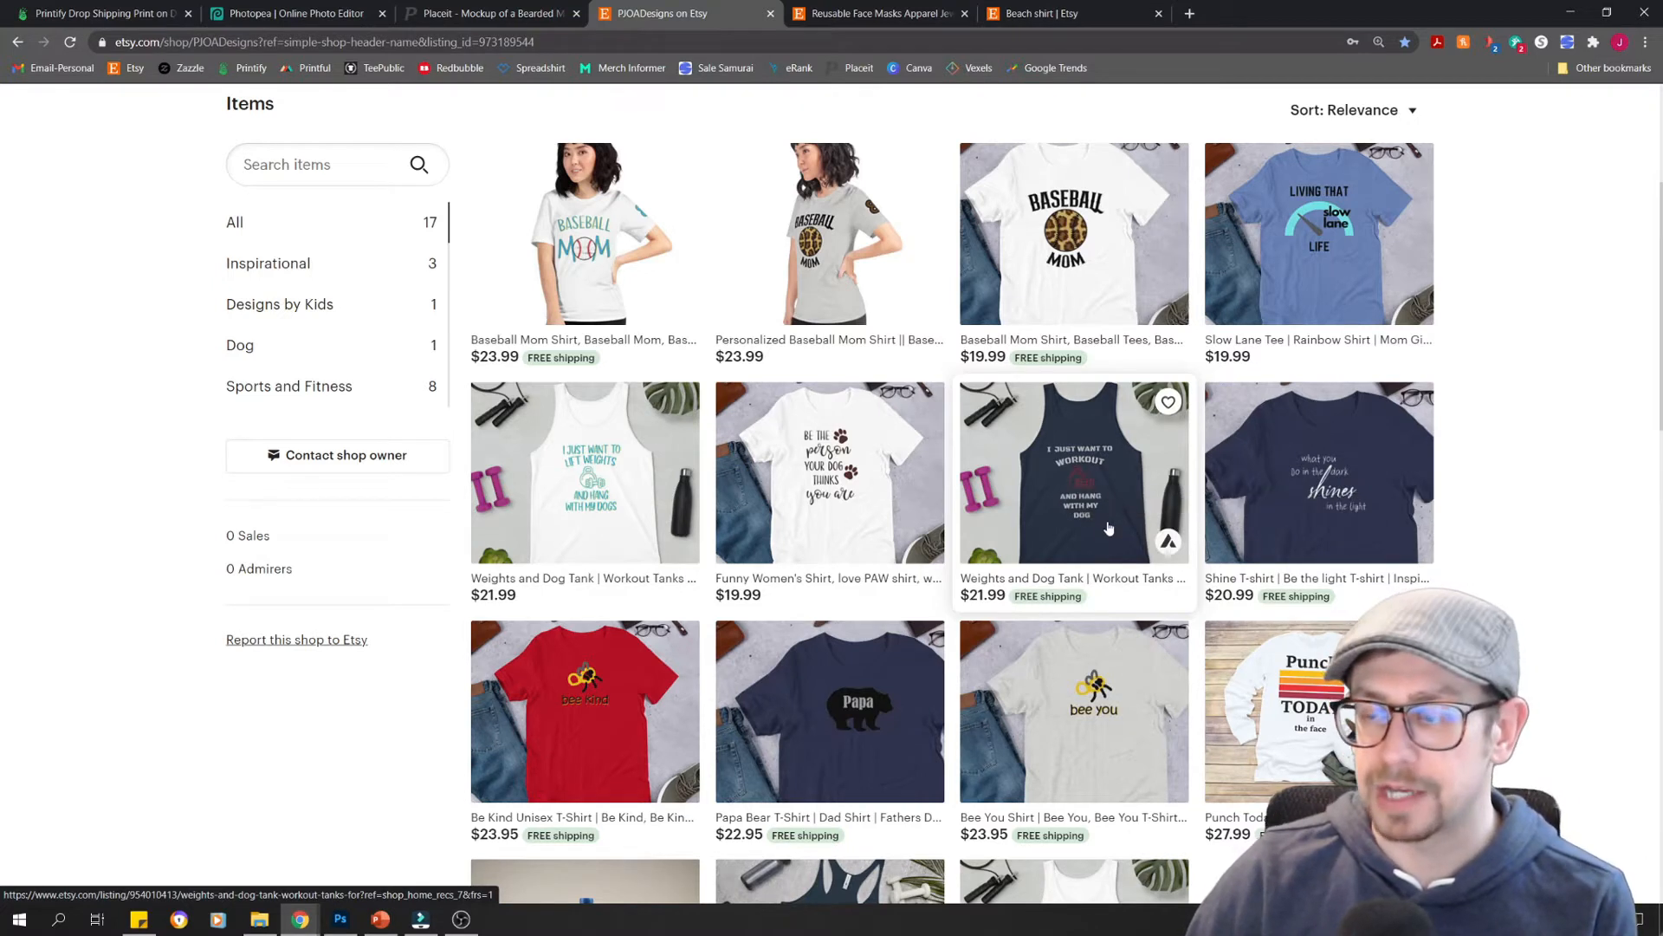
mouse_move(1539, 592)
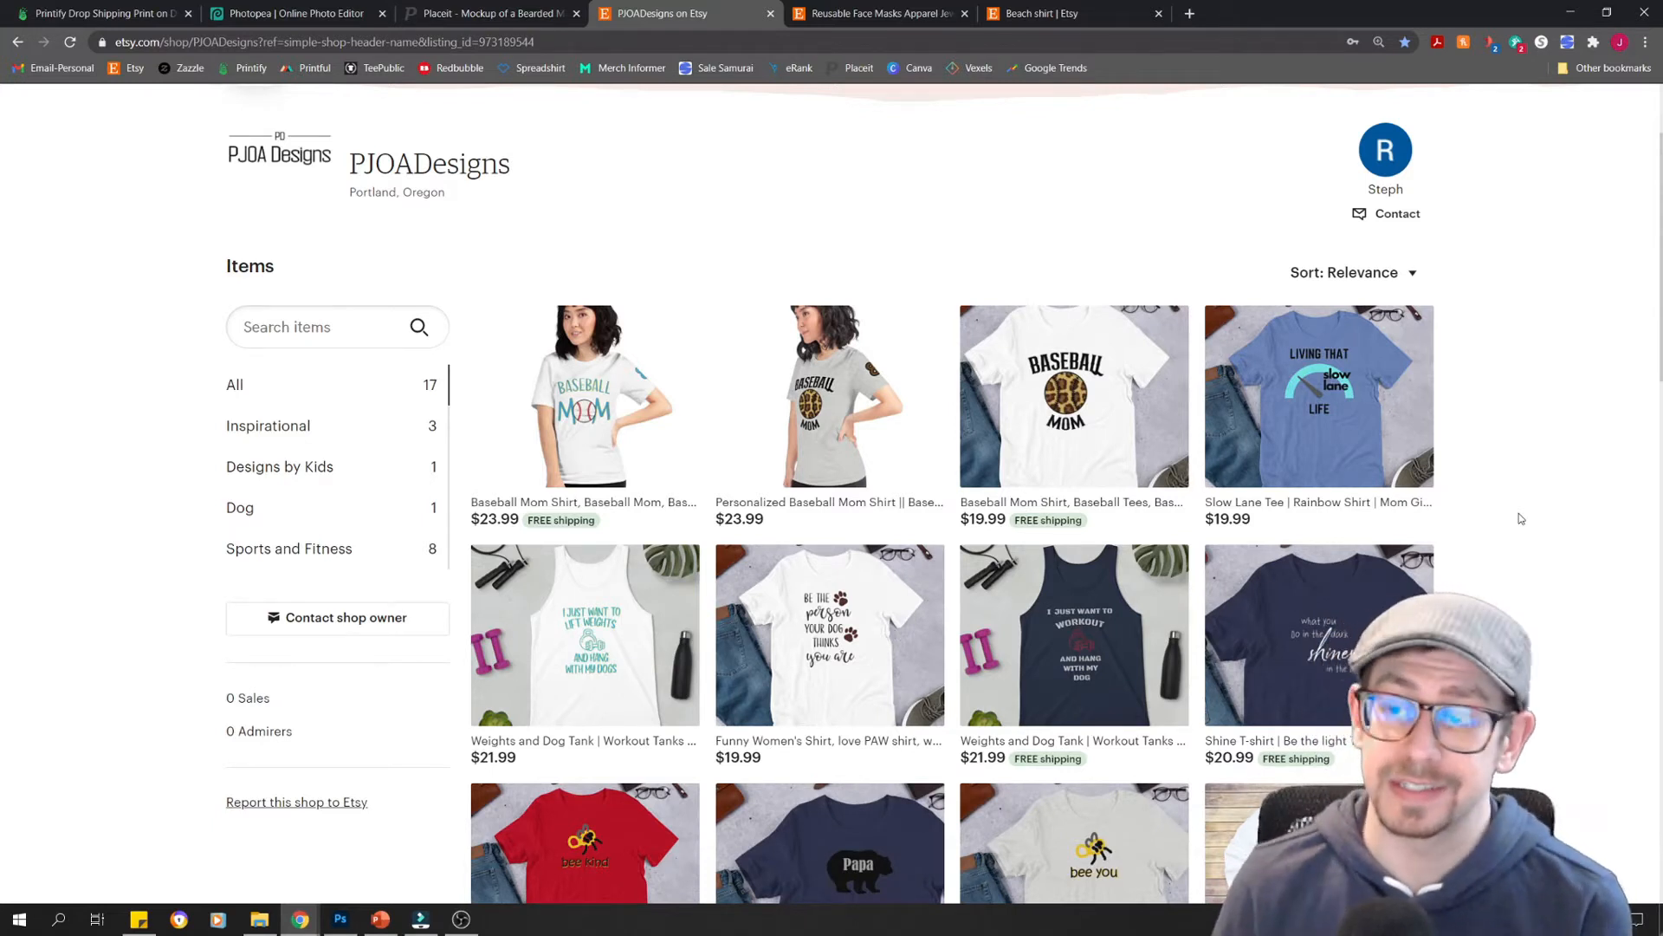
scroll("down", 3)
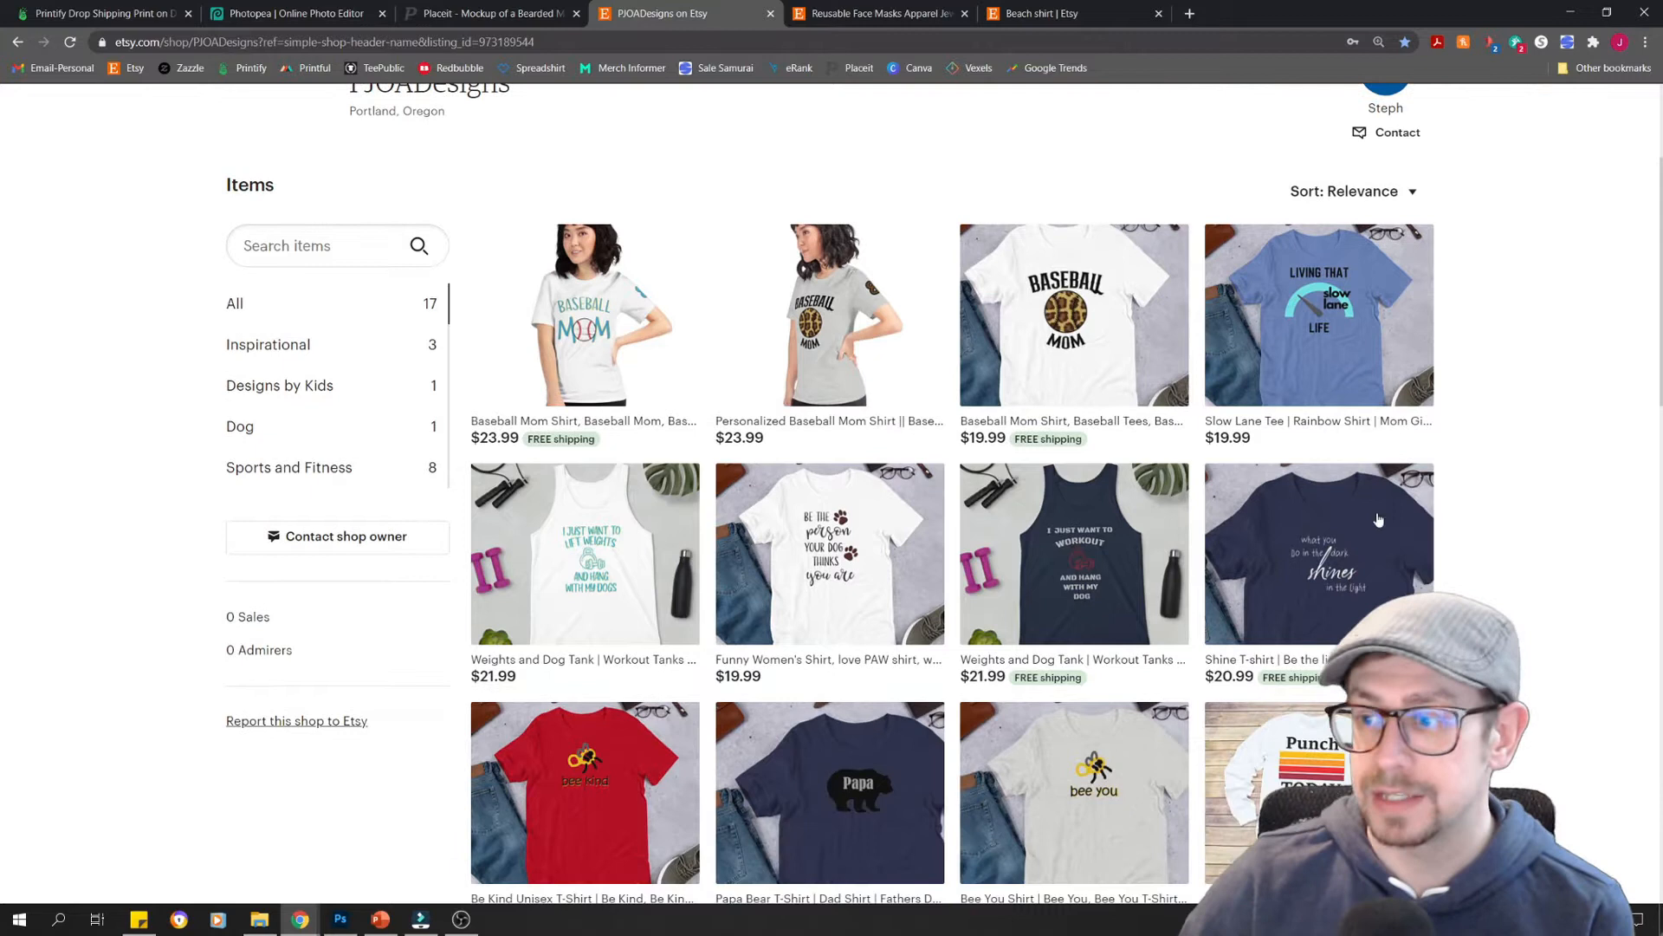
mouse_move(1073, 543)
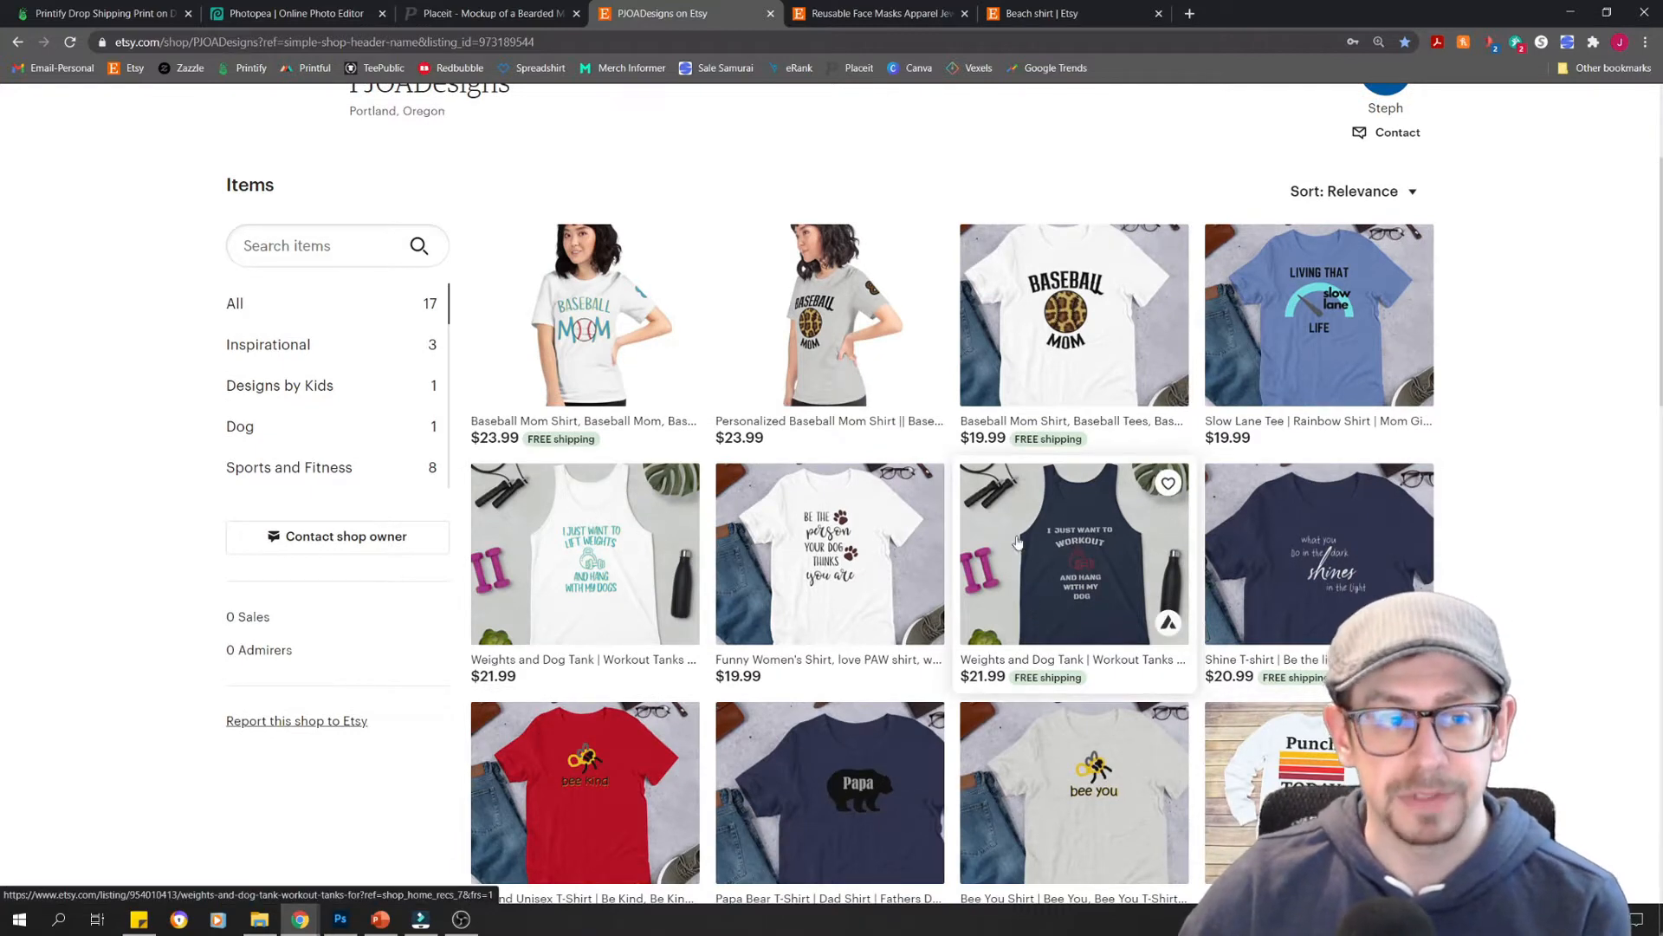
mouse_move(1055, 628)
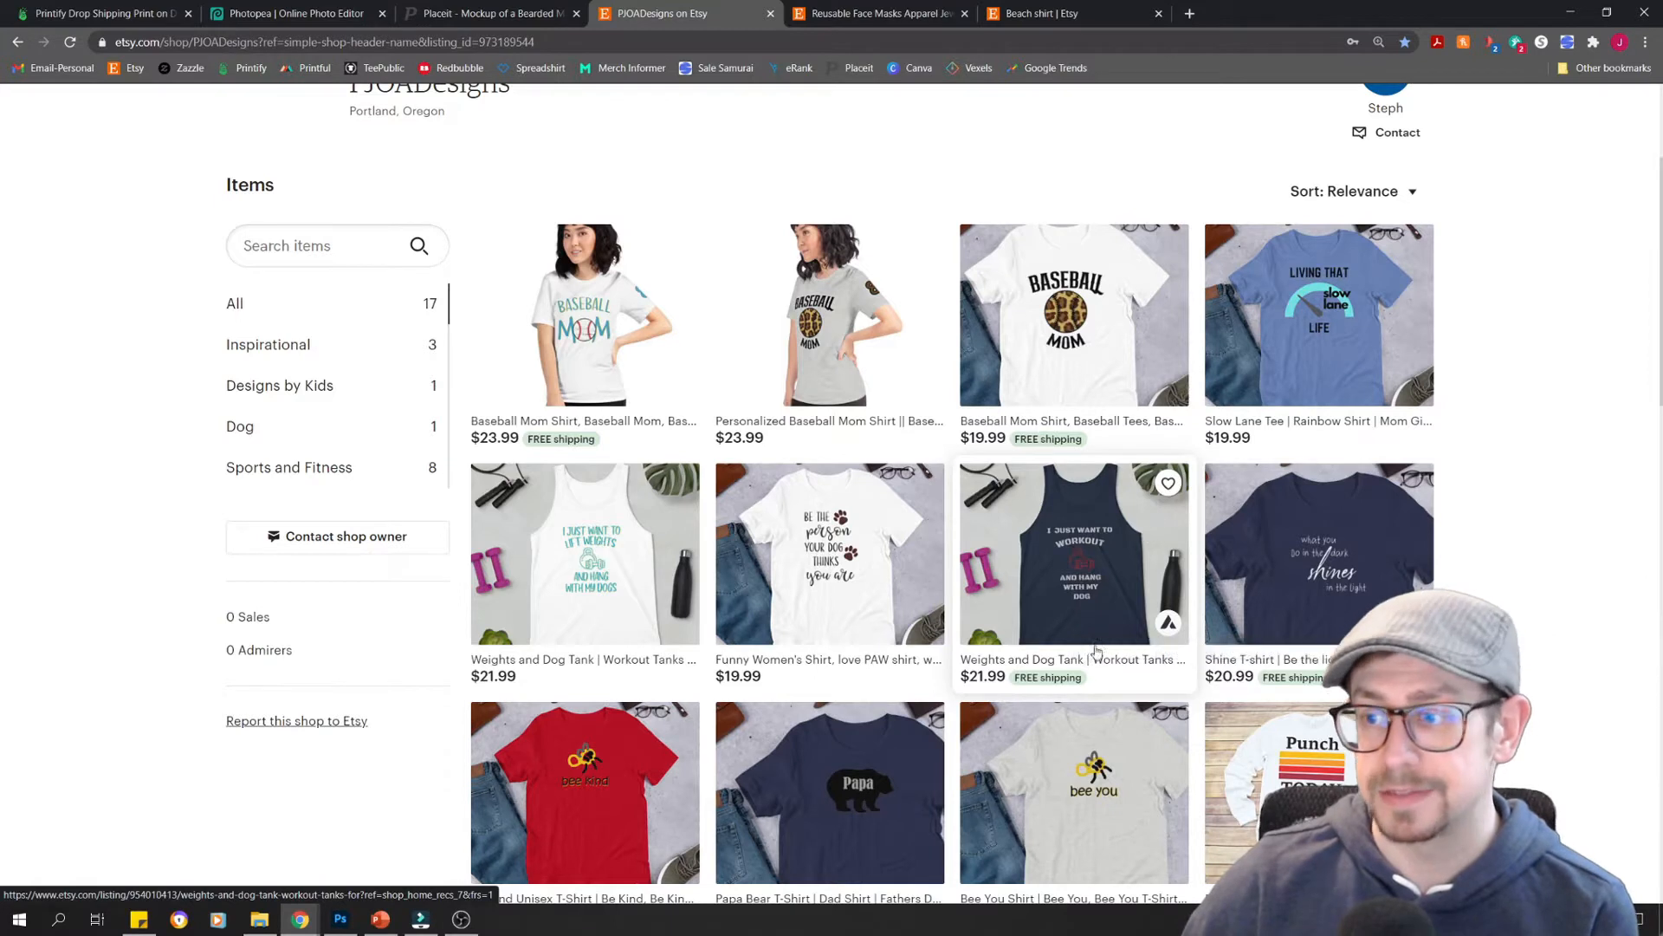
mouse_move(1157, 567)
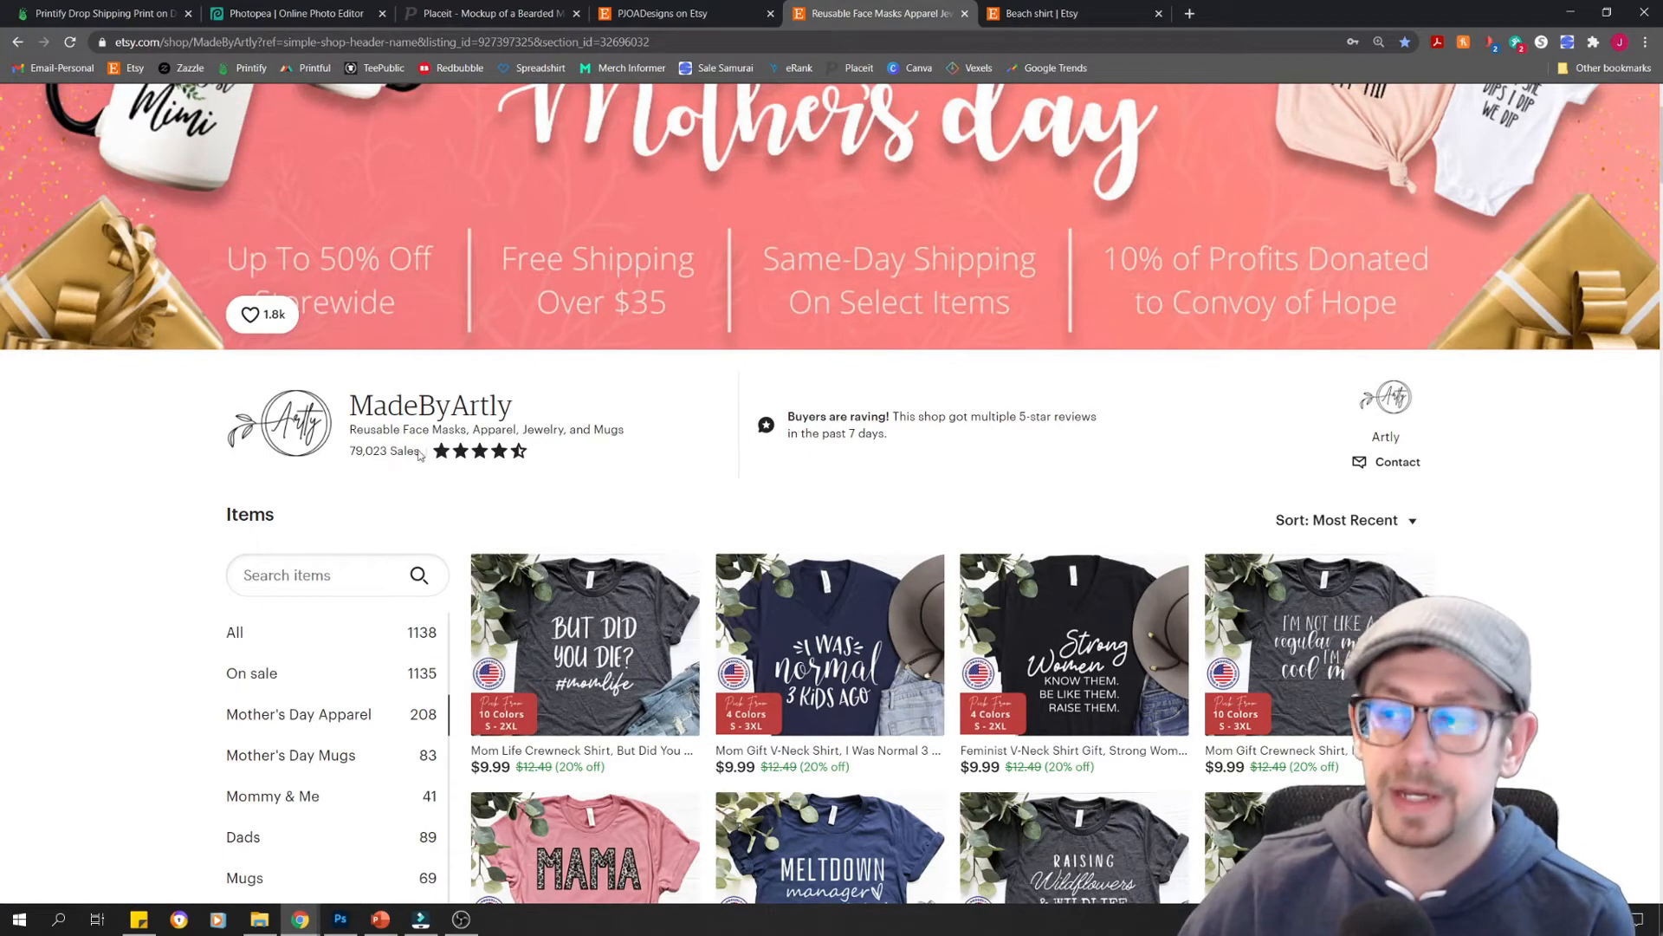
scroll("down", 3)
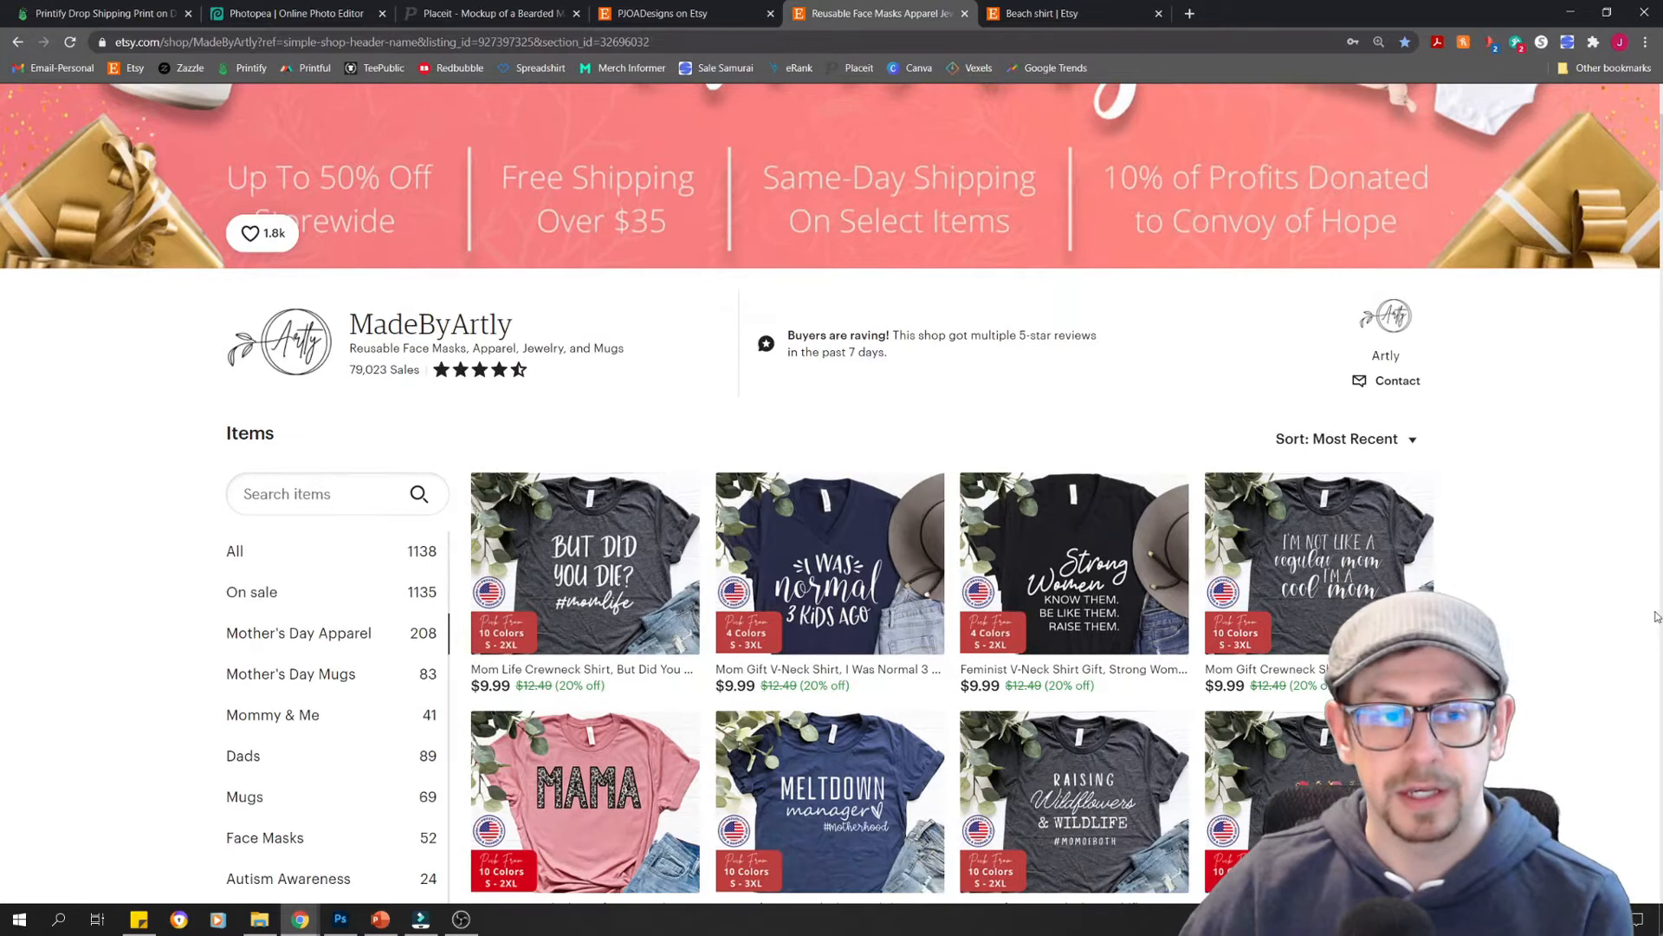
scroll("down", 3)
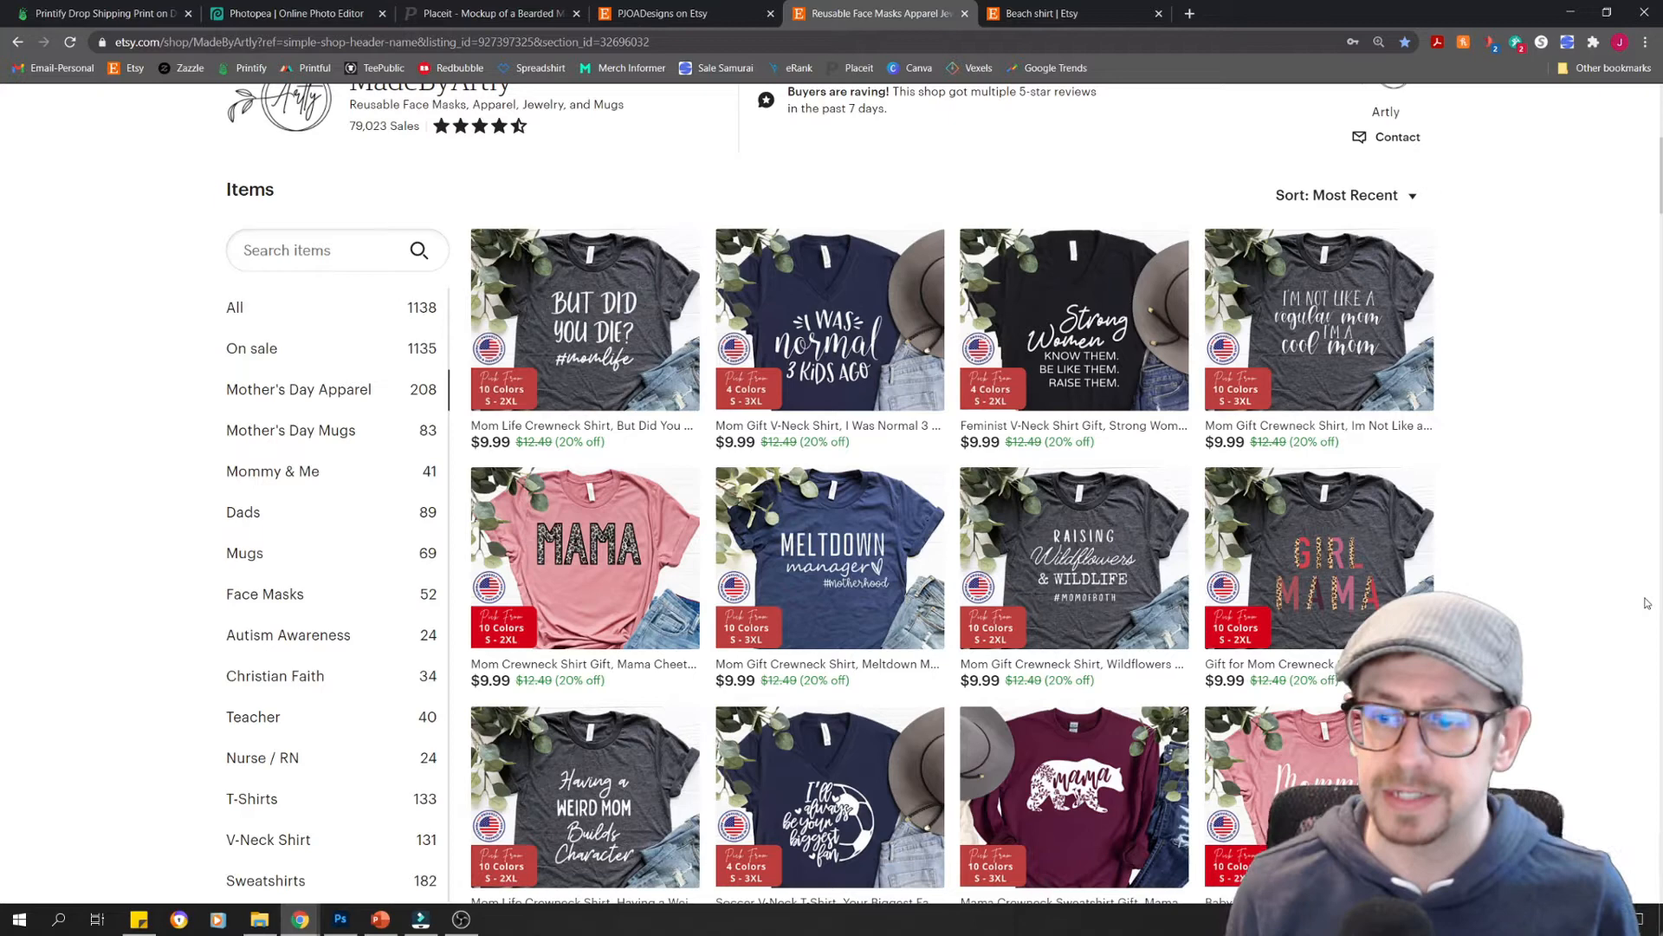
mouse_move(1592, 582)
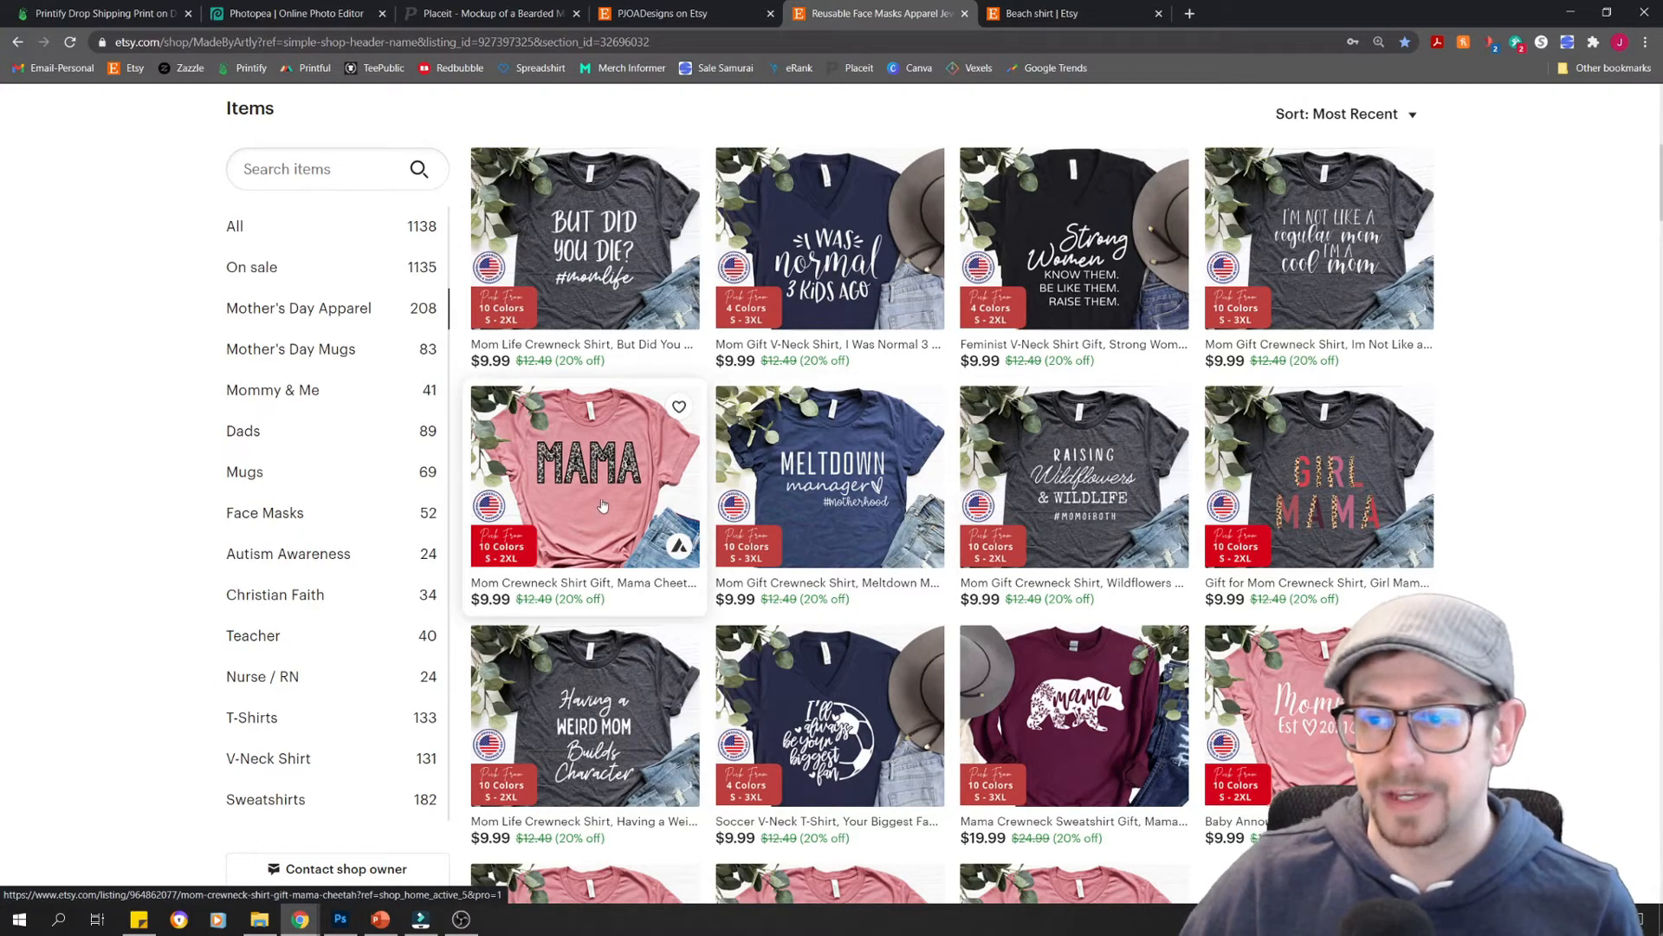
mouse_move(569, 515)
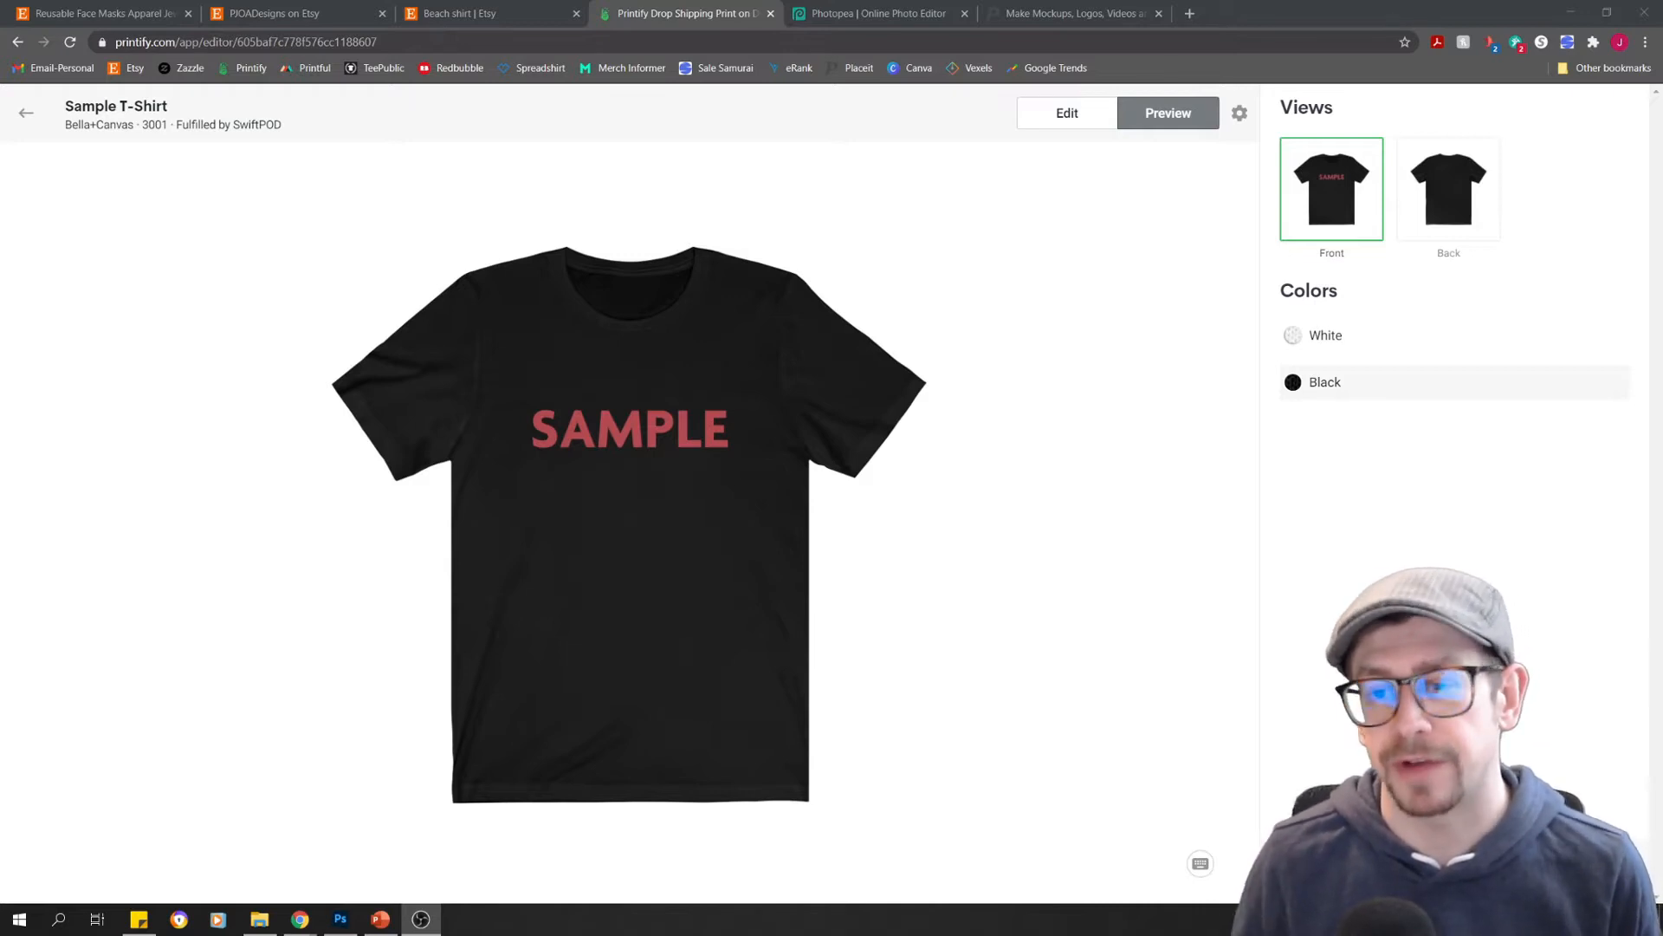
mouse_move(814, 416)
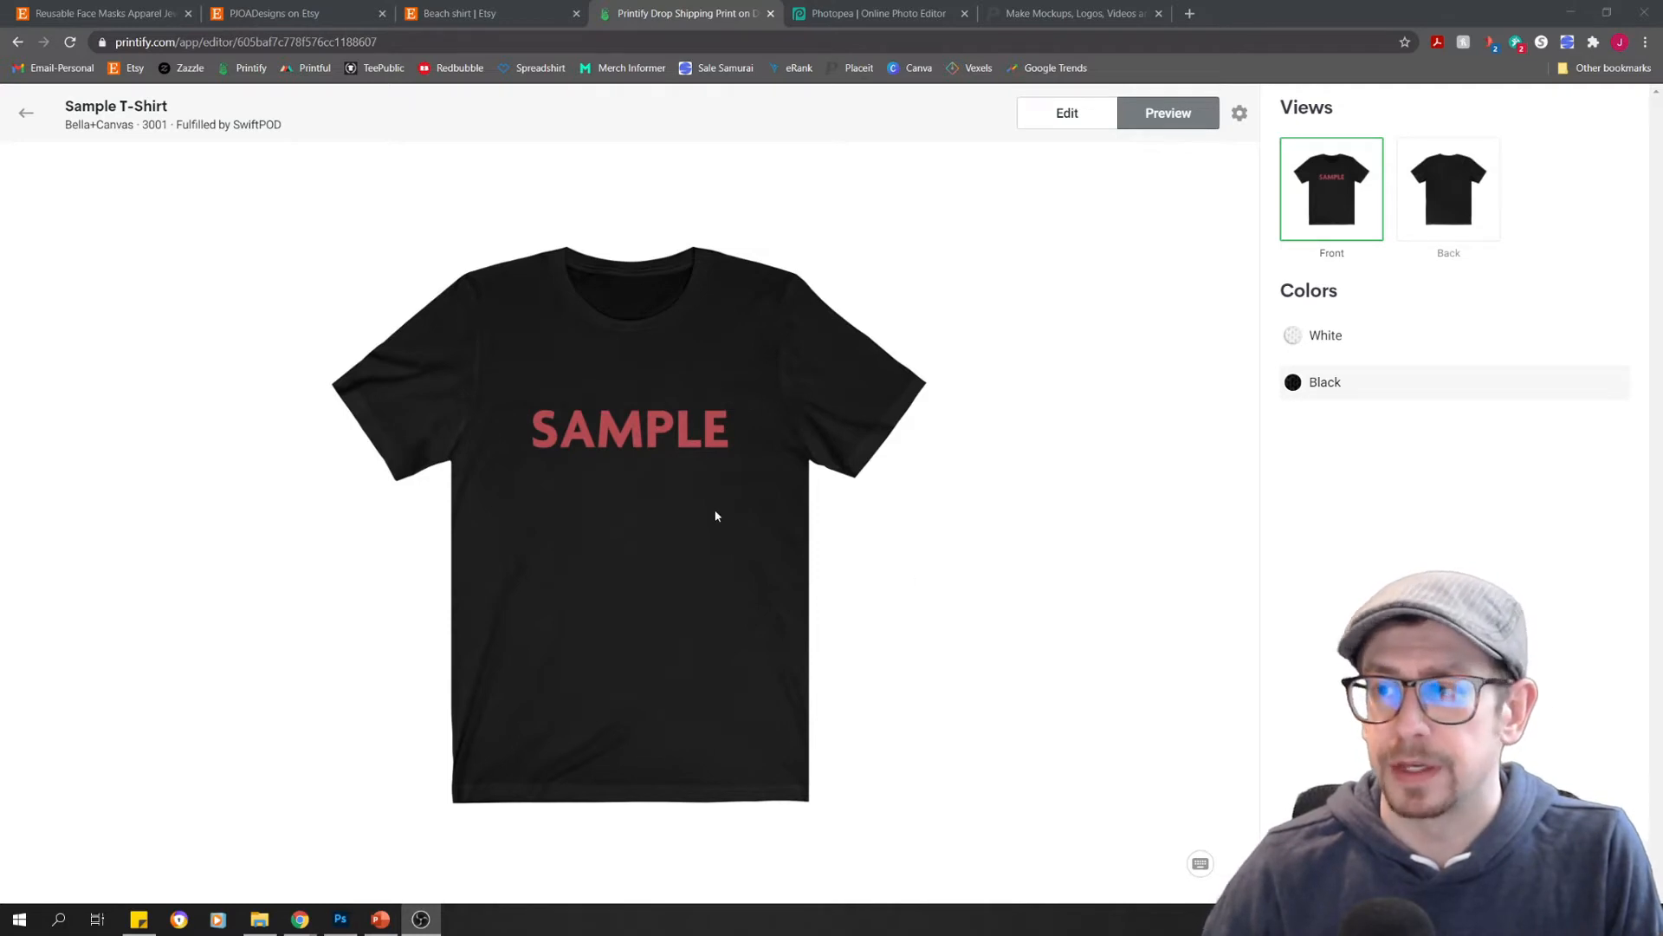
mouse_move(743, 339)
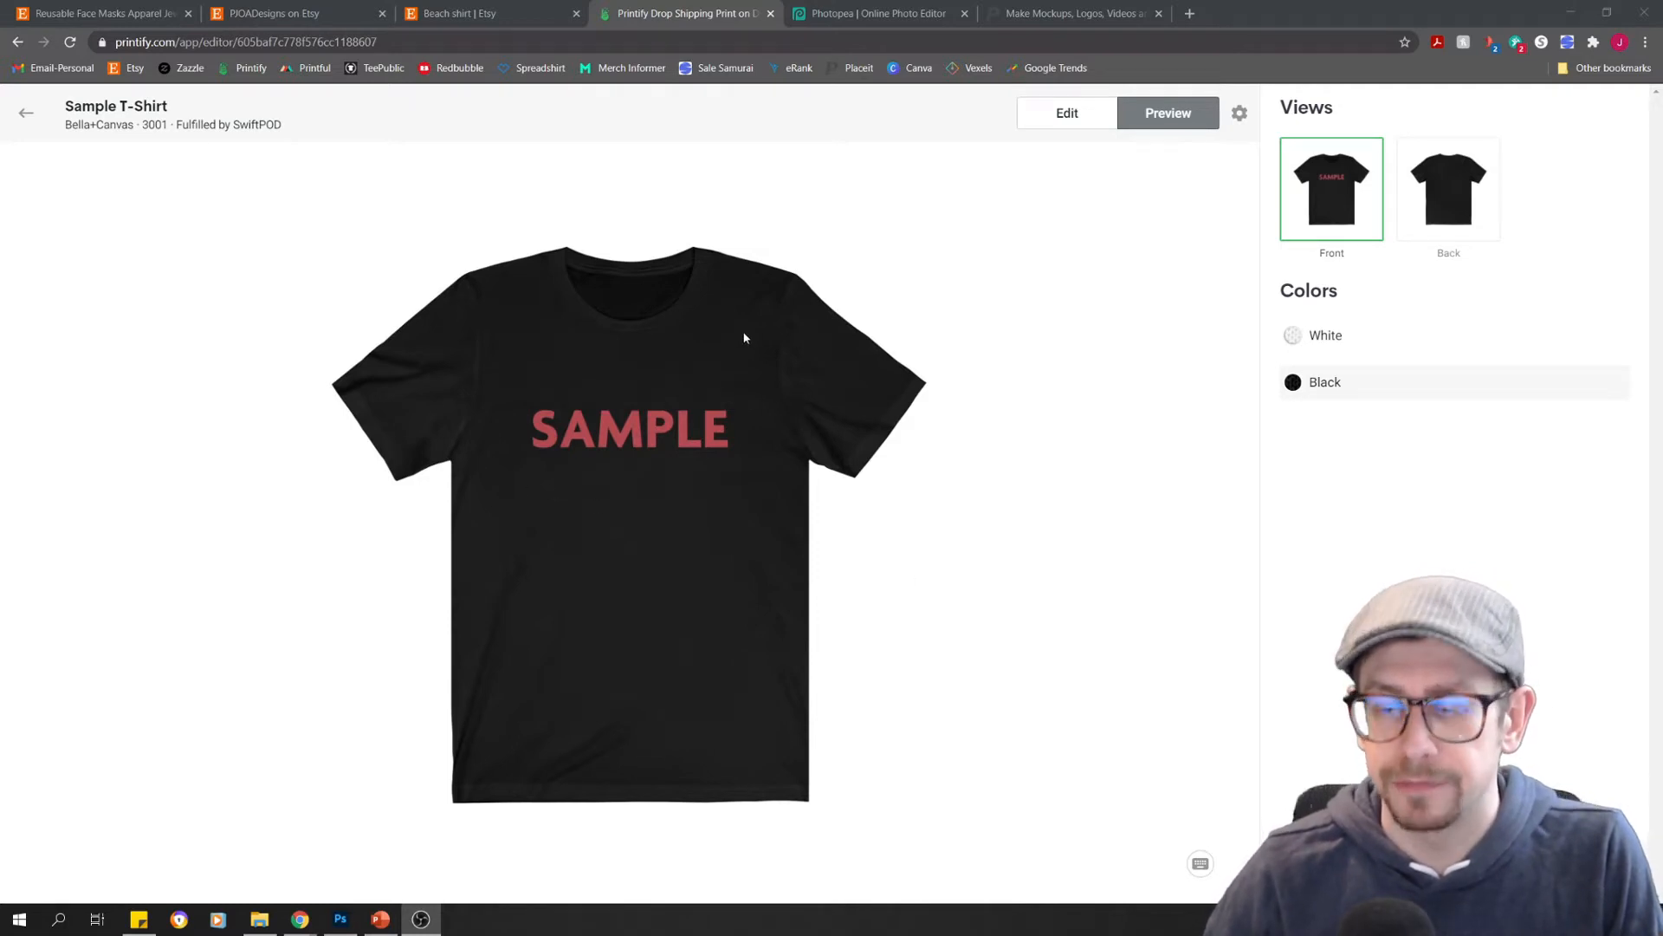
mouse_move(842, 330)
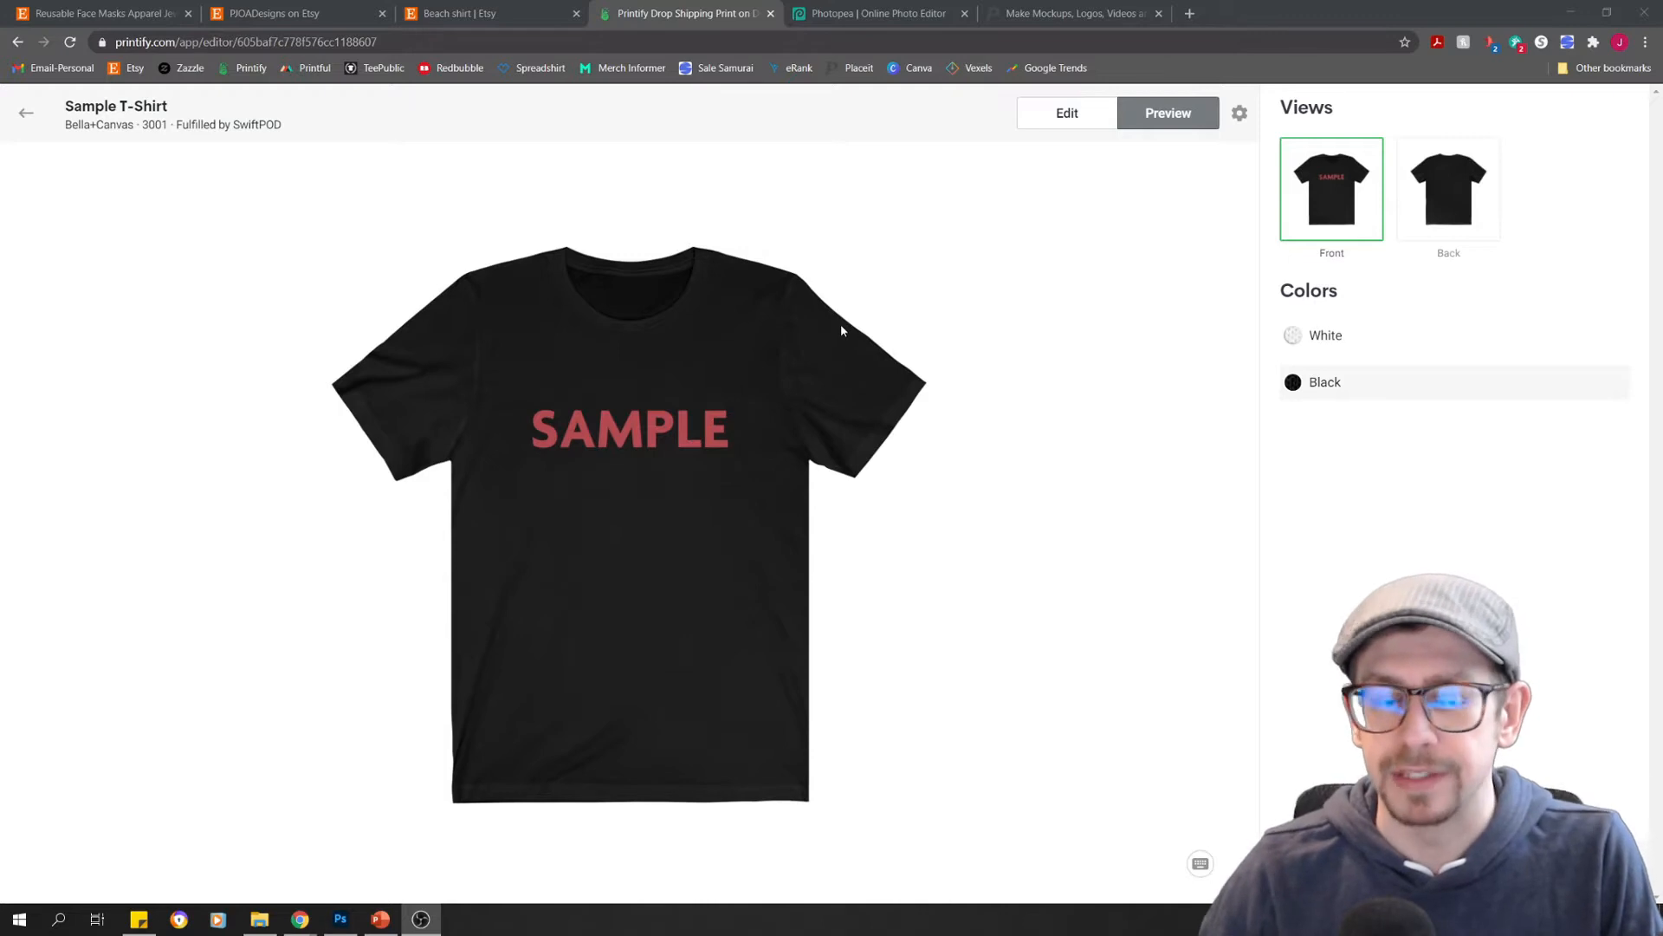
mouse_move(755, 486)
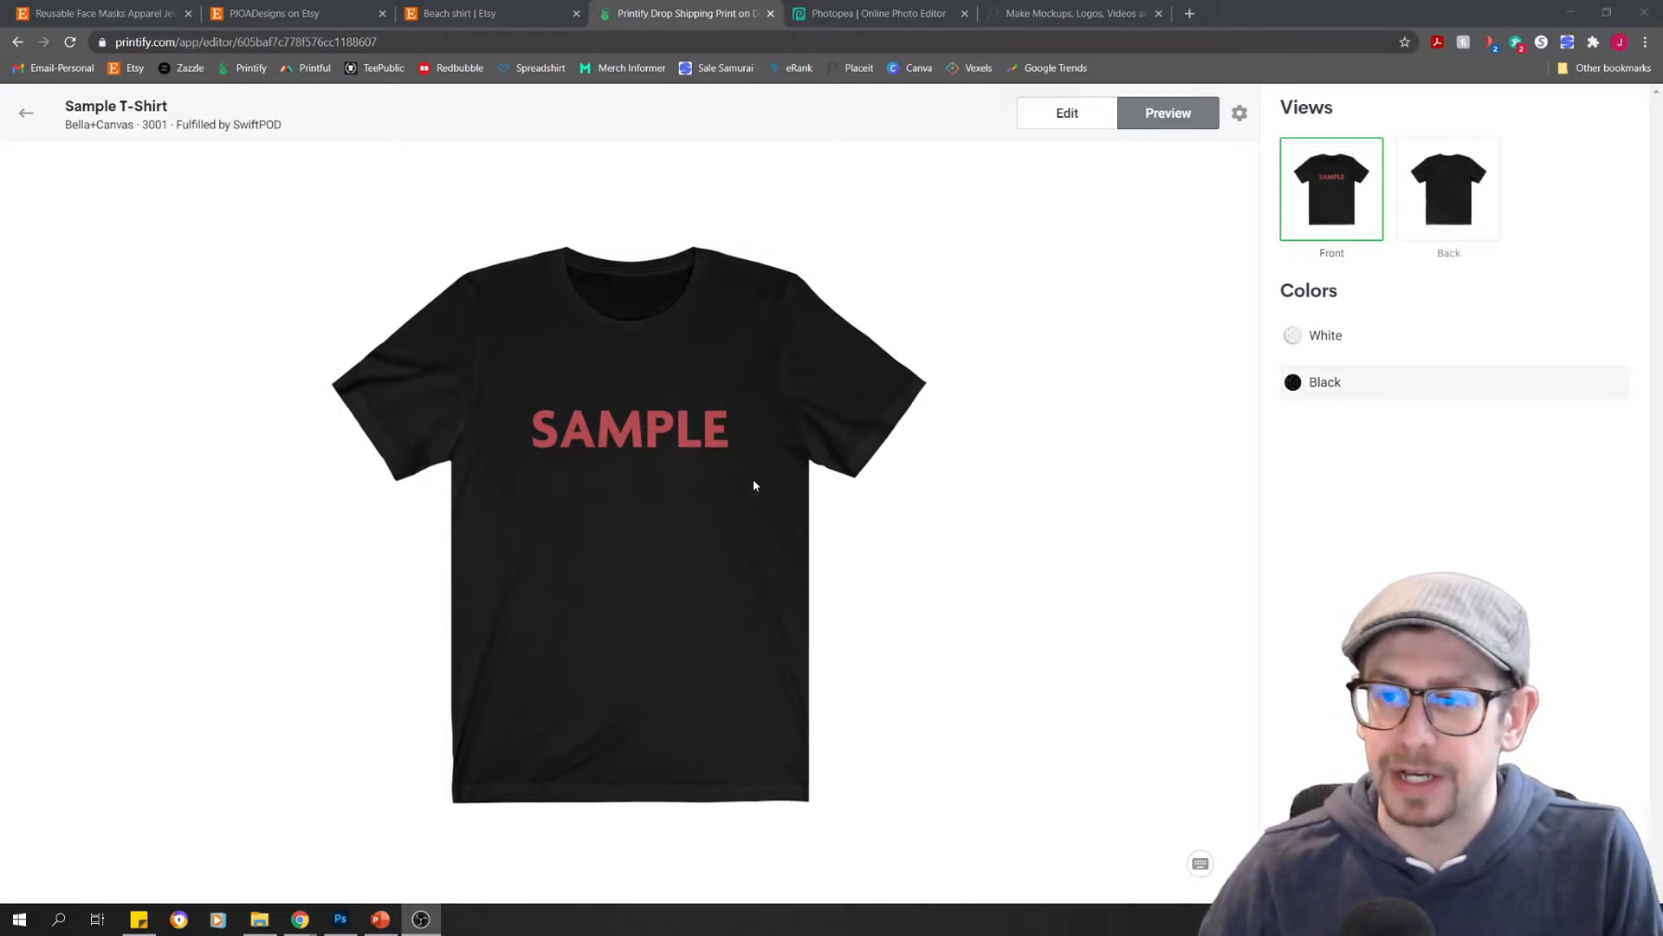
mouse_move(686, 379)
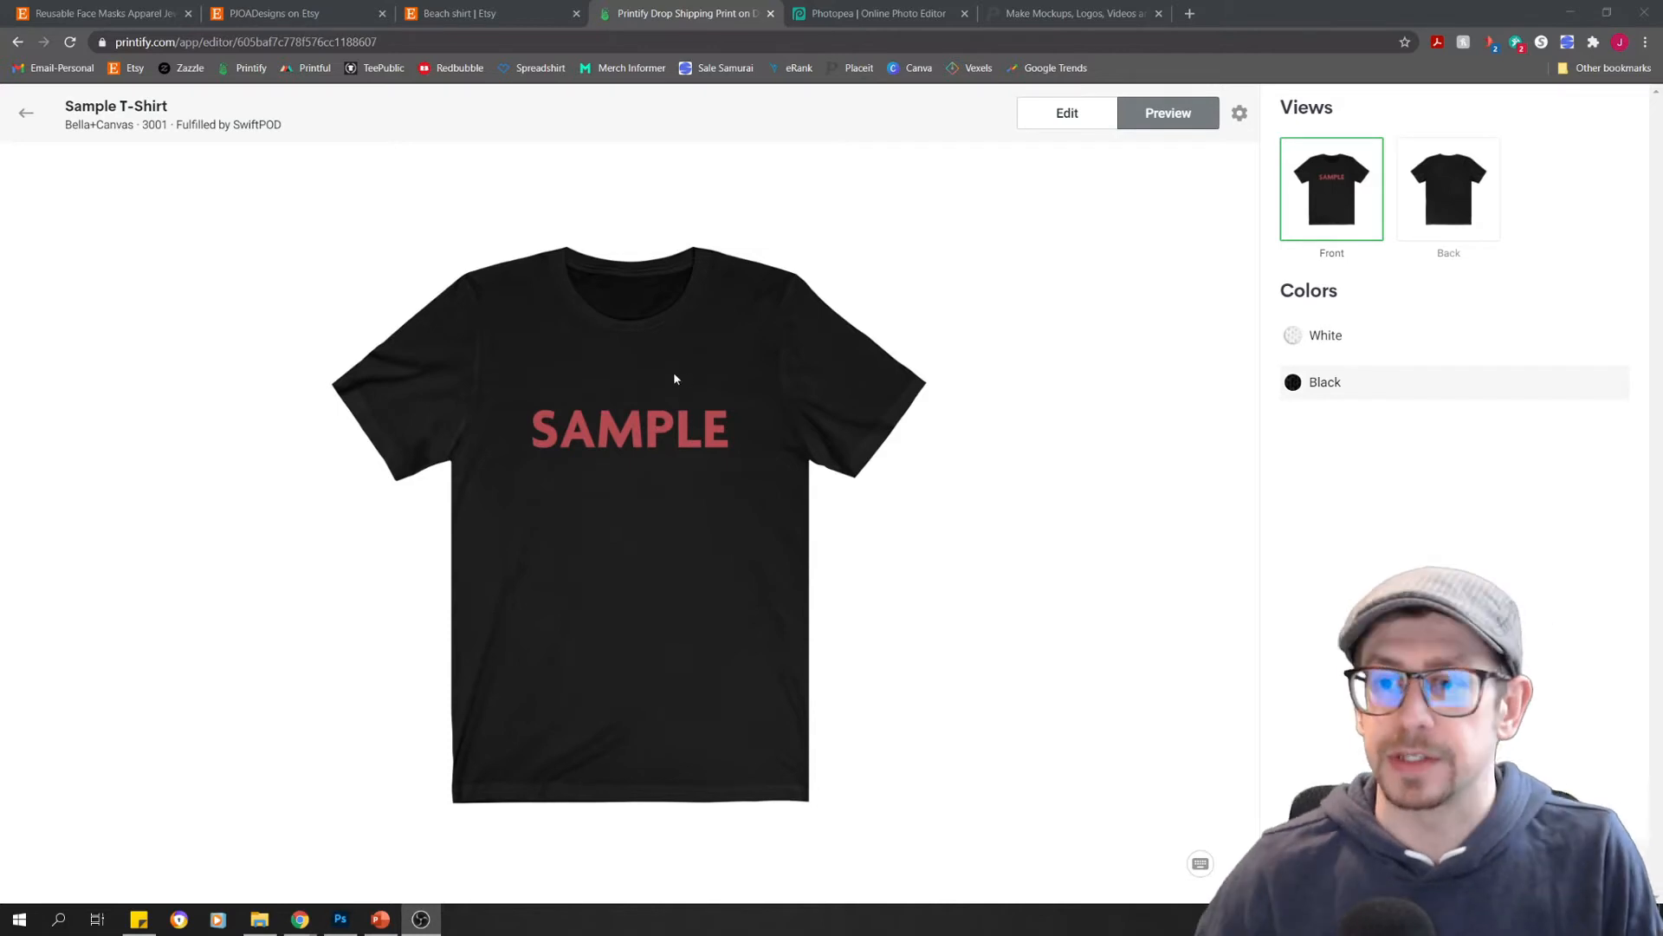
right_click(693, 359)
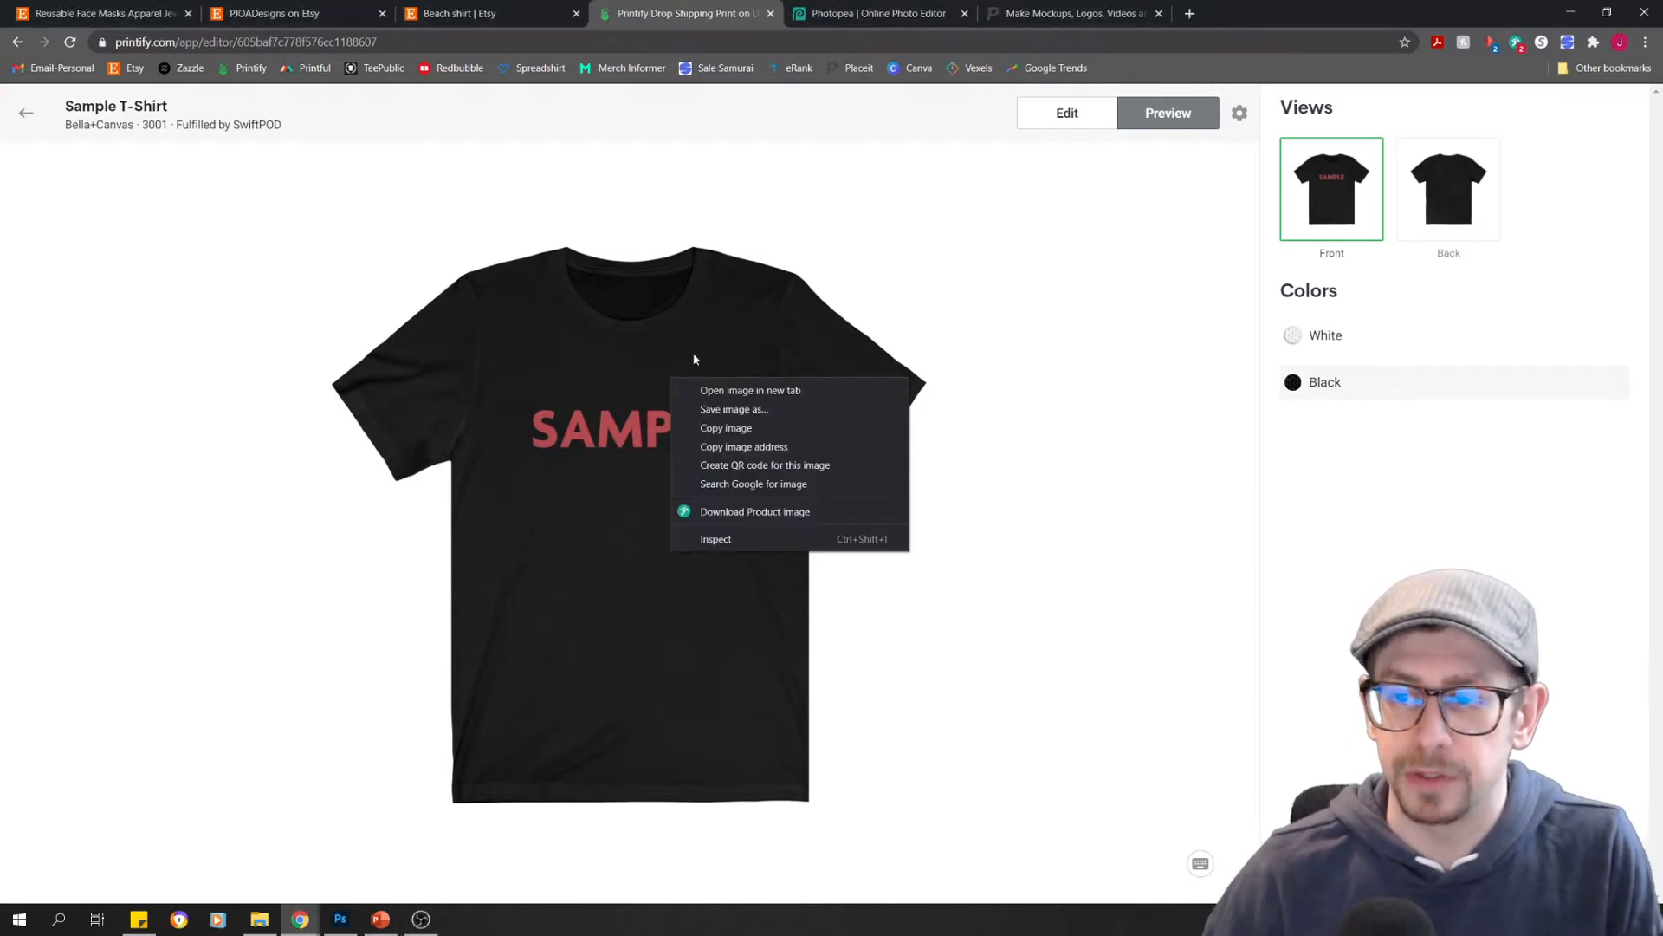
mouse_move(804, 417)
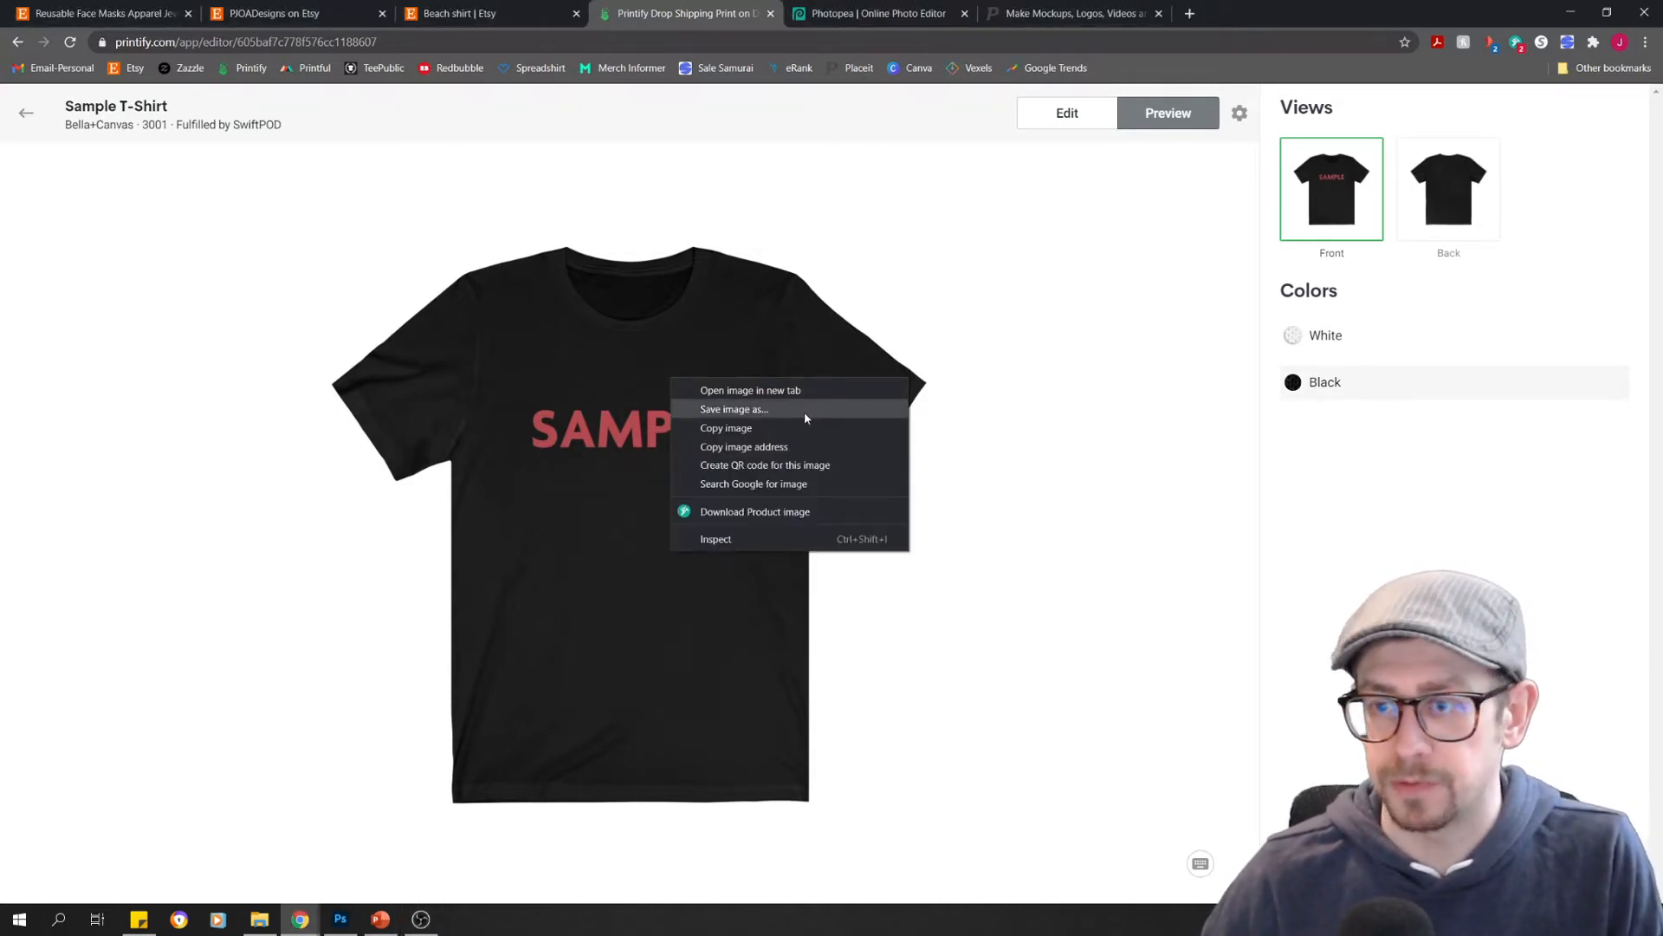
left_click(733, 408)
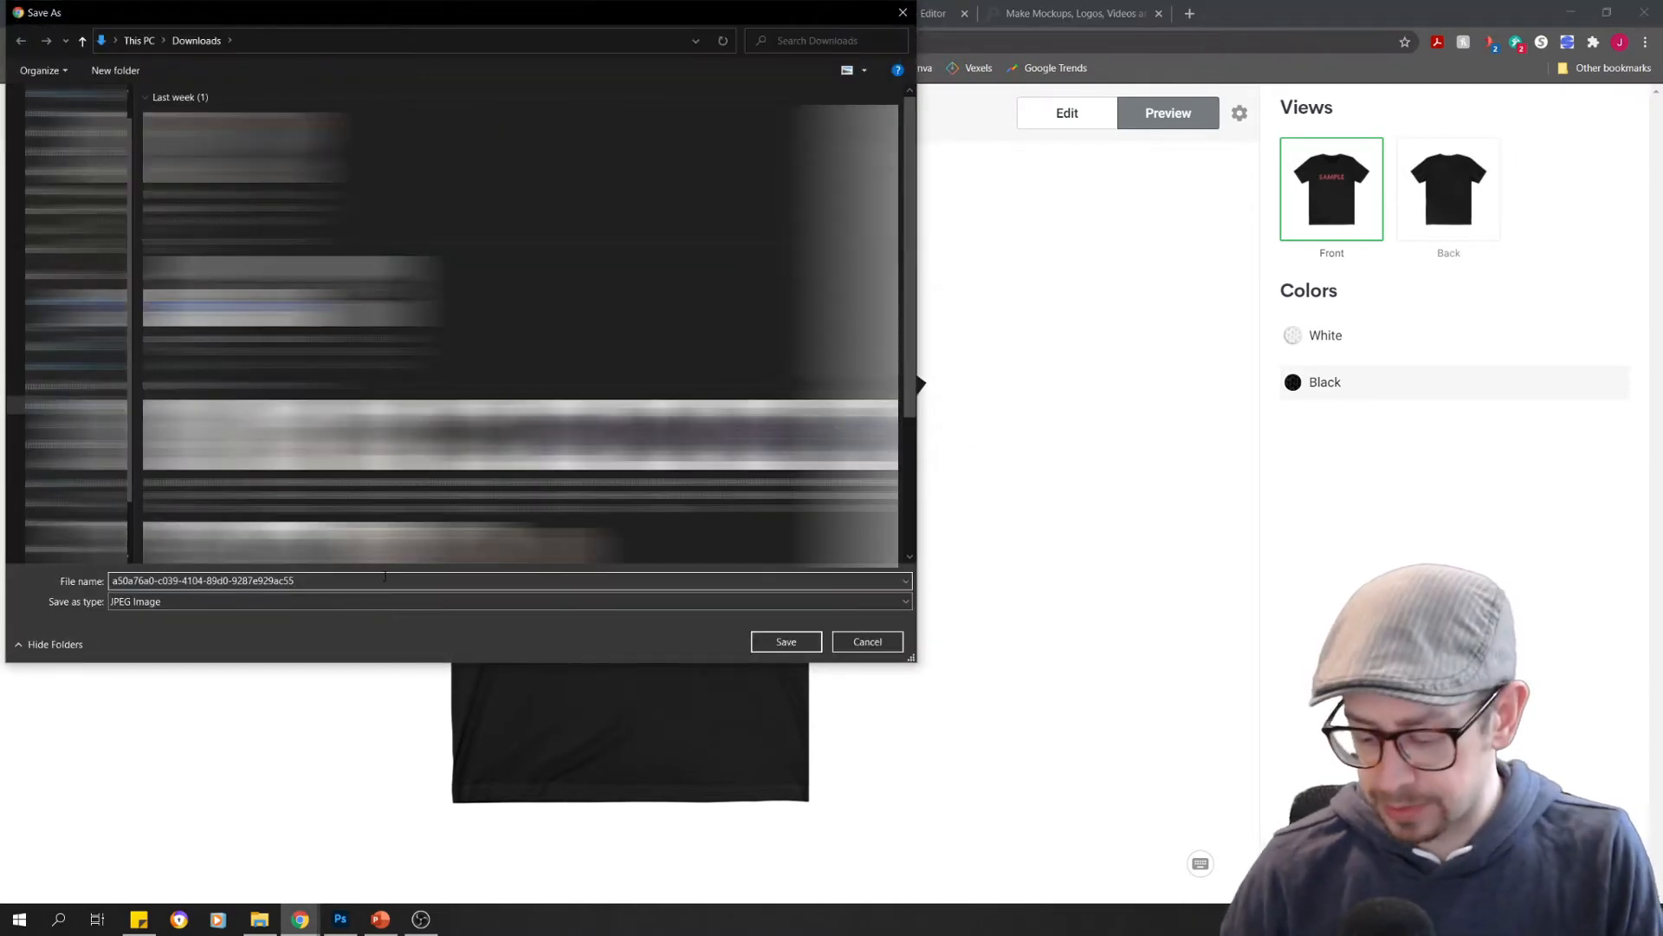
left_click(786, 641)
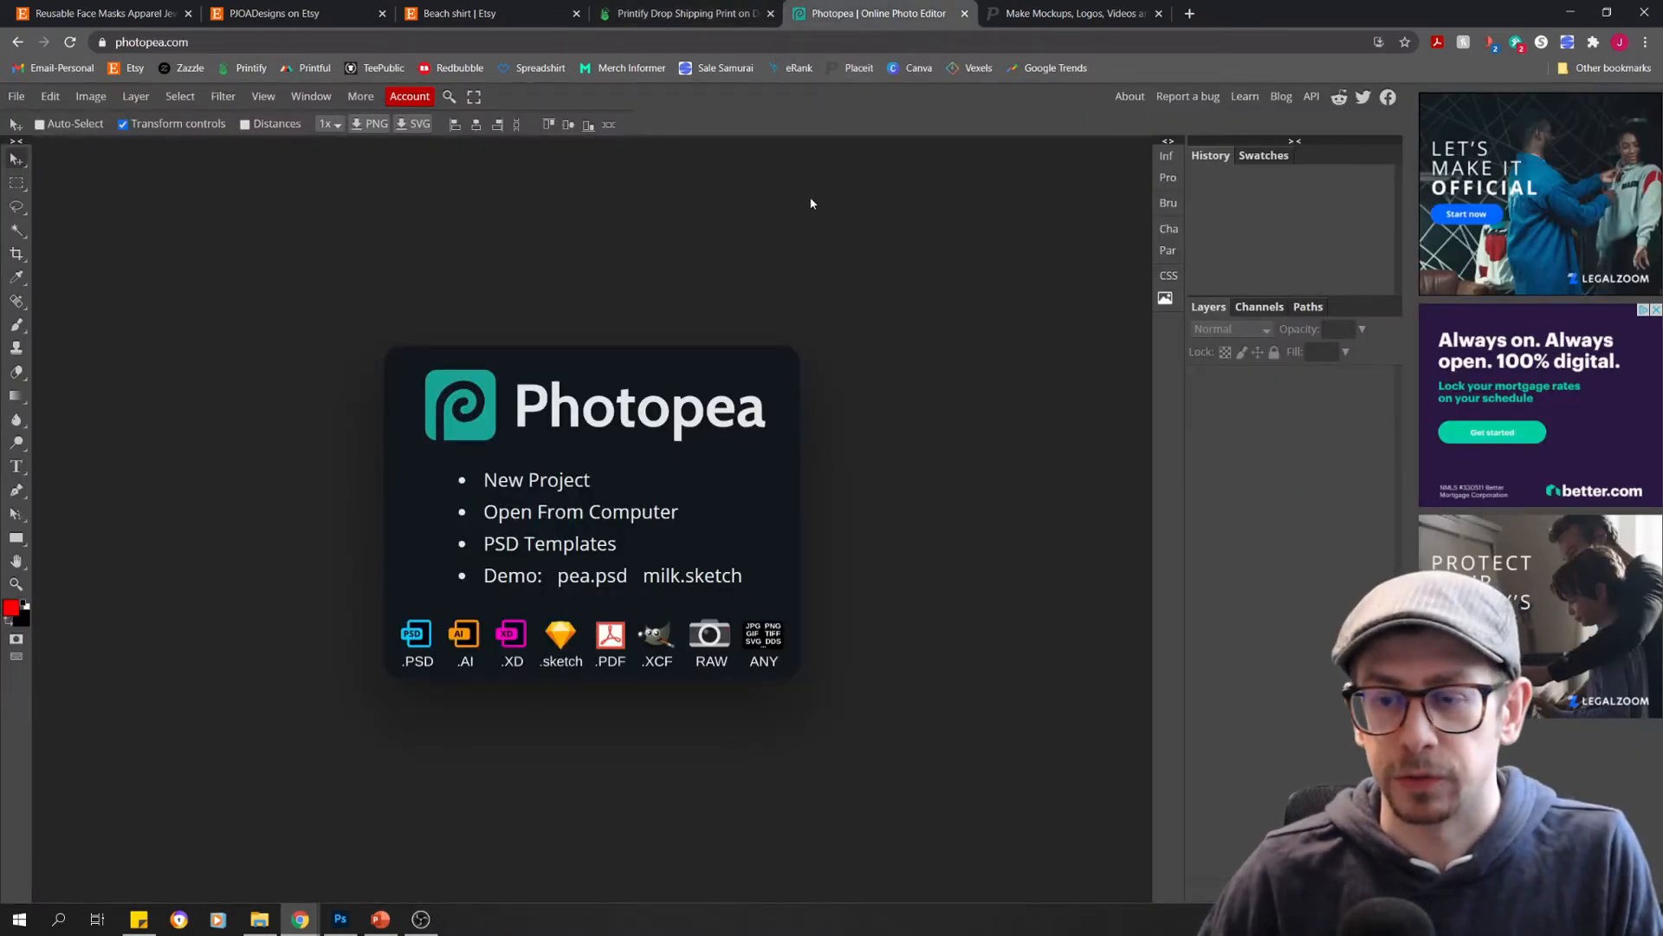
mouse_move(849, 436)
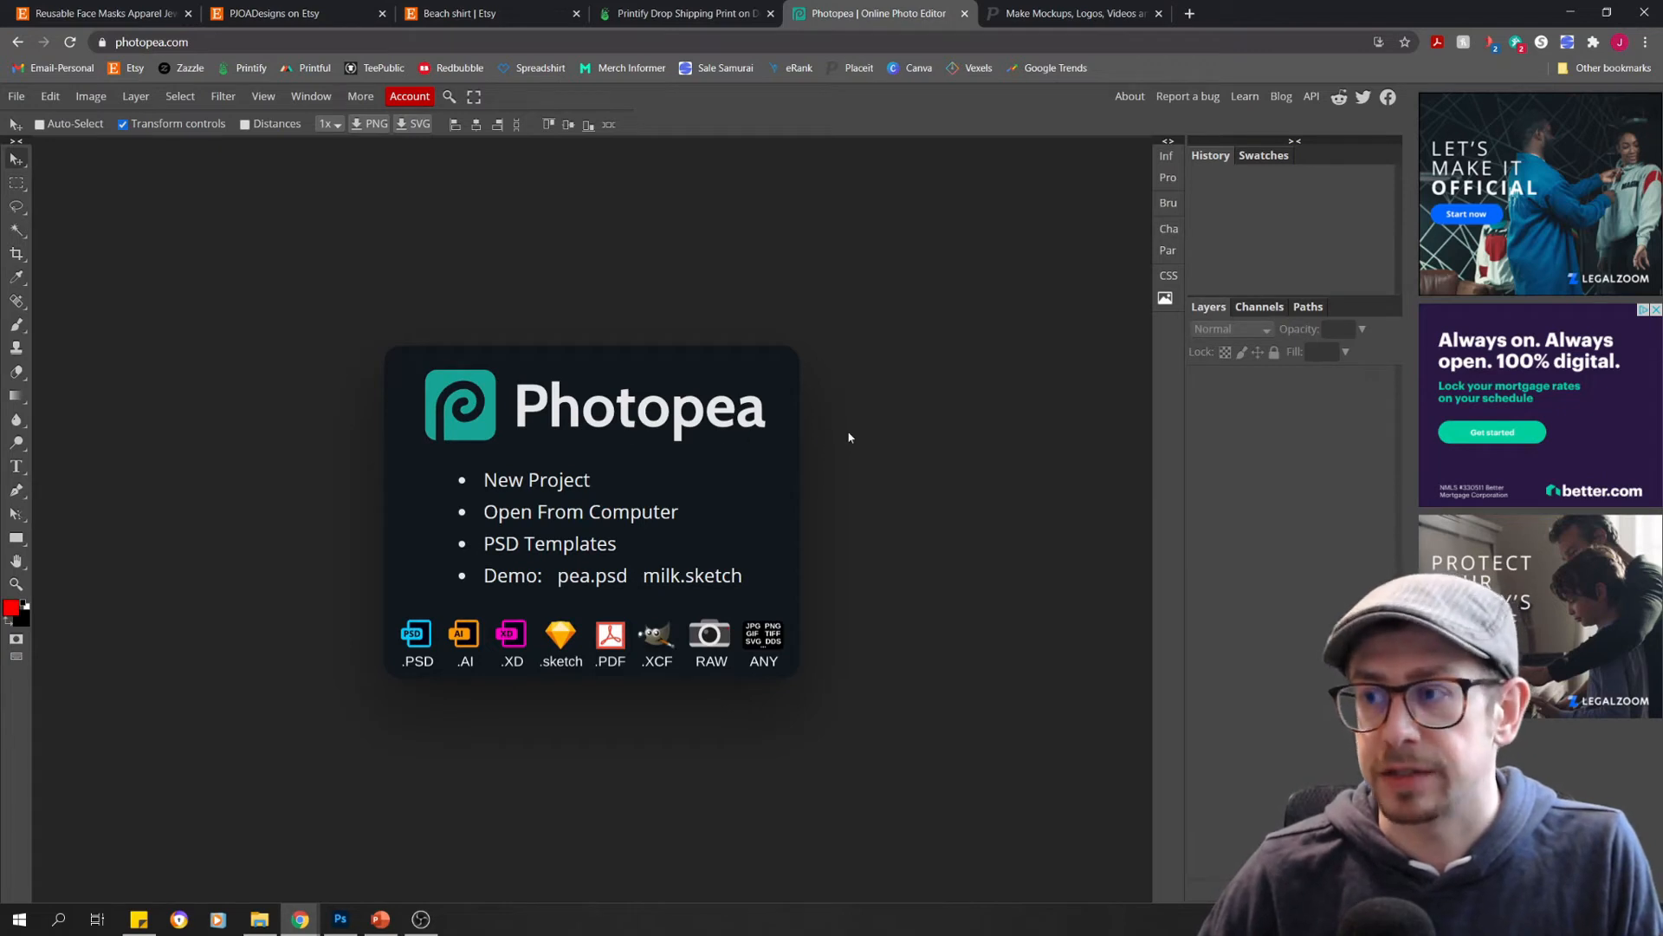
mouse_move(827, 433)
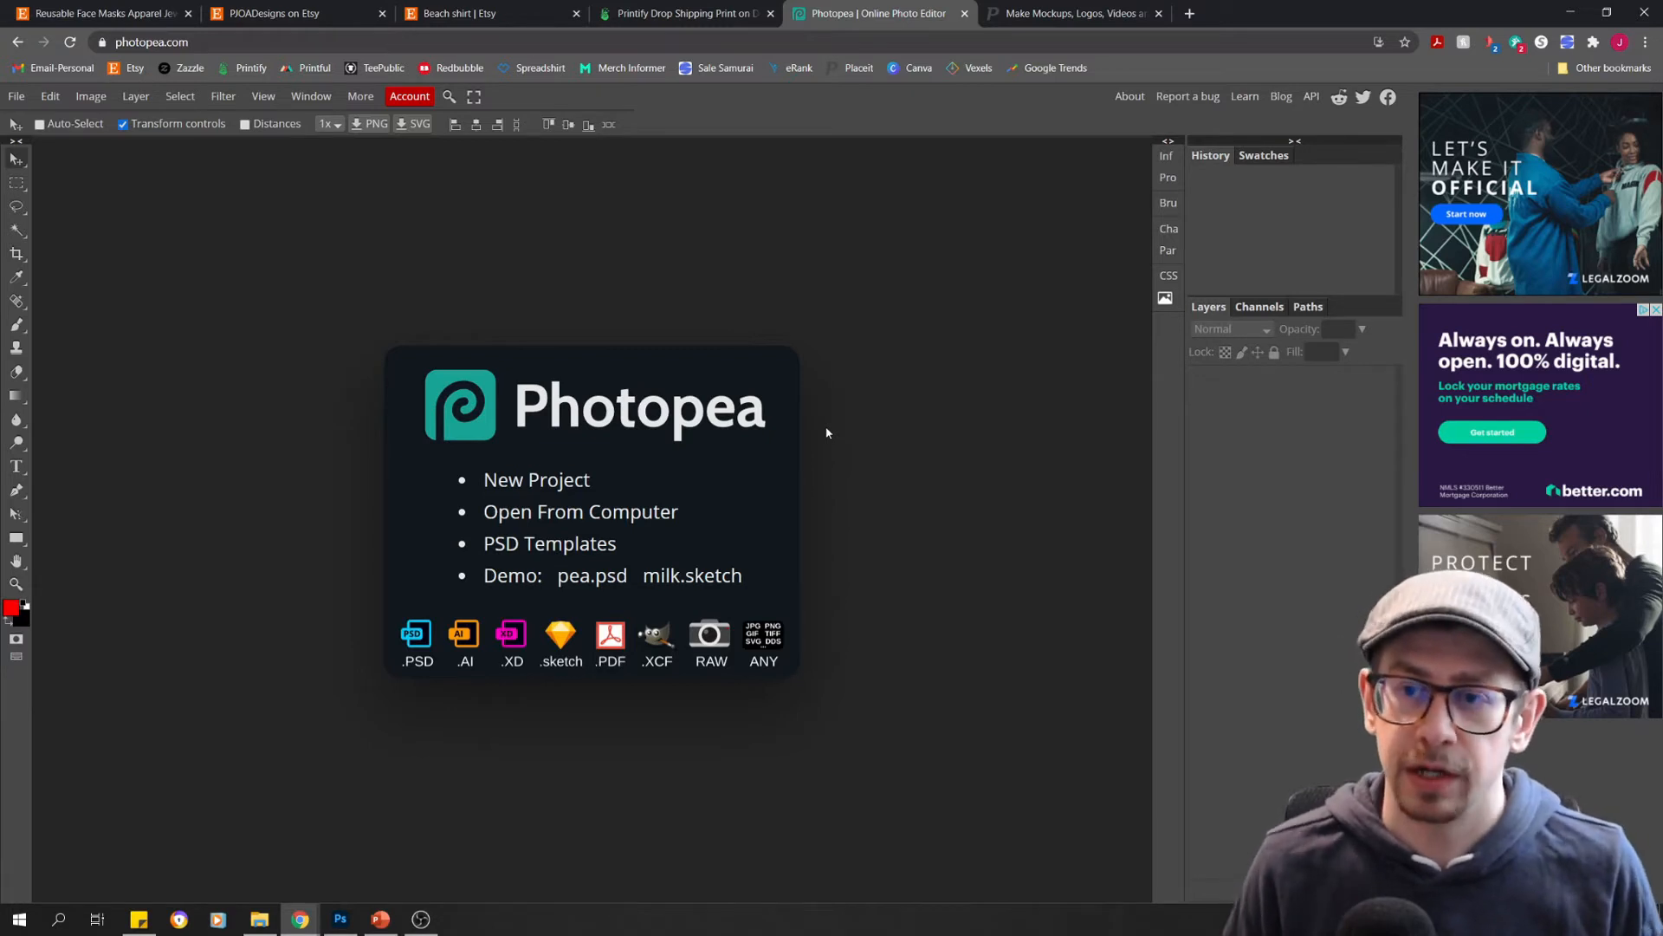
mouse_move(929, 194)
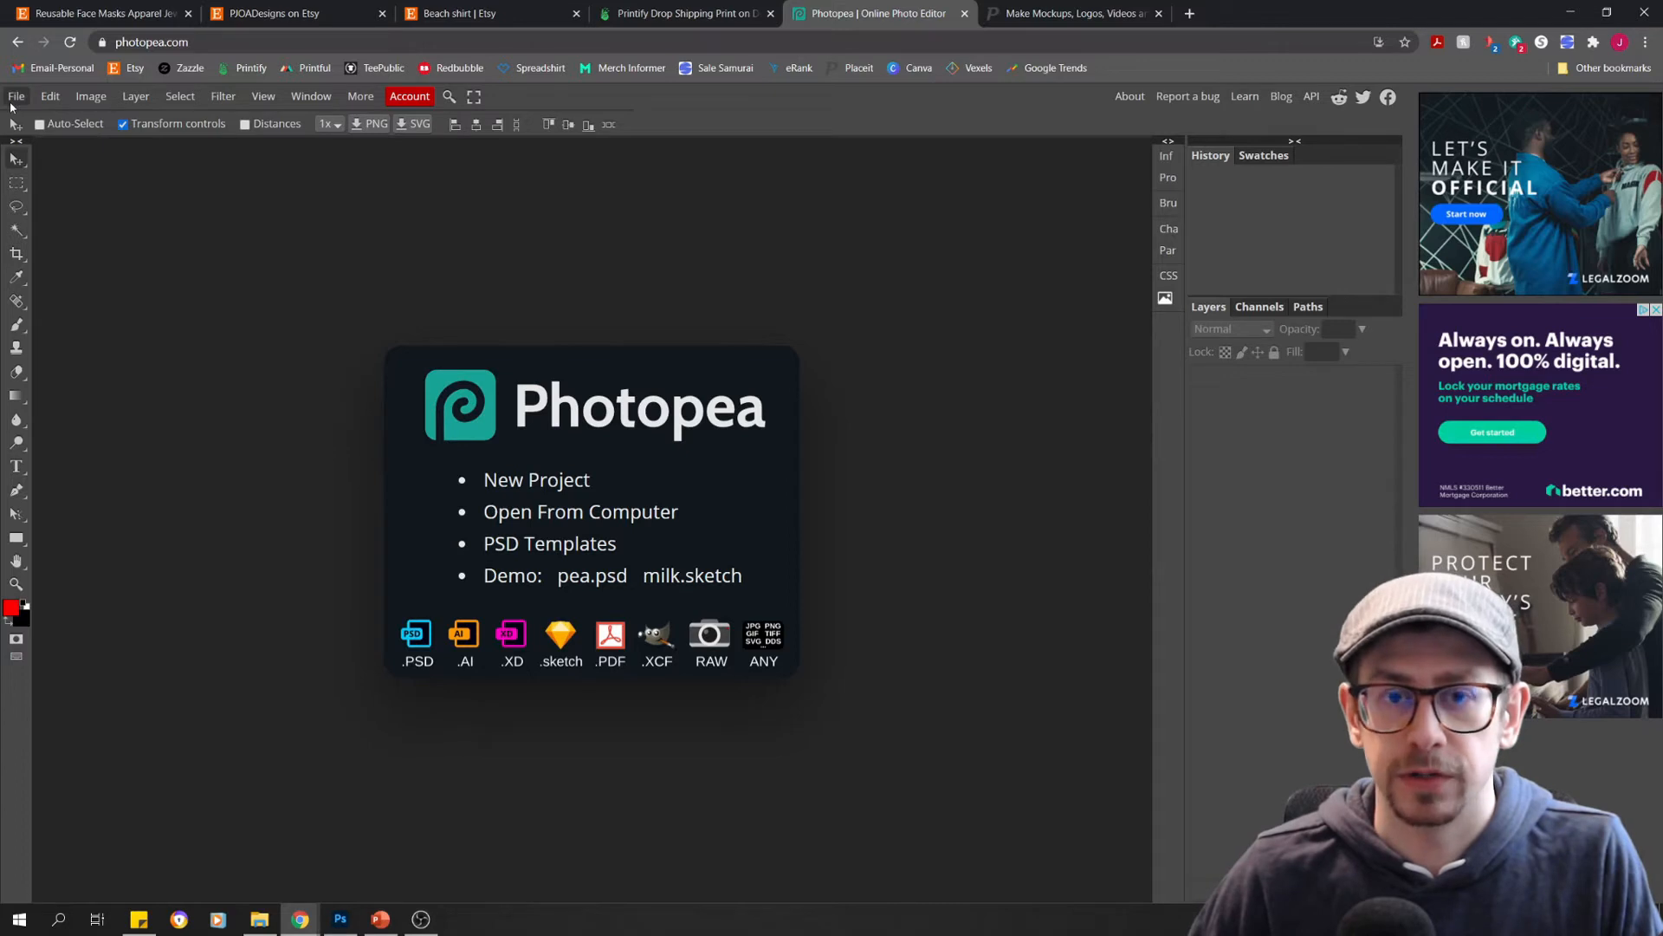
Open the downloaded SAMPLE tee mockup file from Downloads in Photopea
left_click(15, 95)
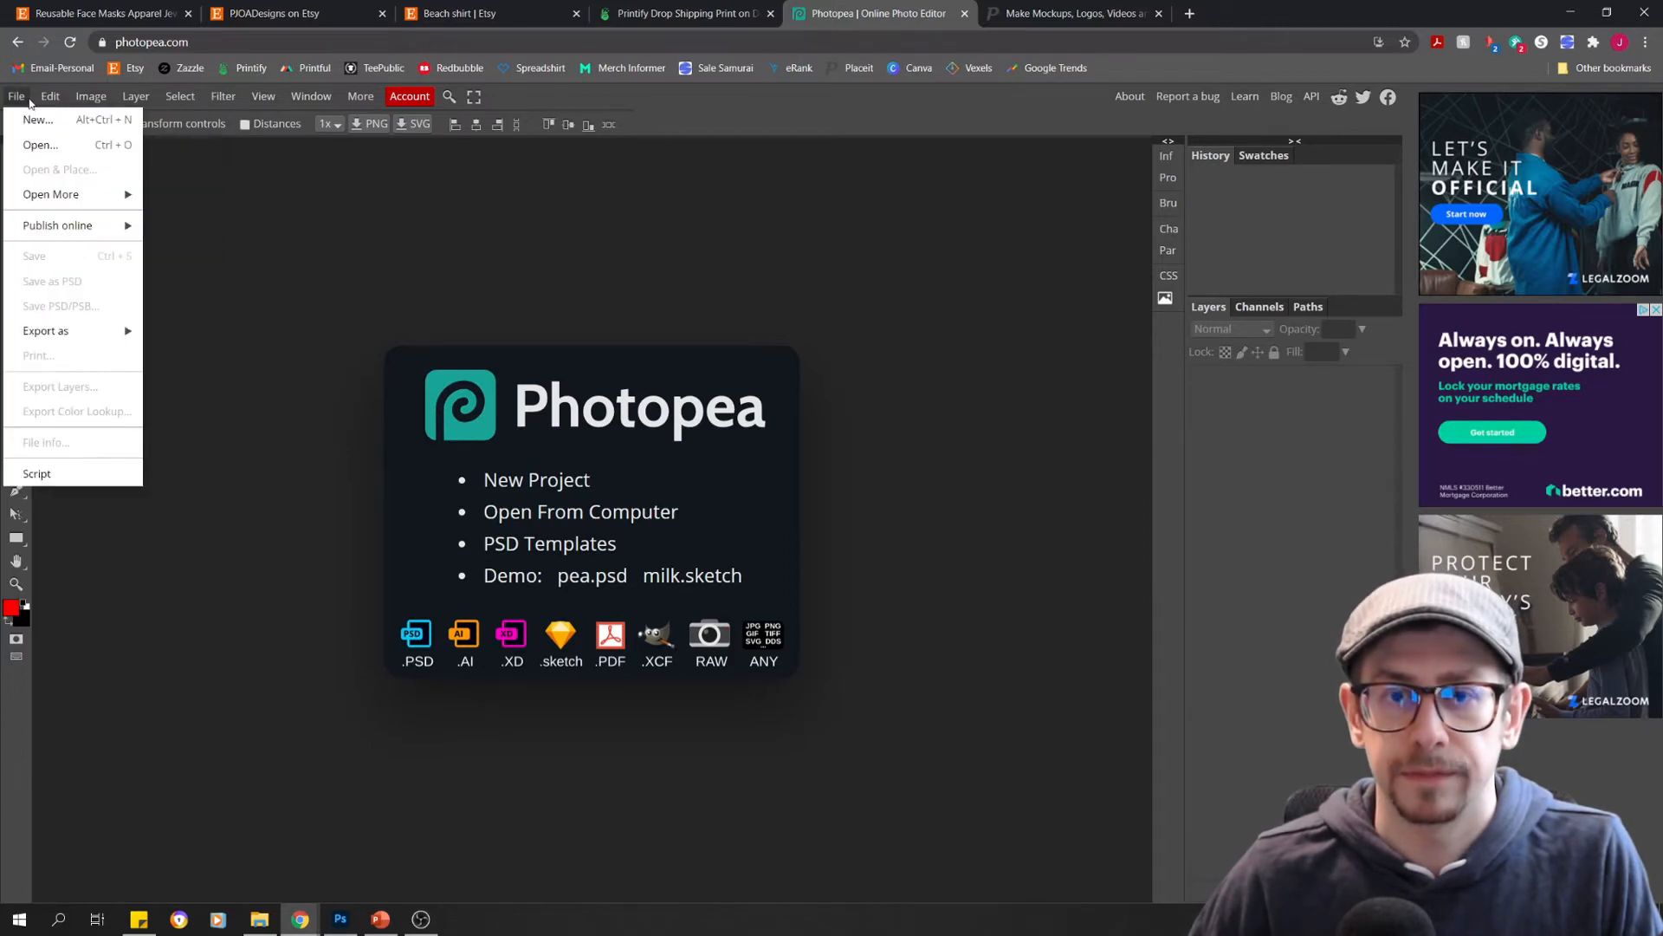
left_click(40, 144)
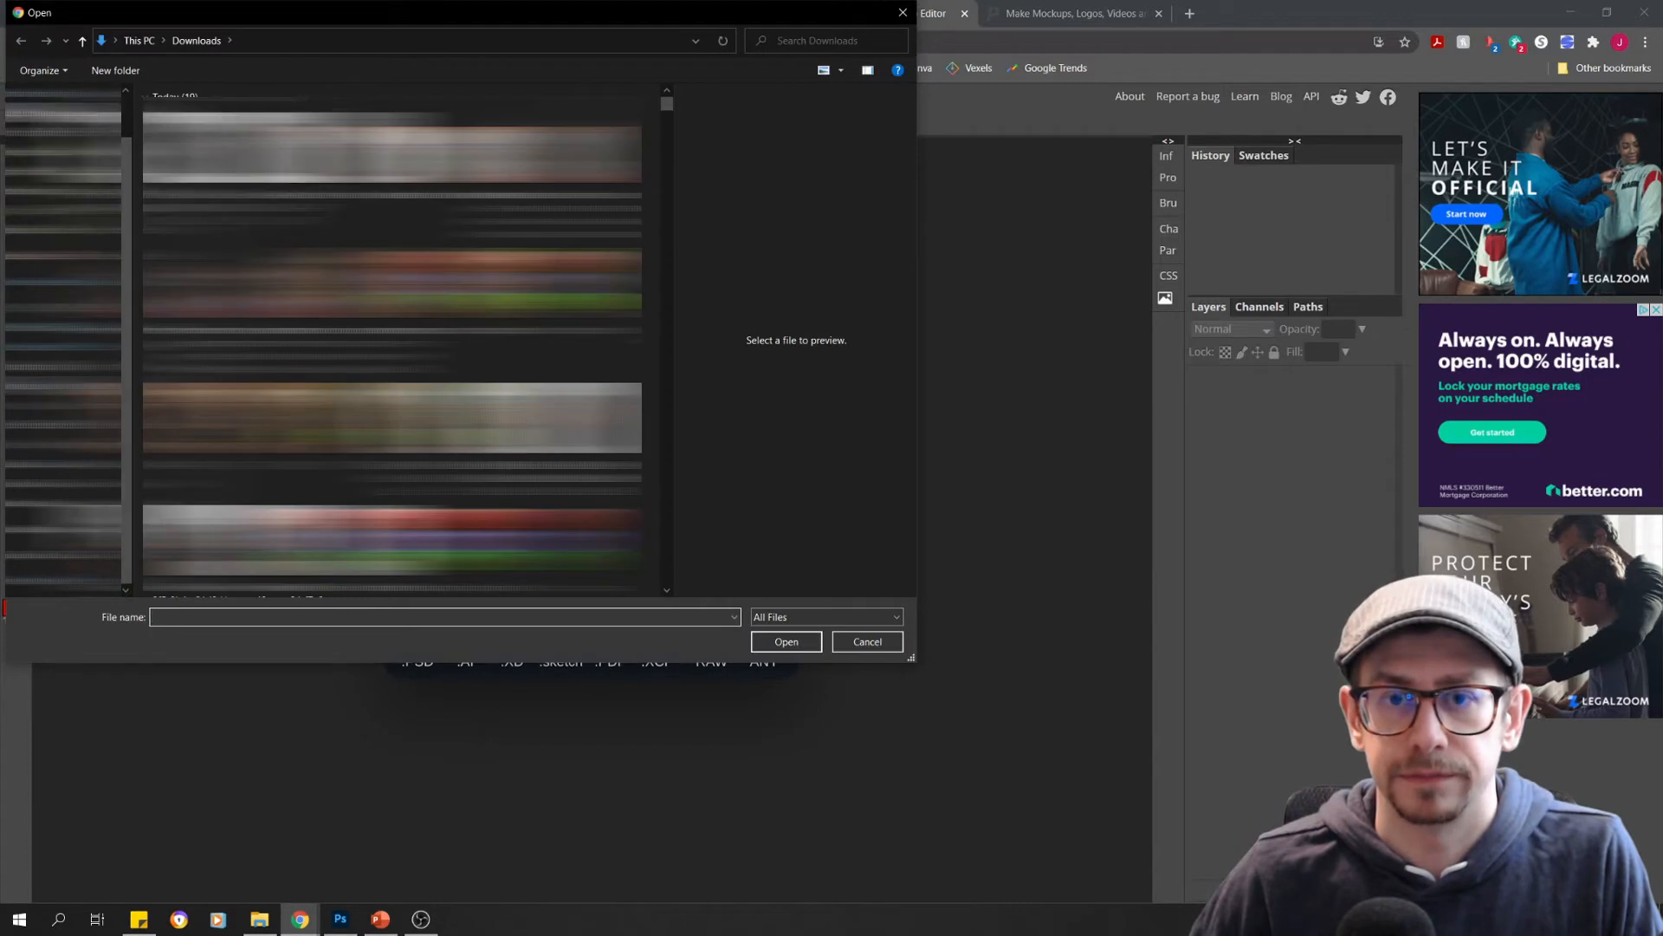
left_click(785, 641)
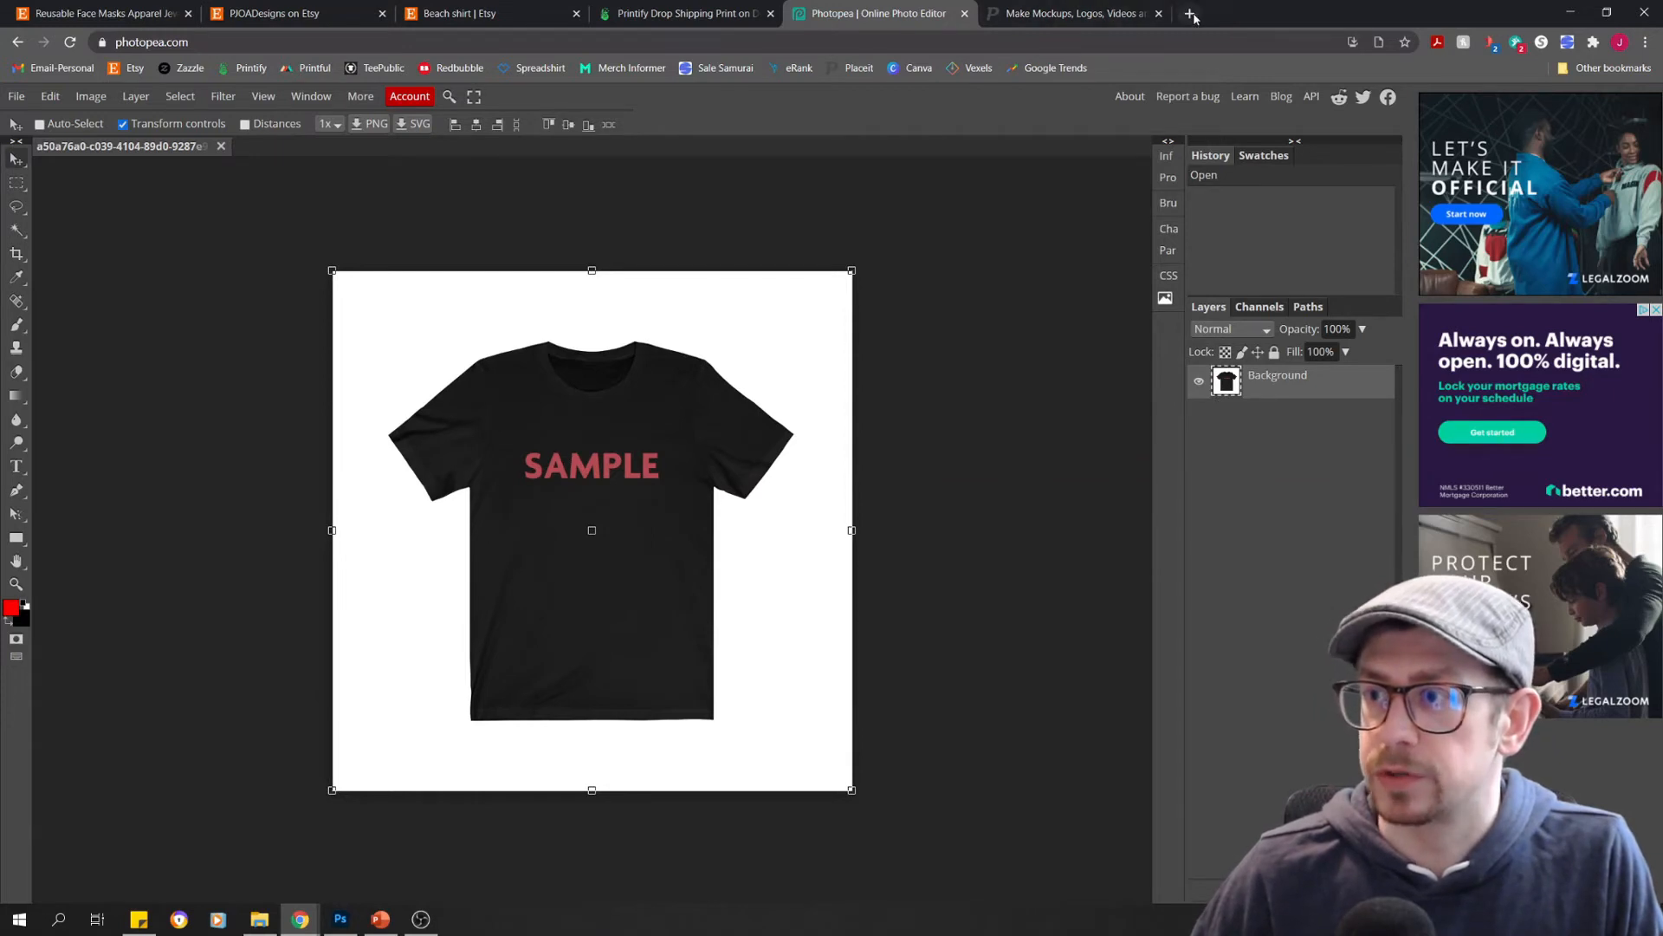
Search Pexels for 'wood' photos in a new browser tab
left_click(1192, 13)
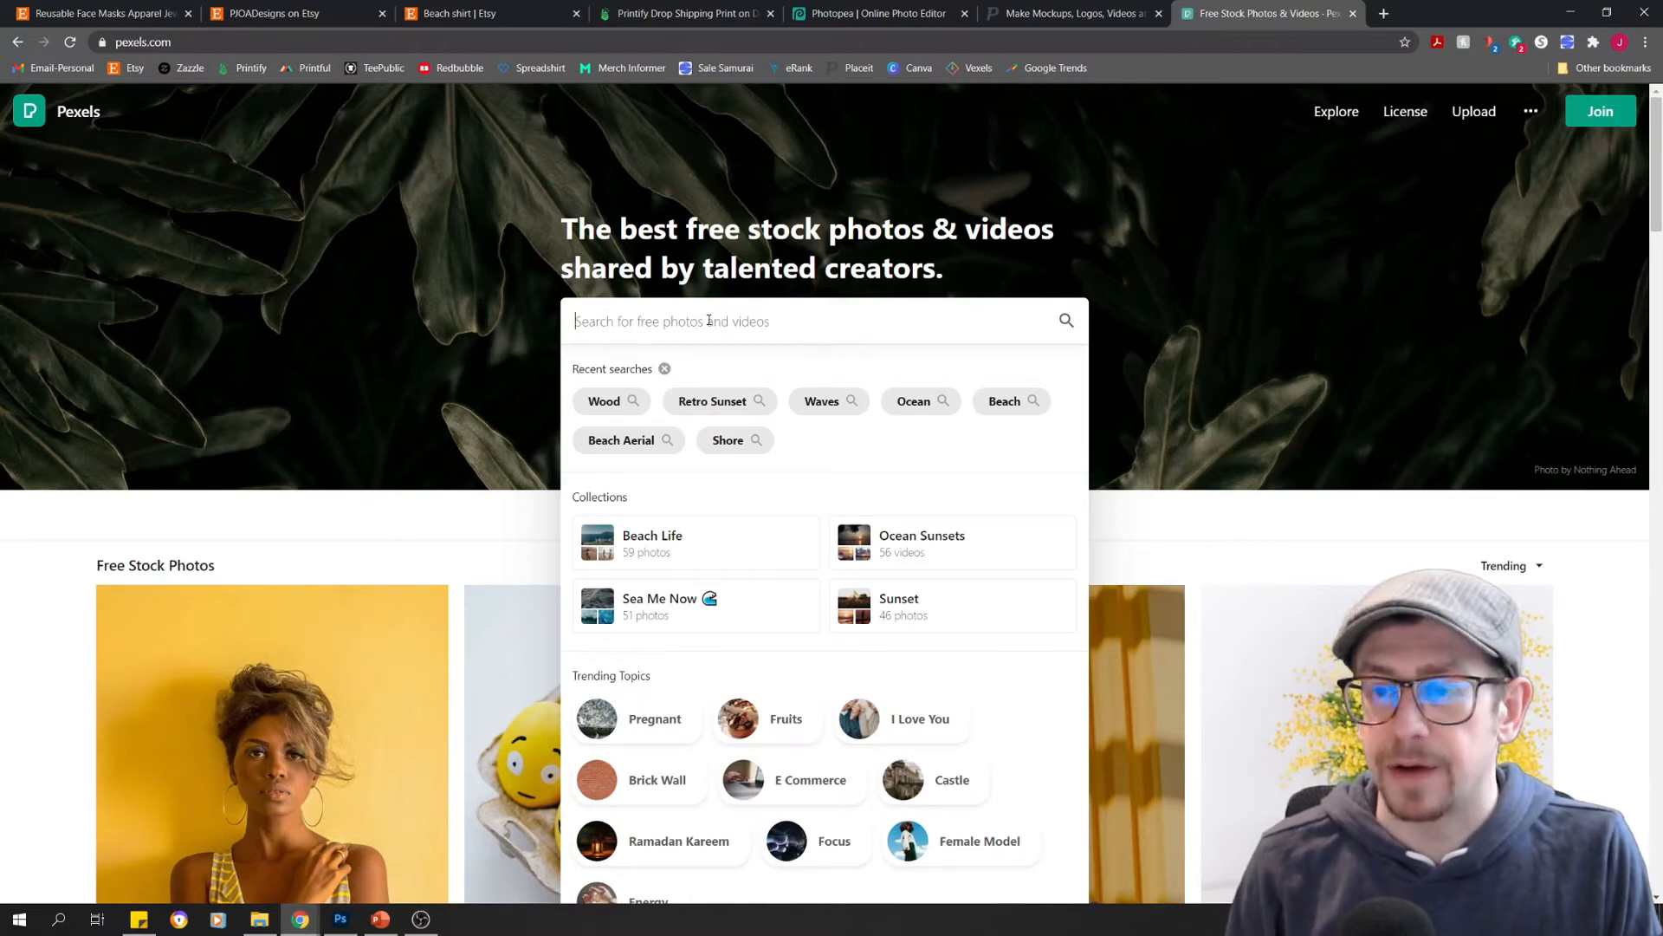
type("wood")
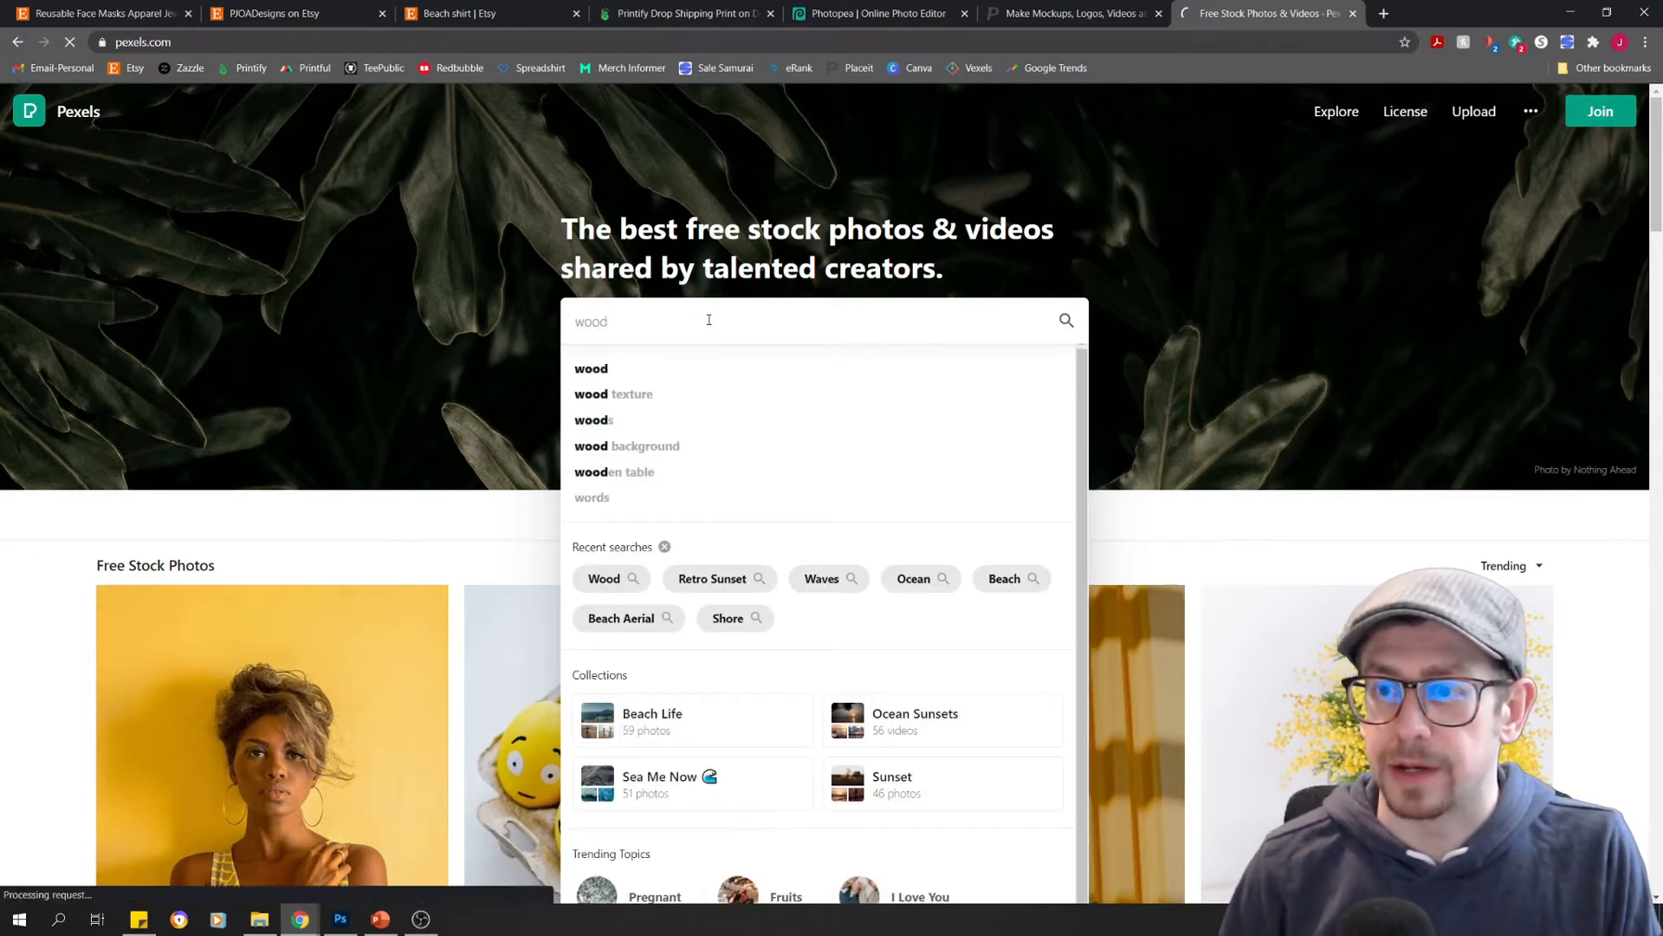
key("Enter")
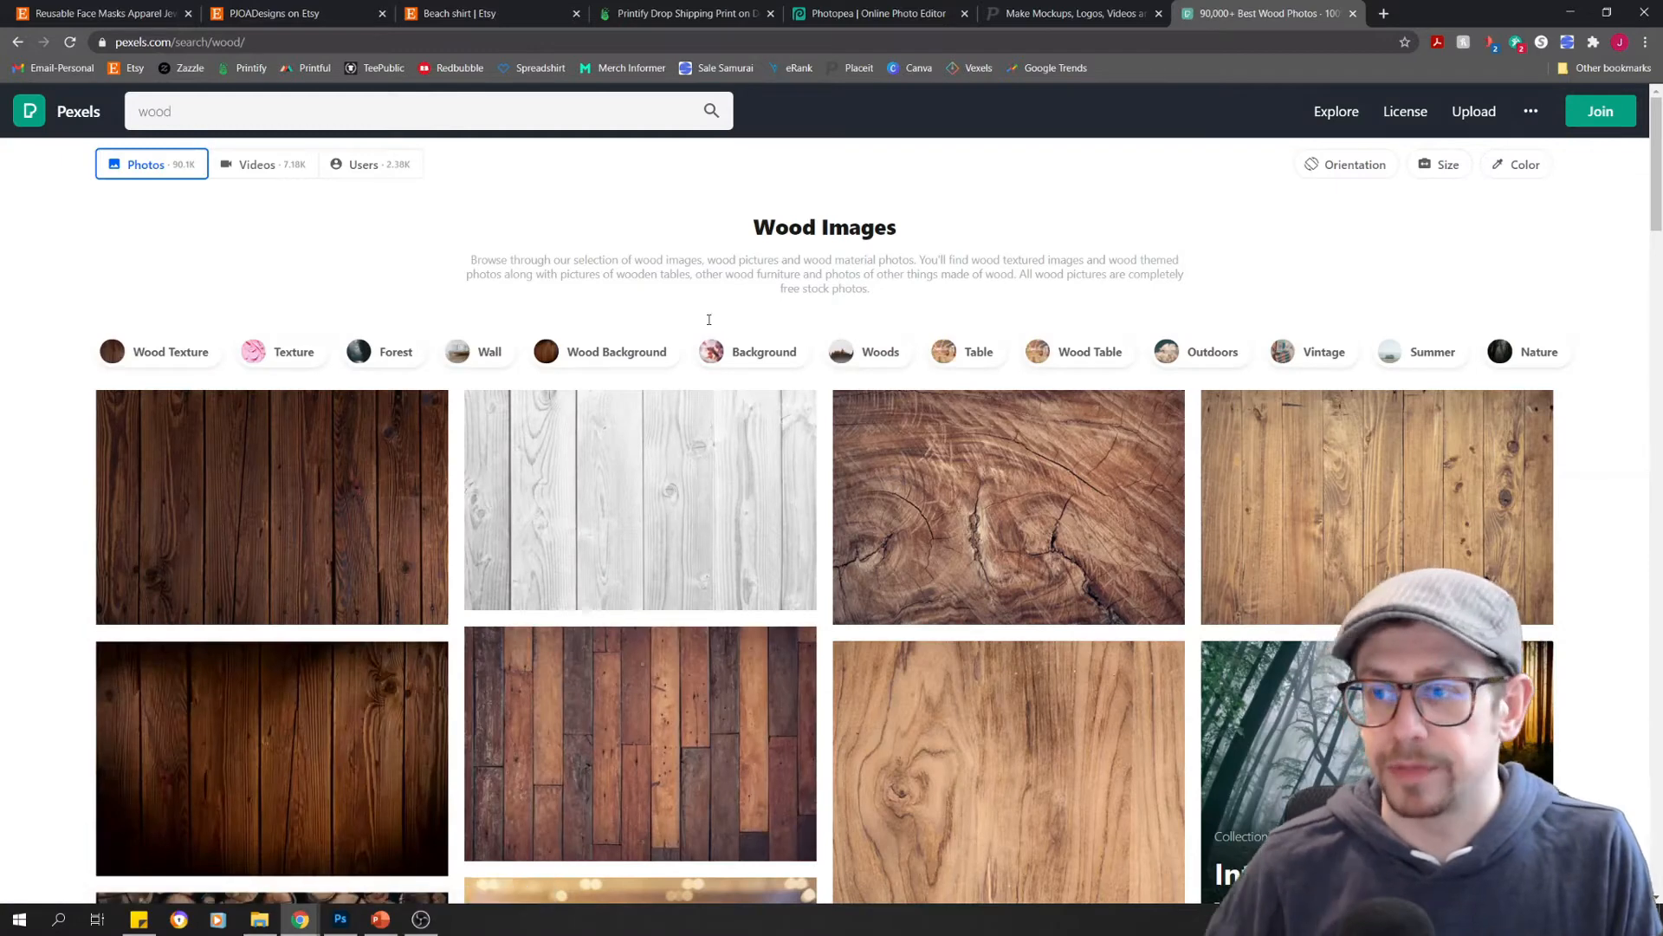
Download the Beige Wooden Board photo at Original size and dismiss the thank-you popup
scroll("down", 3)
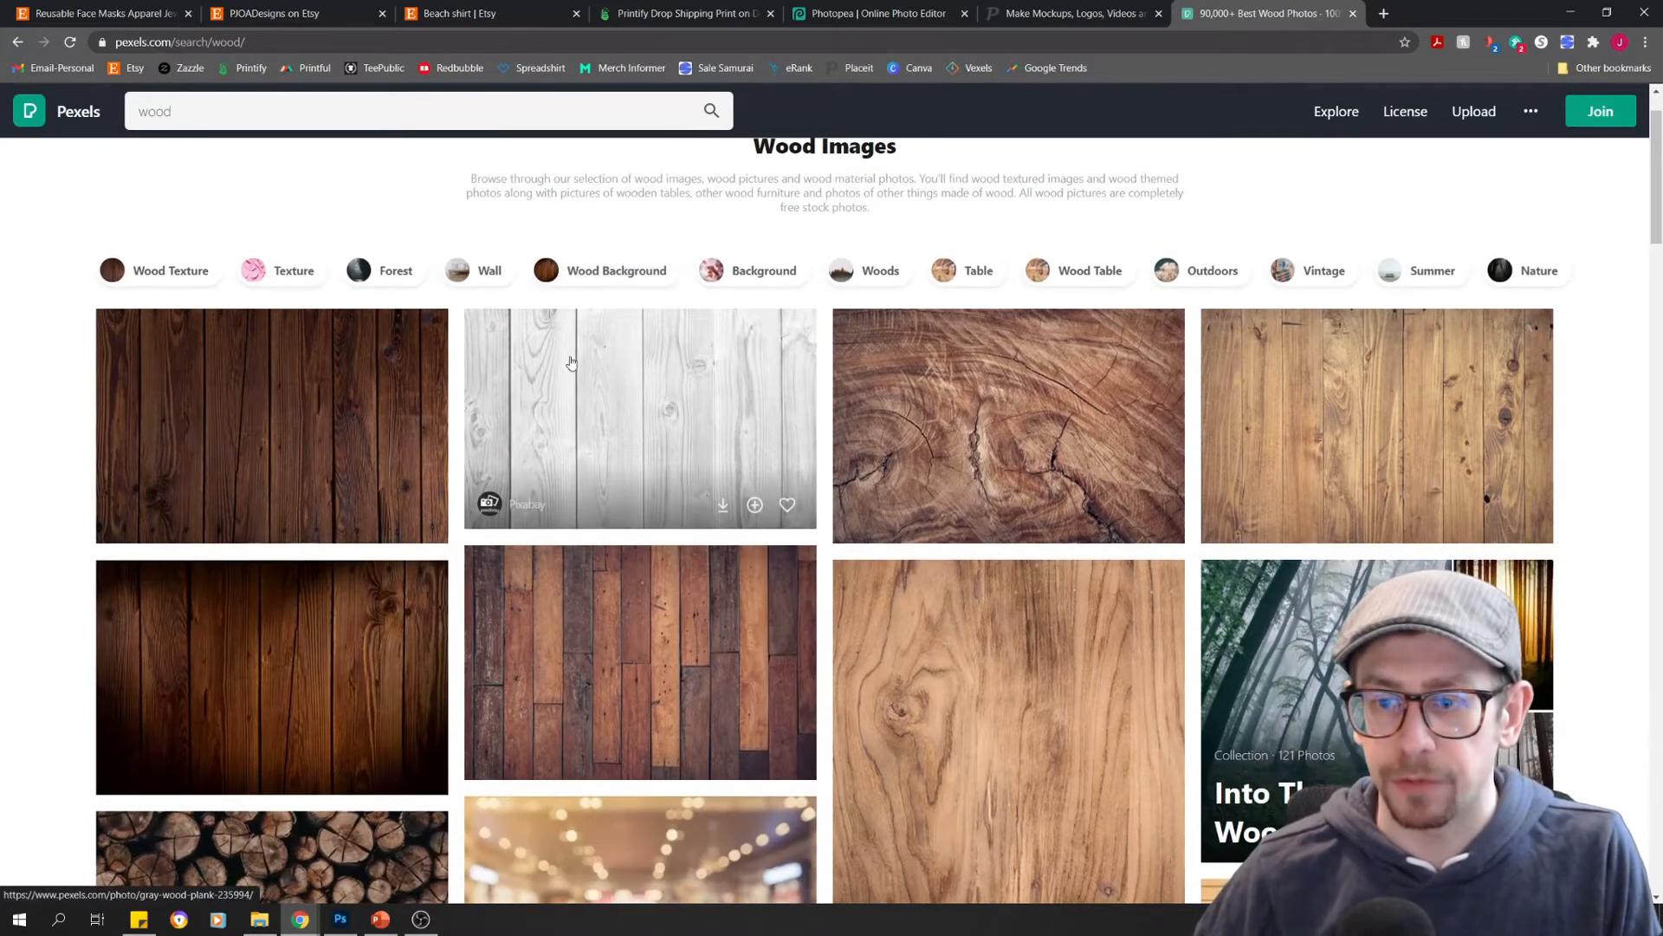
mouse_move(570, 360)
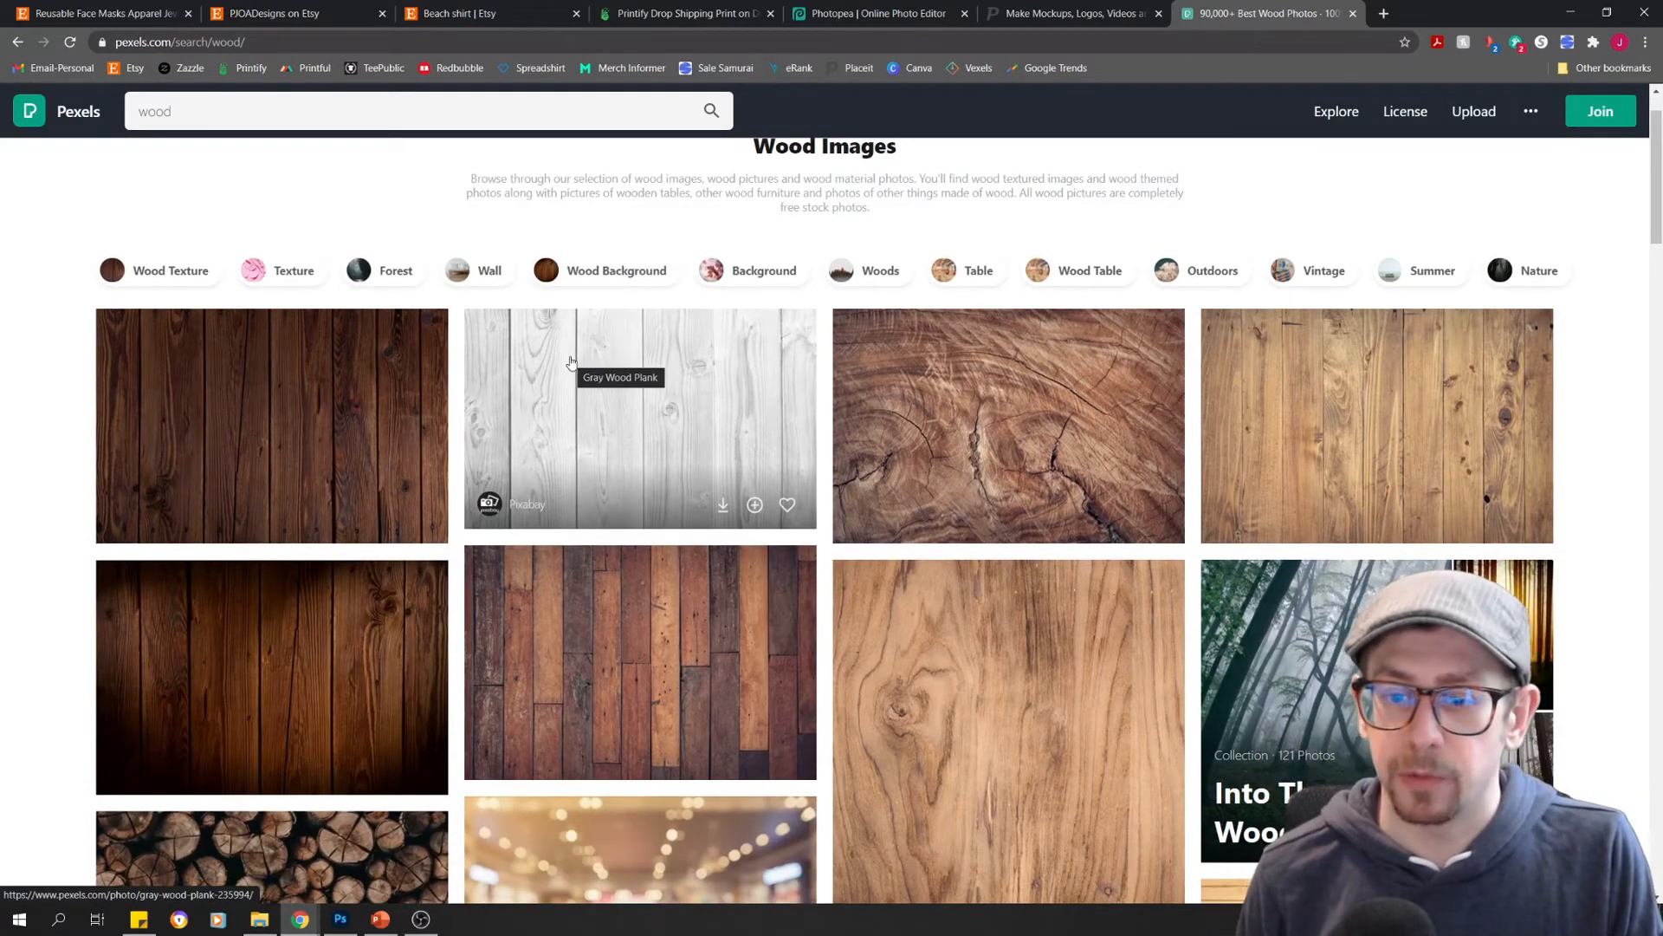
scroll("down", 3)
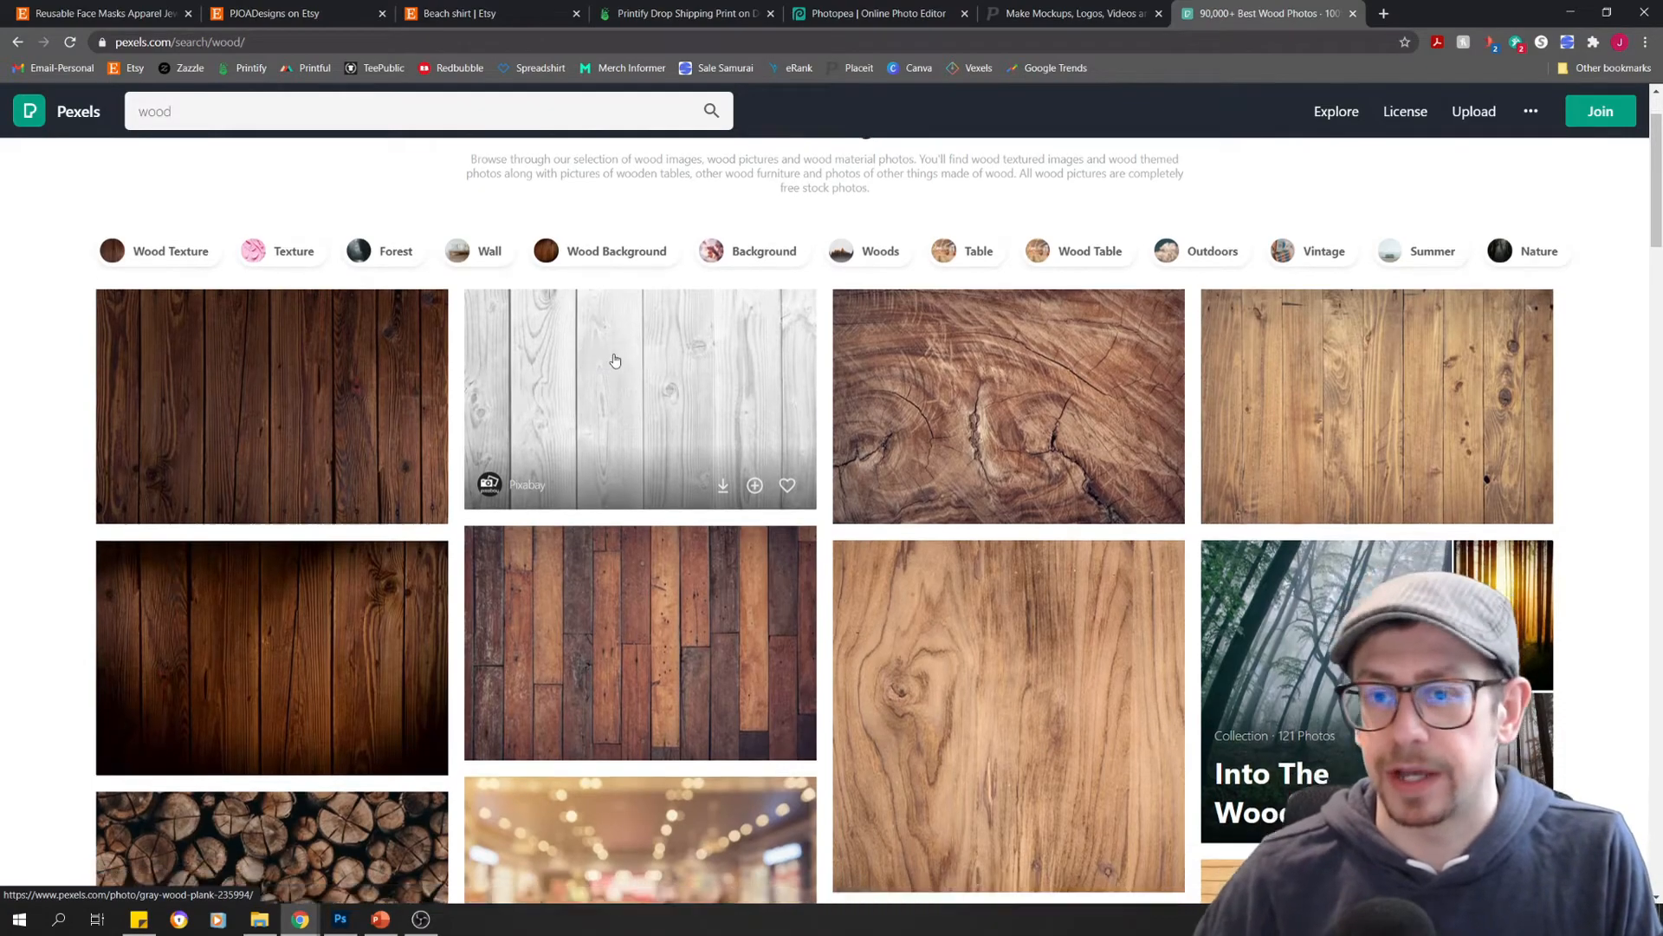
scroll("down", 3)
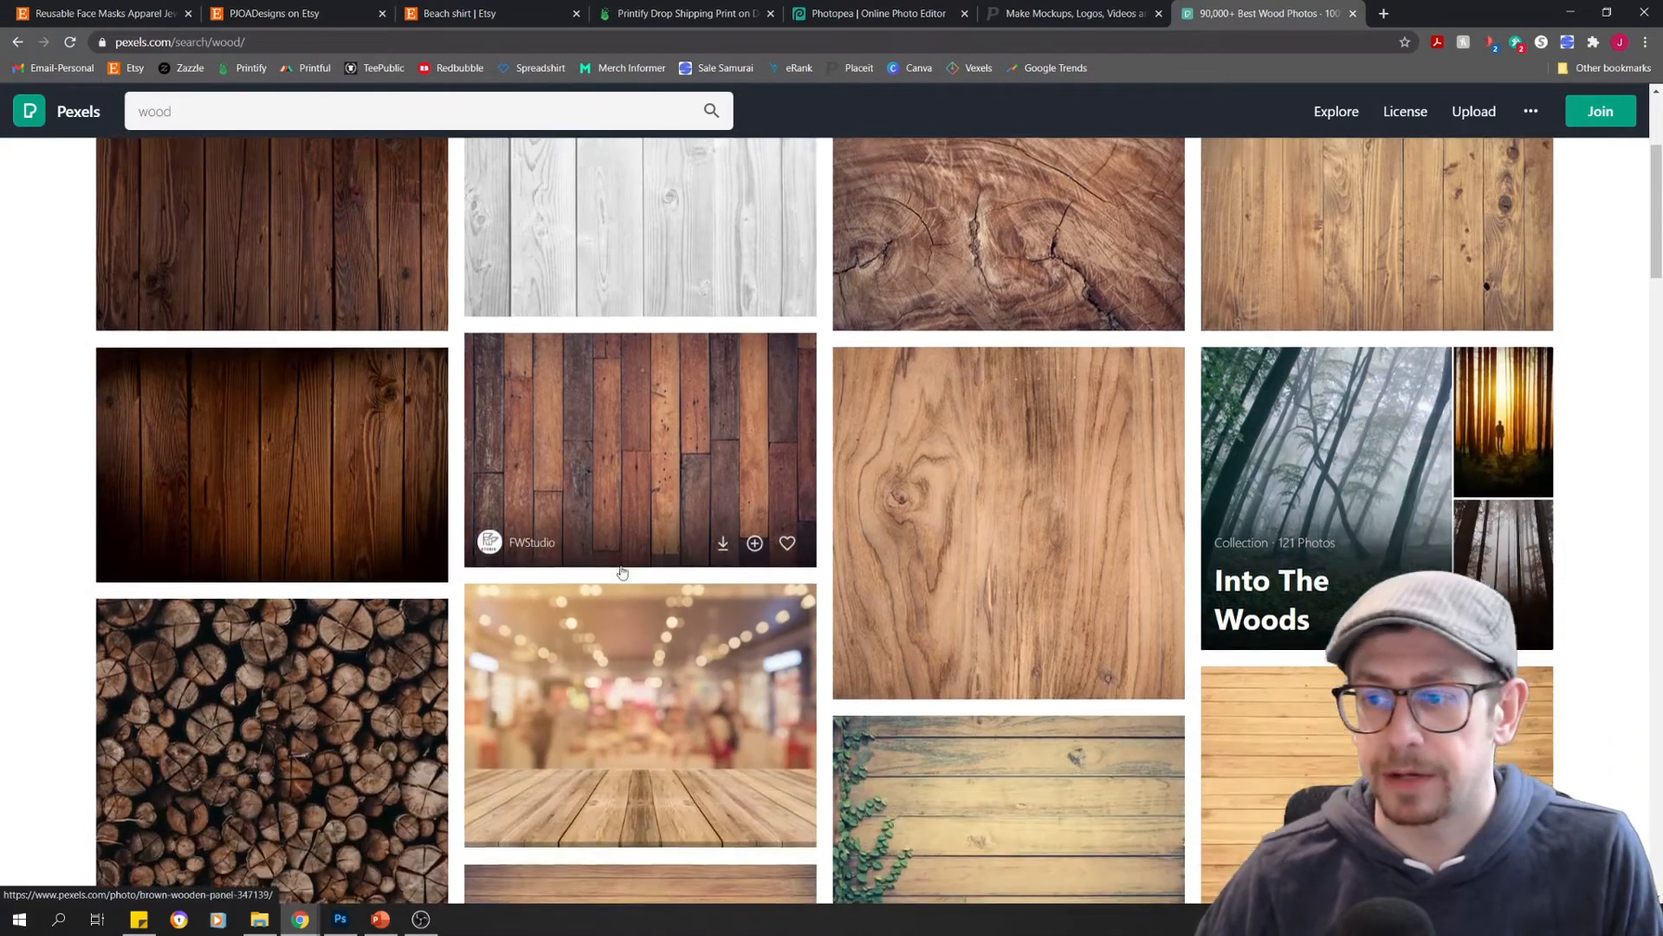
scroll("down", 3)
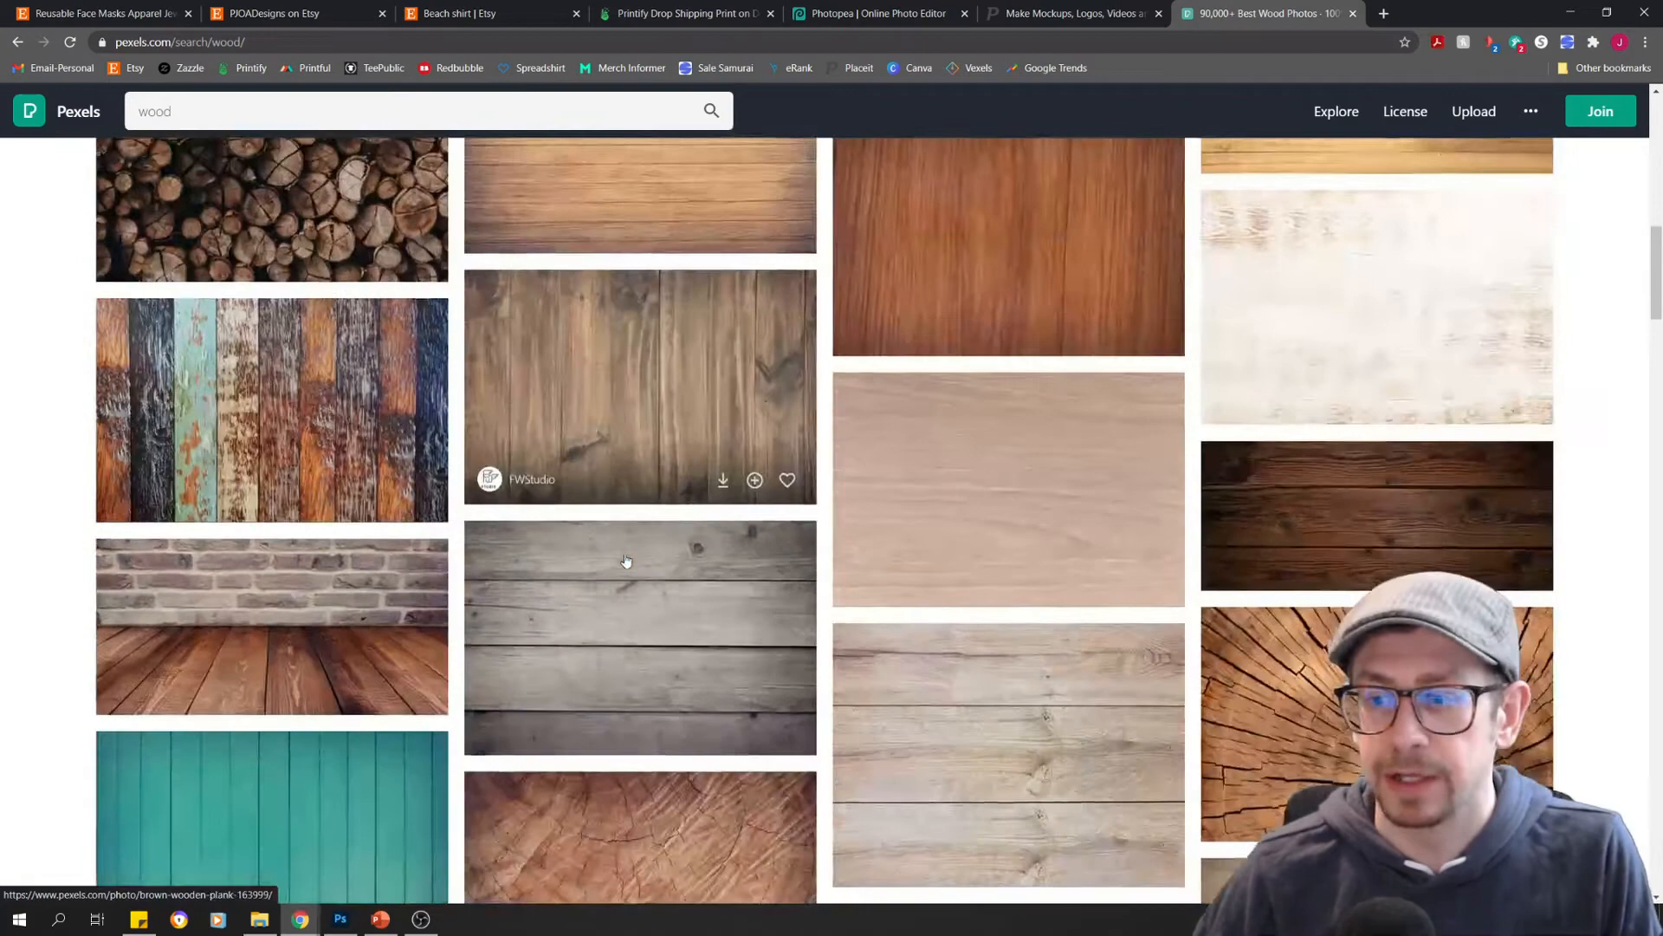
scroll("down", 3)
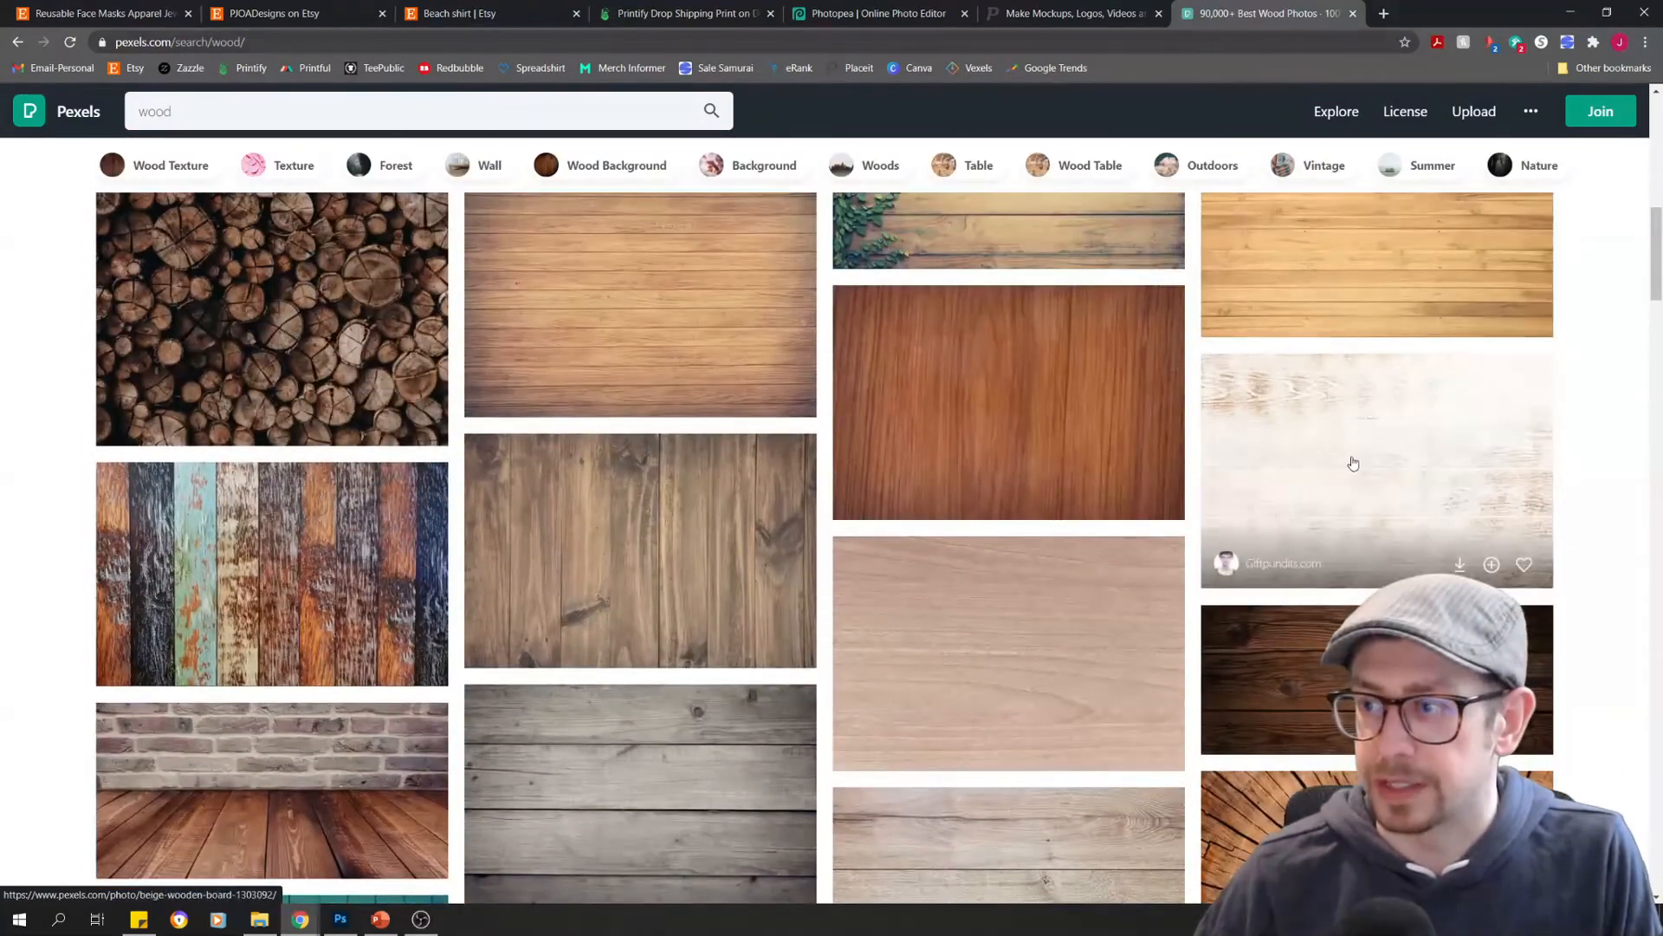
left_click(1376, 470)
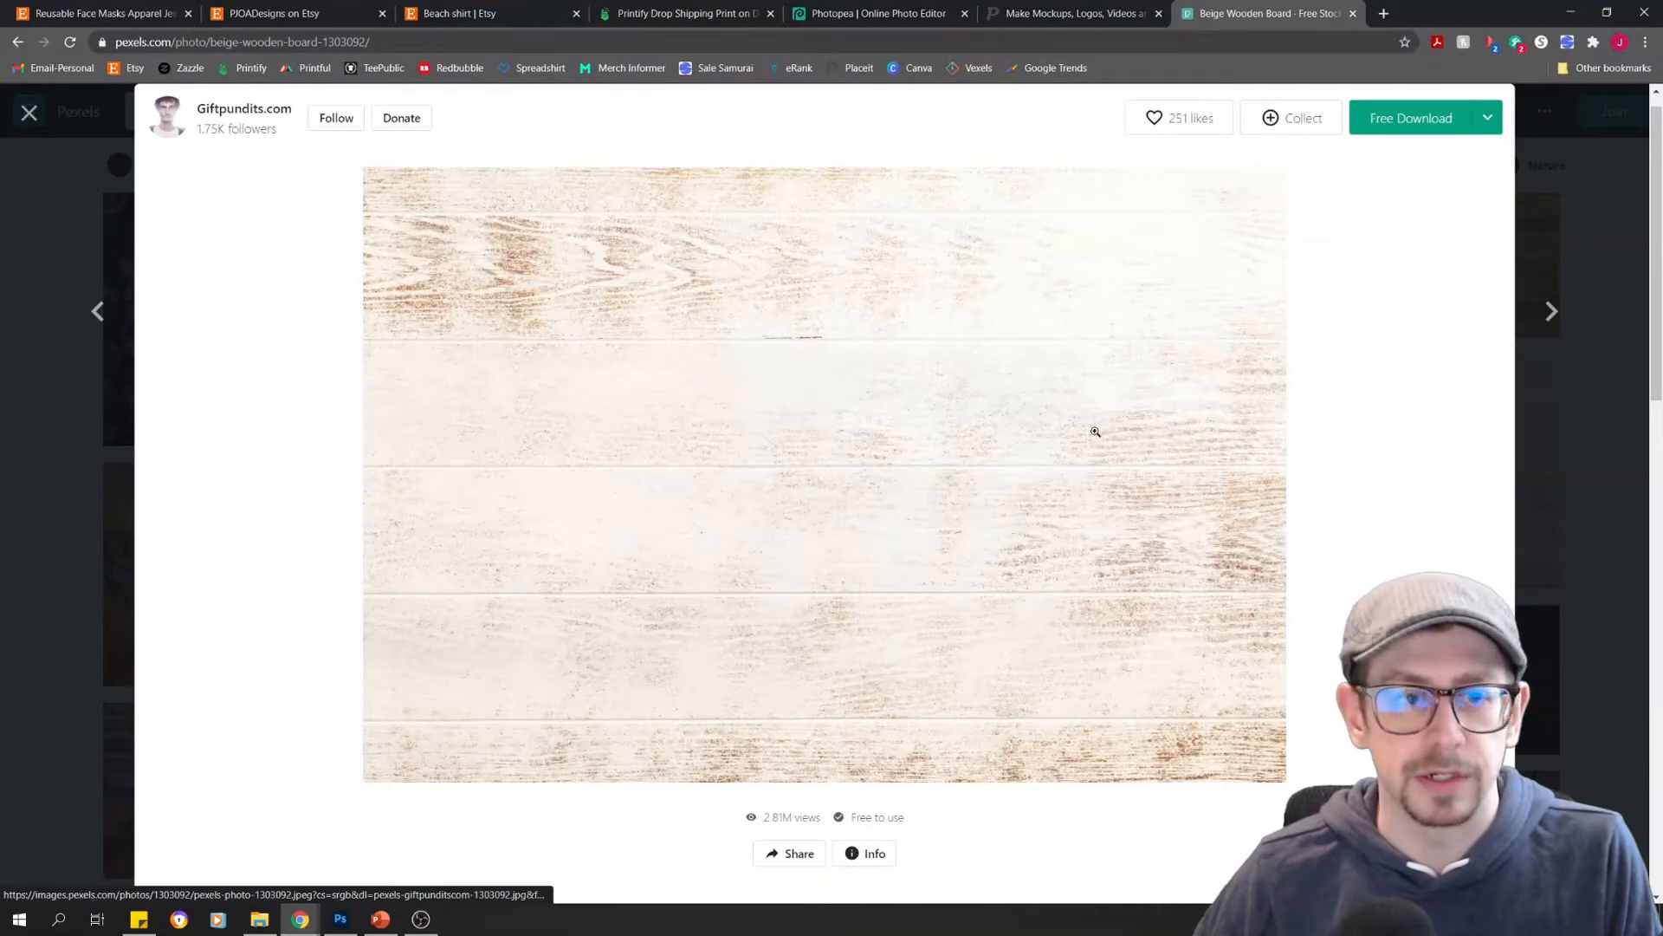
left_click(1487, 118)
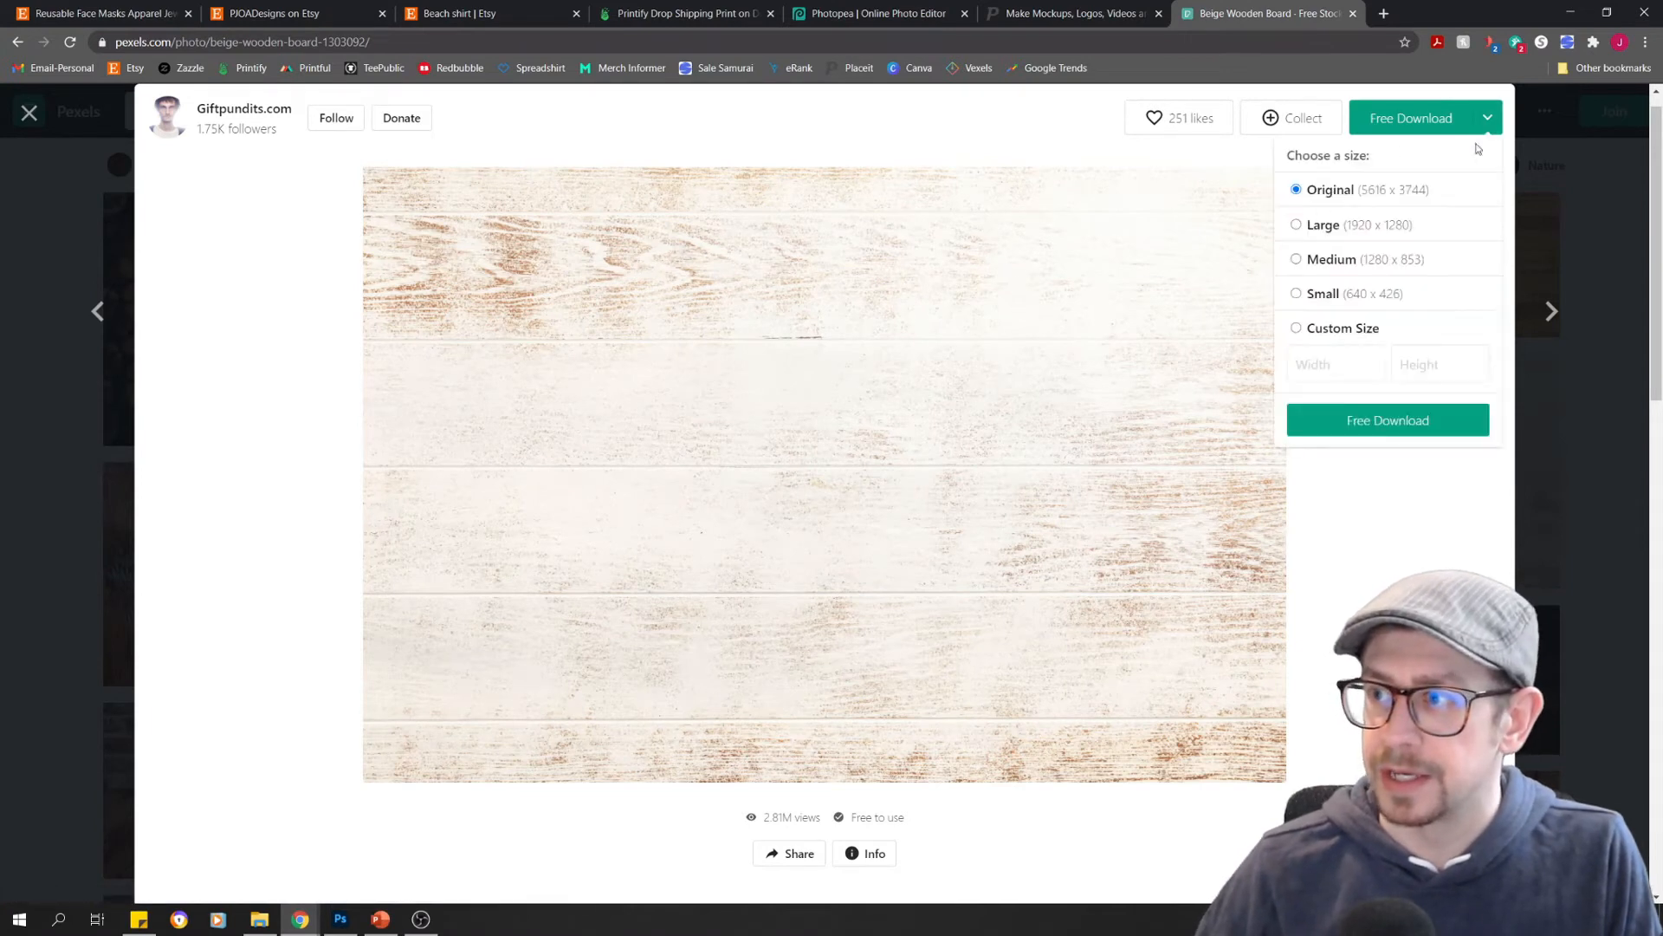
mouse_move(1407, 443)
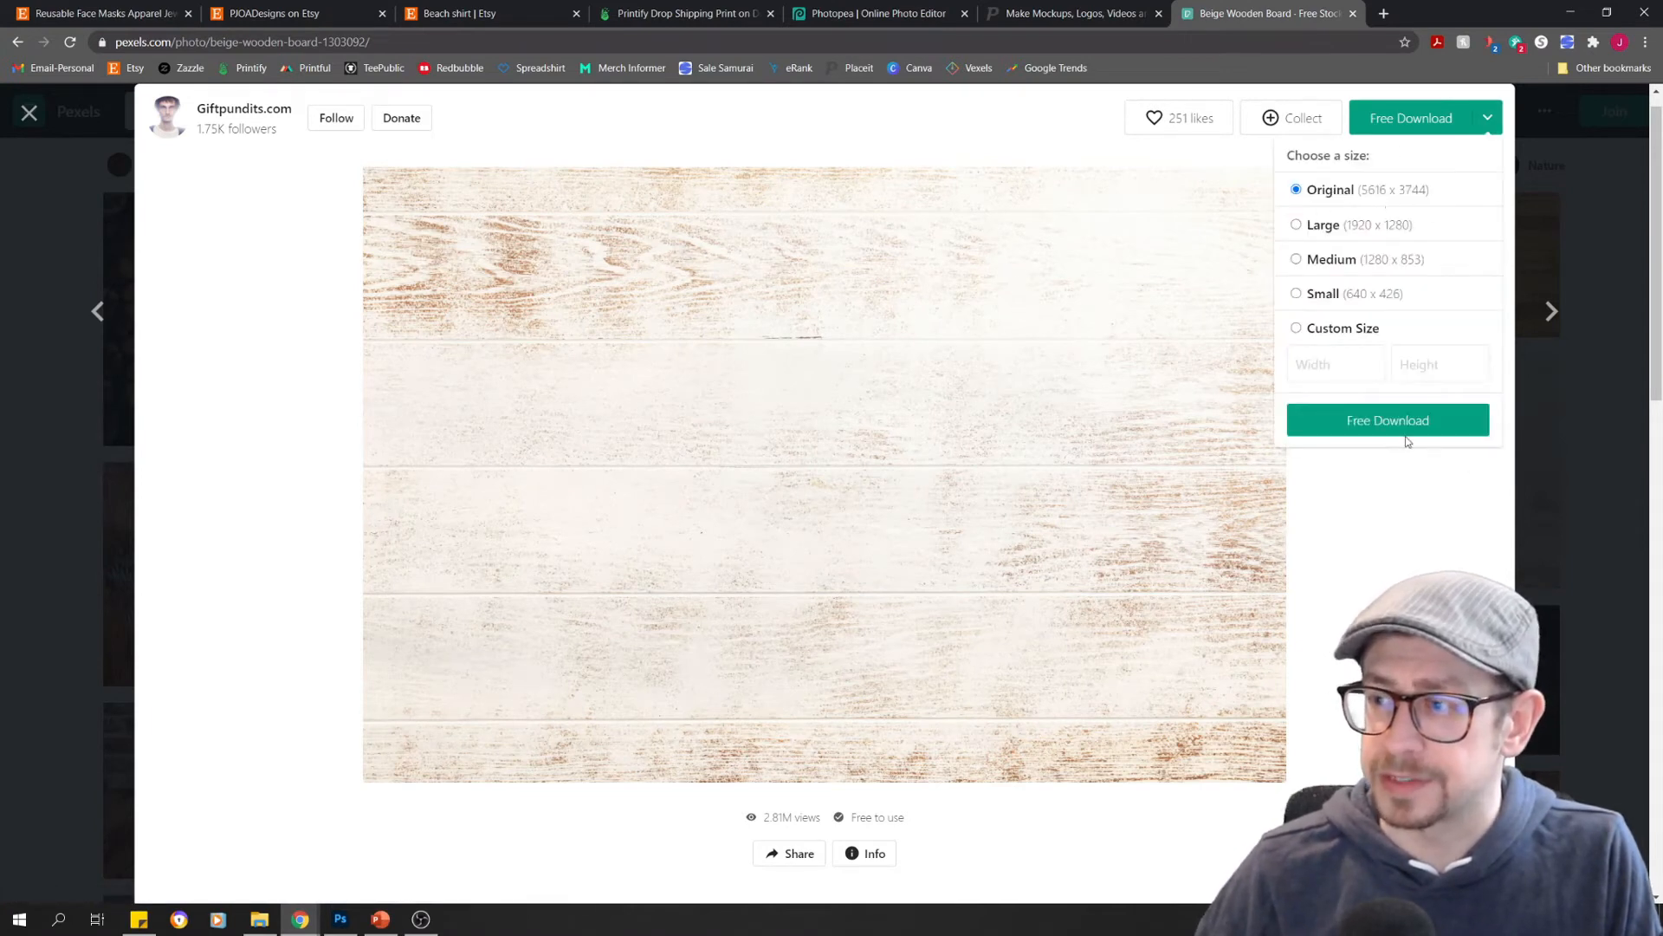
left_click(1388, 419)
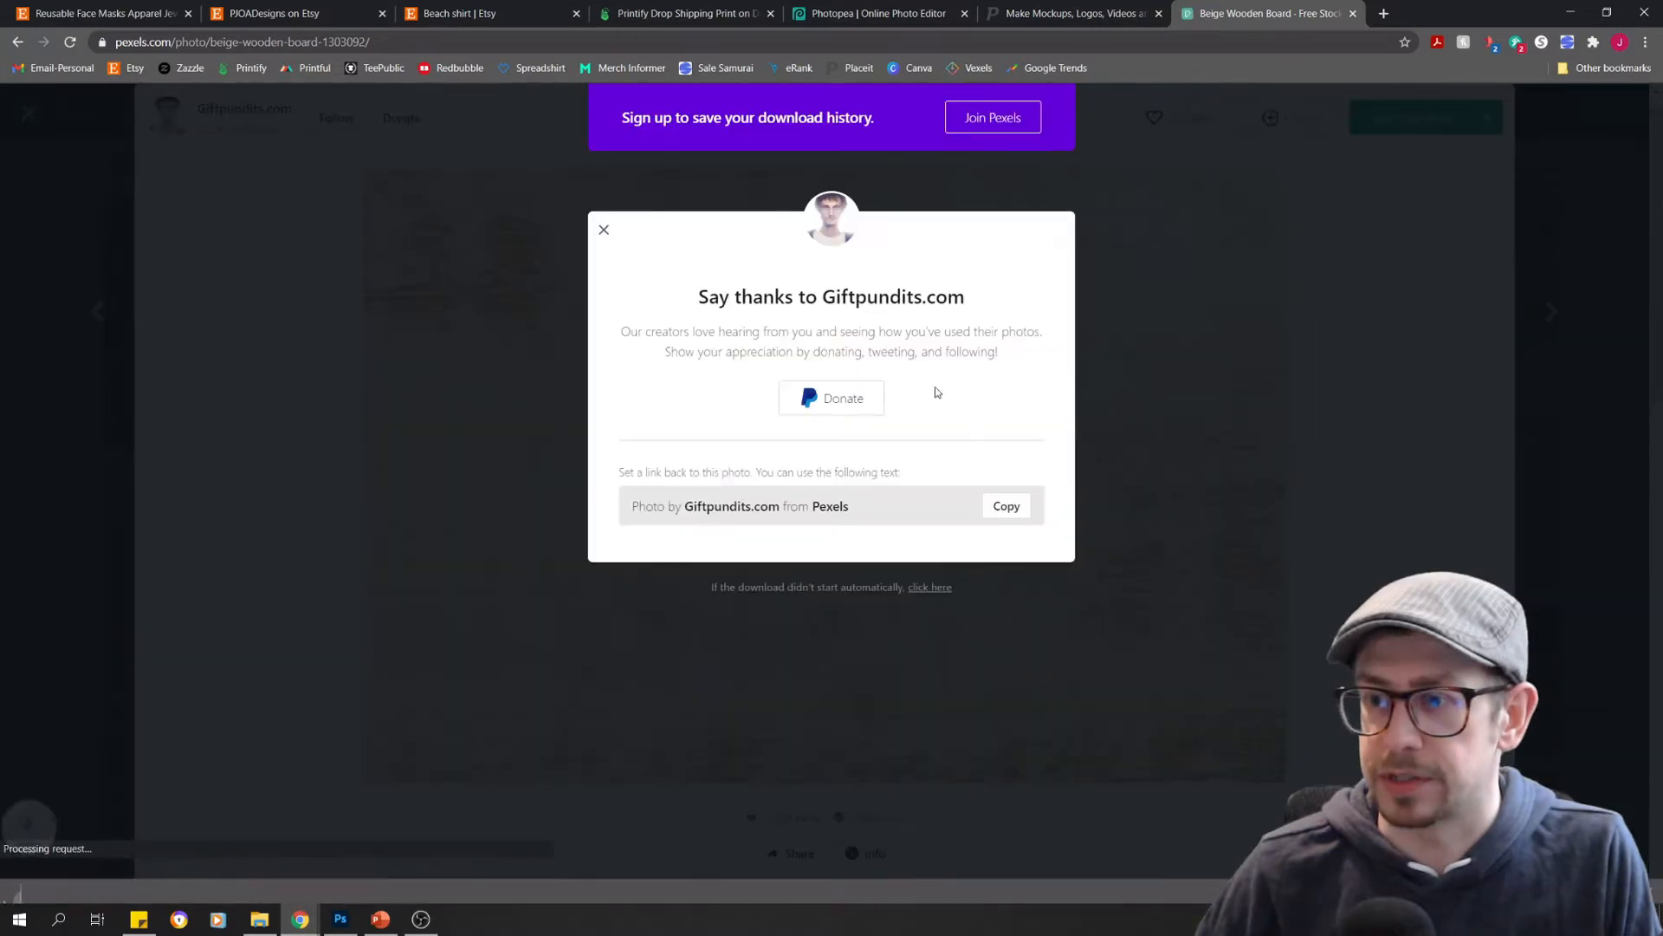
left_click(870, 13)
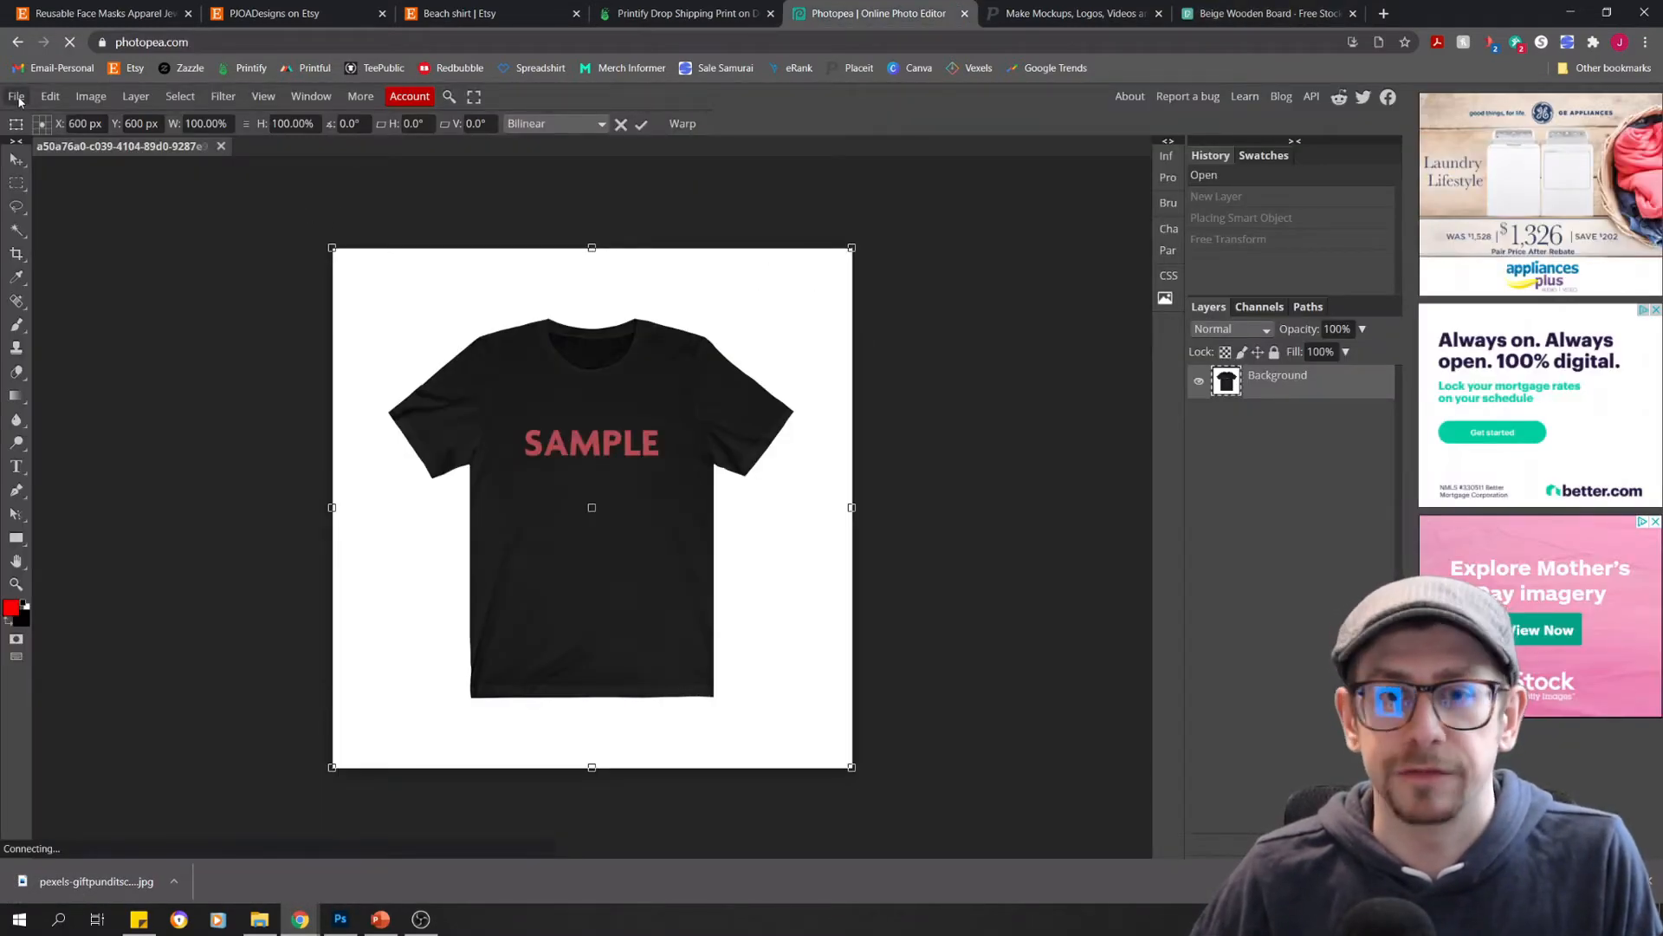
Place the Pexels wood photo into the mockup and stretch it to fill the canvas
left_click(16, 96)
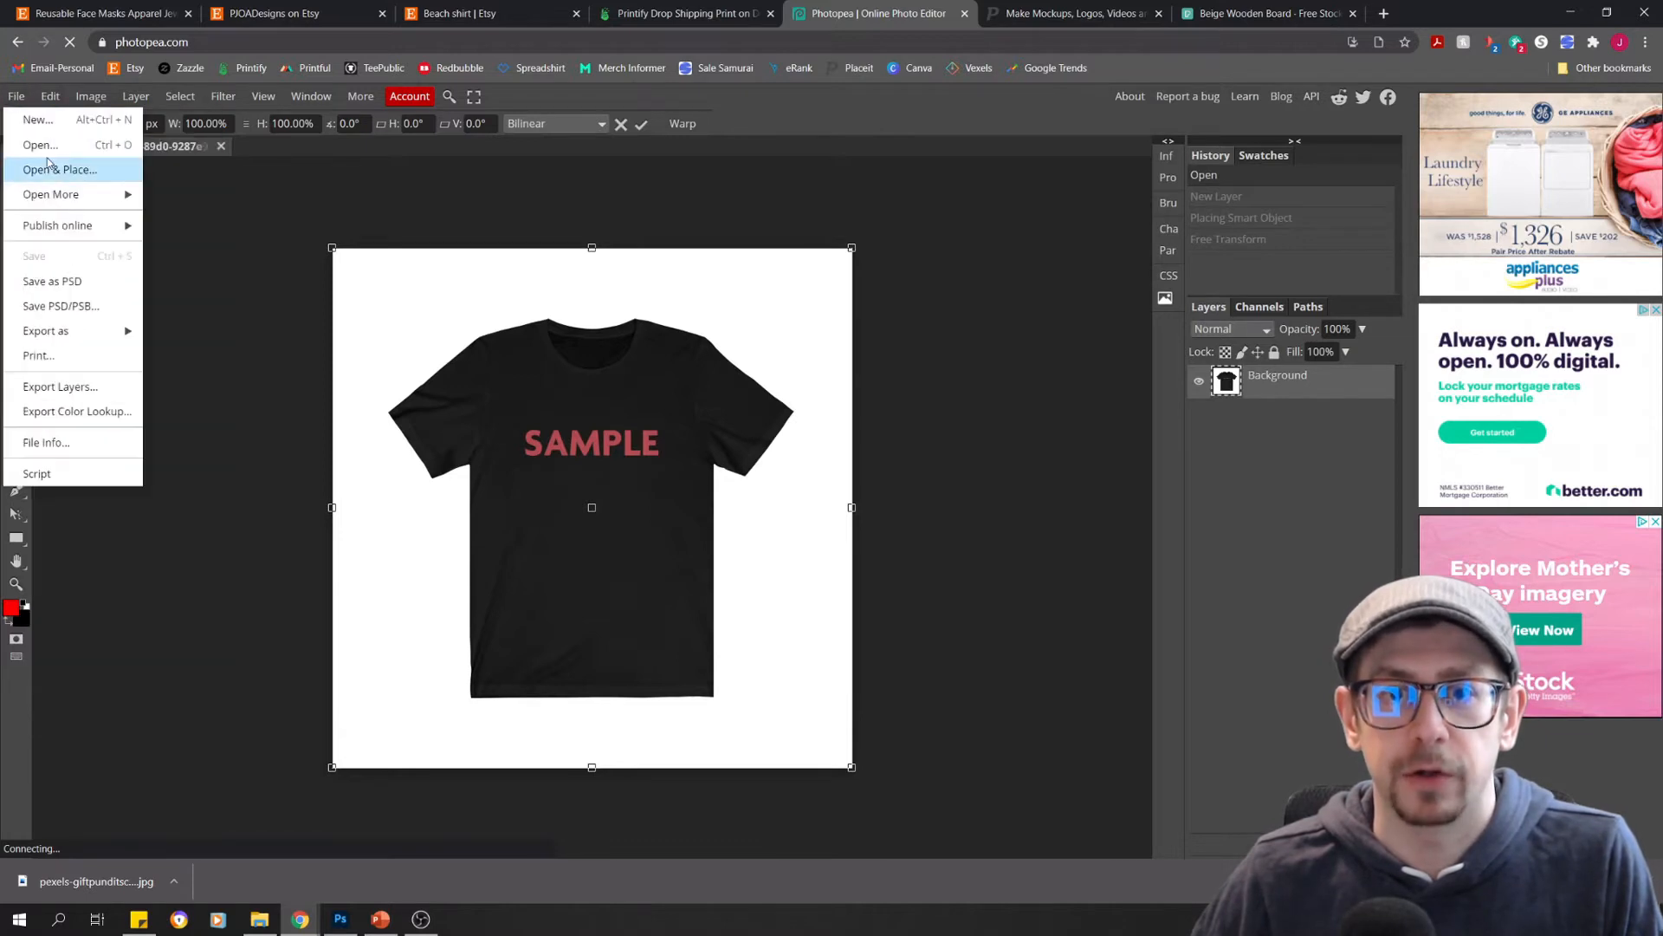
left_click(39, 145)
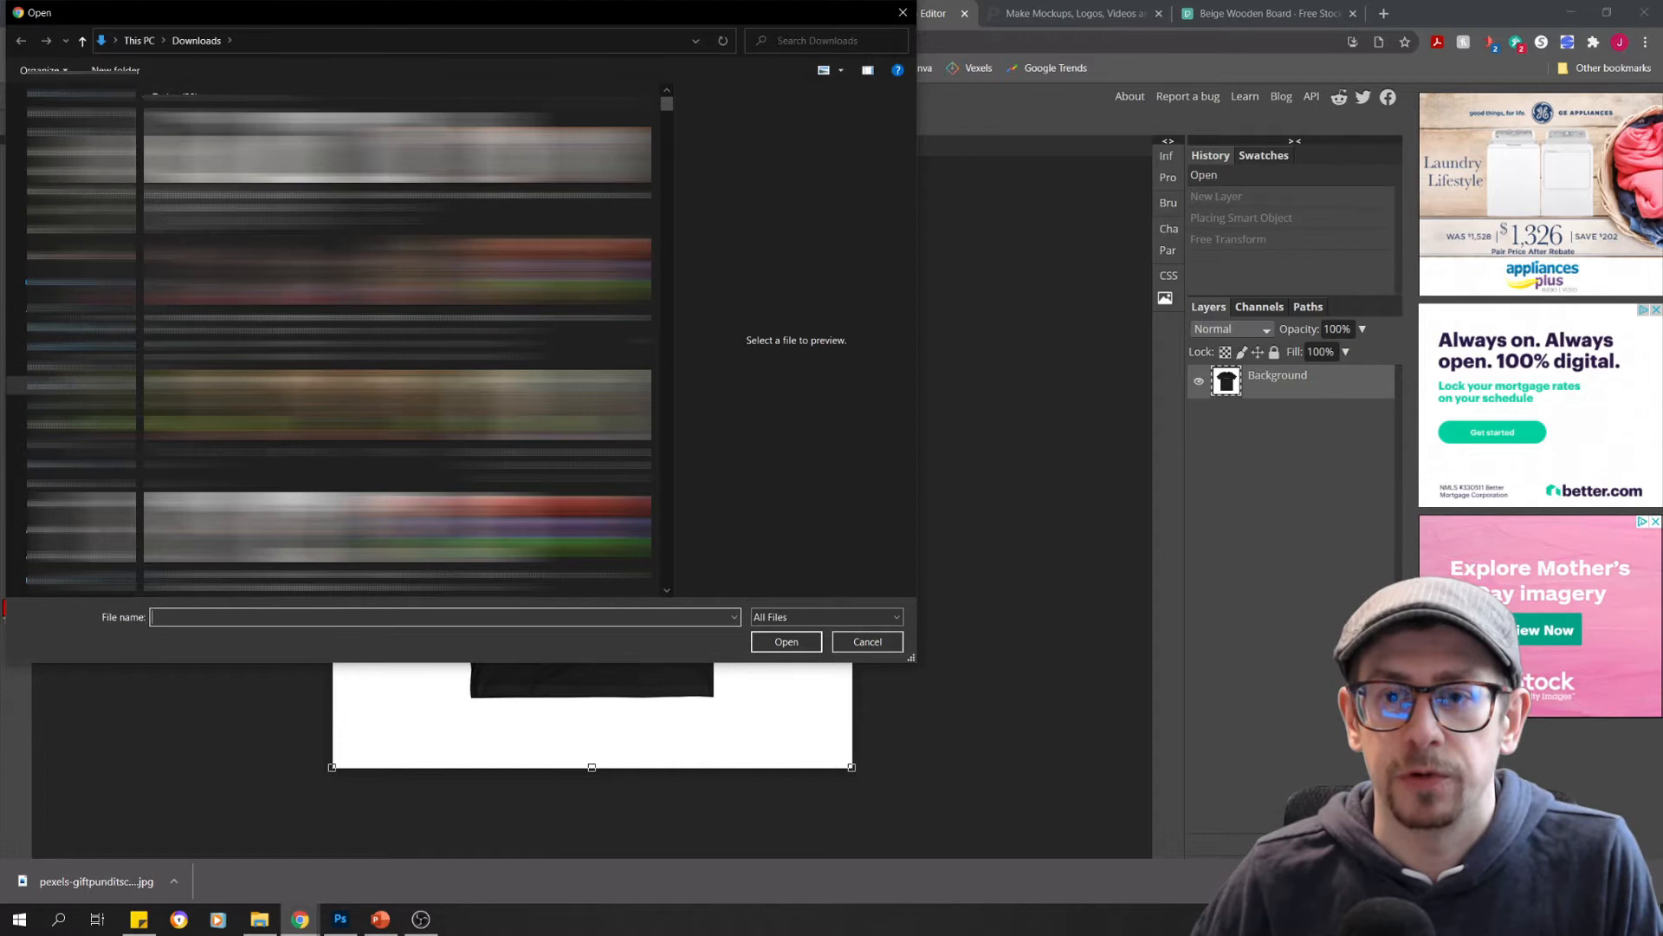
left_click(785, 641)
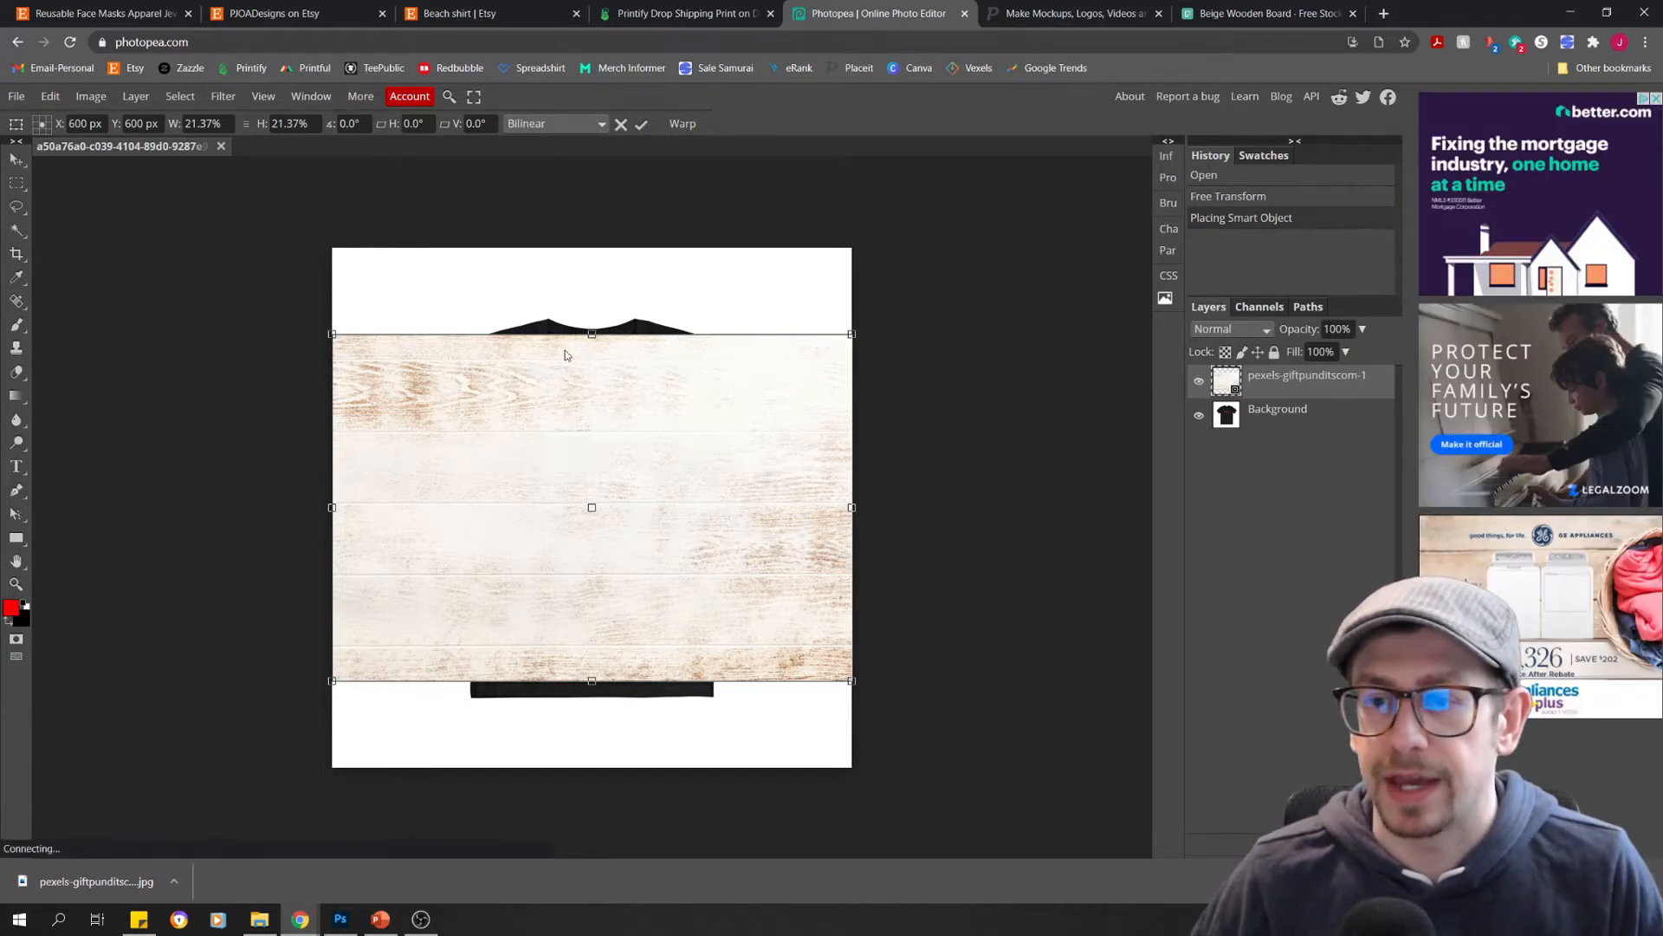
left_click_drag(592, 333, 592, 307)
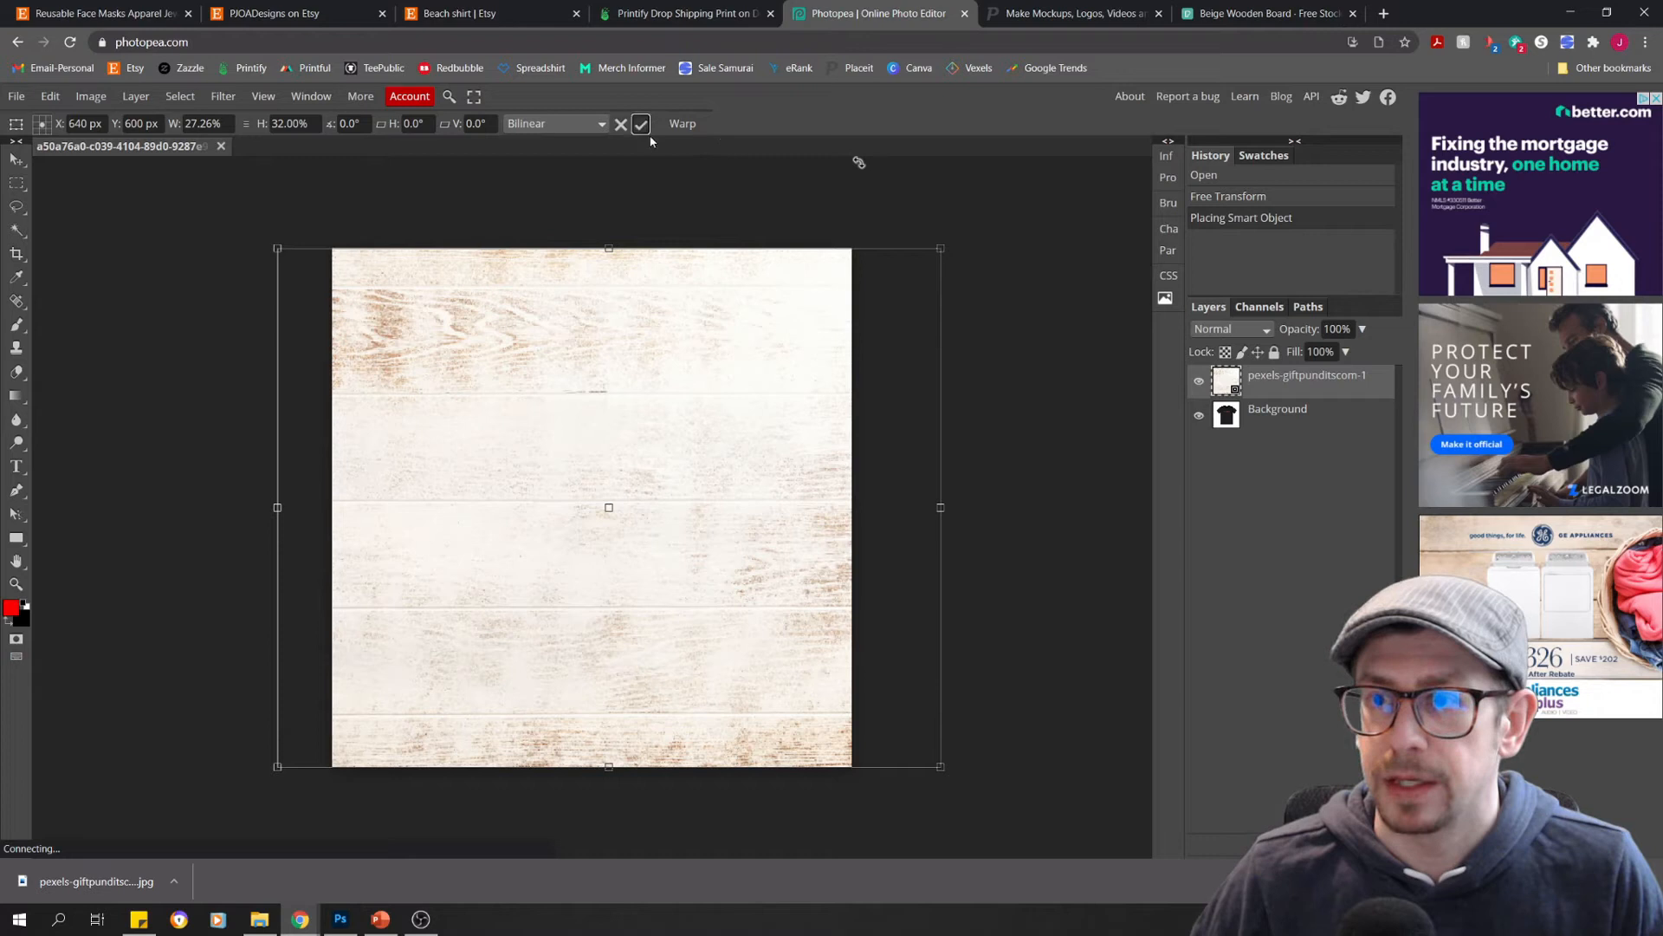
left_click(641, 124)
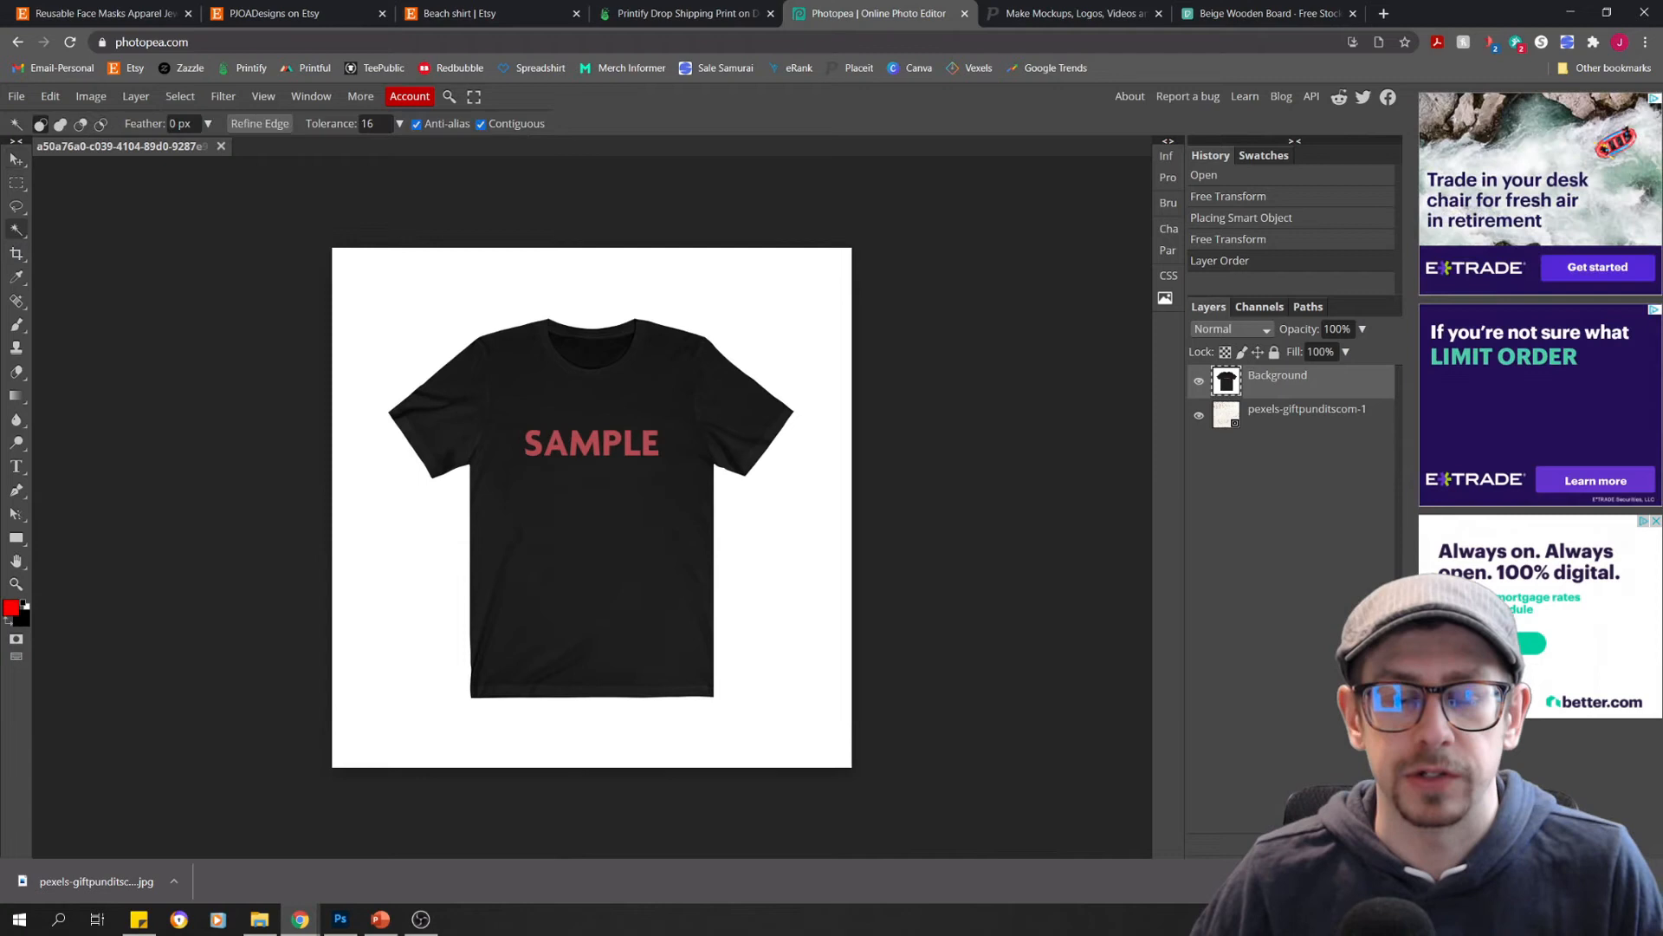
mouse_move(443, 323)
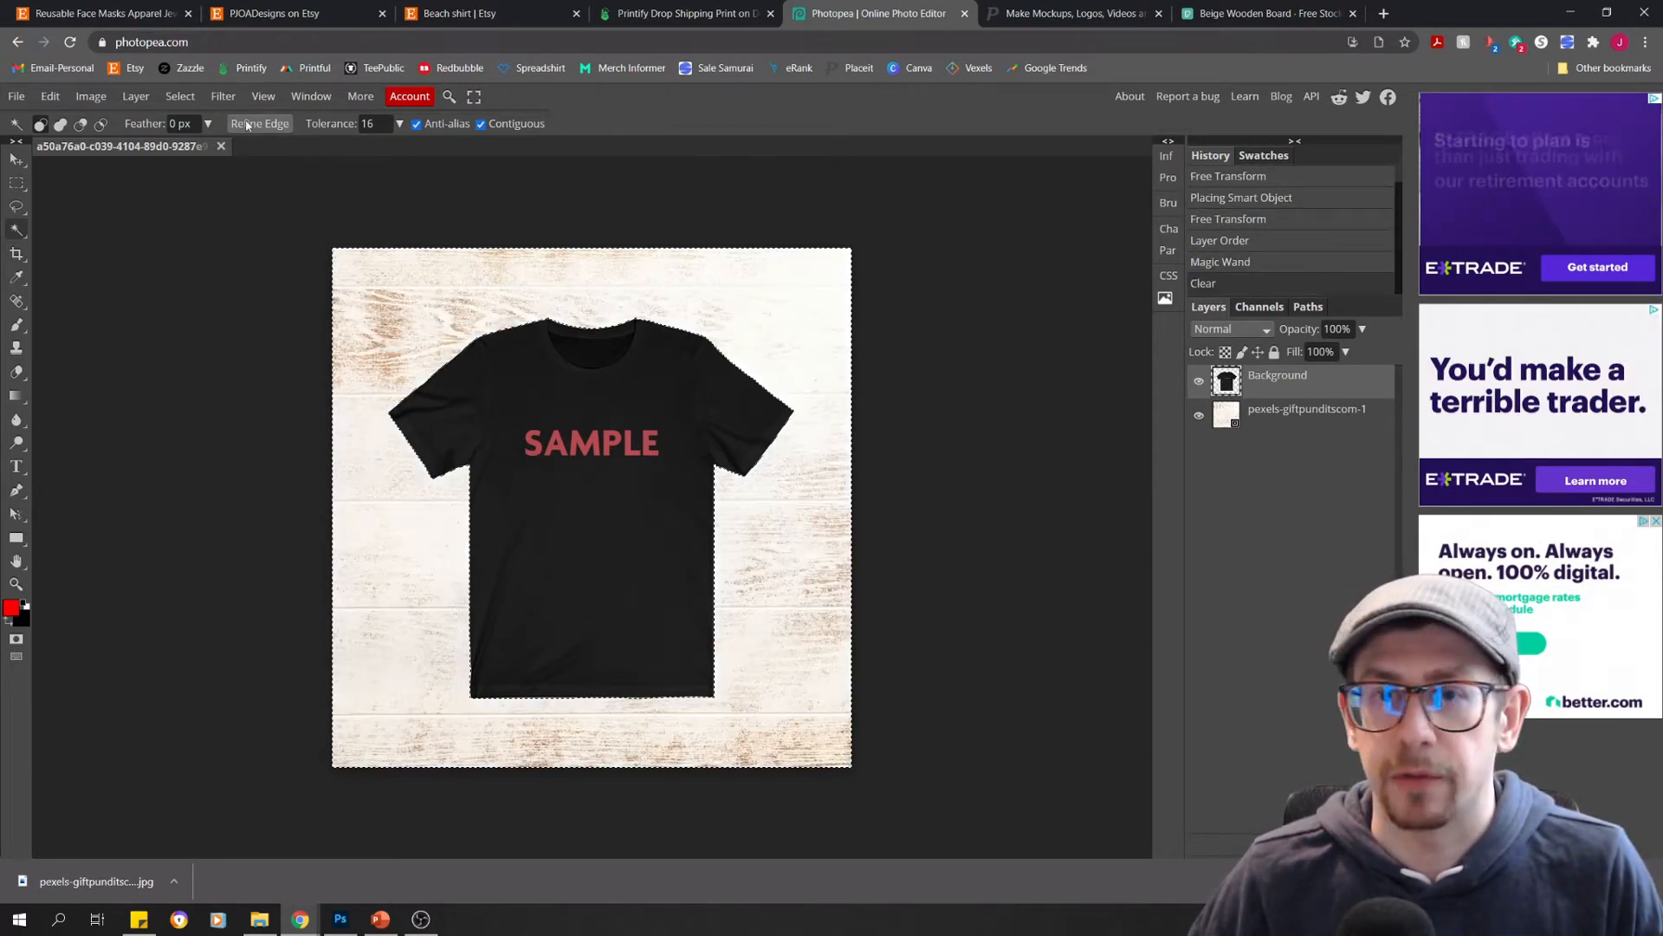
Open Photopea's File menu to start exporting the finished mockup
left_click(16, 96)
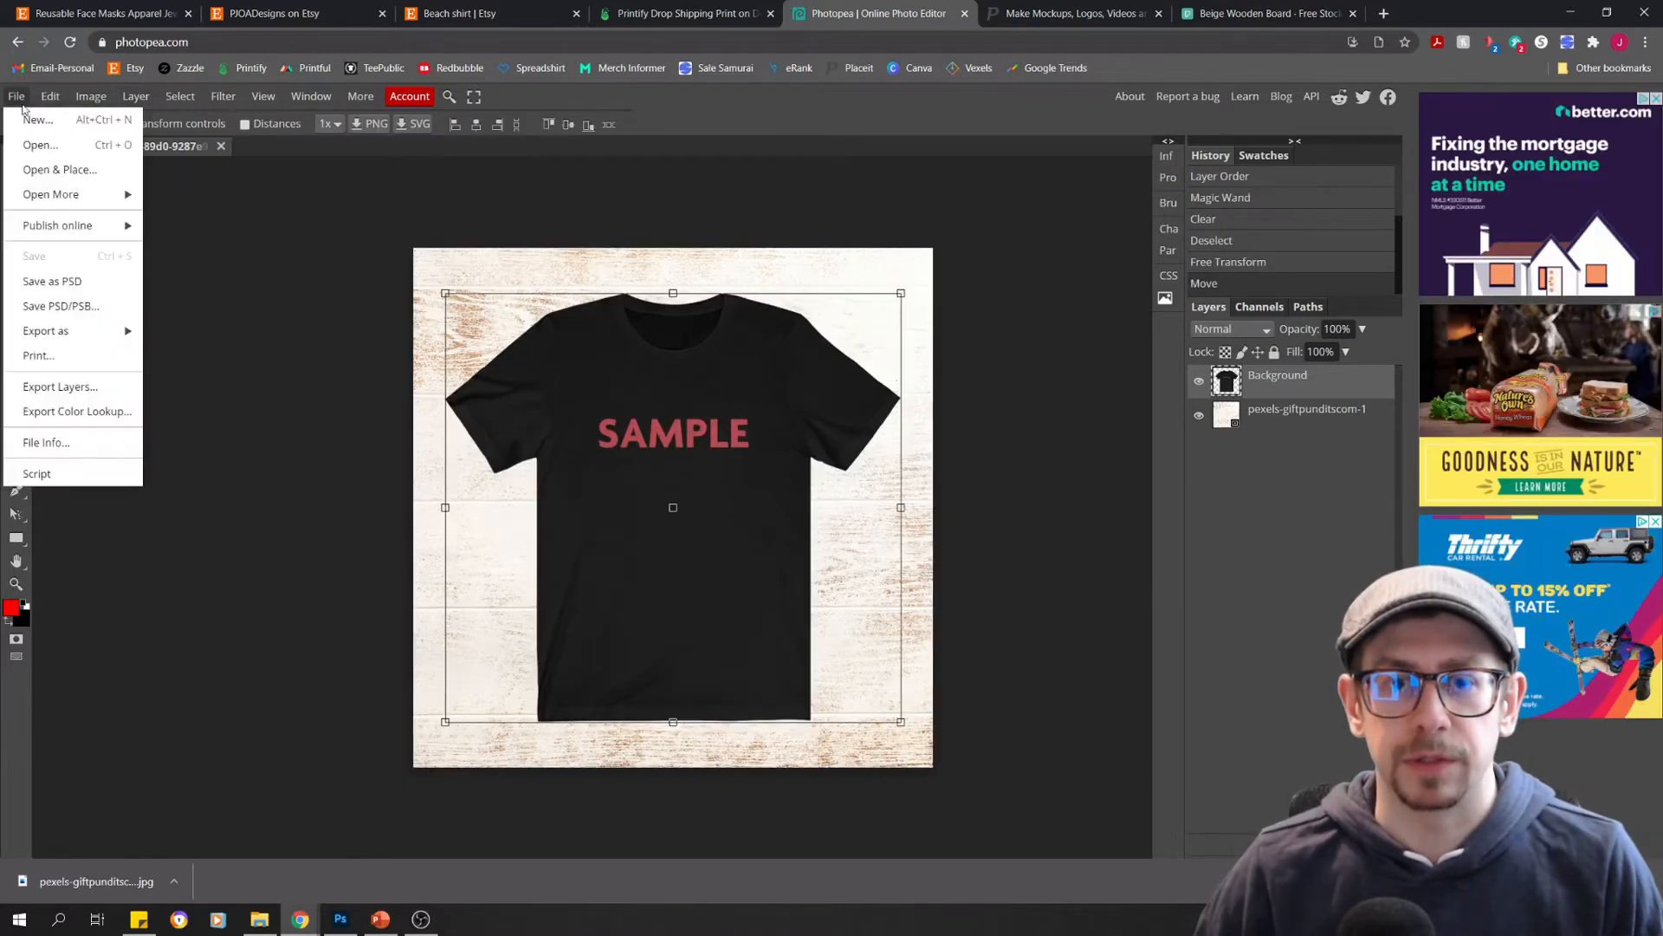
mouse_move(44, 330)
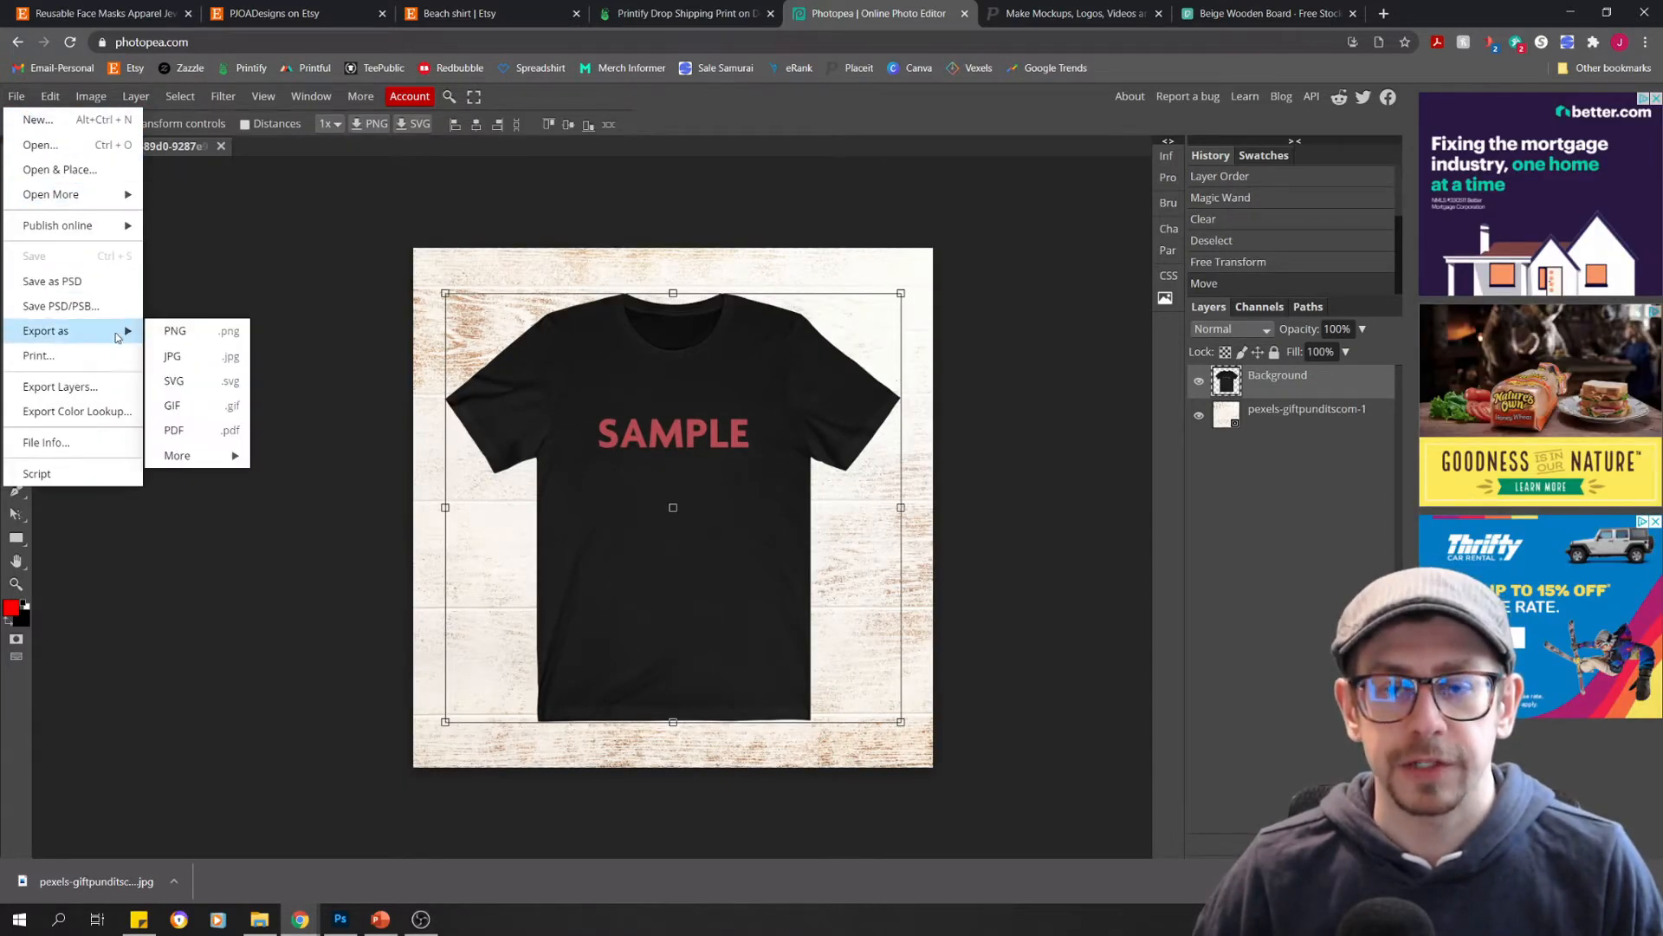
mouse_move(174, 330)
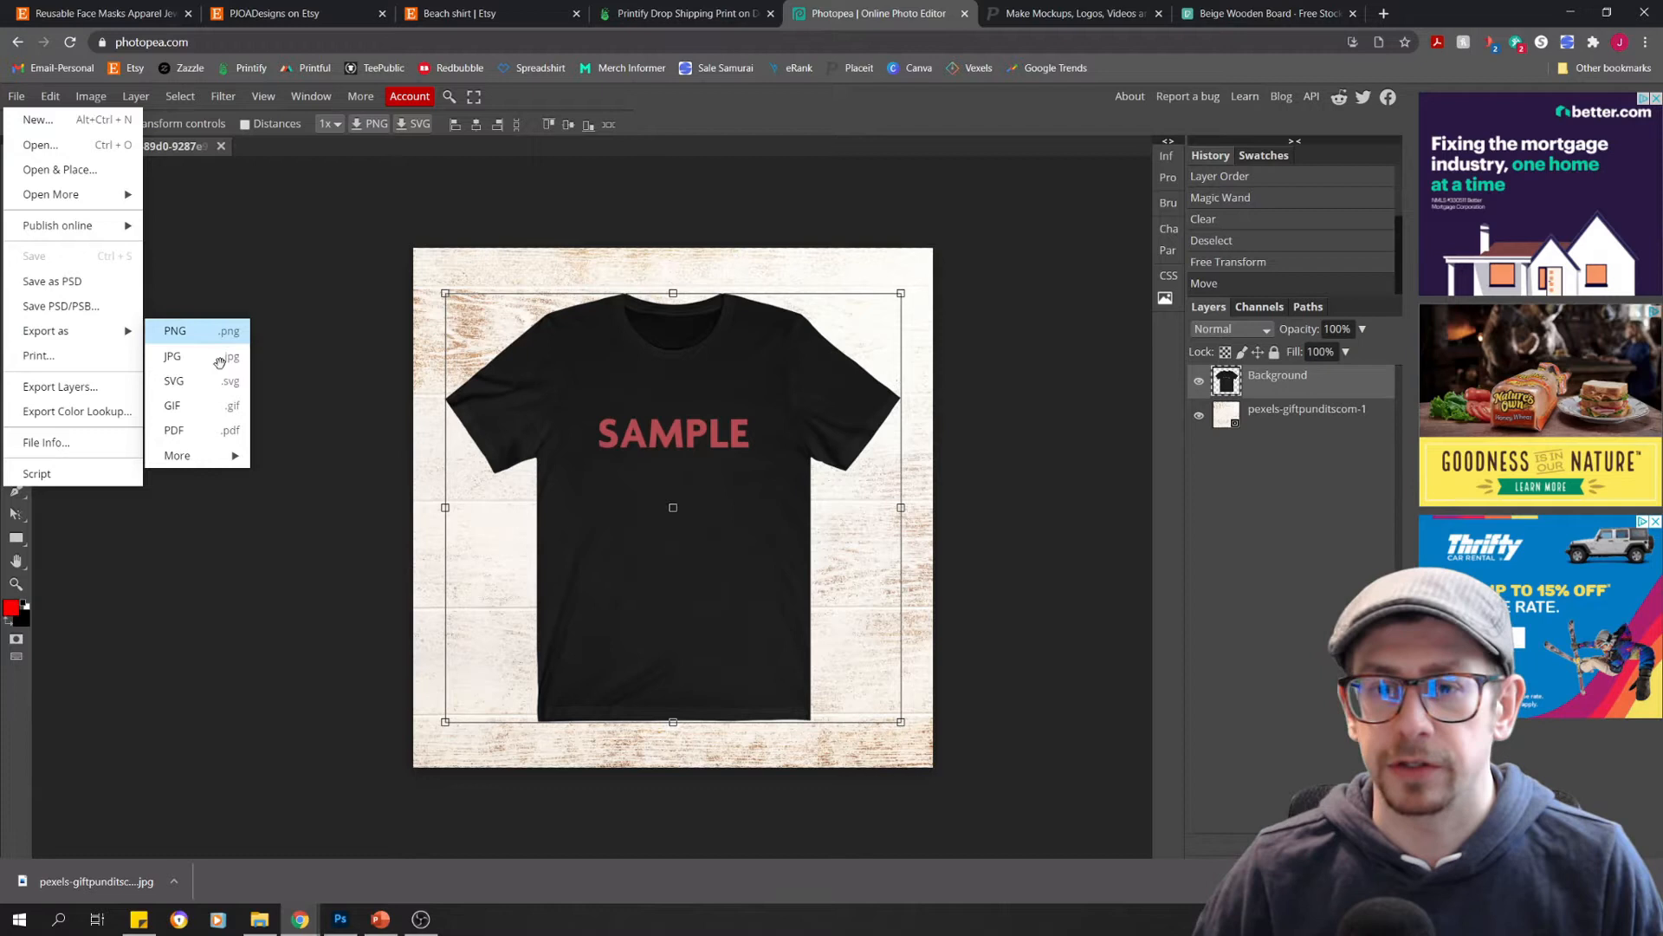
Export the mockup as a 1200×1200 JPG at 100% quality instead of PNG
left_click(175, 330)
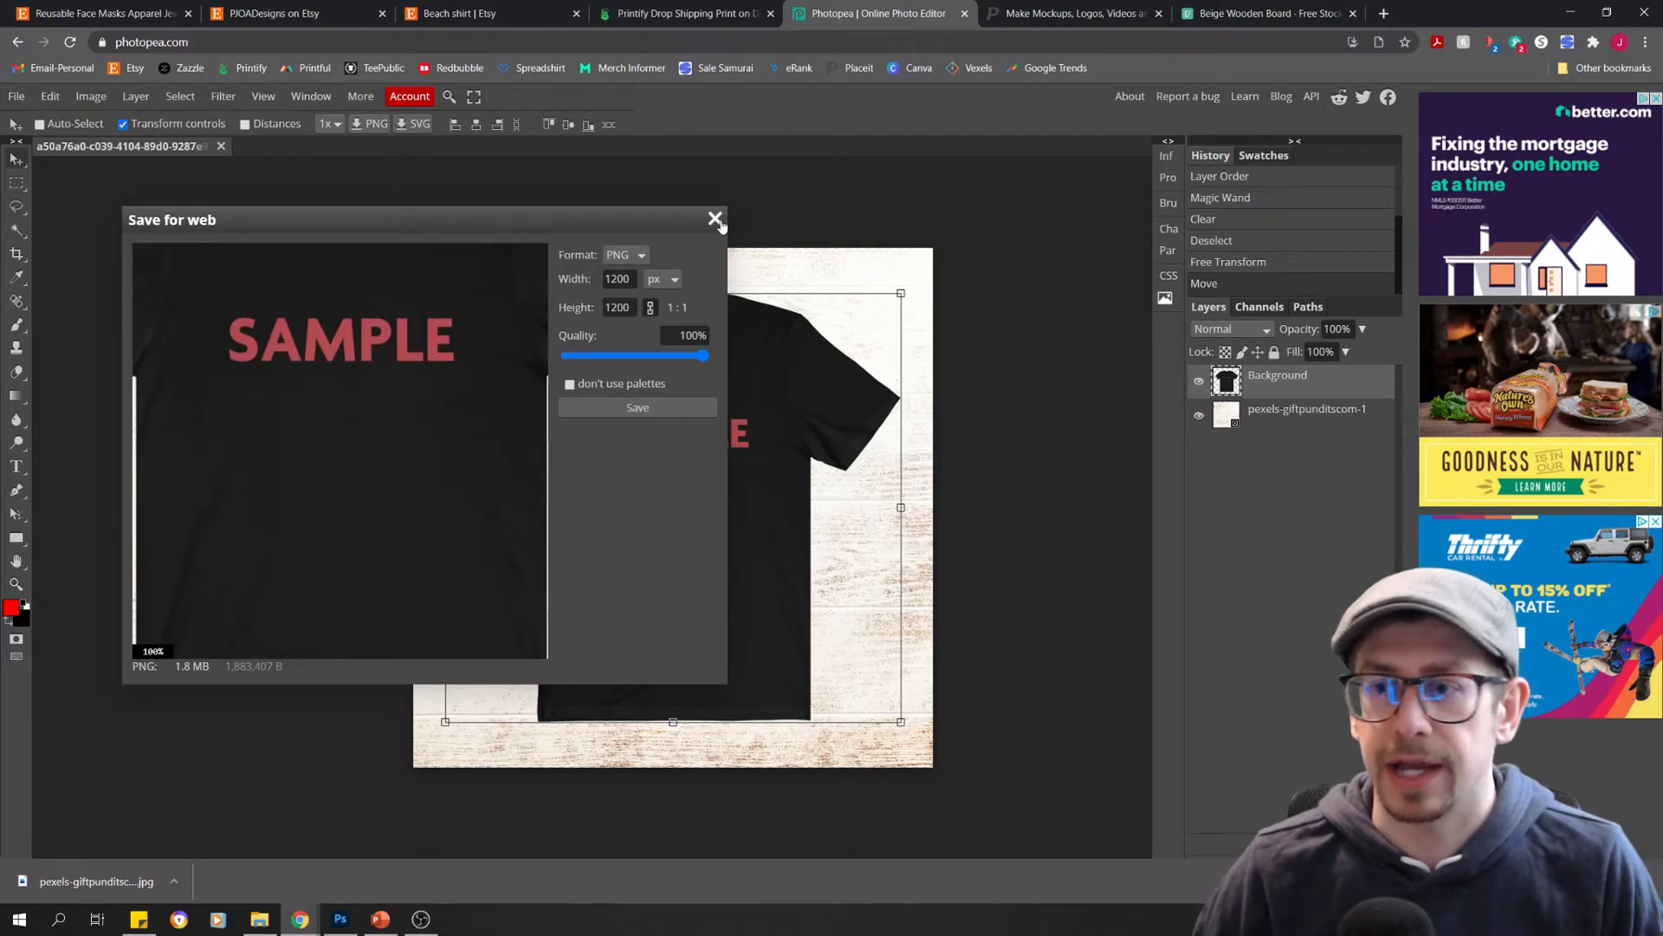
left_click(16, 95)
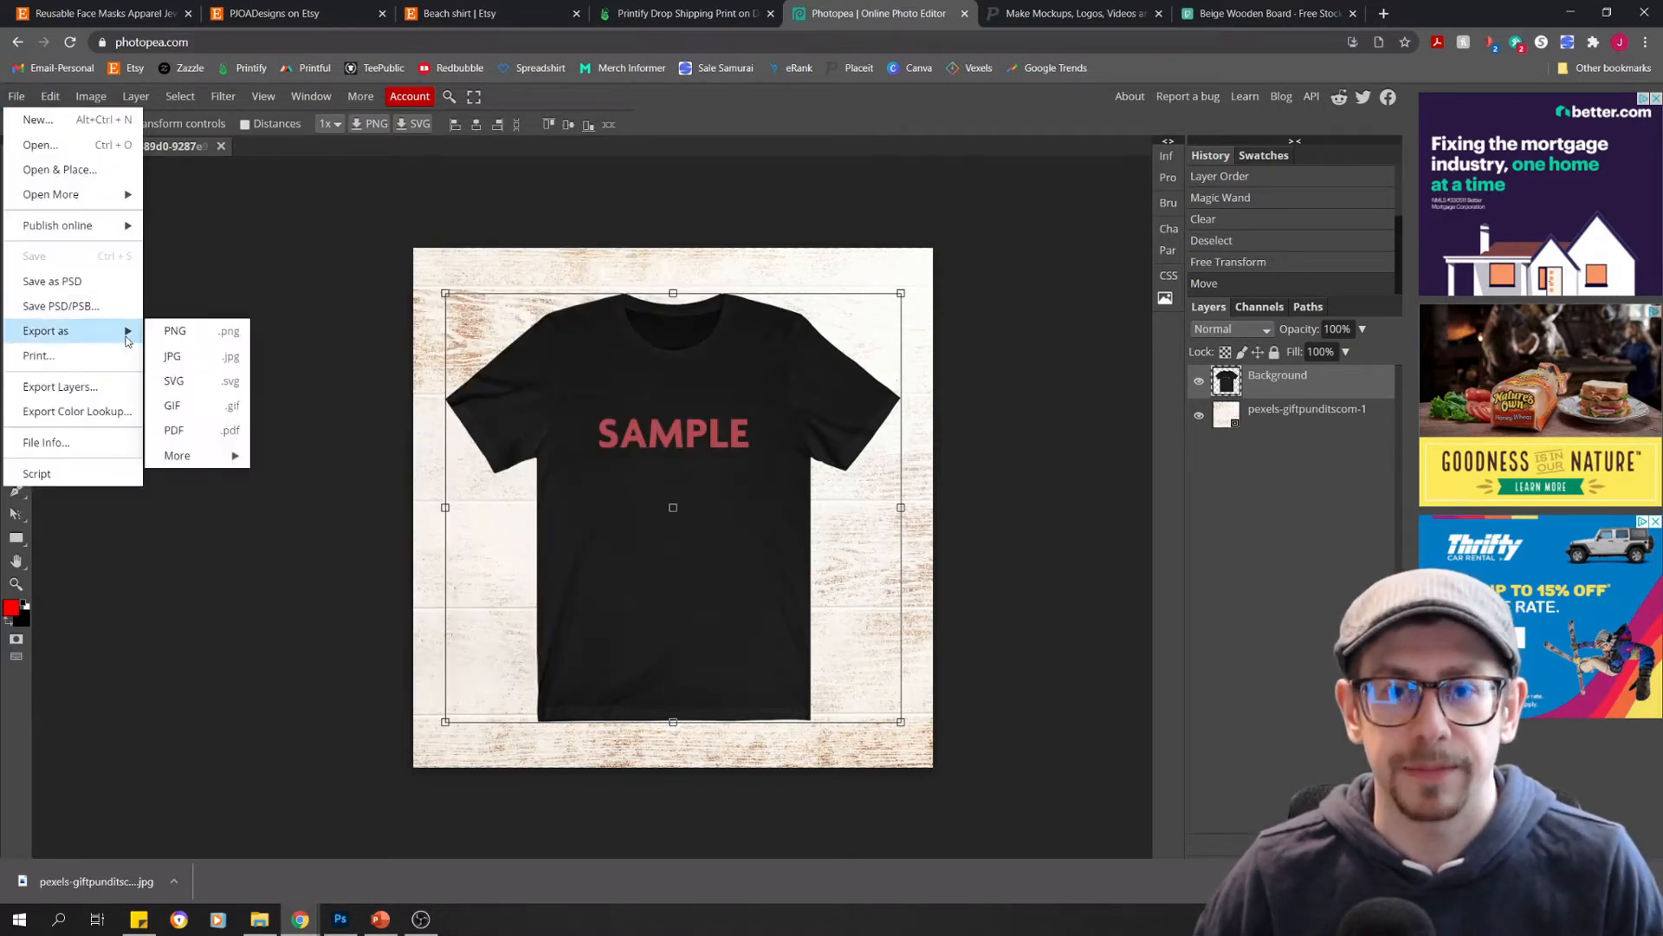
left_click(171, 356)
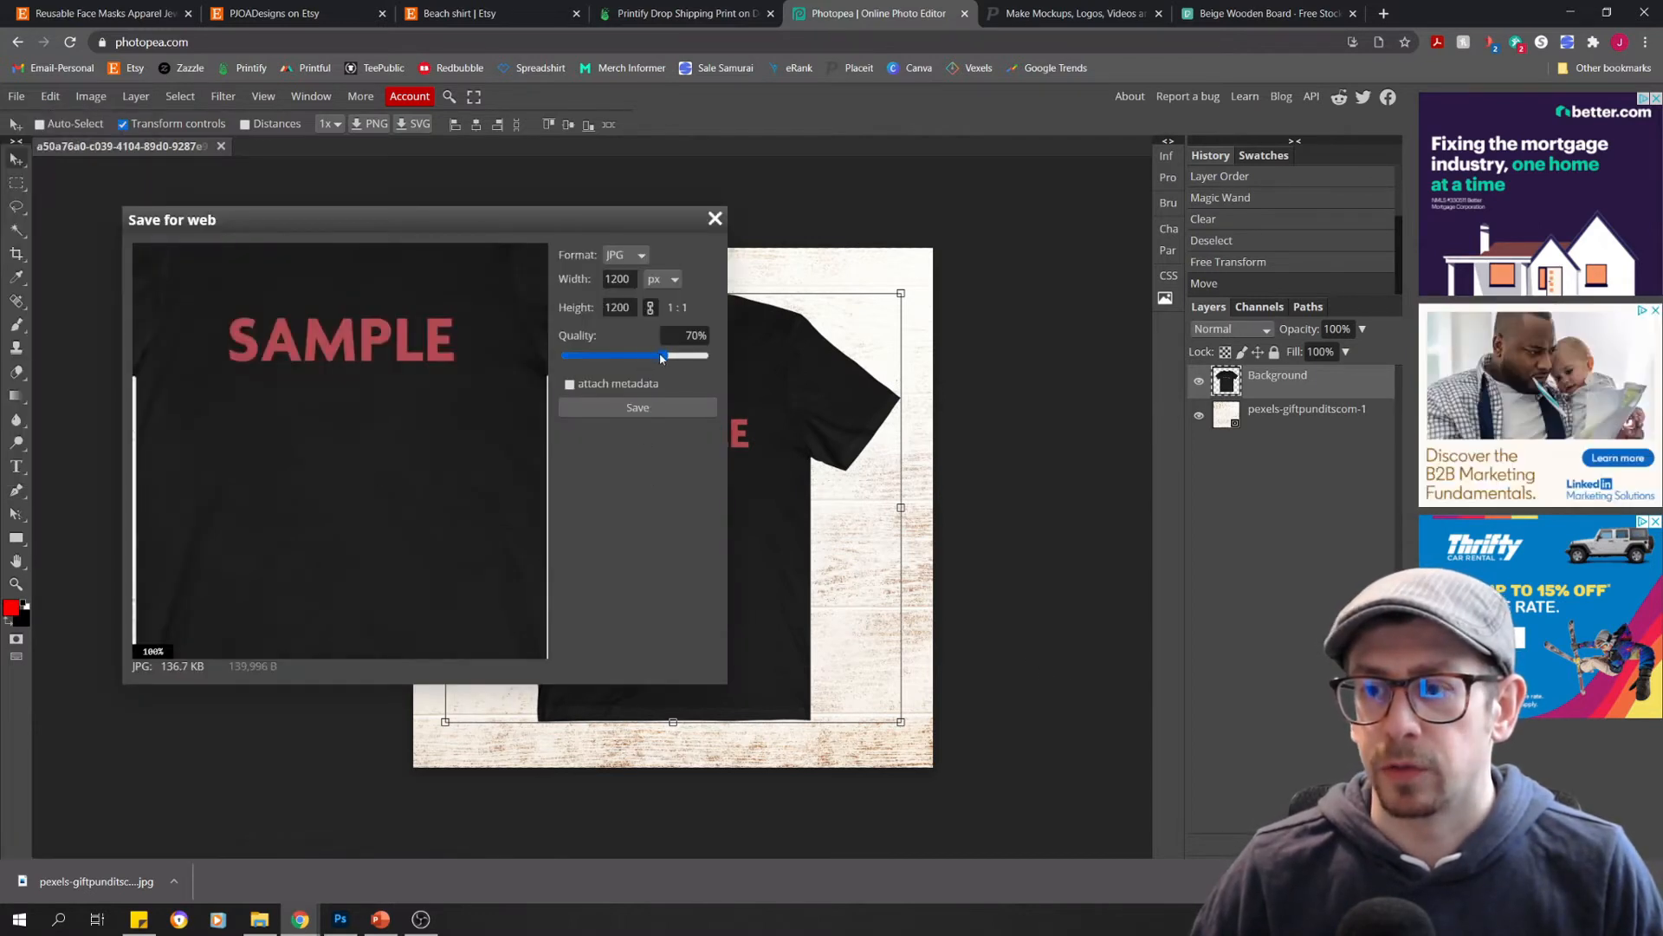
left_click_drag(661, 355, 709, 355)
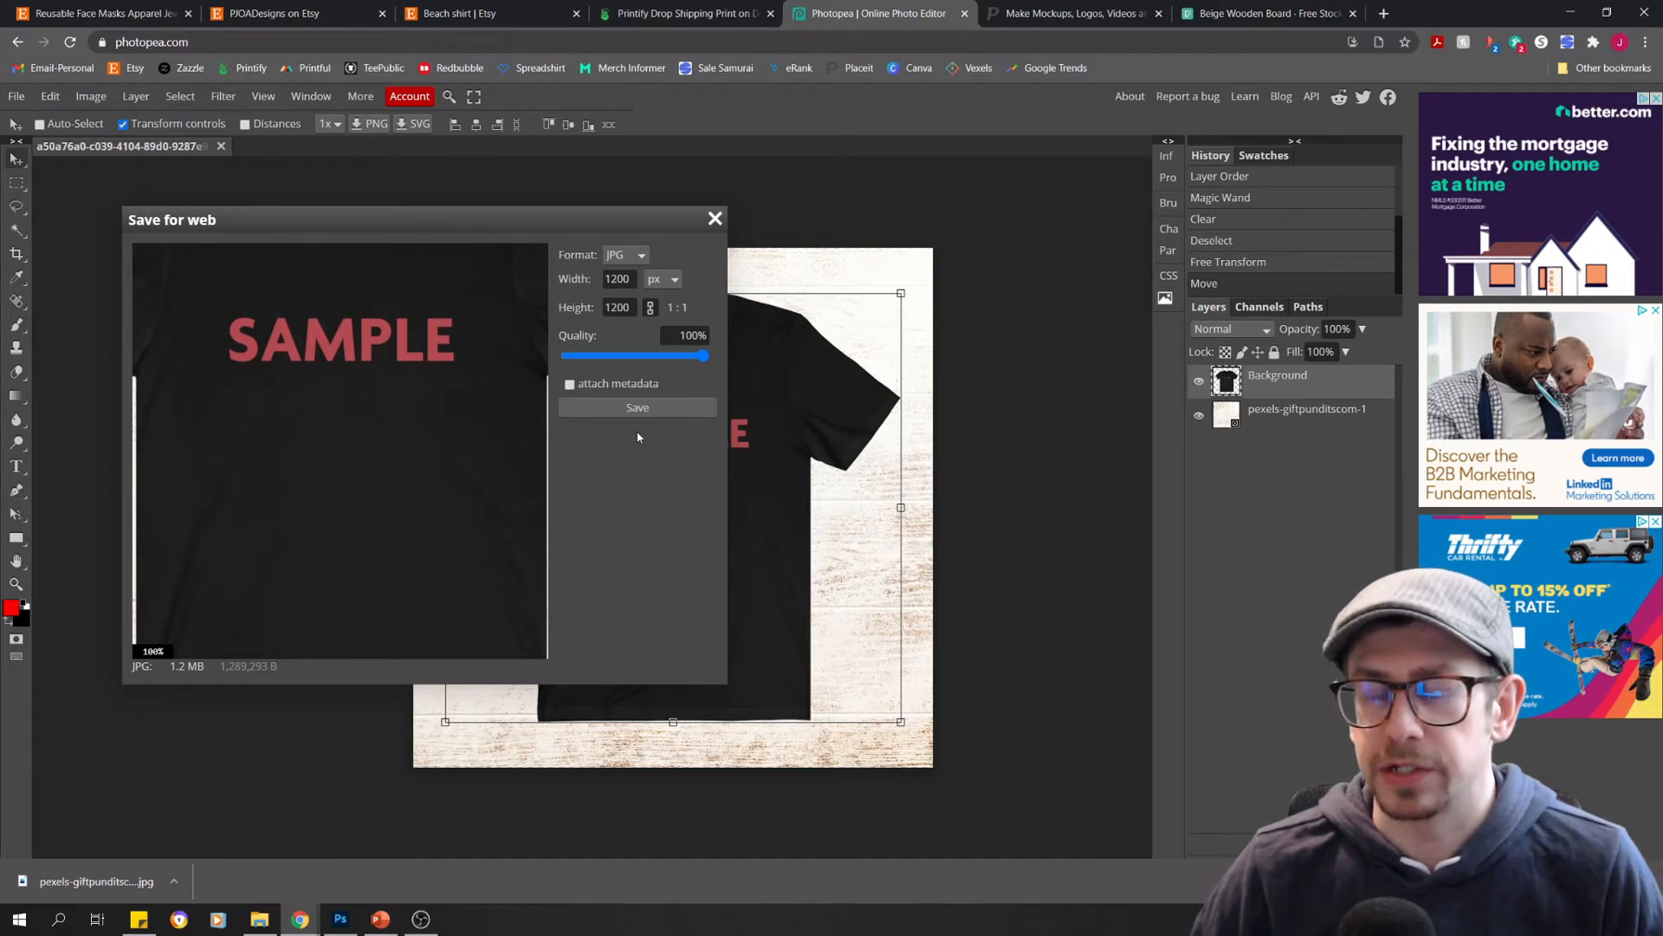
mouse_move(639, 435)
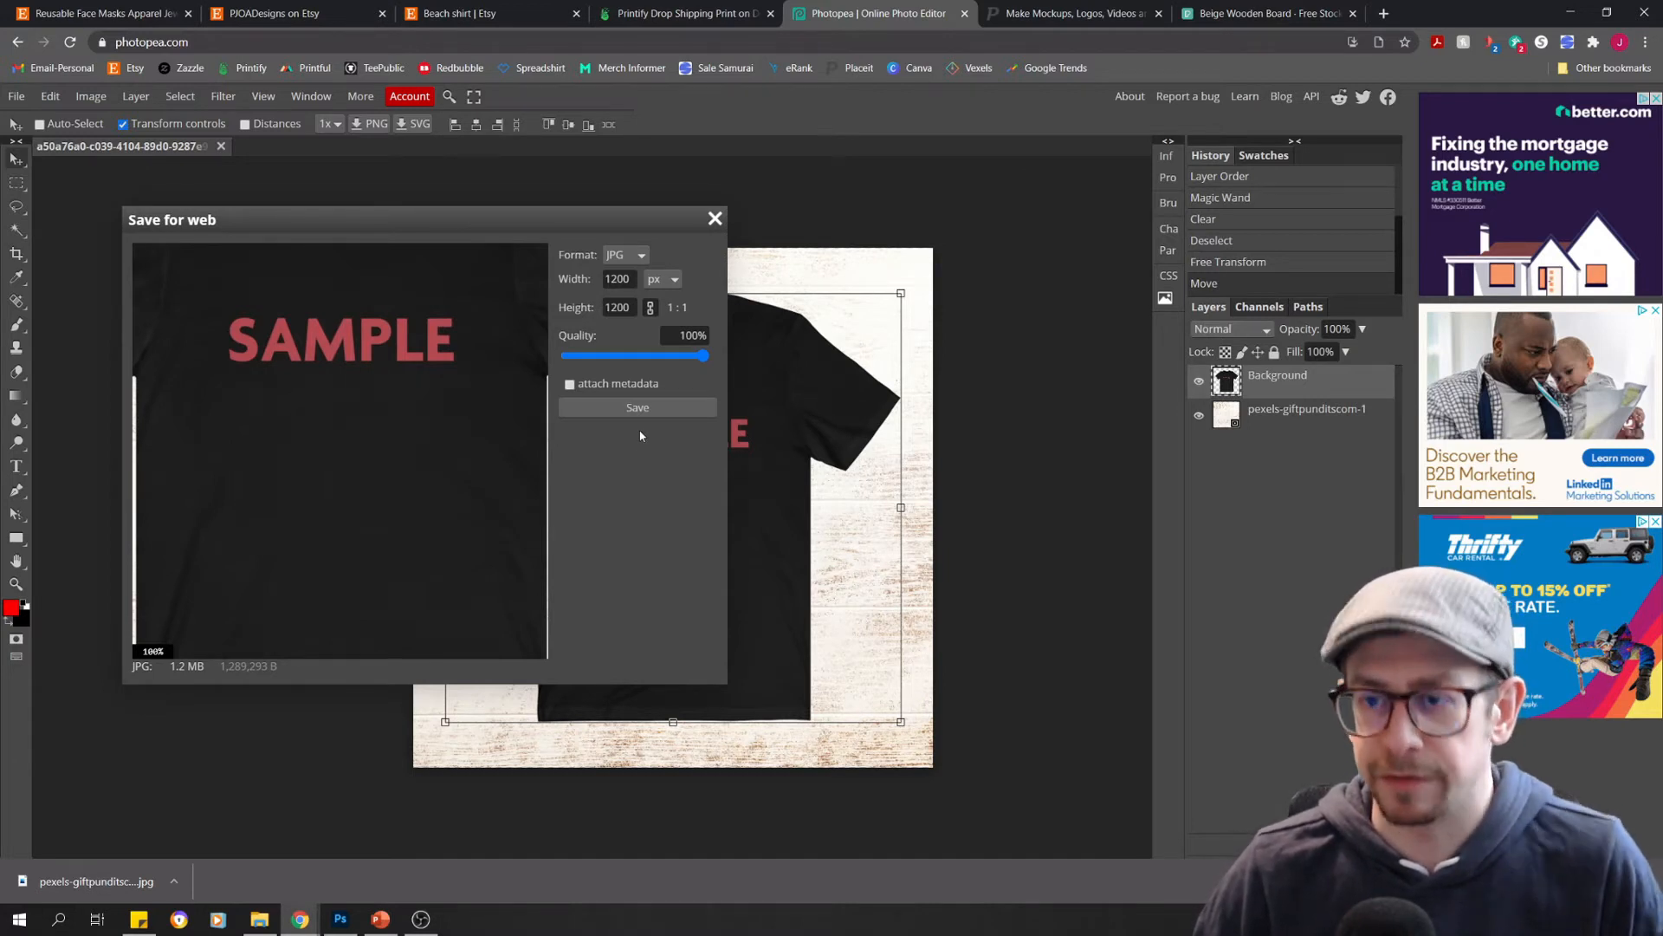
left_click(638, 407)
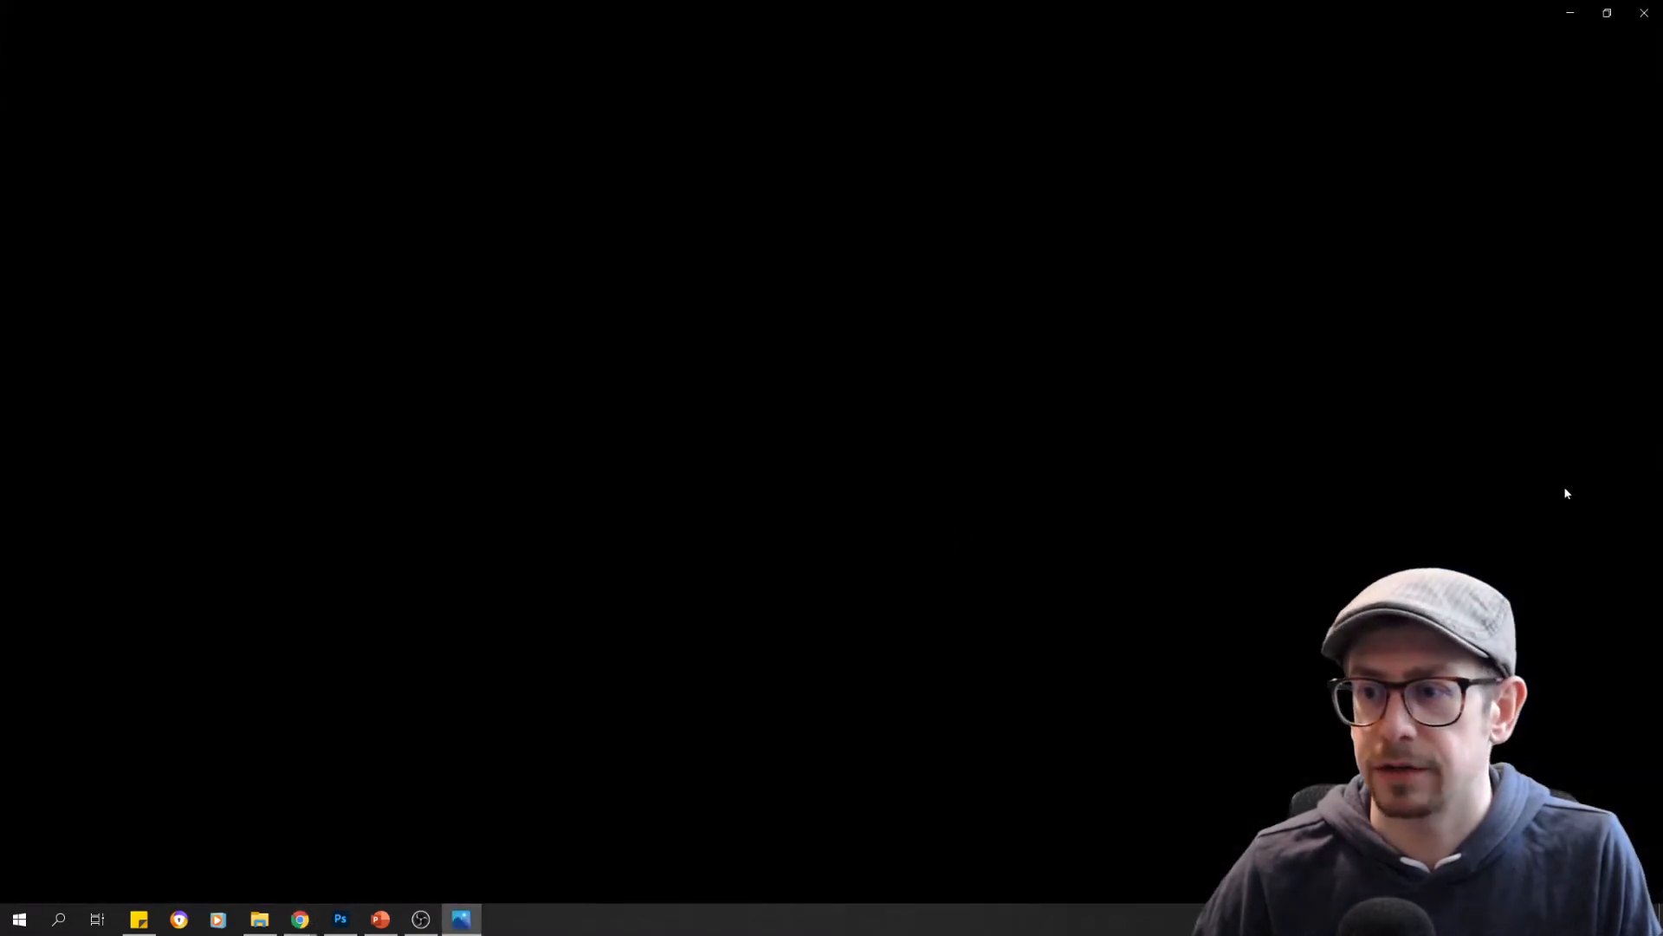
Leave the image viewer via the taskbar to return to the browser
left_click(460, 919)
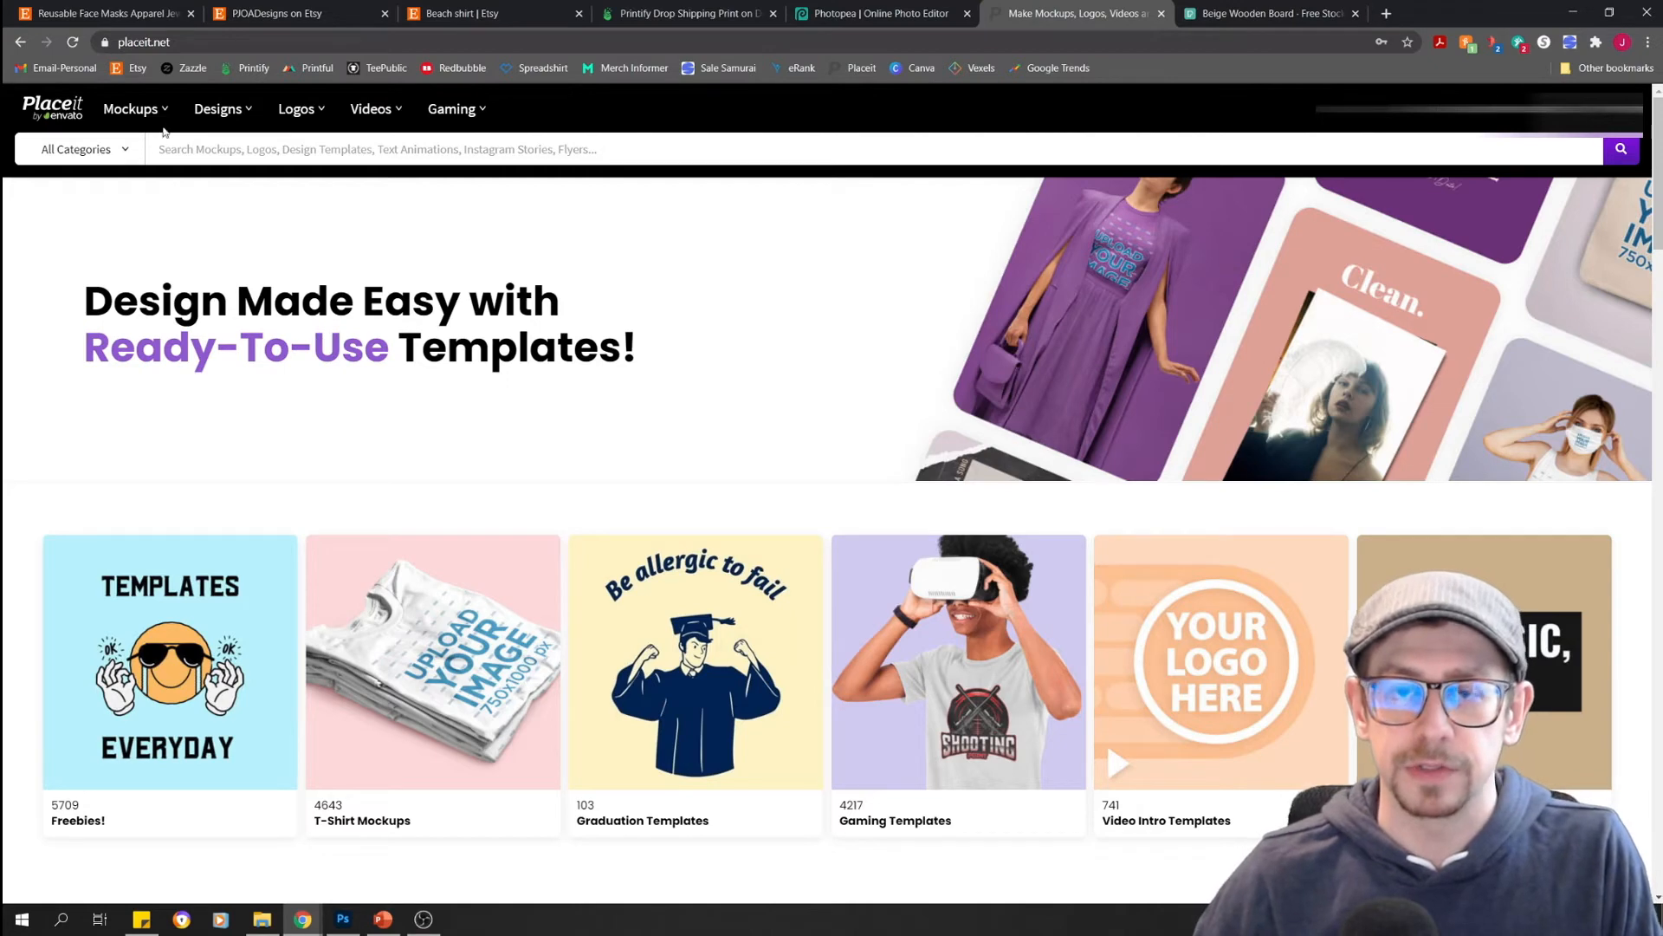
Show Placeit's T-shirt mockup category filtered to free templates only
left_click(131, 109)
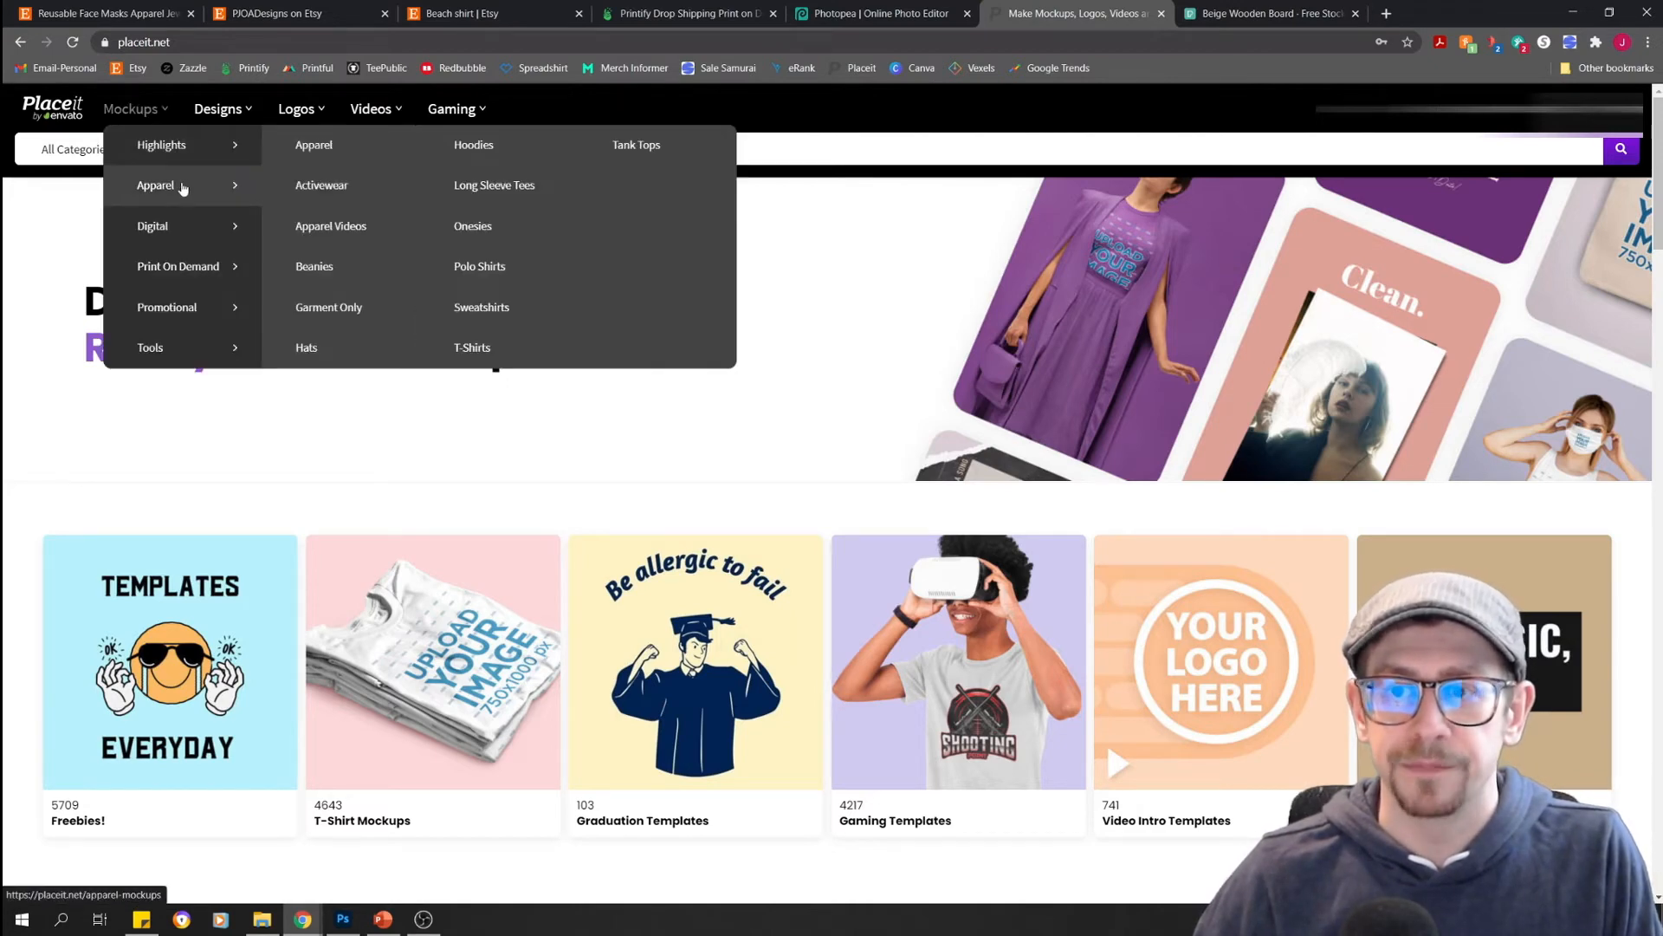
left_click(156, 185)
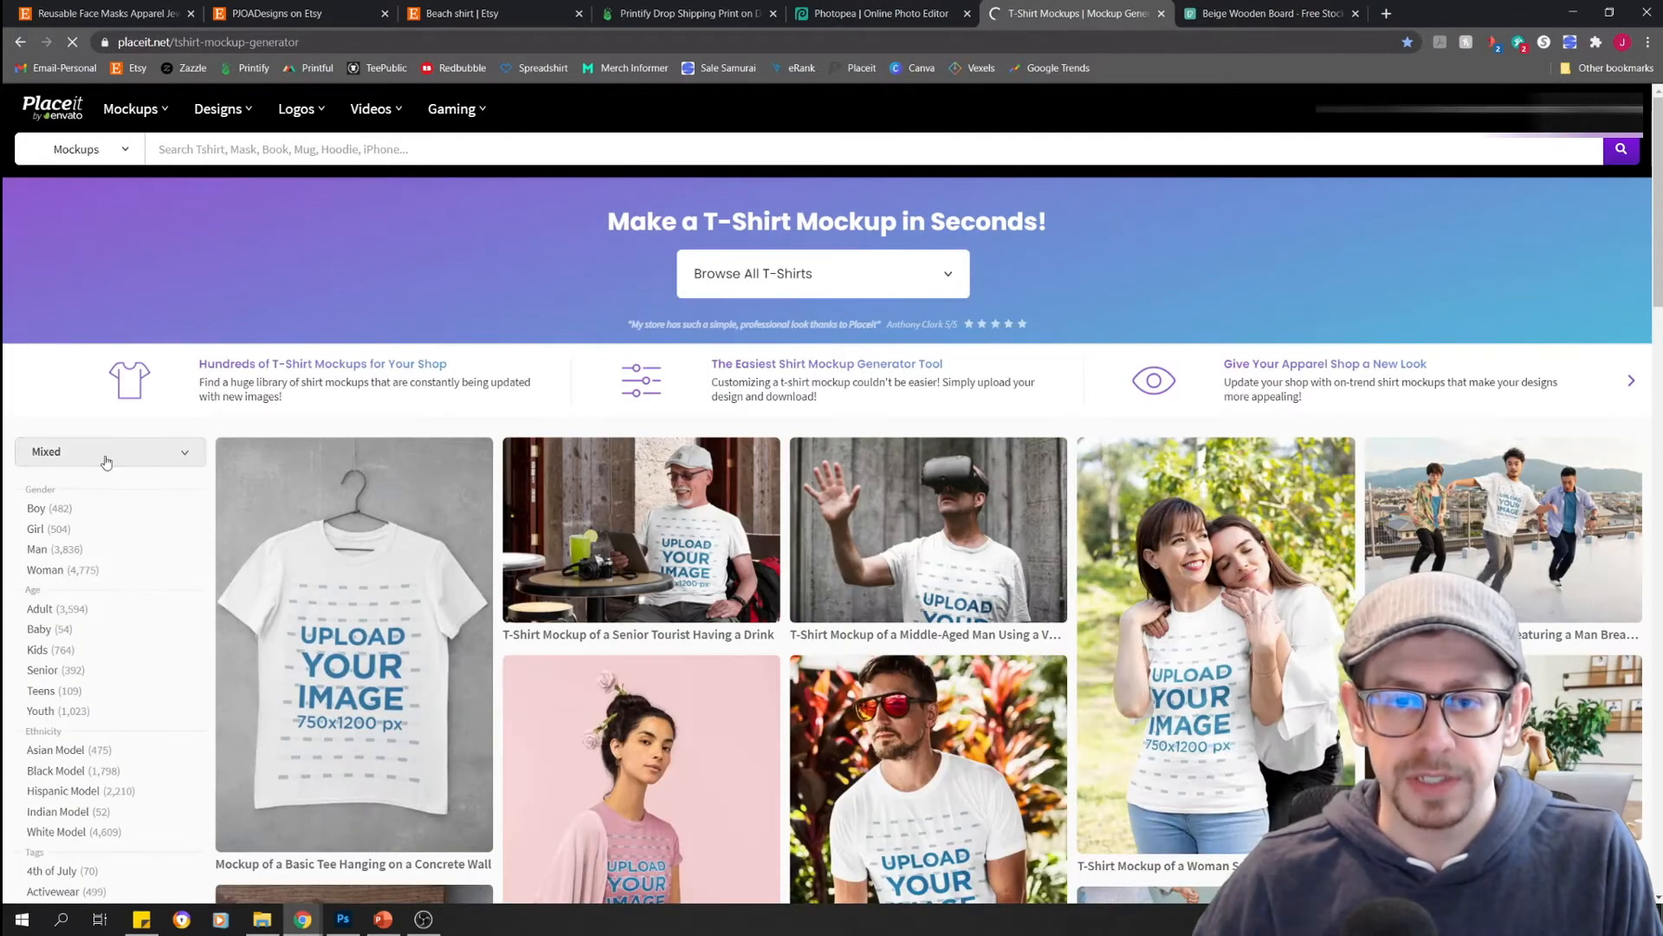
scroll("down", 3)
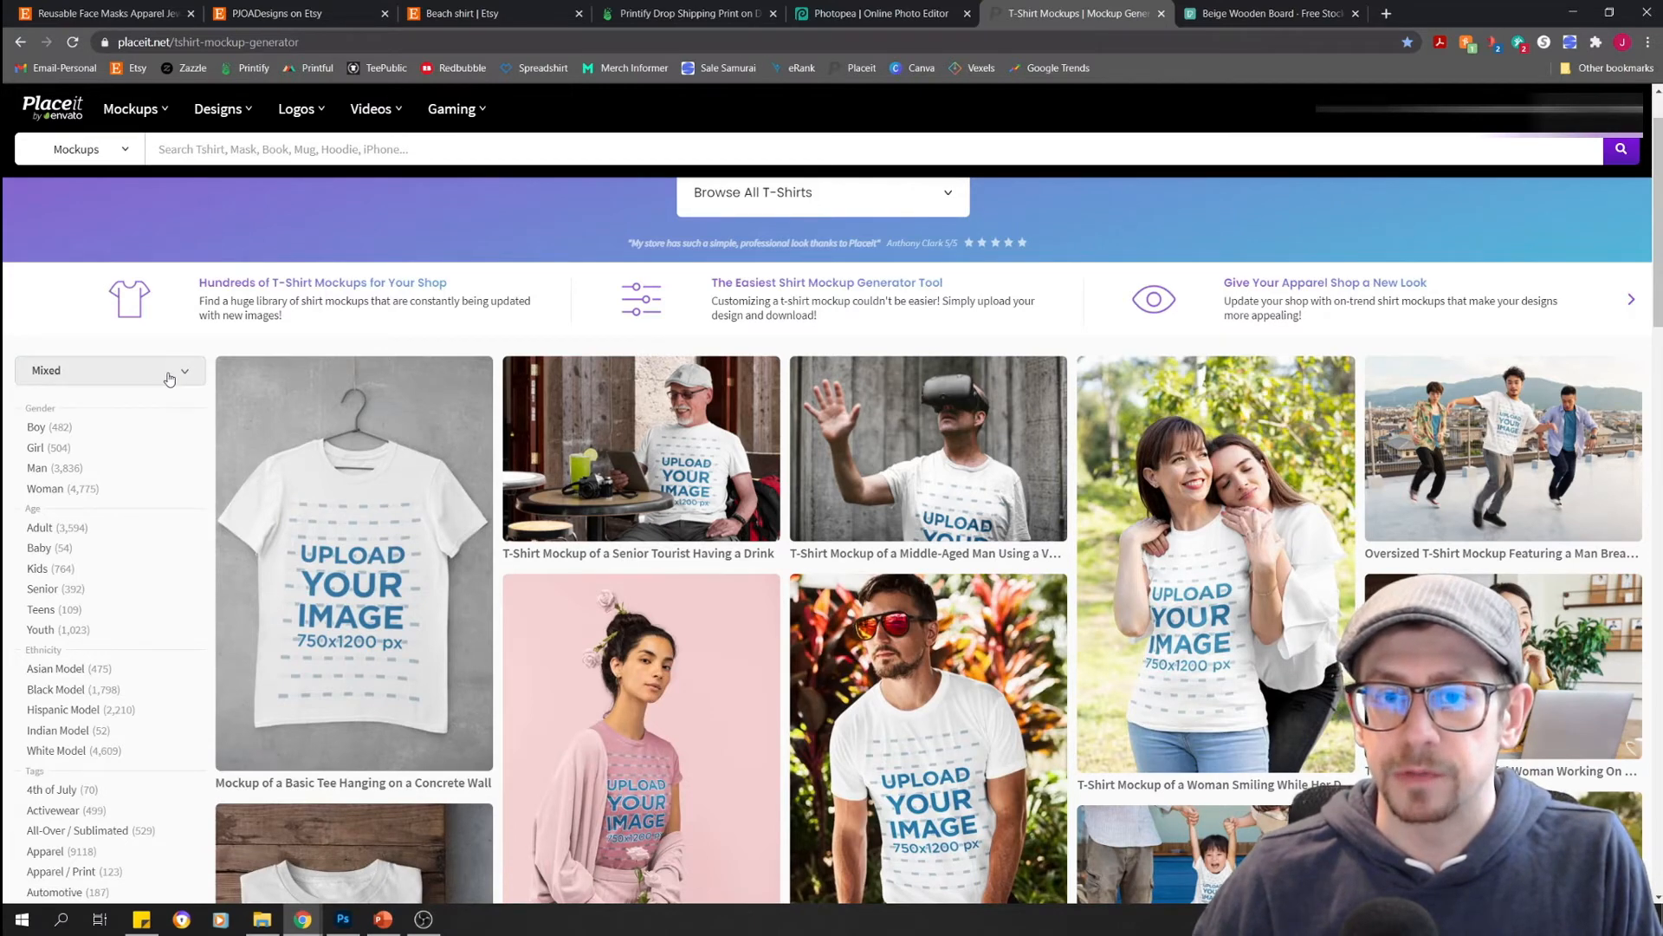
left_click(109, 370)
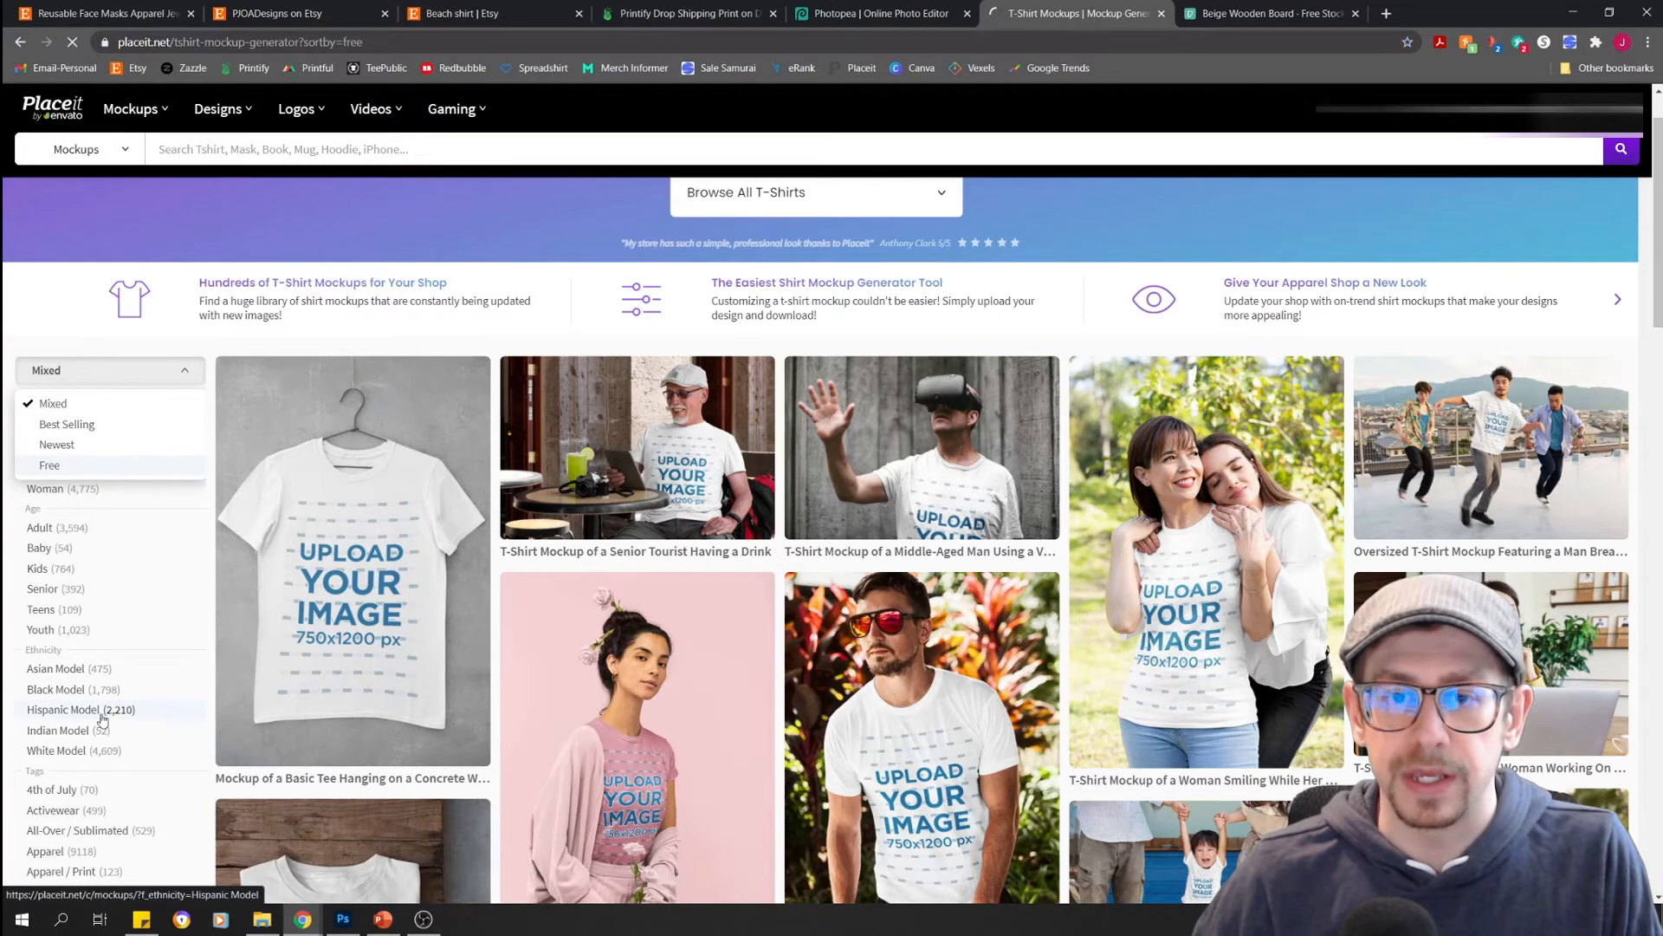
left_click(49, 467)
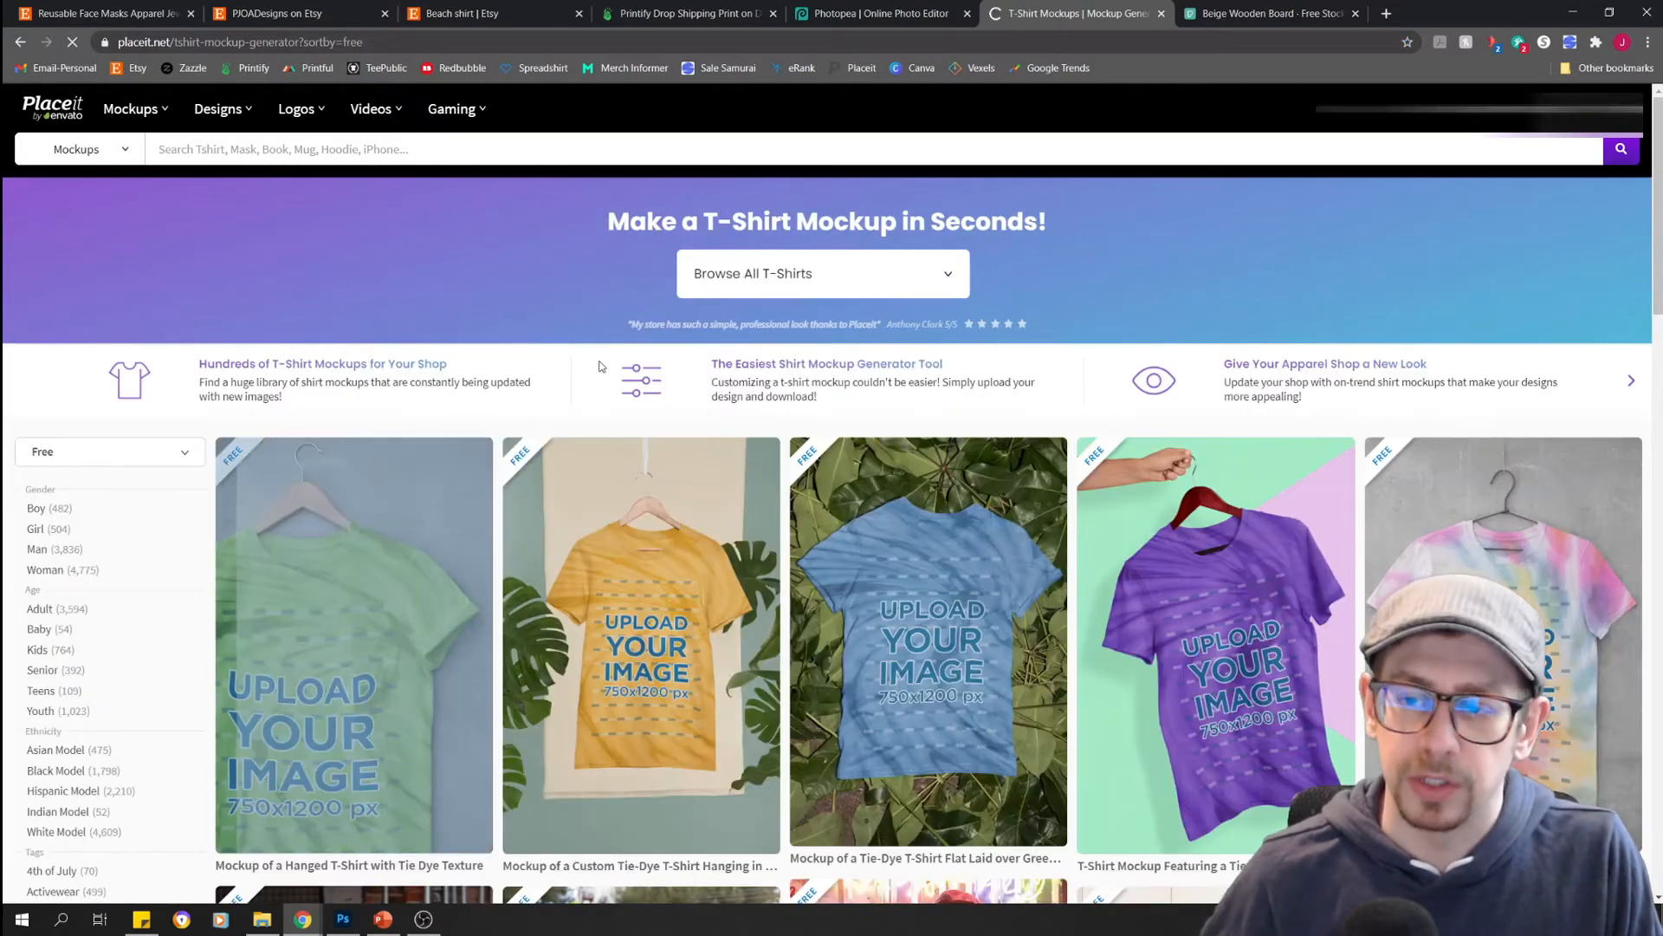
Page through the free T-shirt mockup results to page 3
scroll("down", 3)
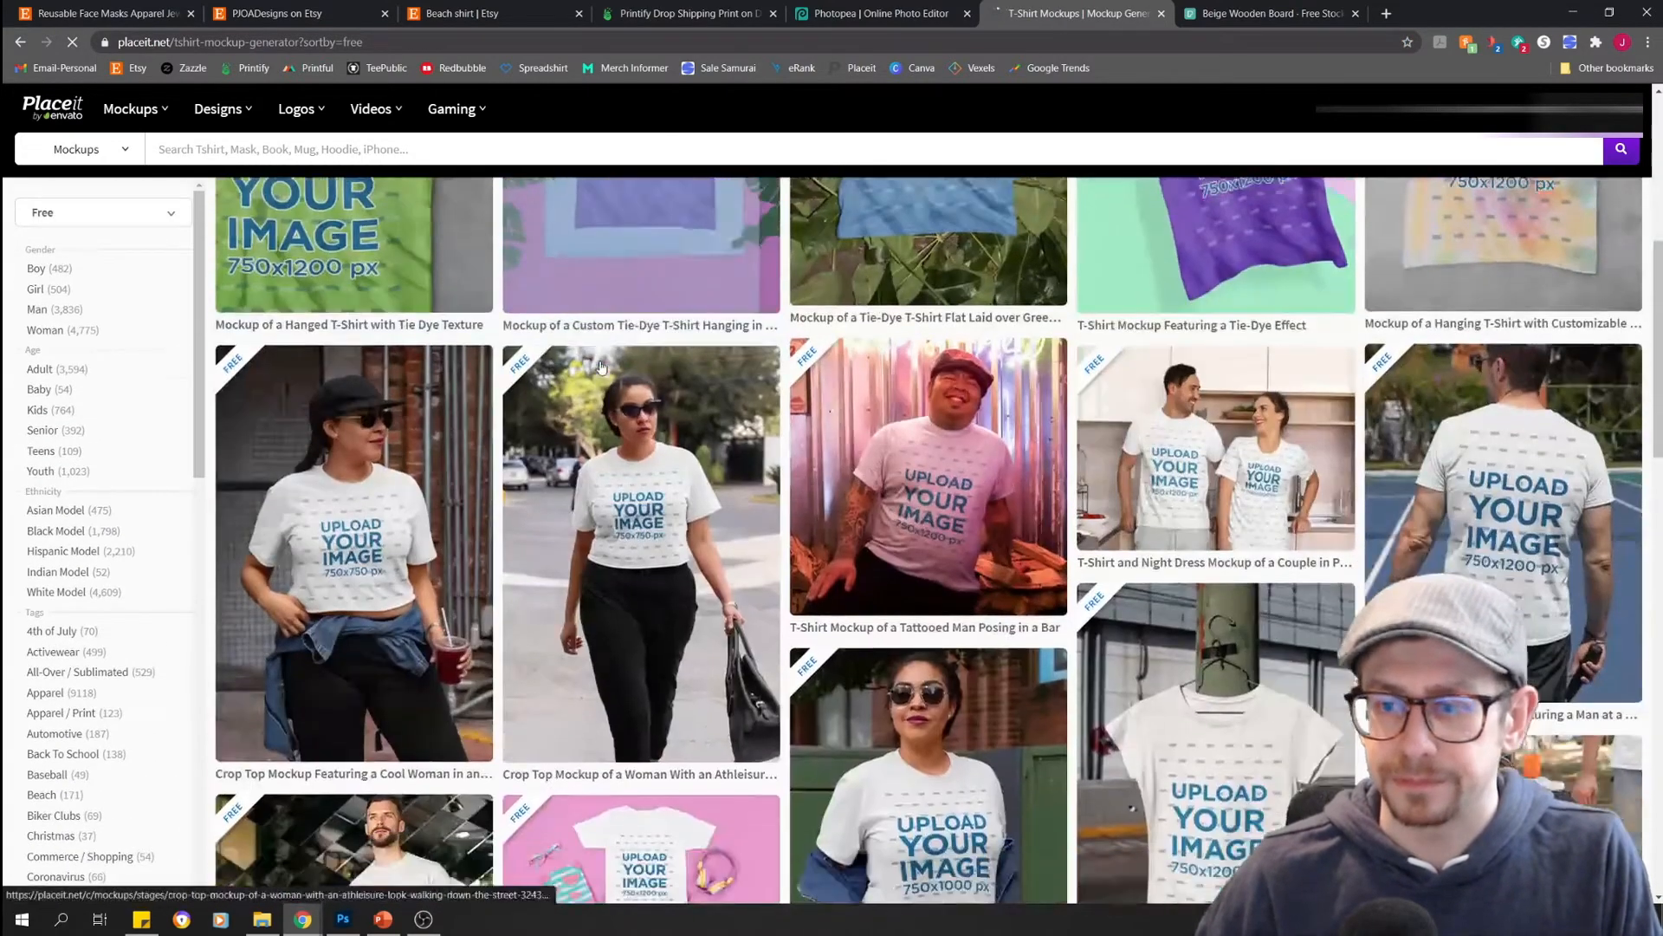
scroll("down", 3)
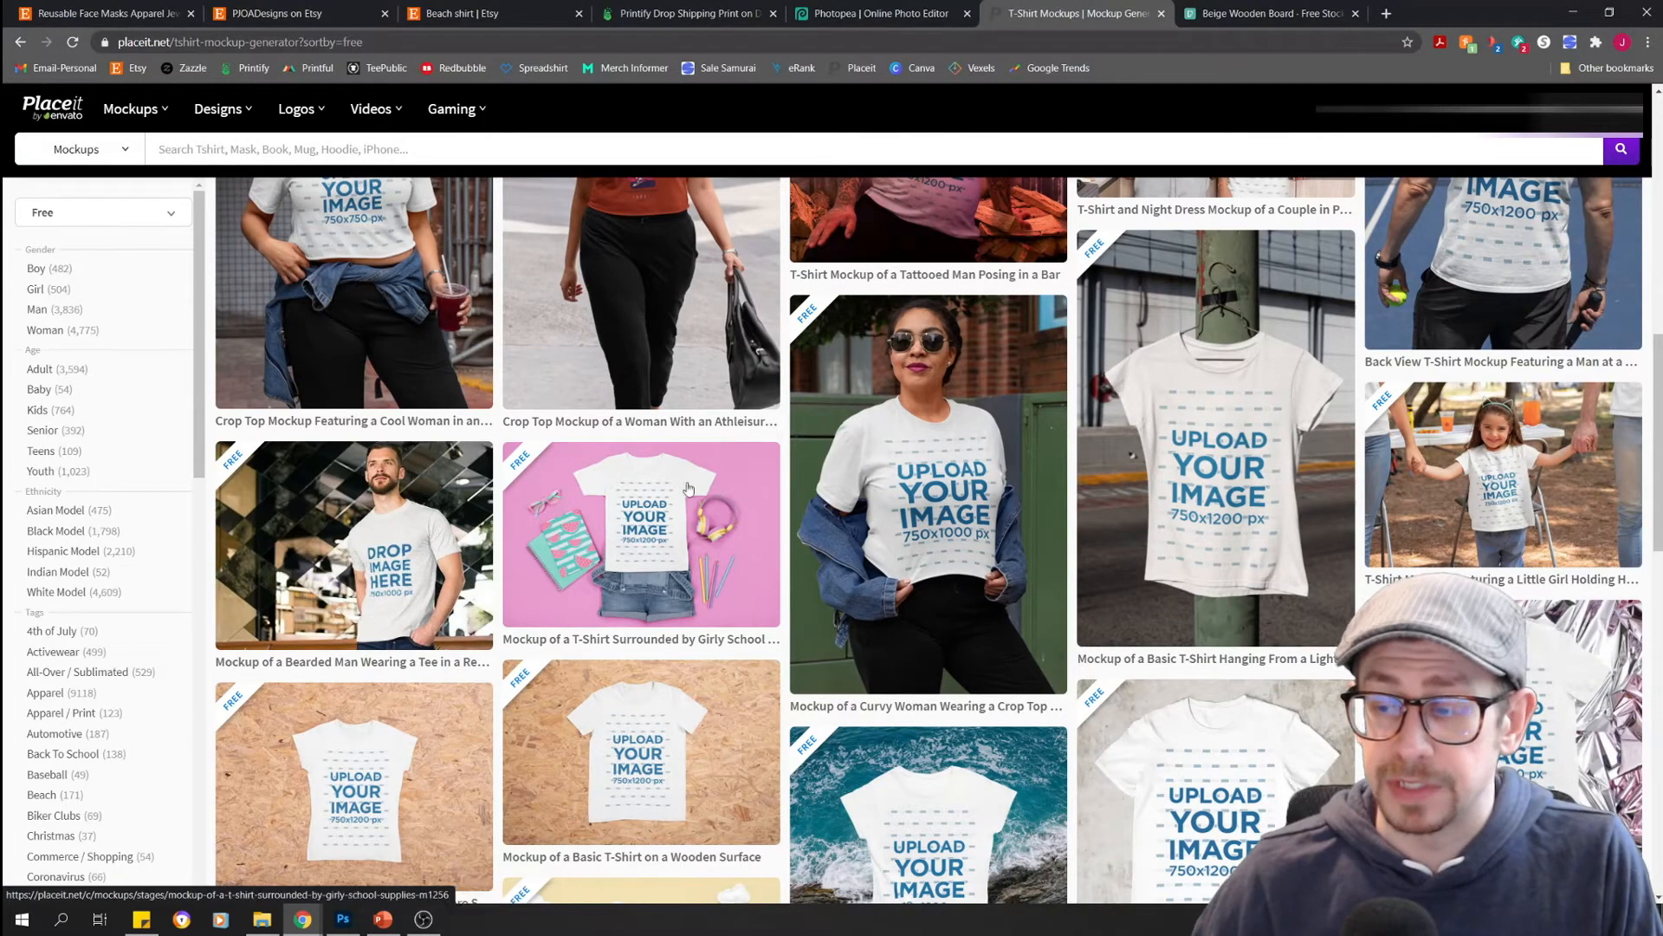
scroll("down", 3)
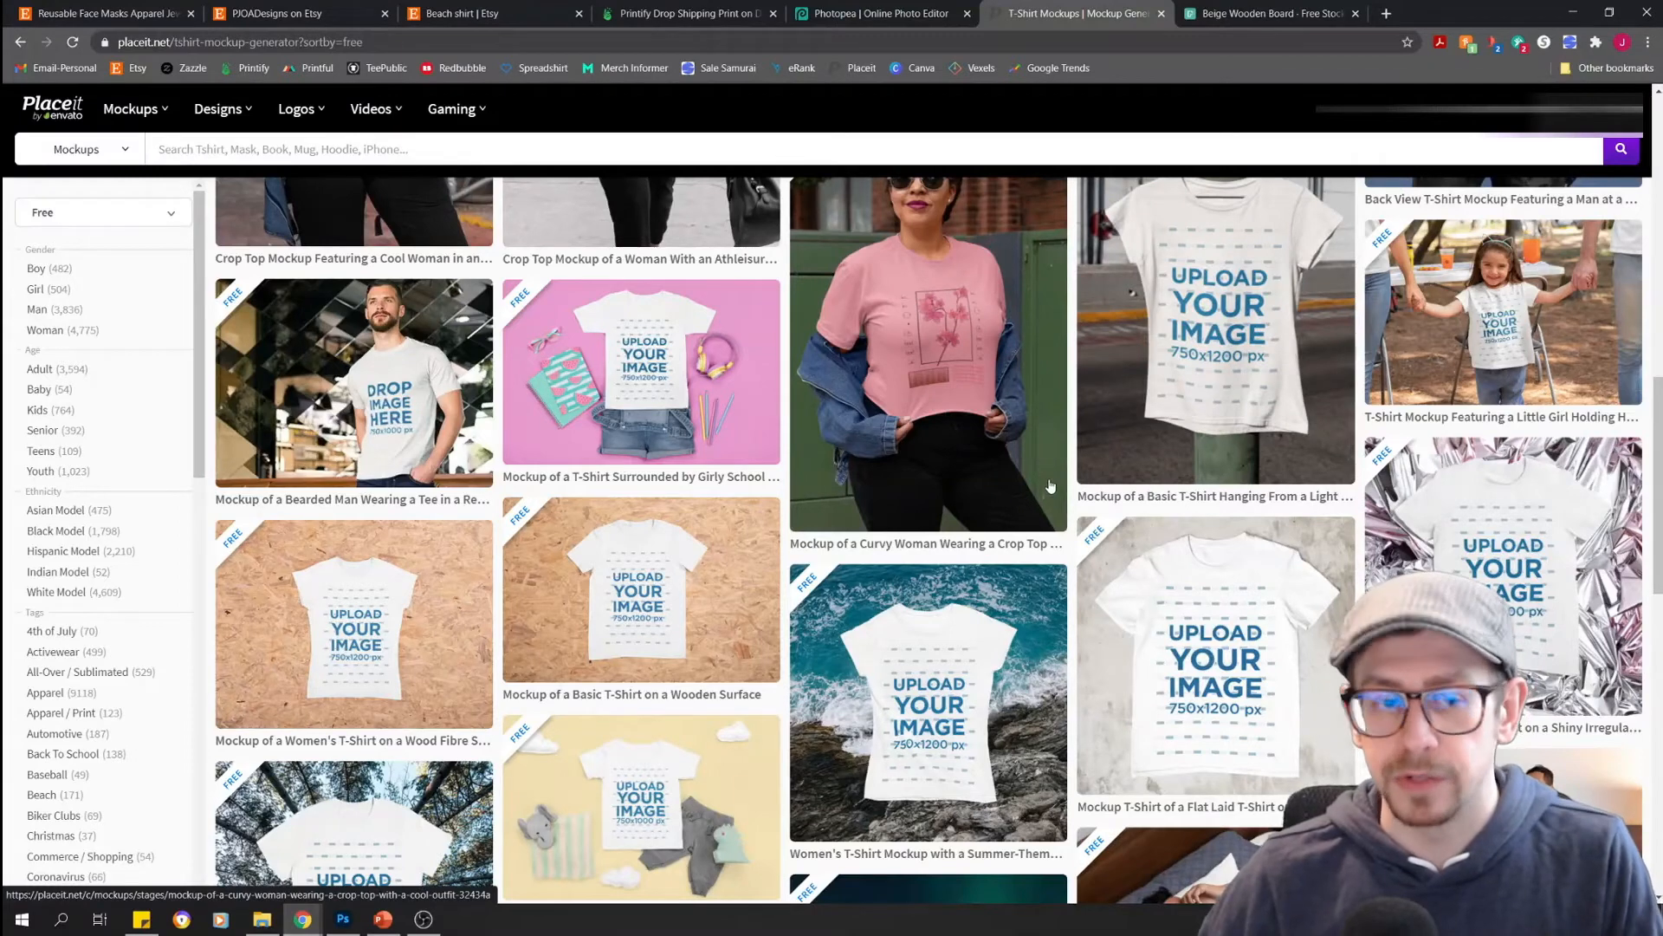
scroll("down", 3)
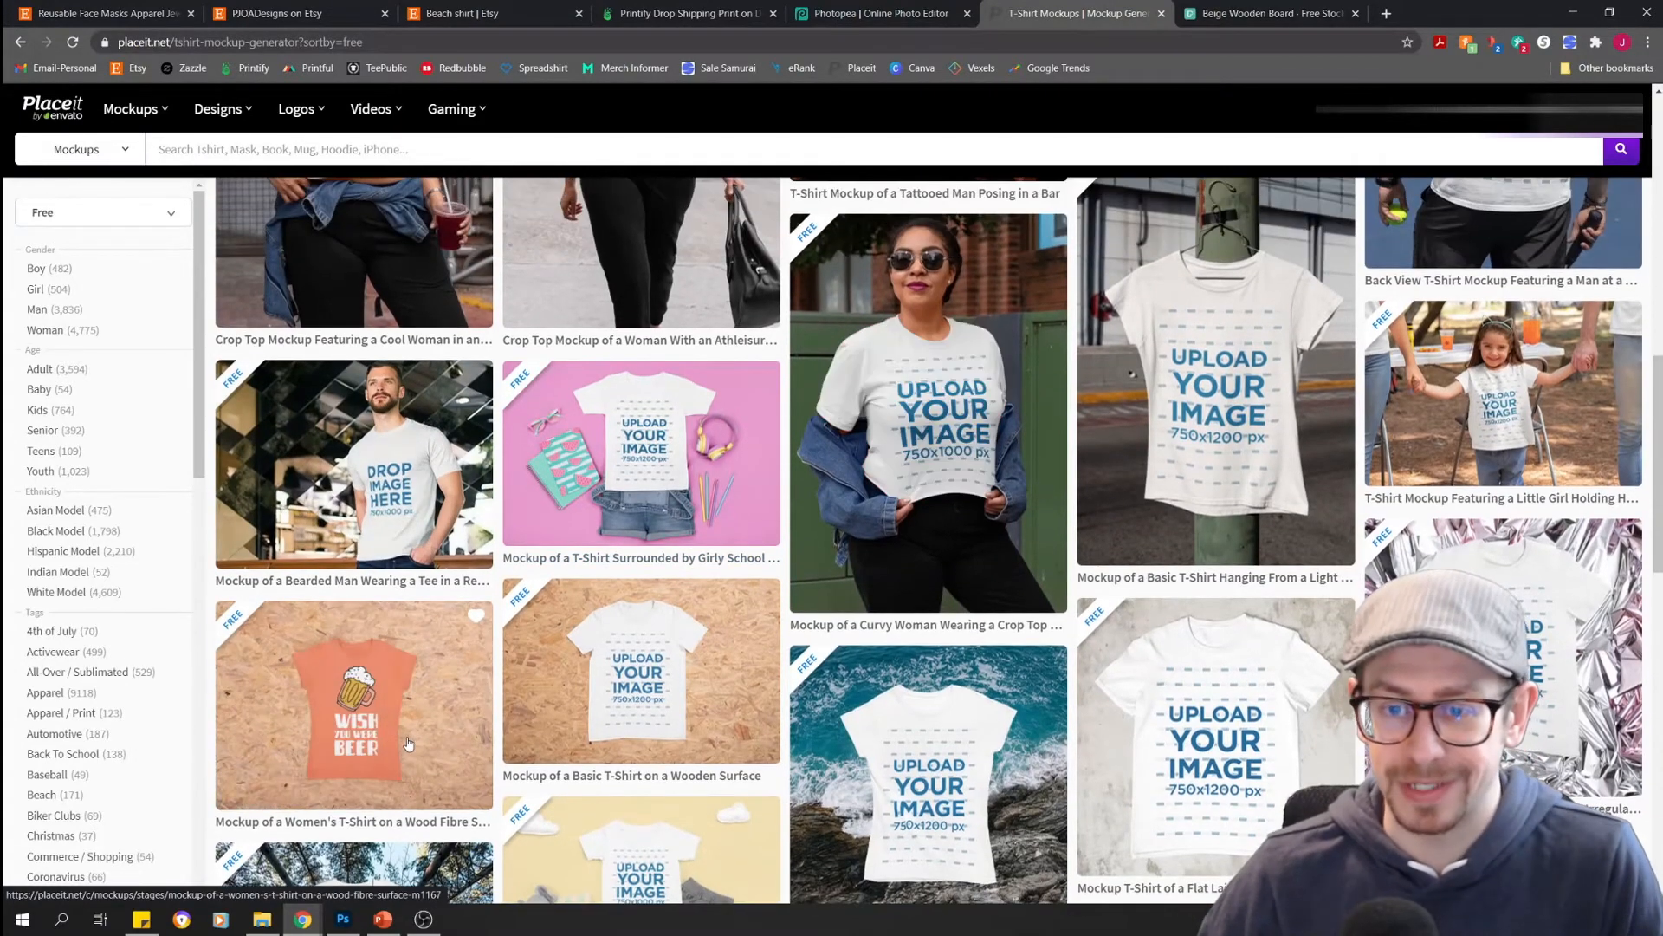
mouse_move(369, 637)
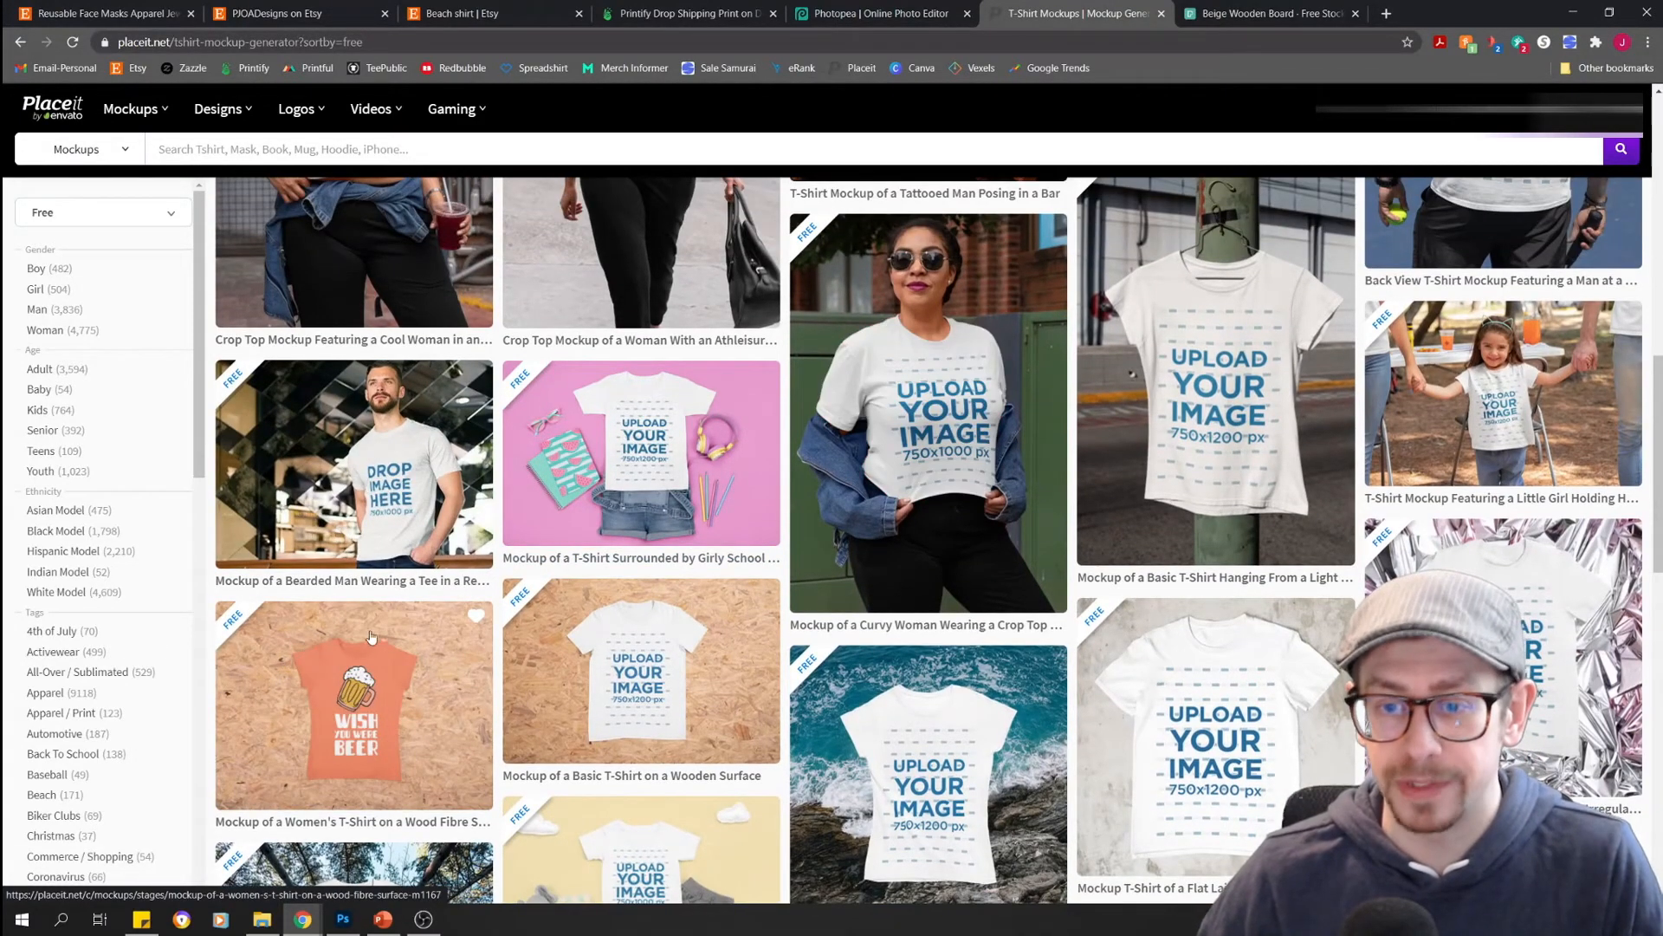
mouse_move(407, 769)
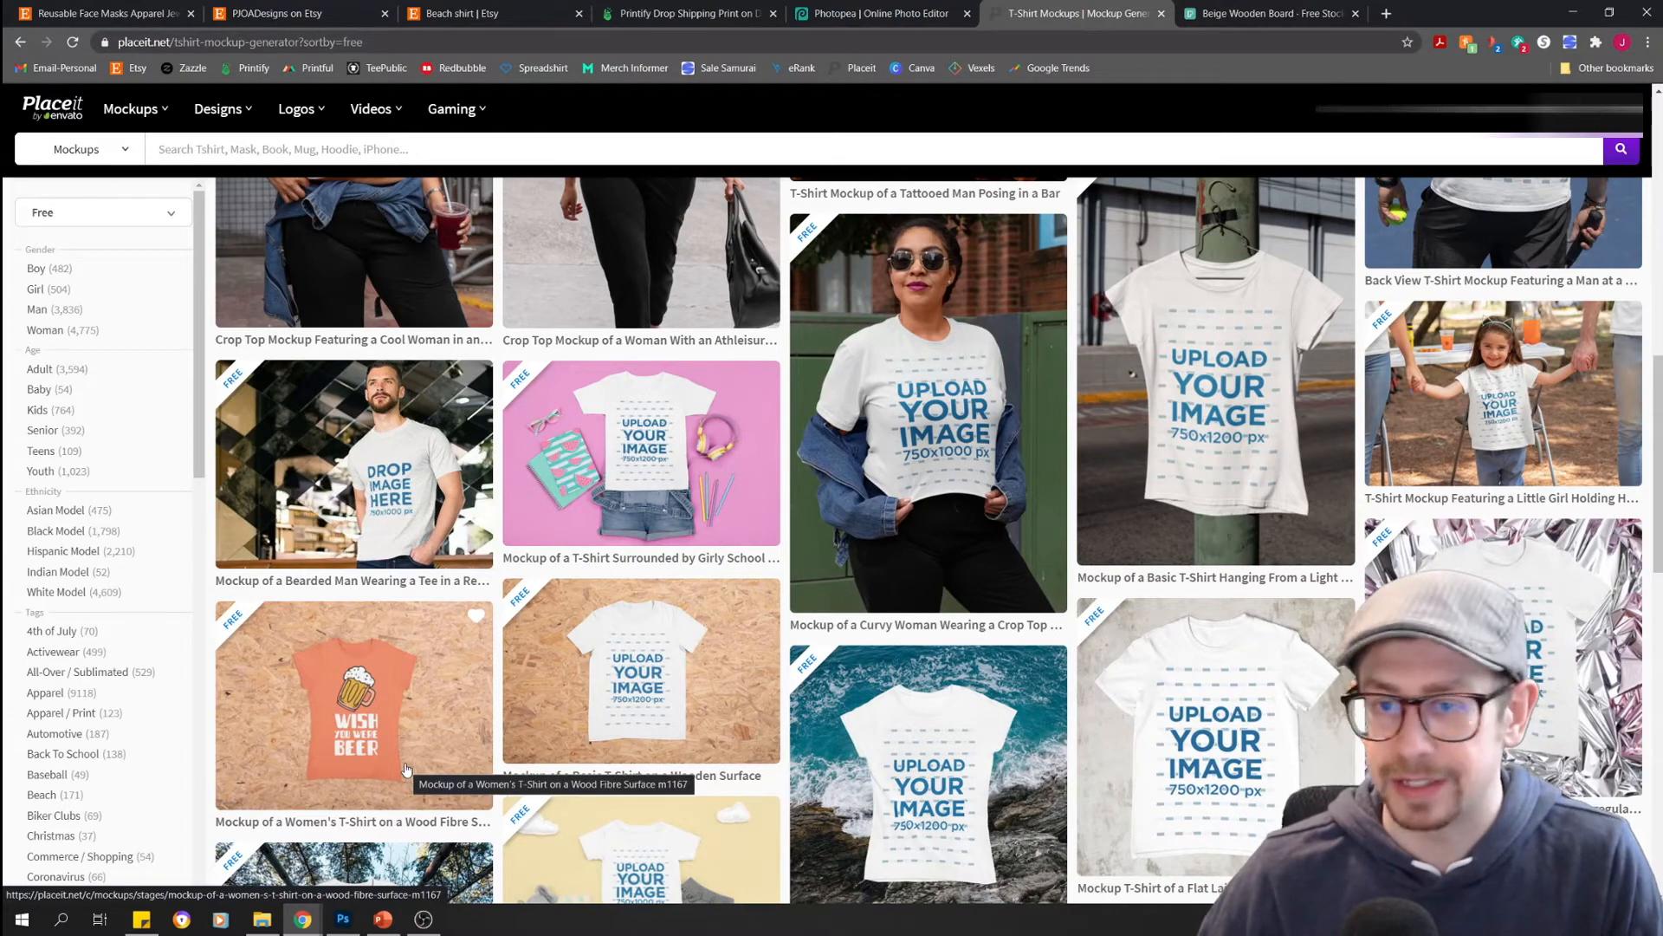
scroll("down", 3)
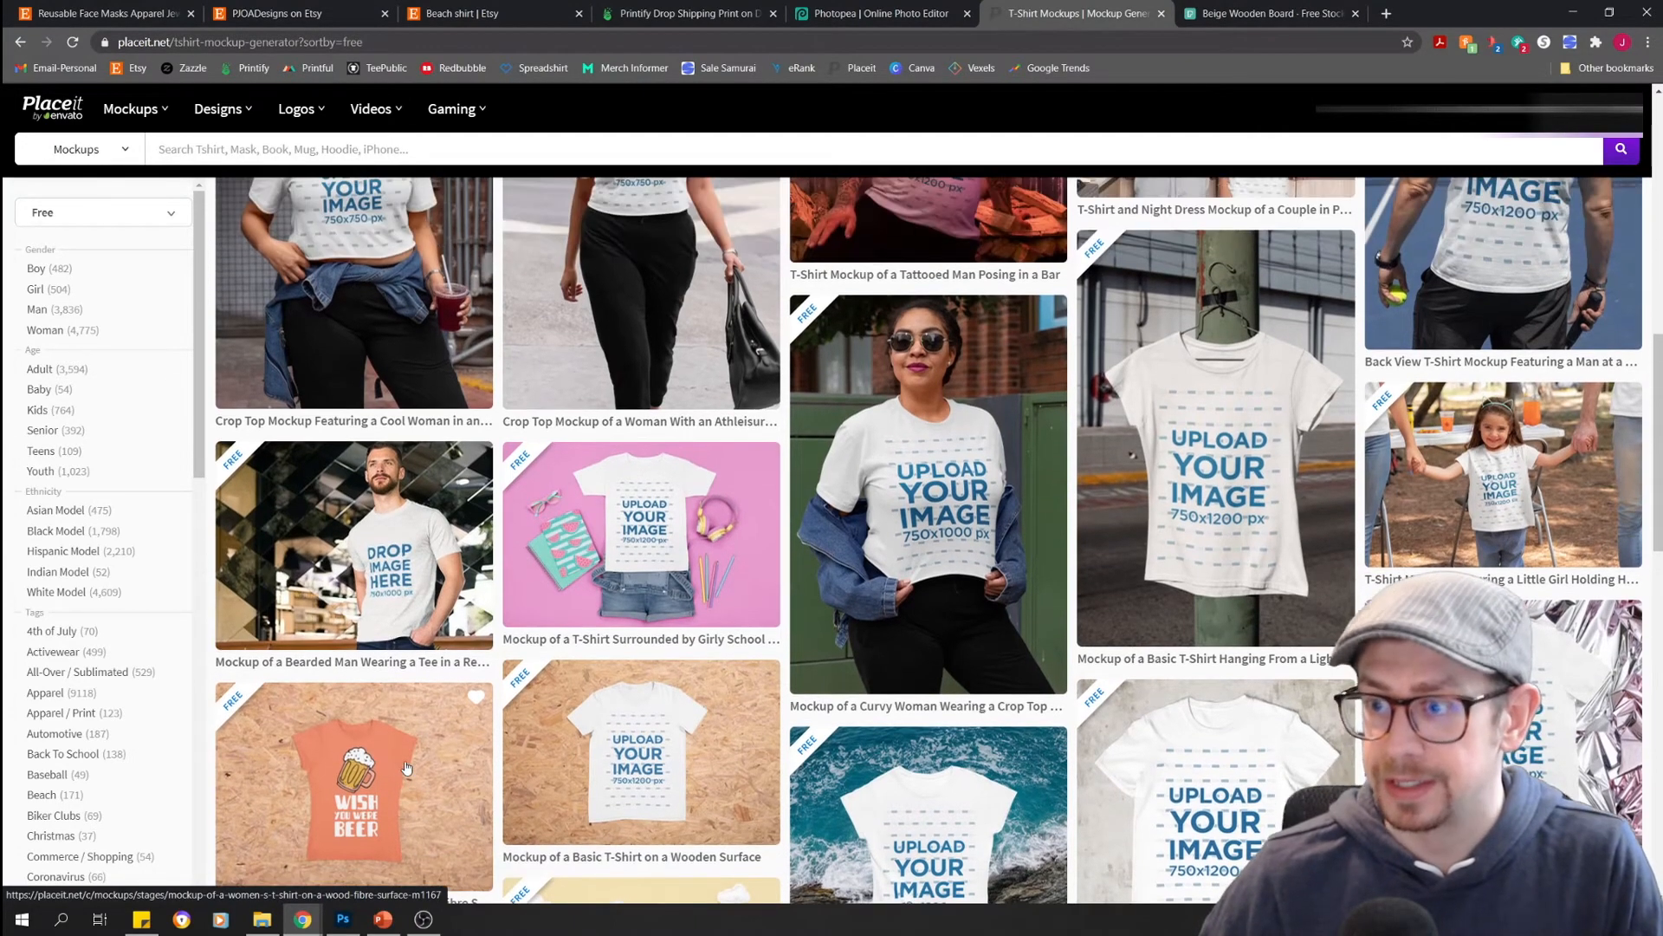
scroll("down", 3)
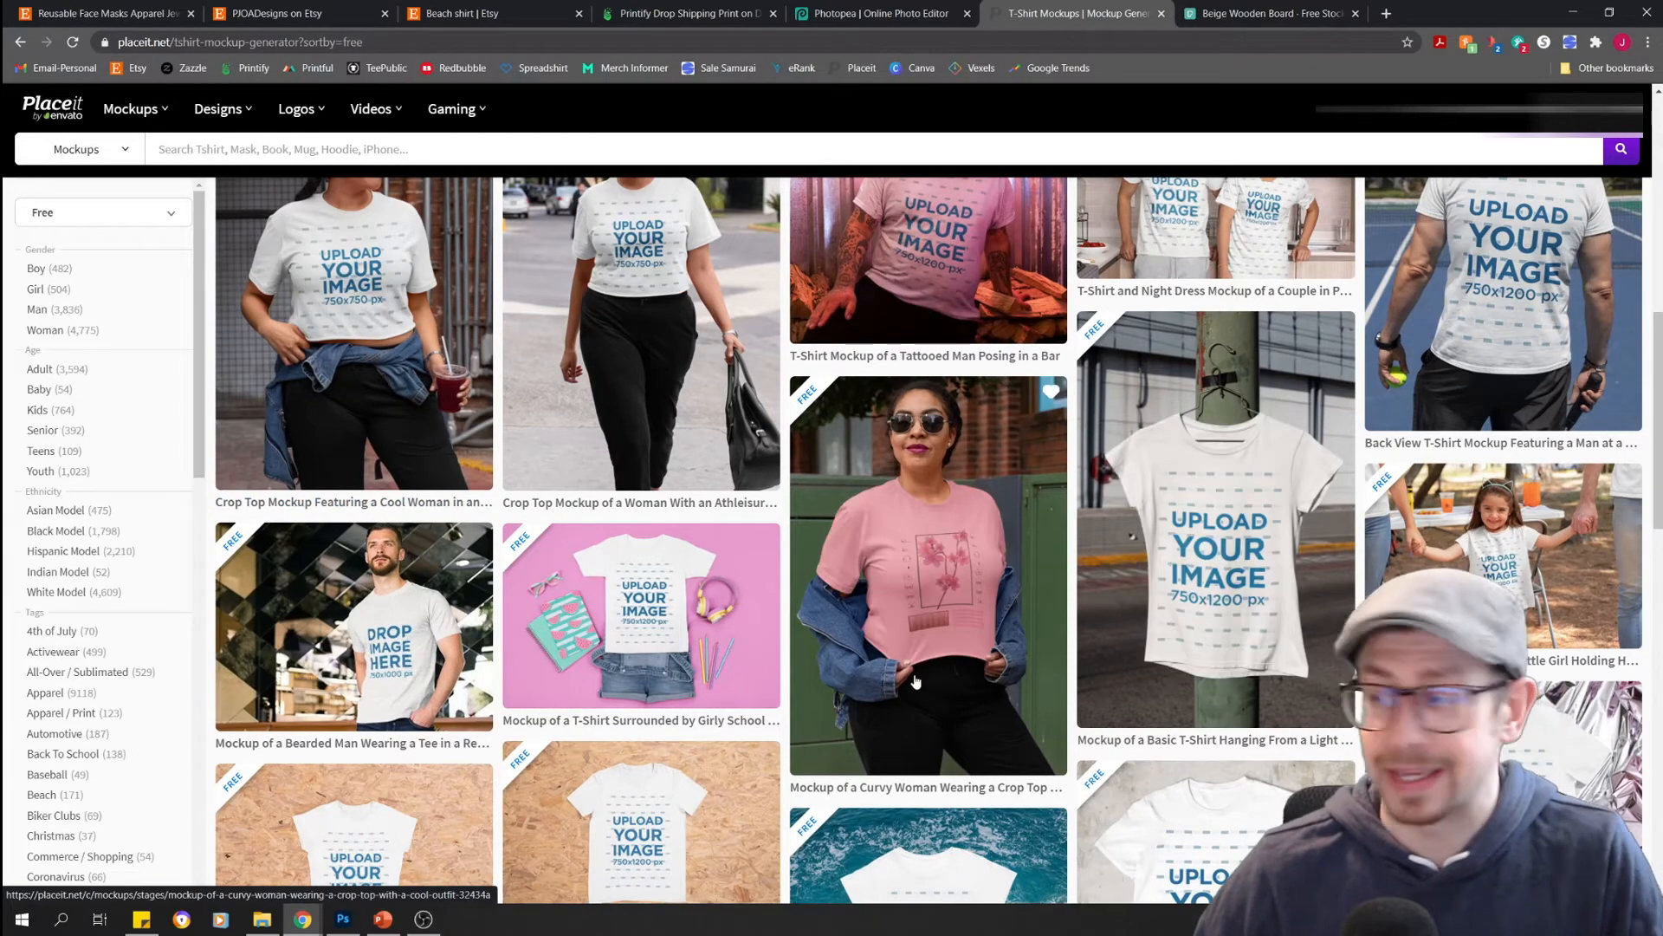
scroll("down", 3)
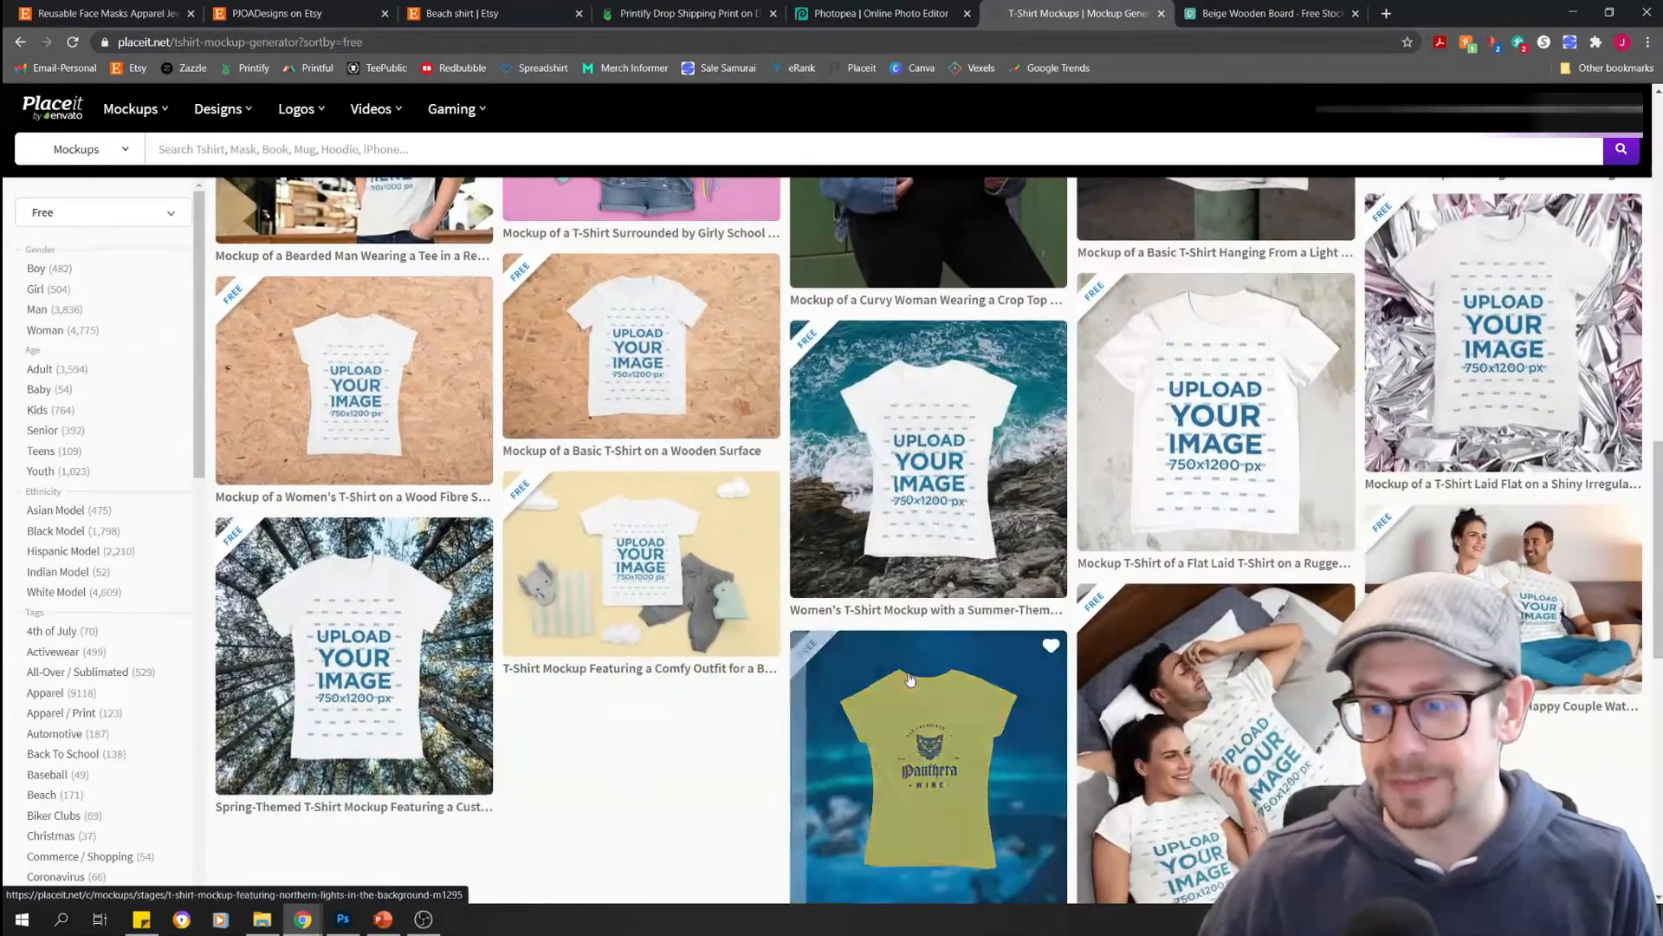
scroll("down", 3)
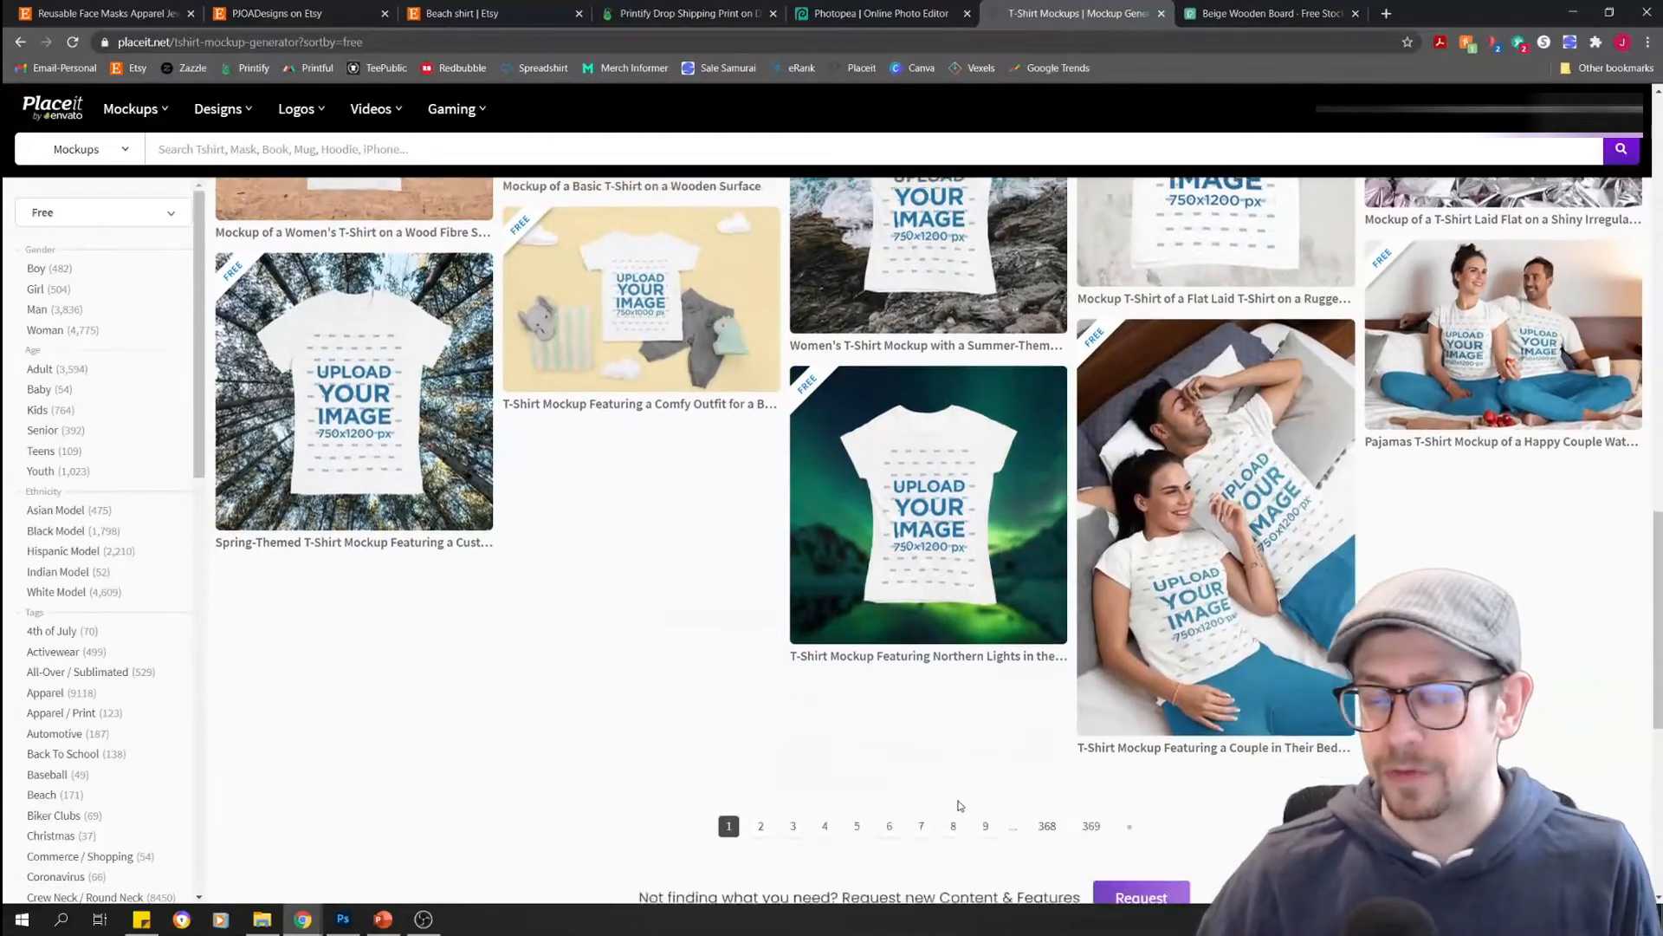
left_click(761, 826)
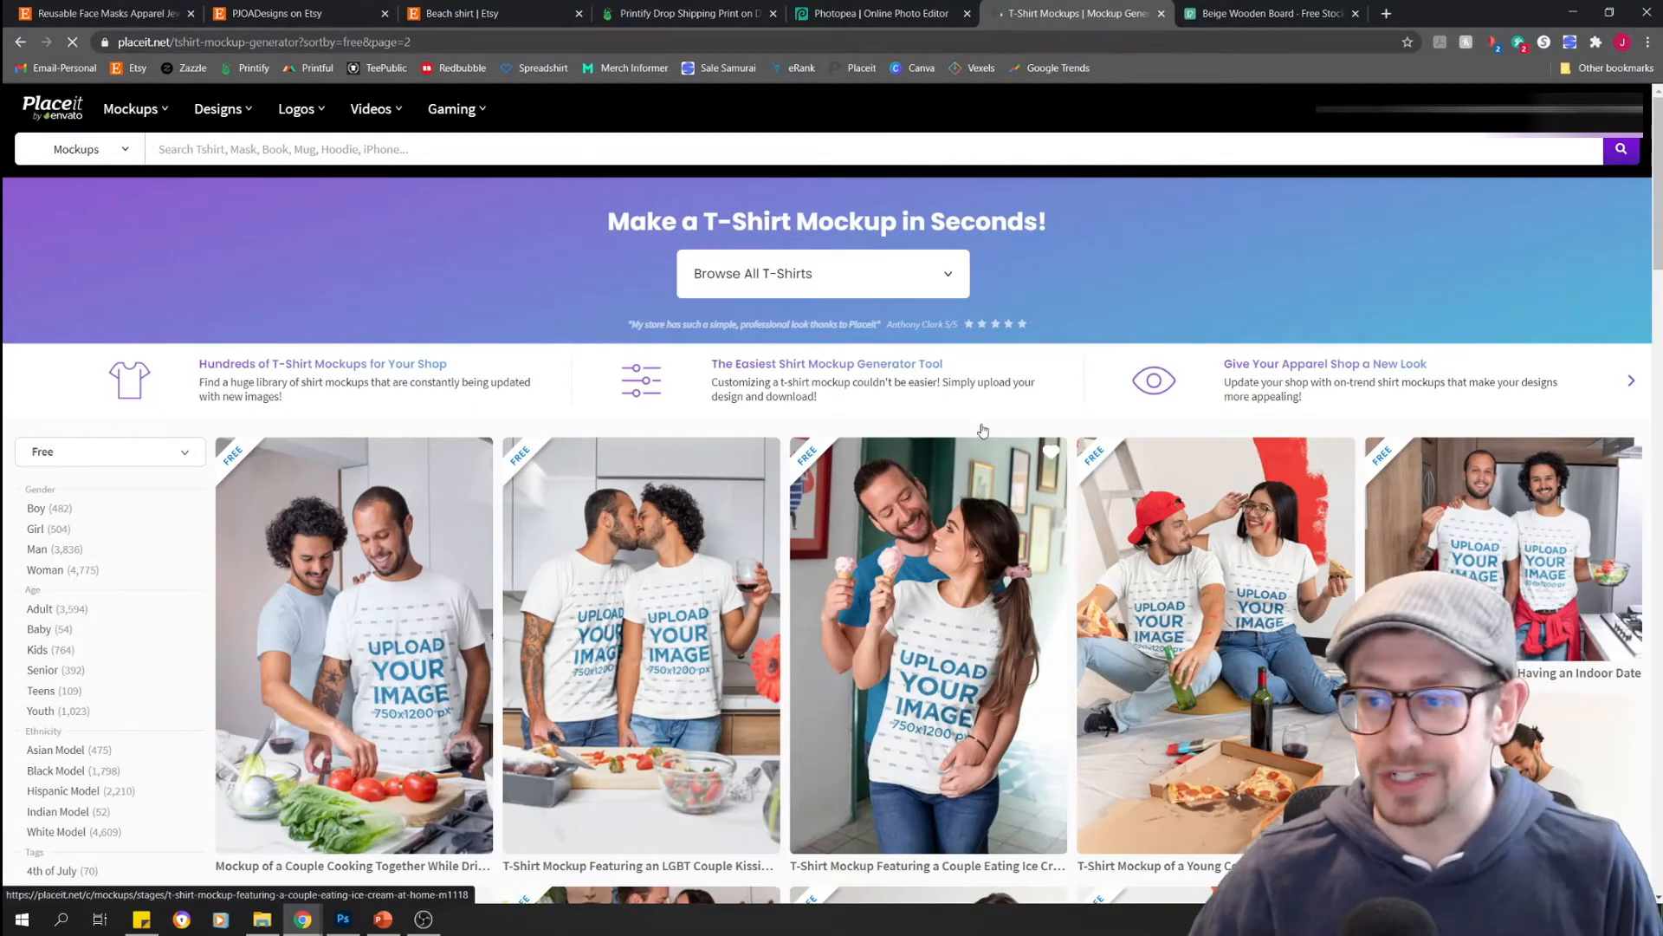
scroll("down", 3)
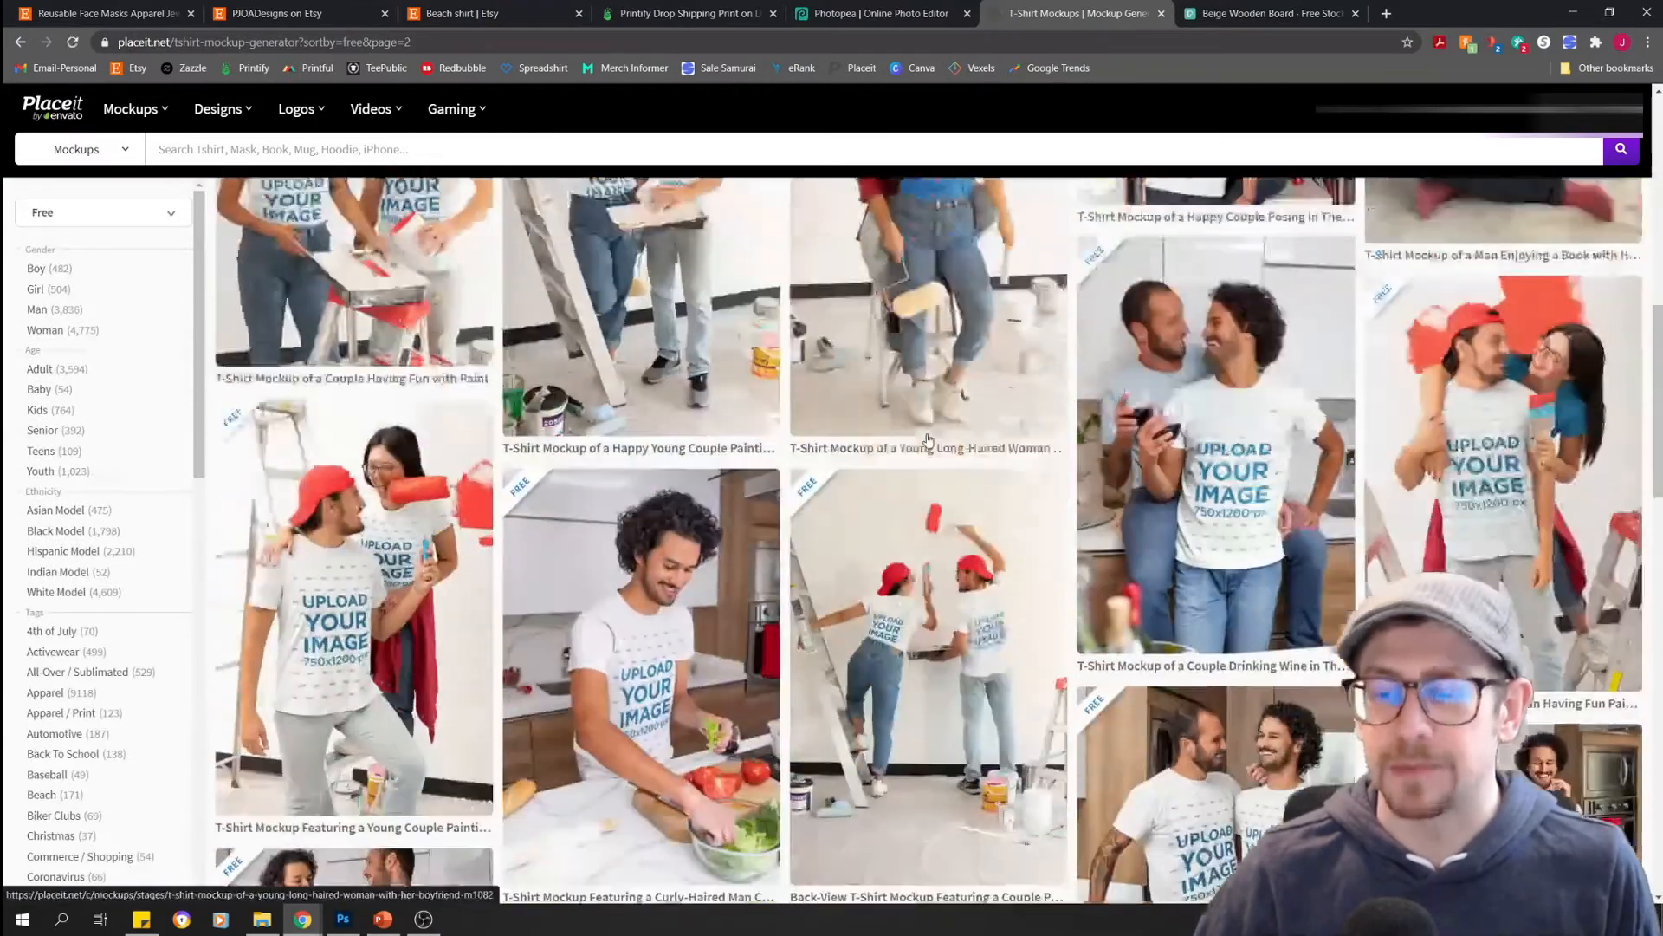
scroll("down", 3)
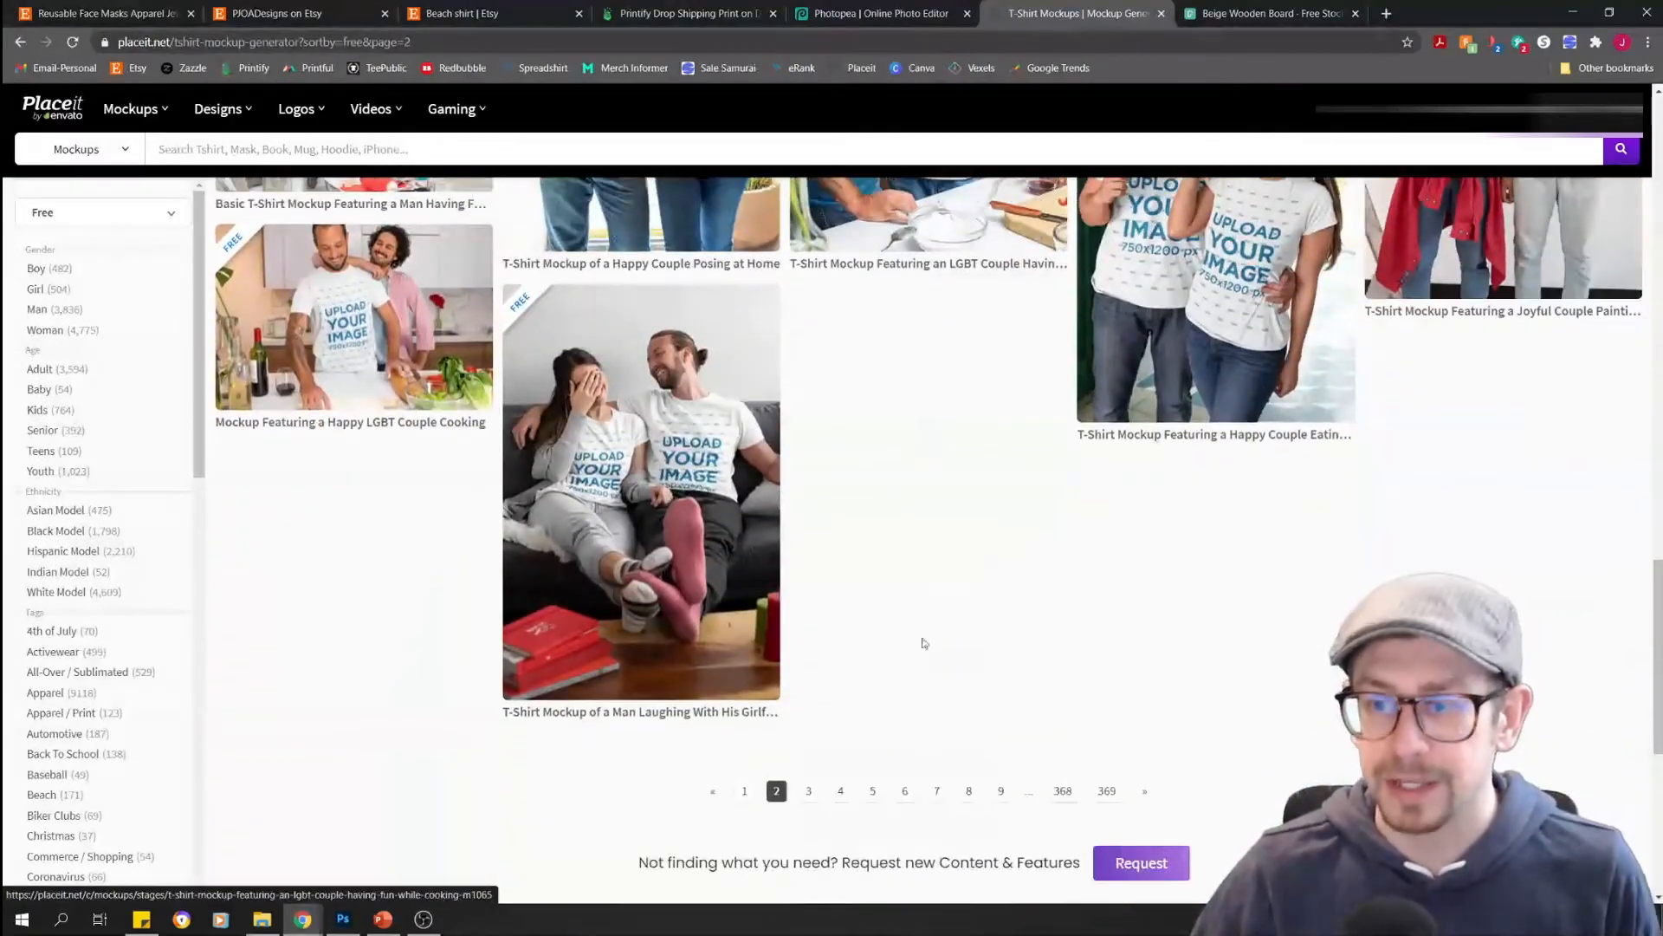
left_click(808, 790)
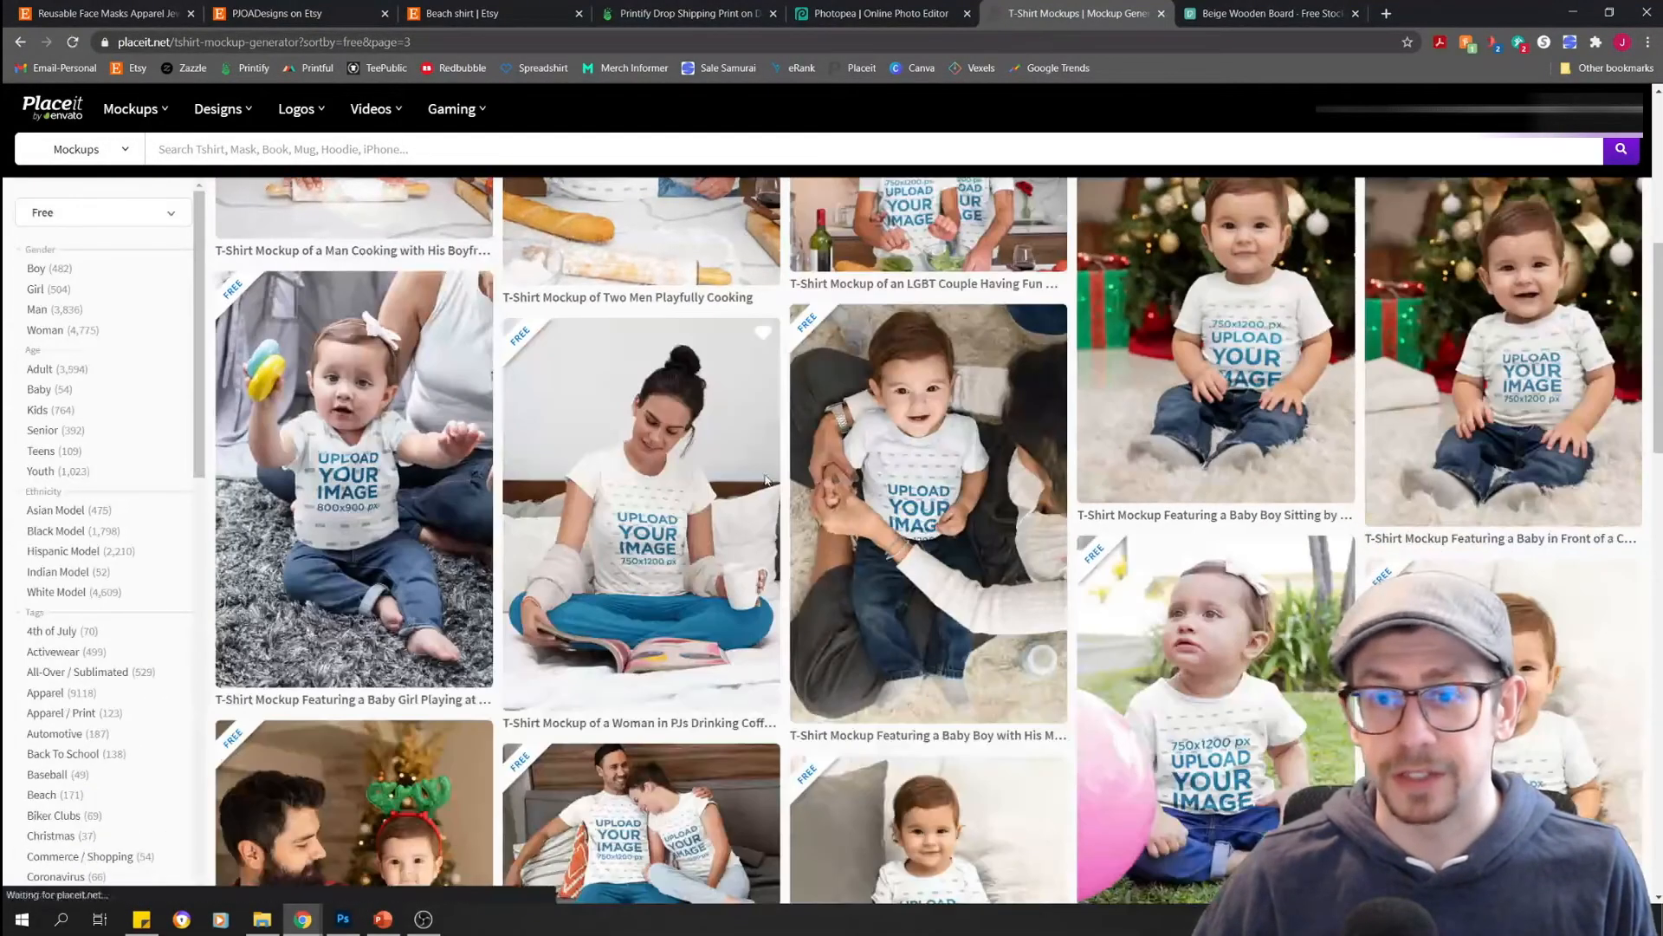
scroll("down", 3)
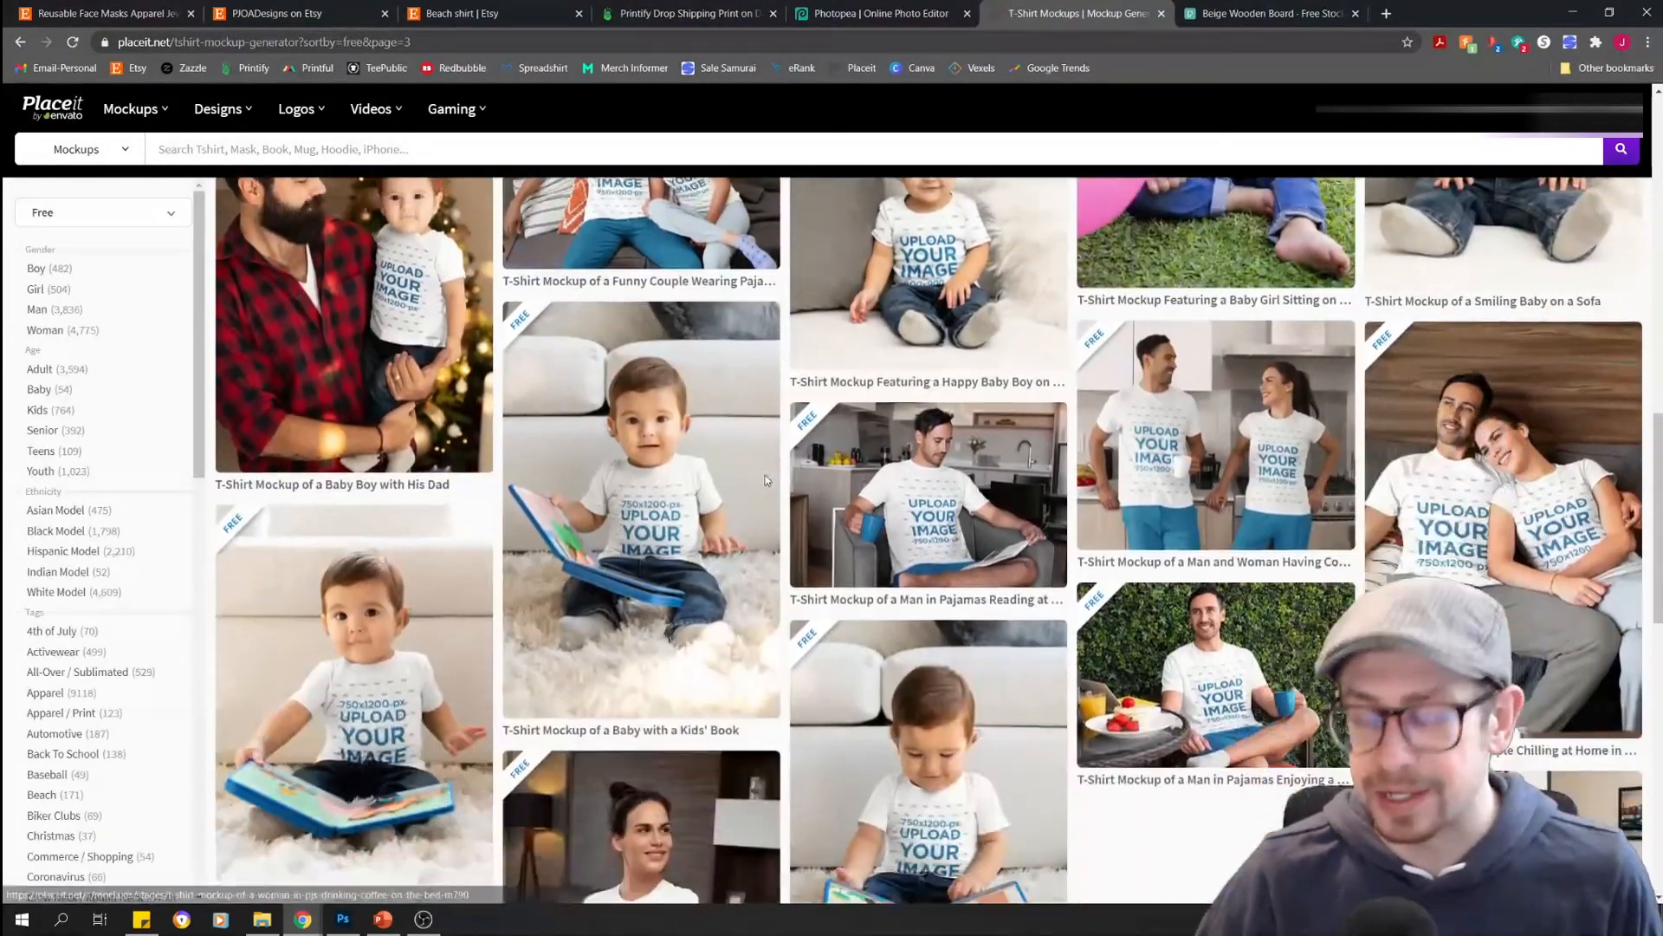
scroll("down", 3)
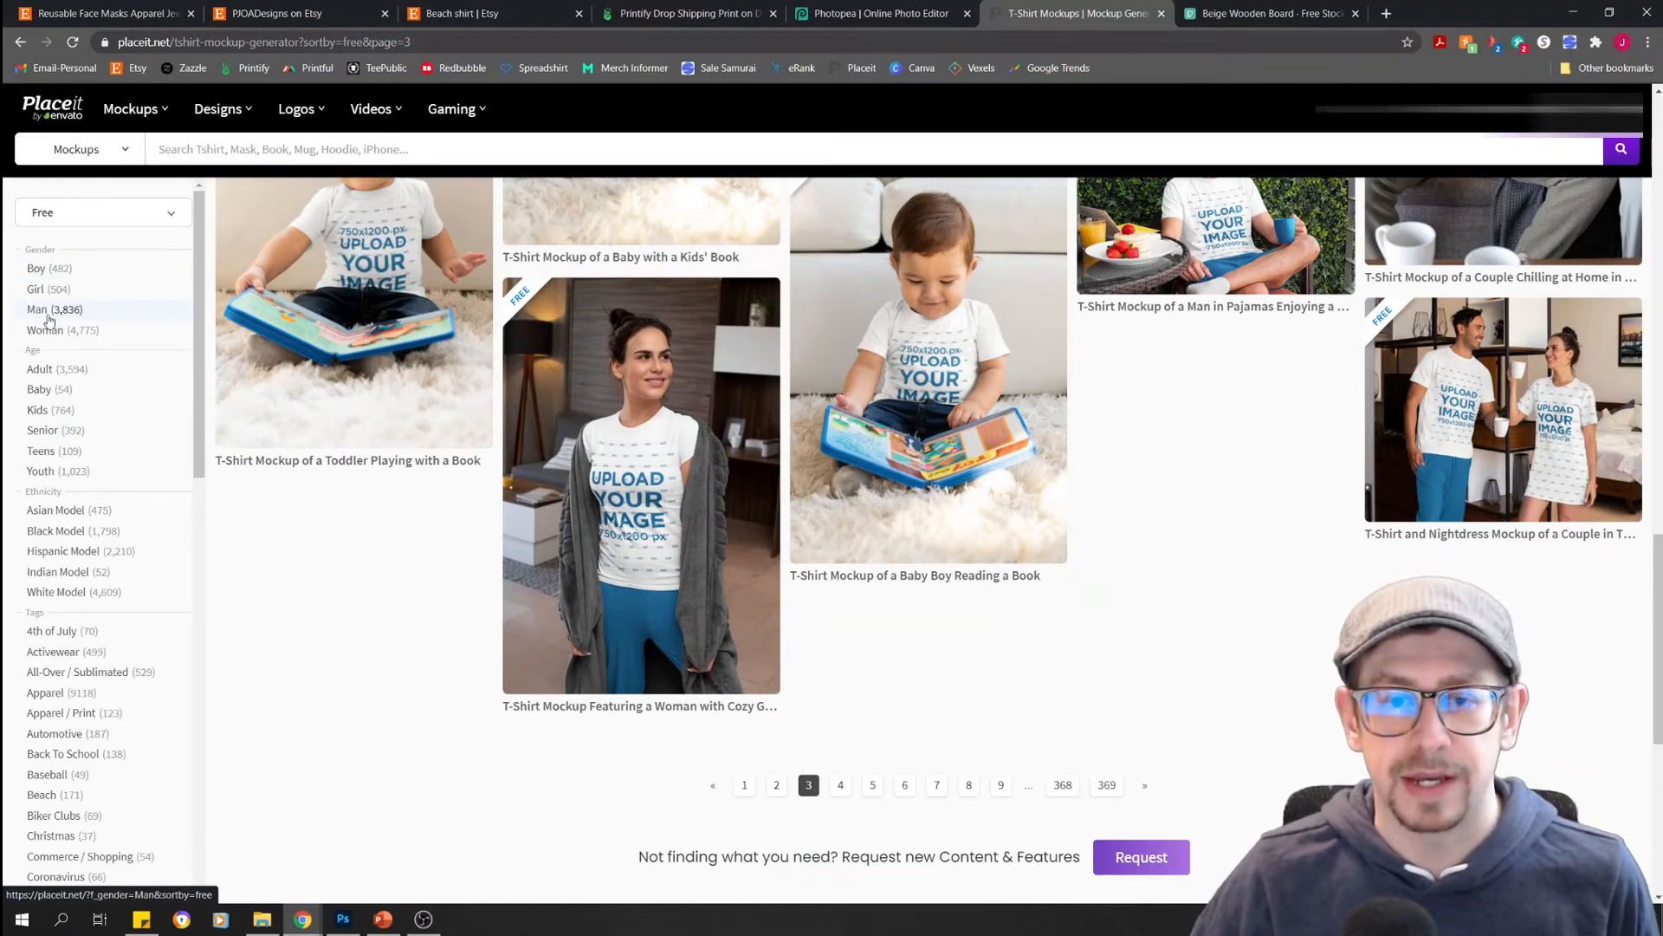
Filter the free T-shirt mockups to male models and scroll the results
left_click(37, 309)
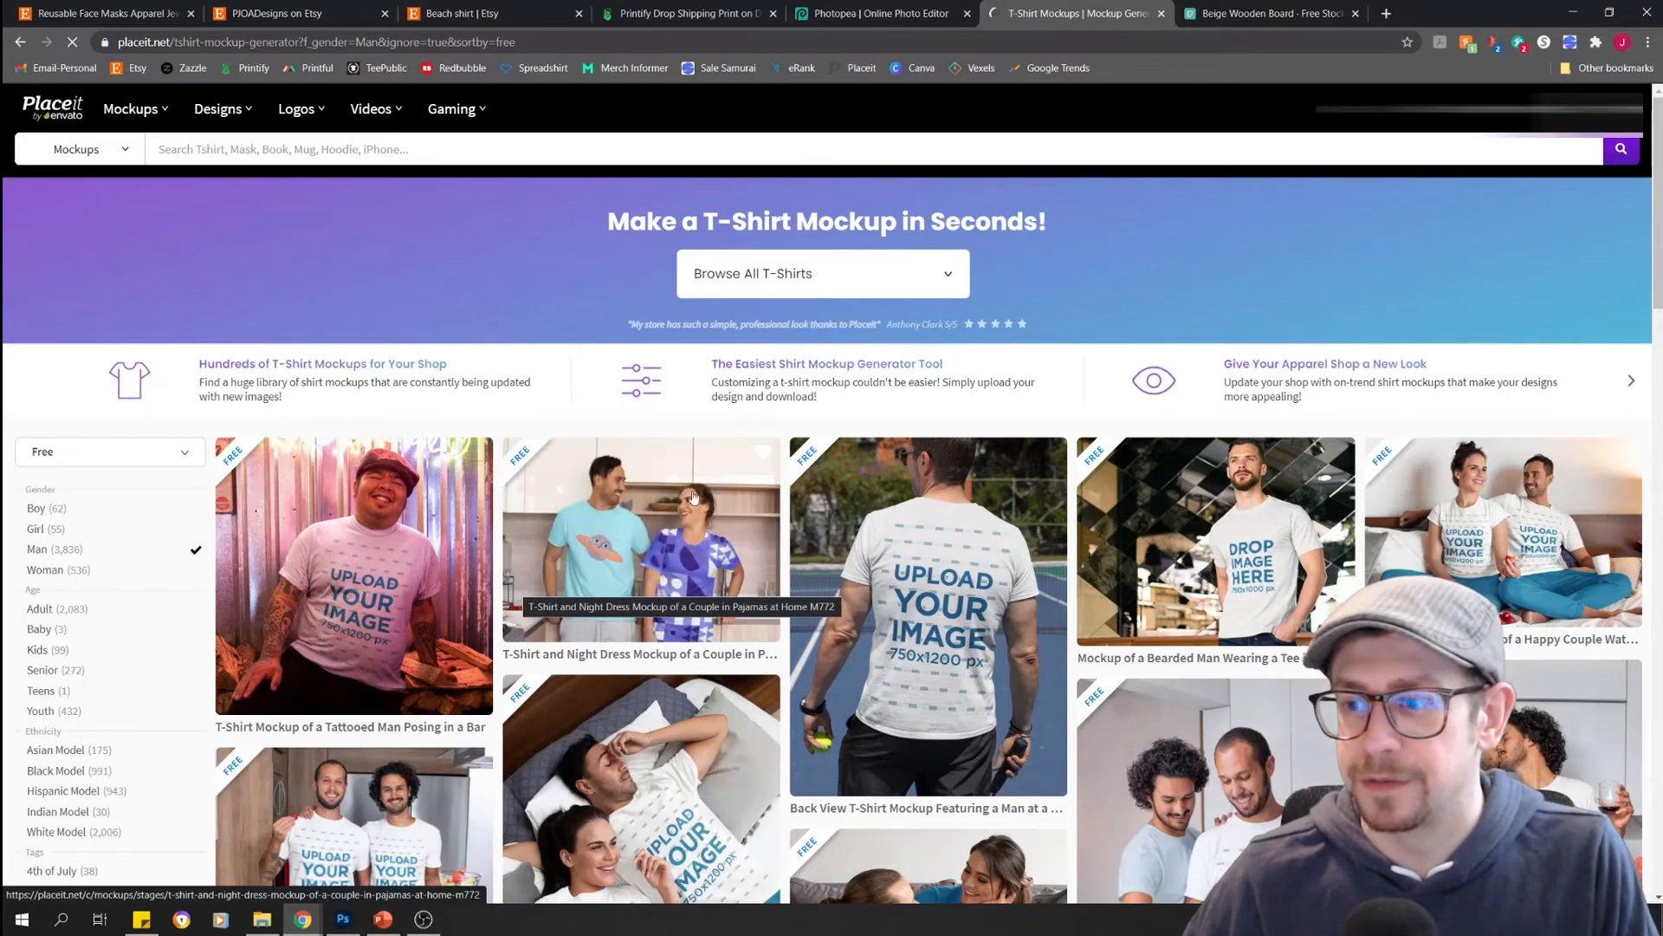
scroll("down", 3)
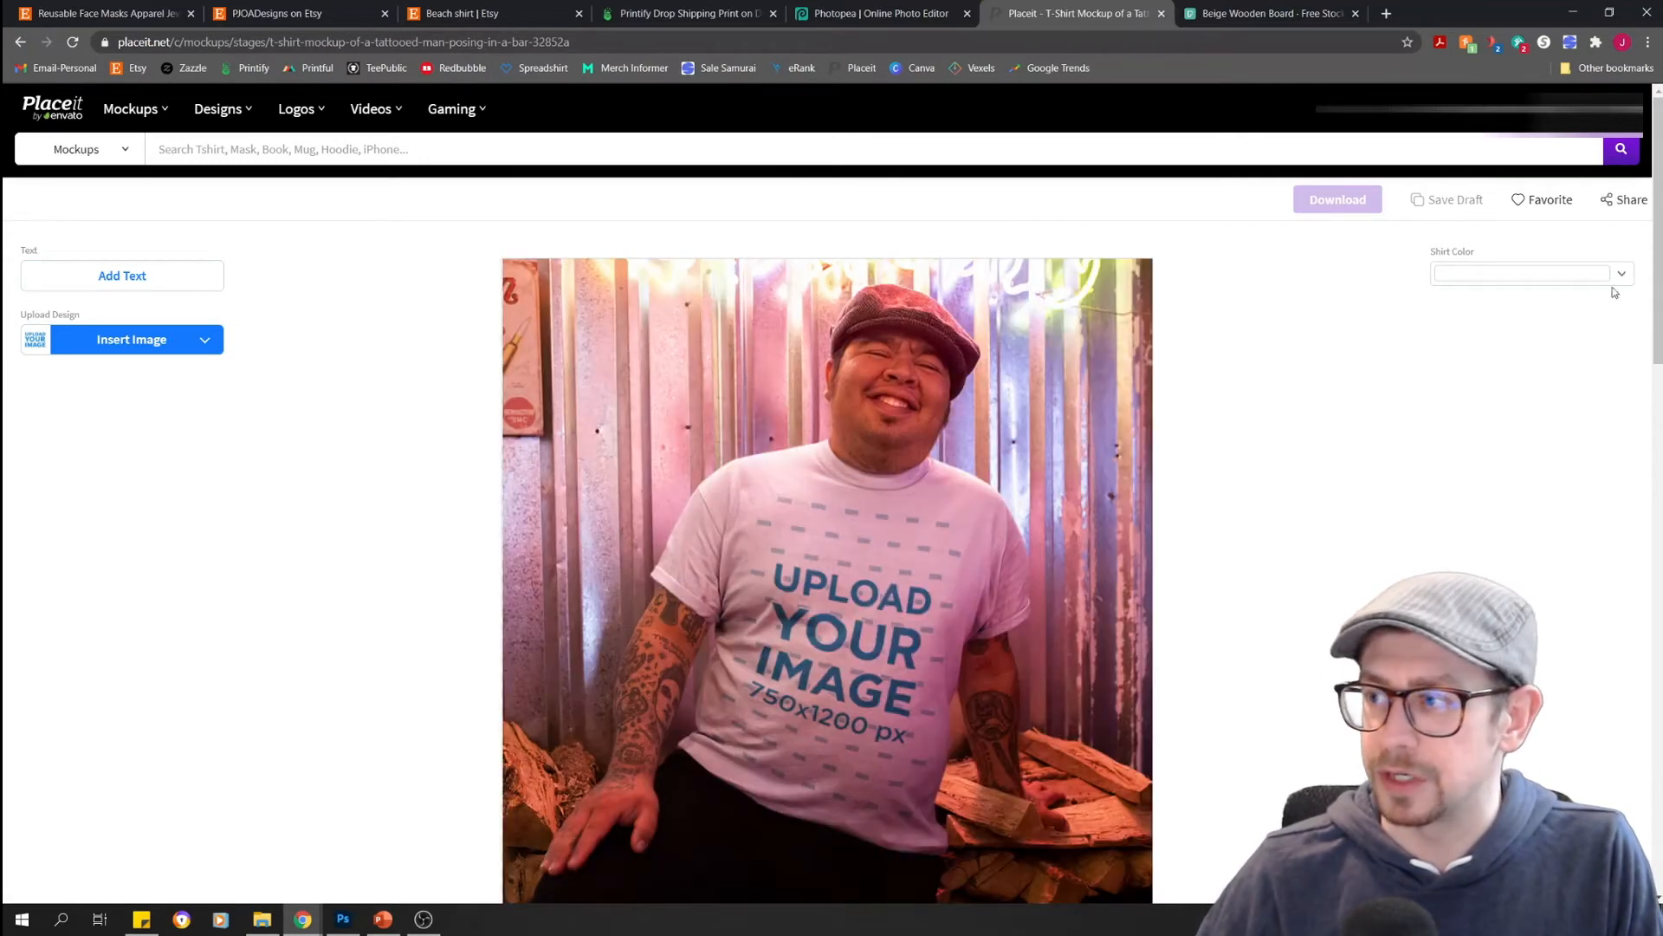
Set the tattooed man's shirt to the black swatch, briefly viewing the custom colour picker
left_click(1621, 273)
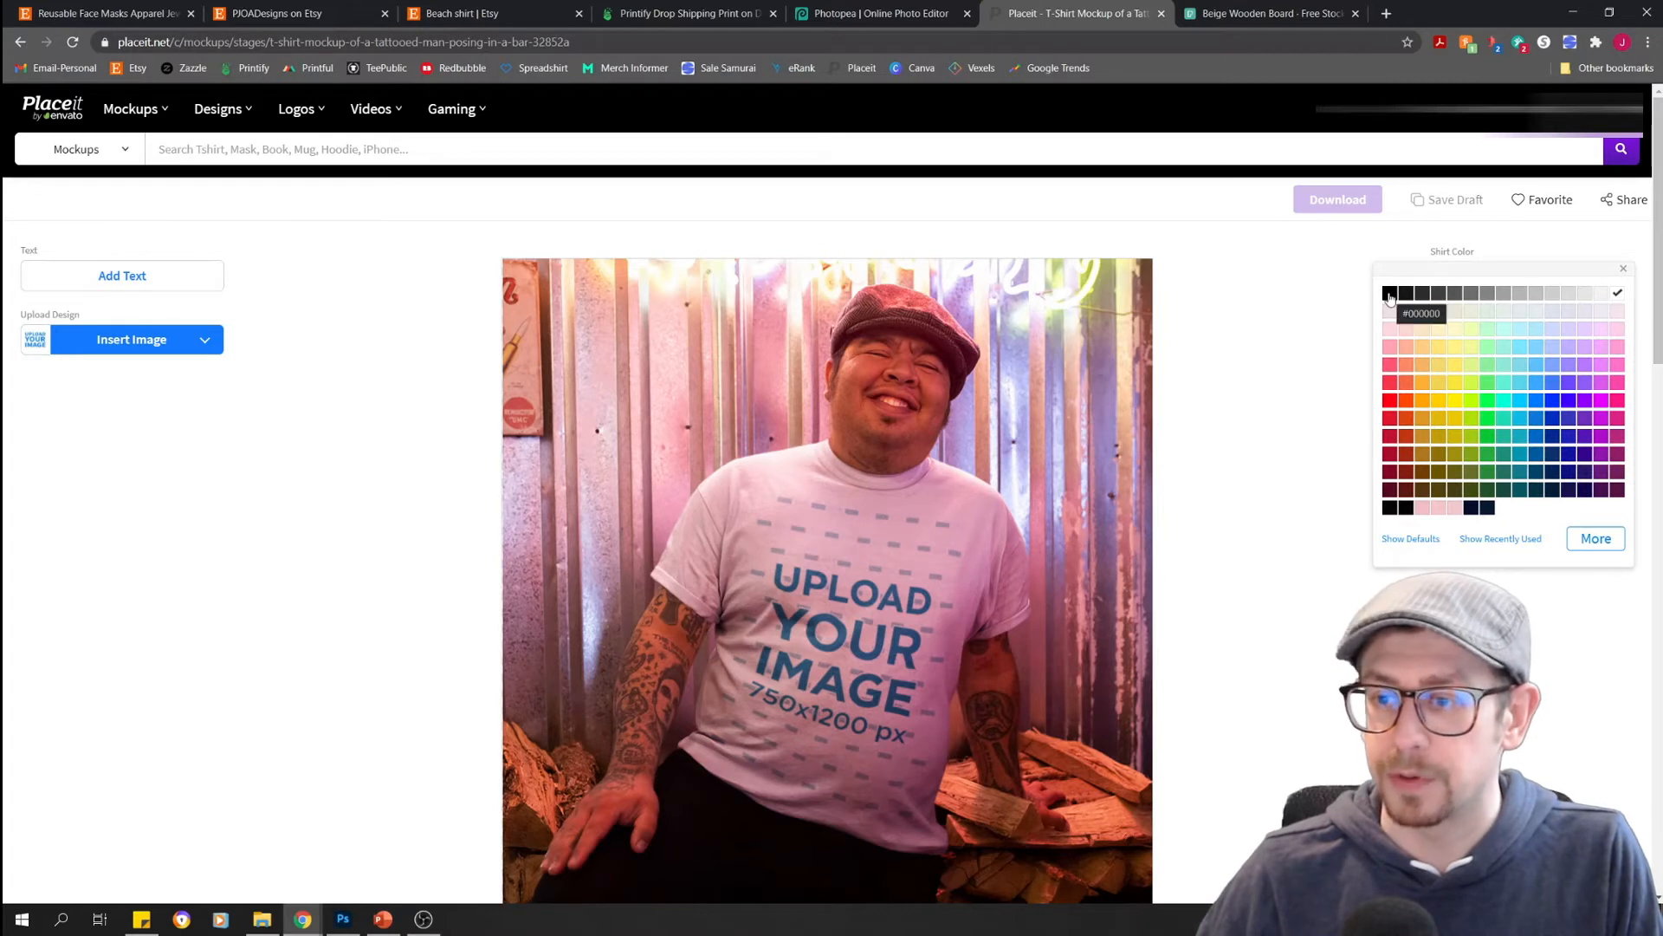
left_click(1389, 293)
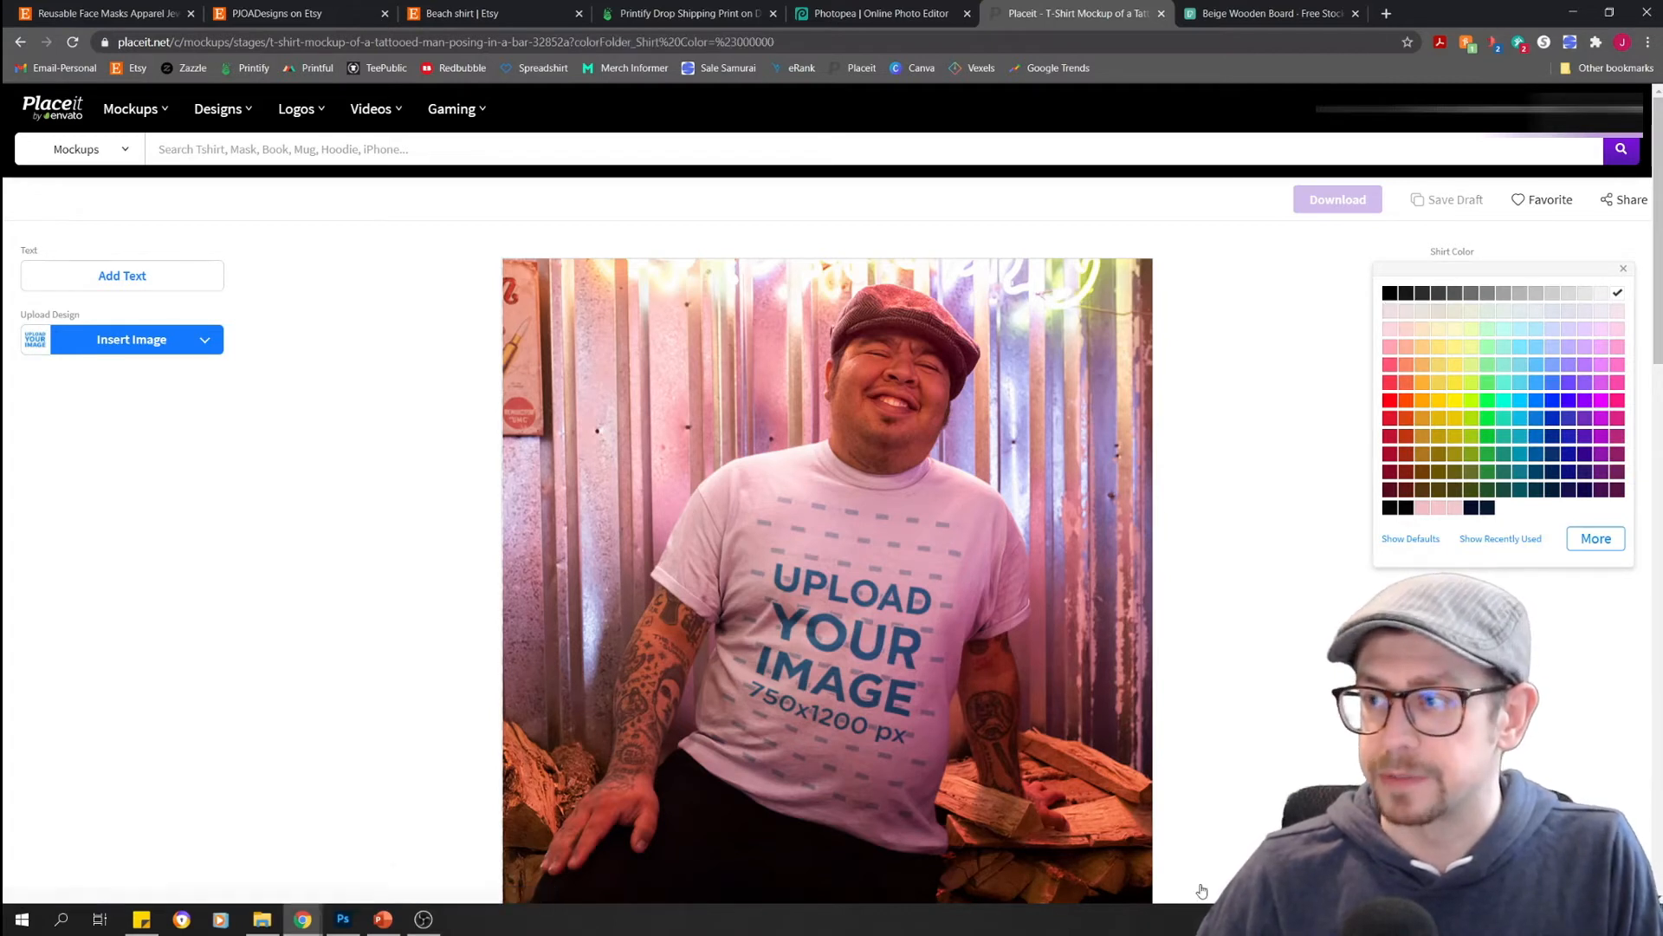
left_click(1388, 293)
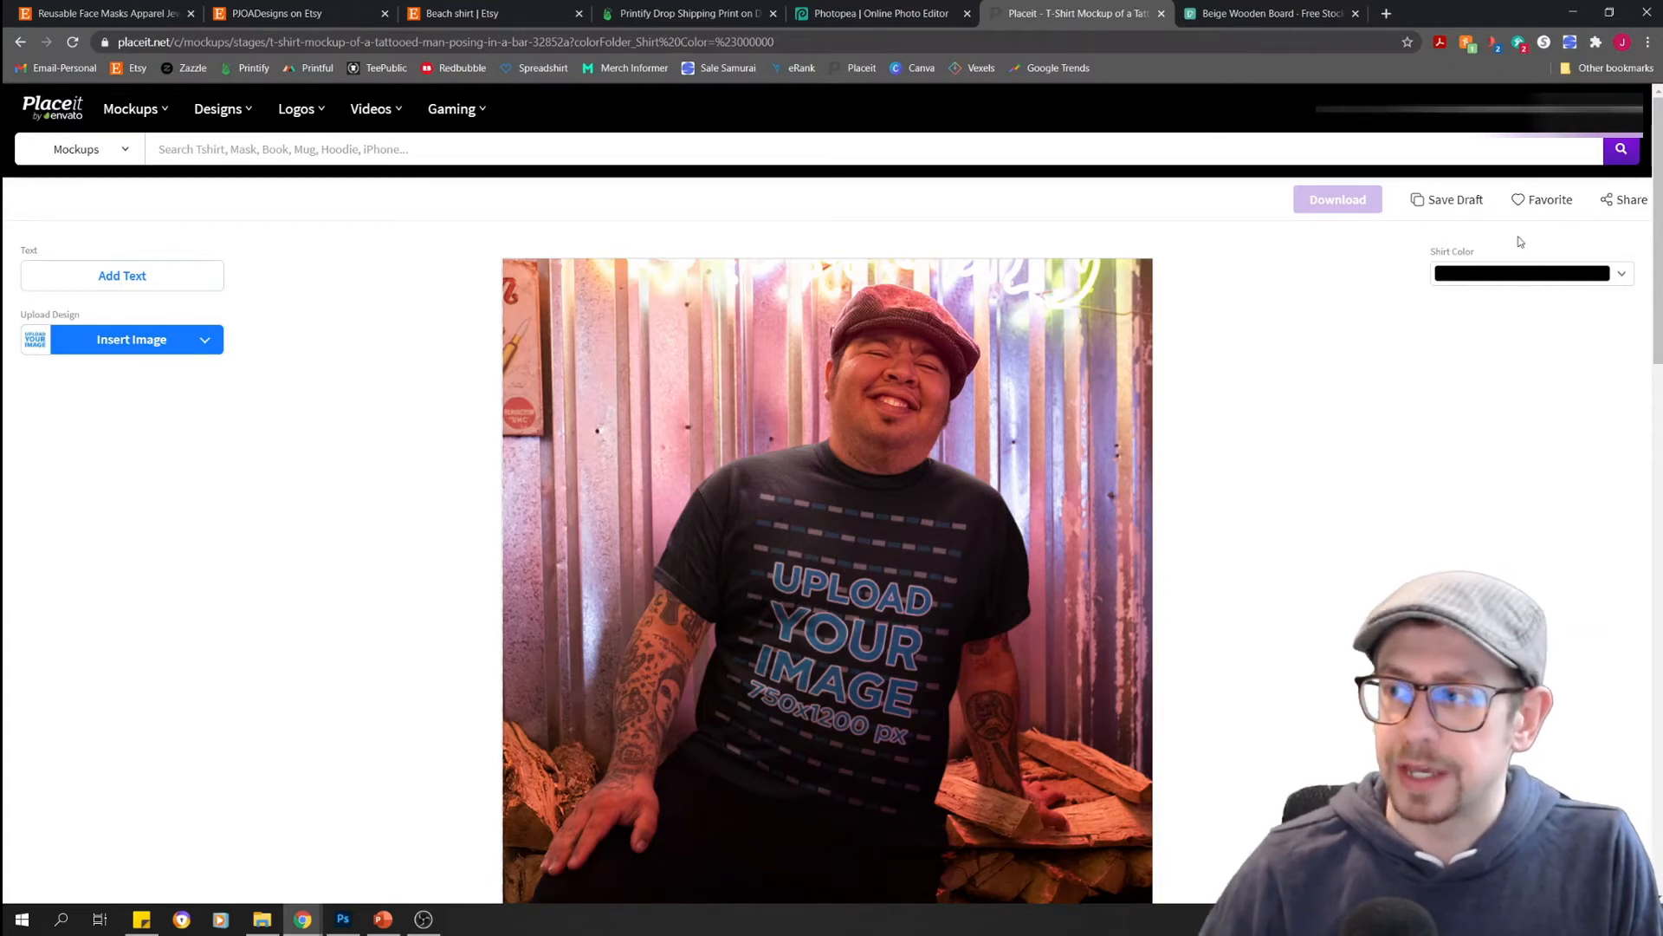
left_click(1522, 273)
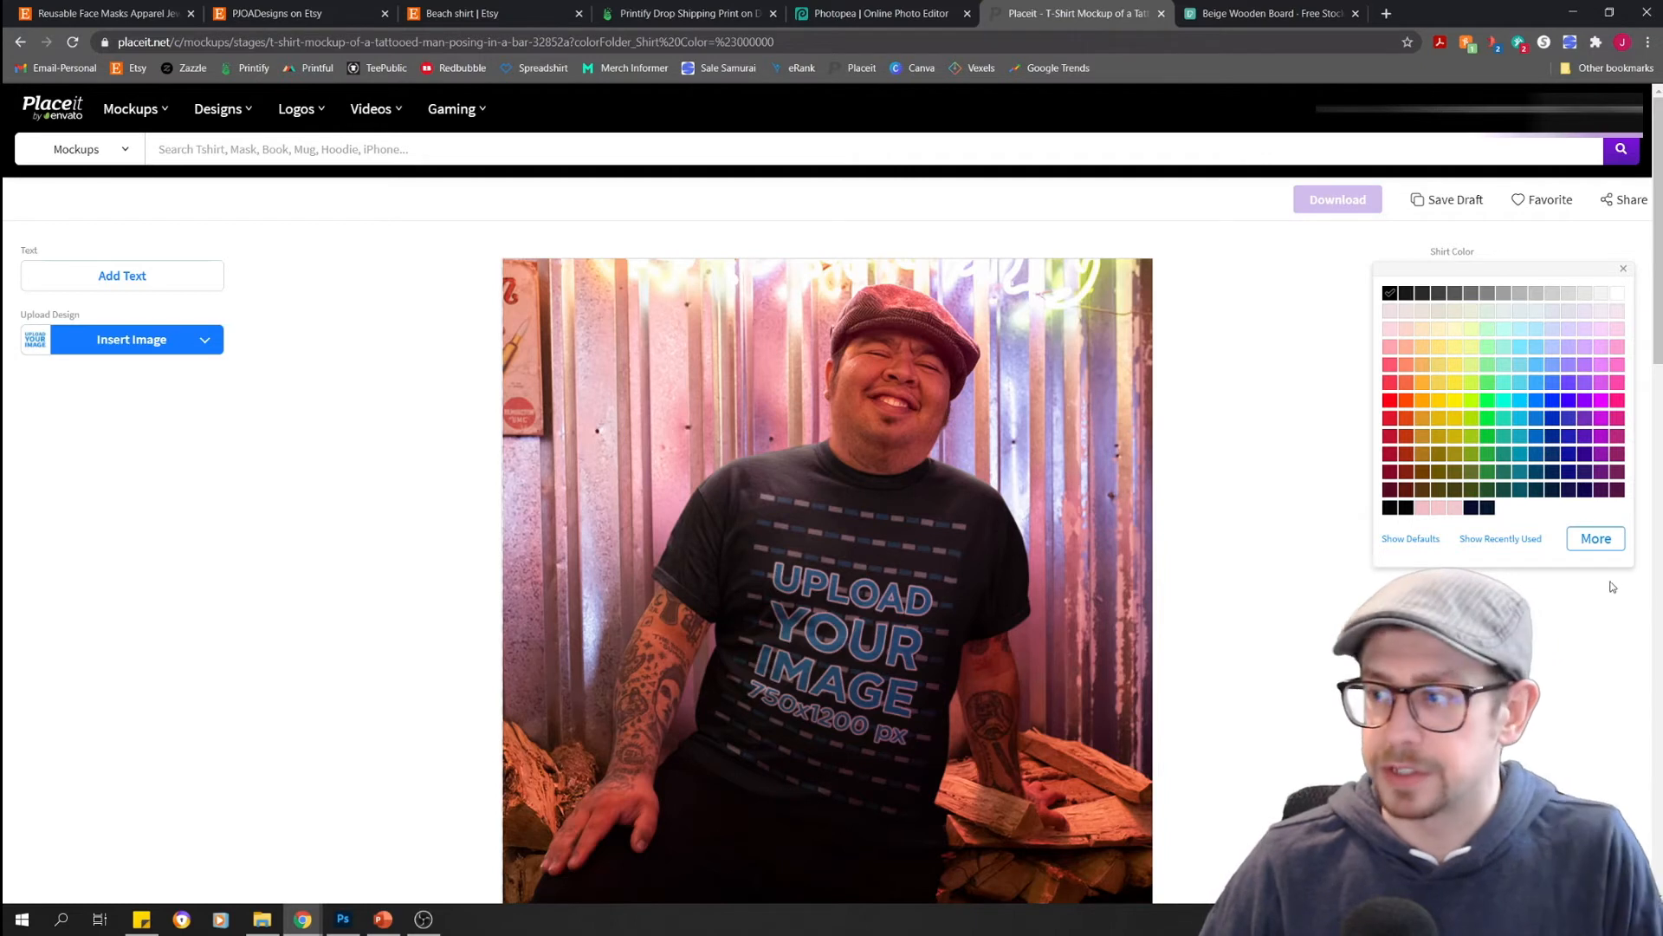
left_click(1595, 538)
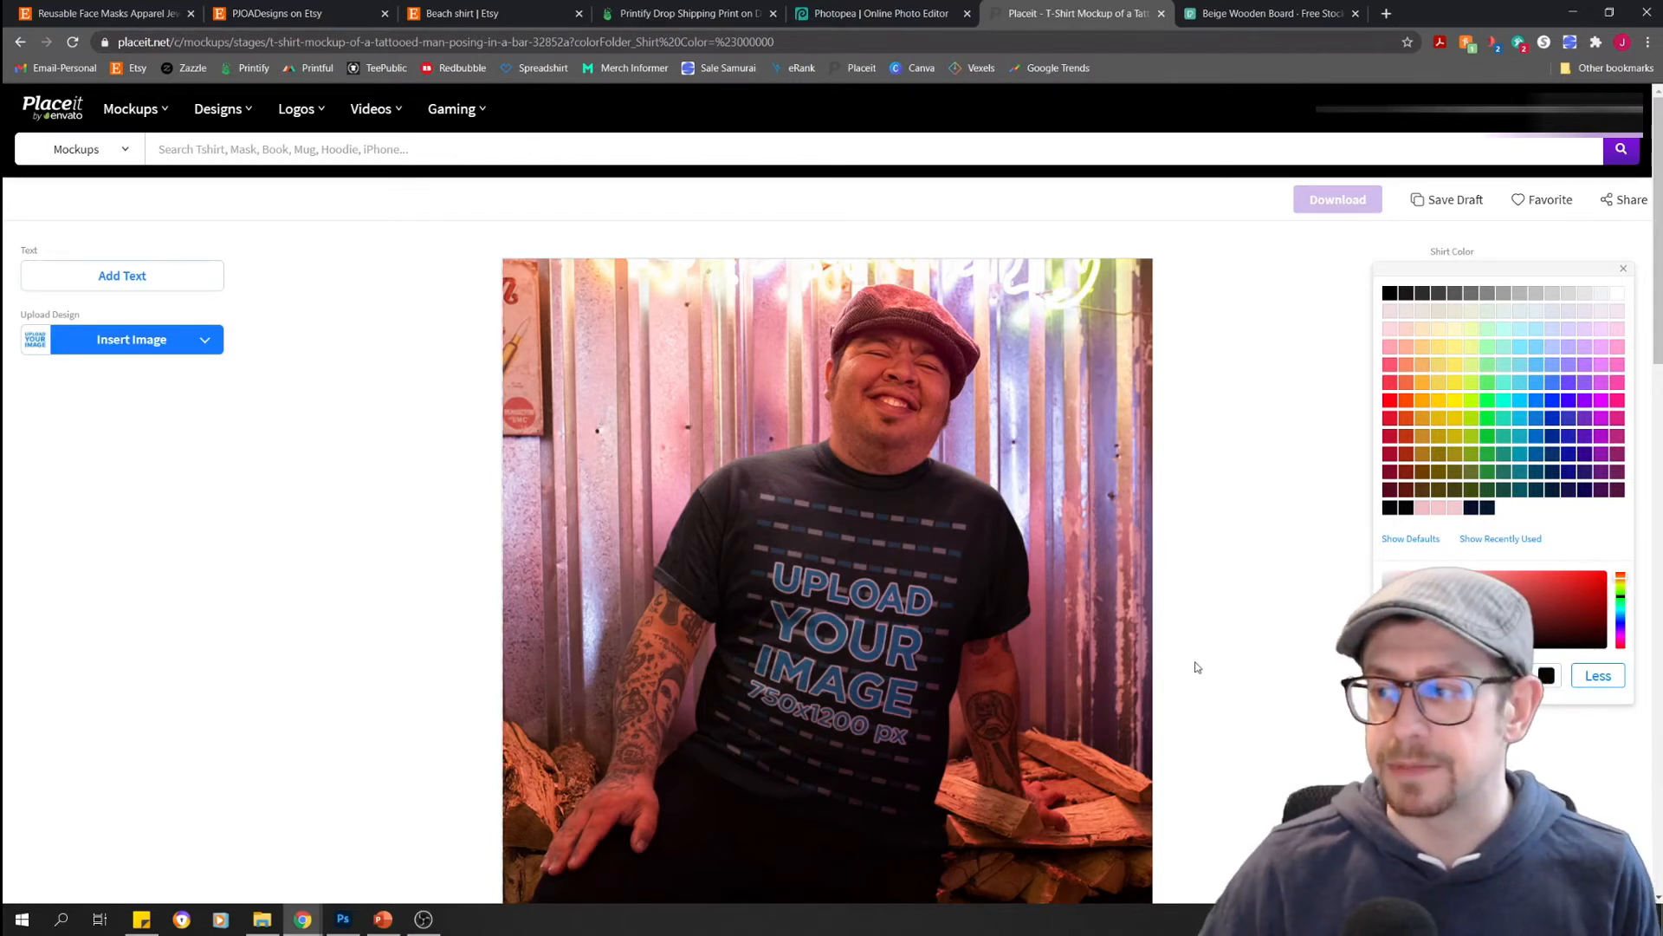
mouse_move(1220, 677)
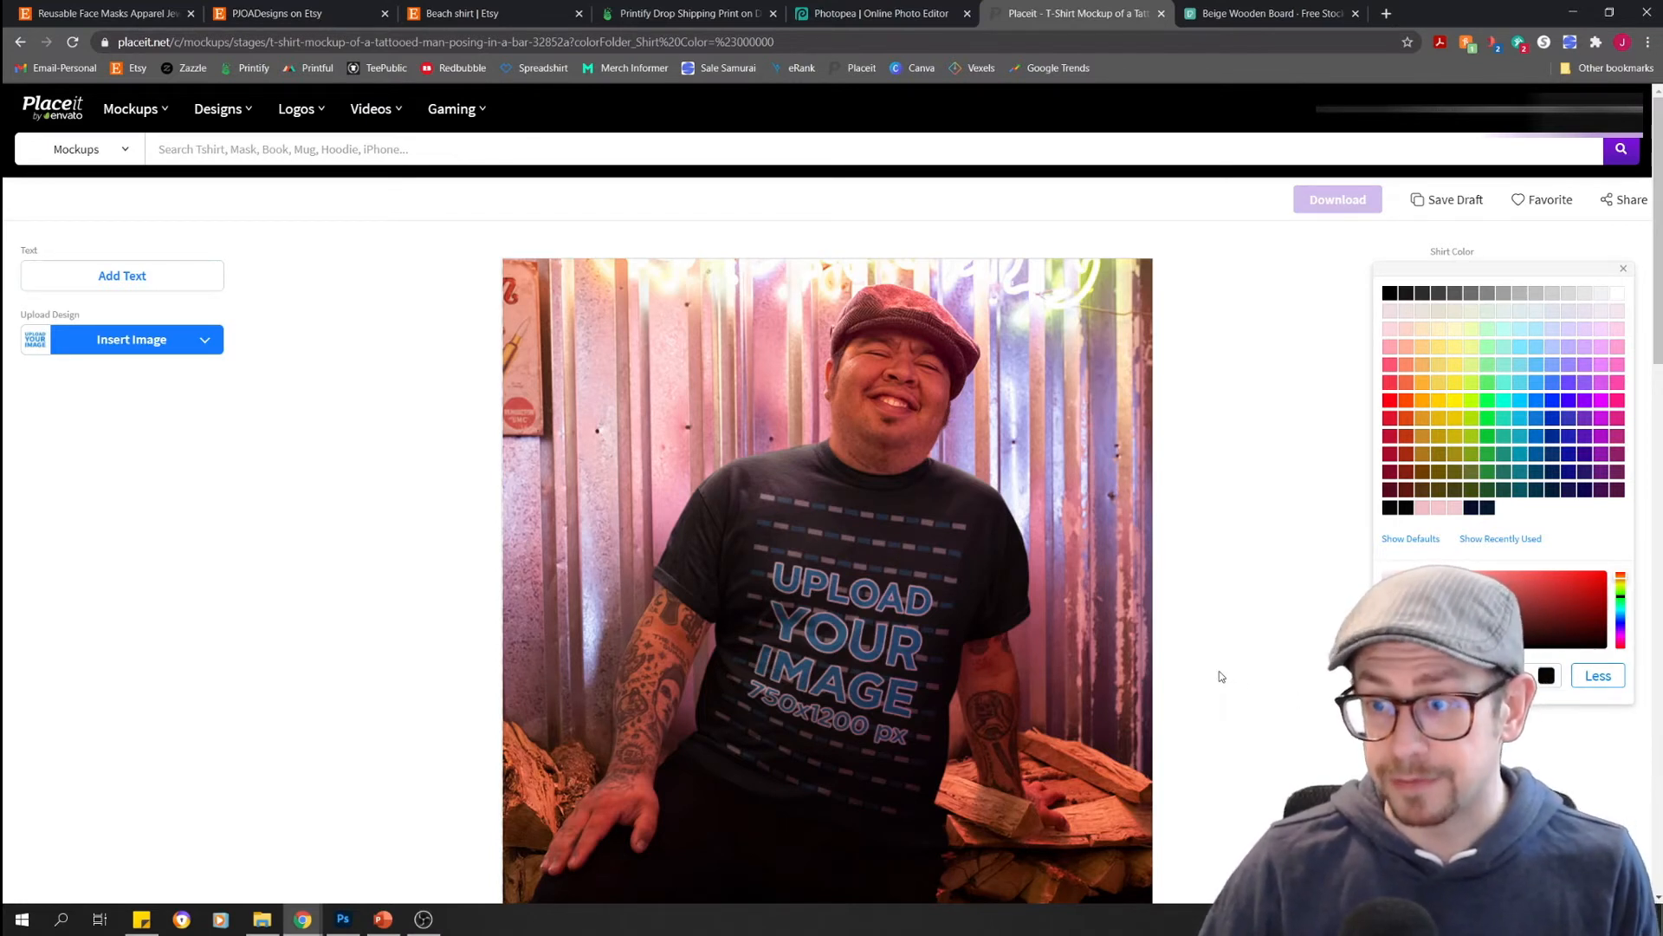
left_click(1621, 268)
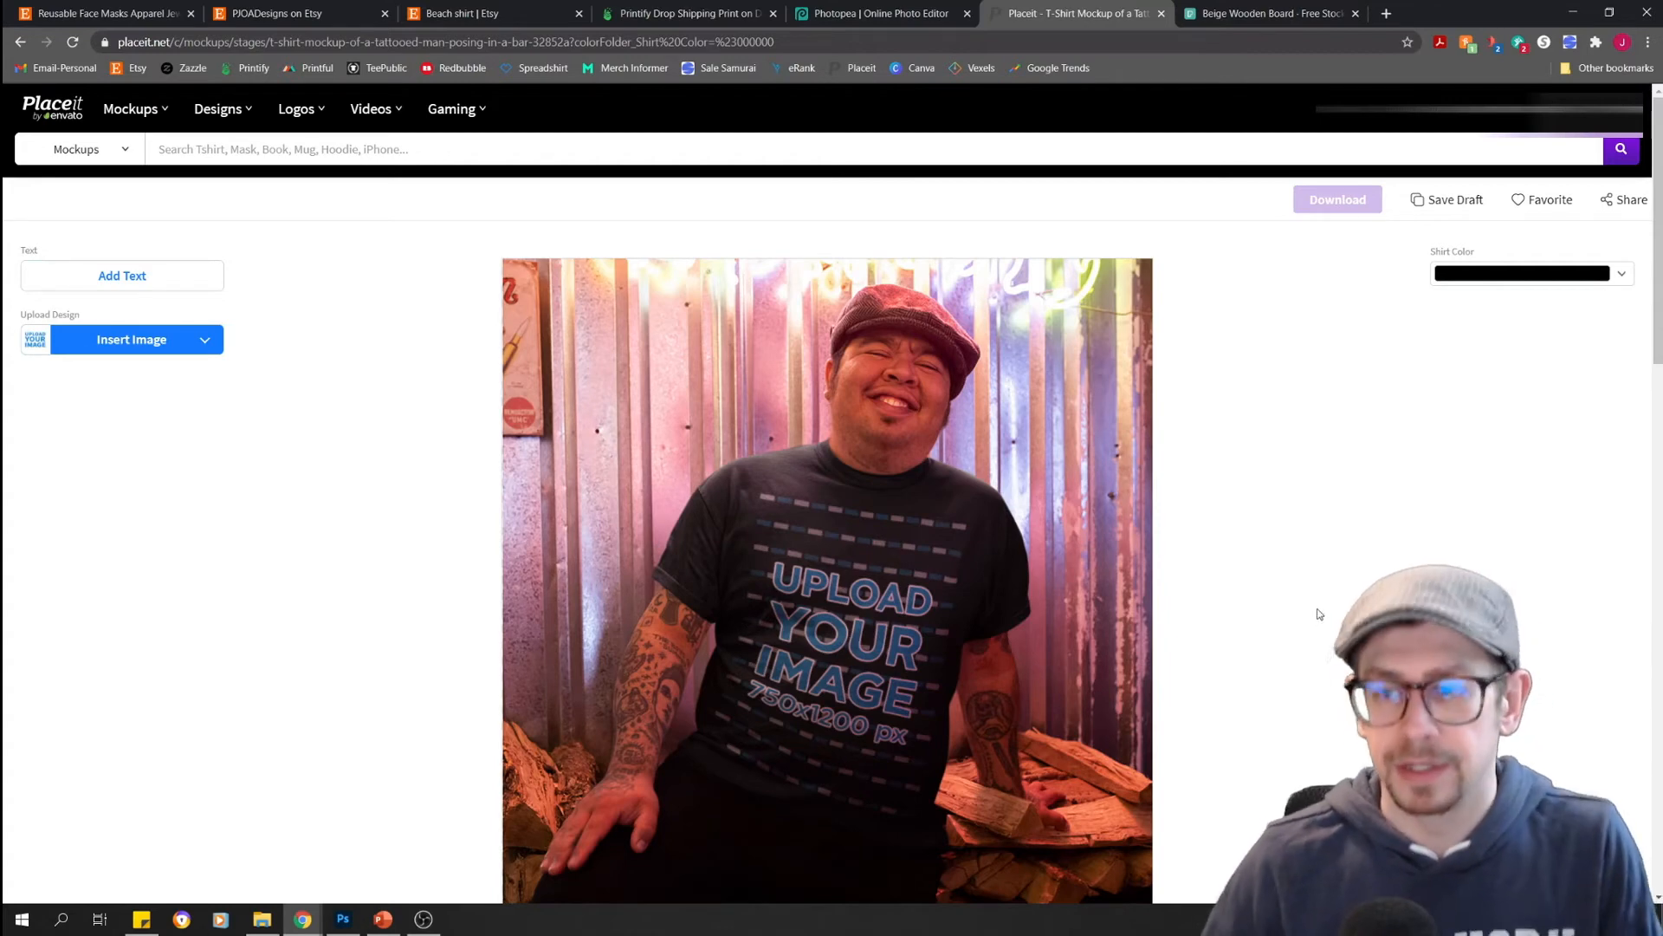
Upload the red SAMPLE design file and crop it onto the black bar-mockup shirt
left_click(132, 340)
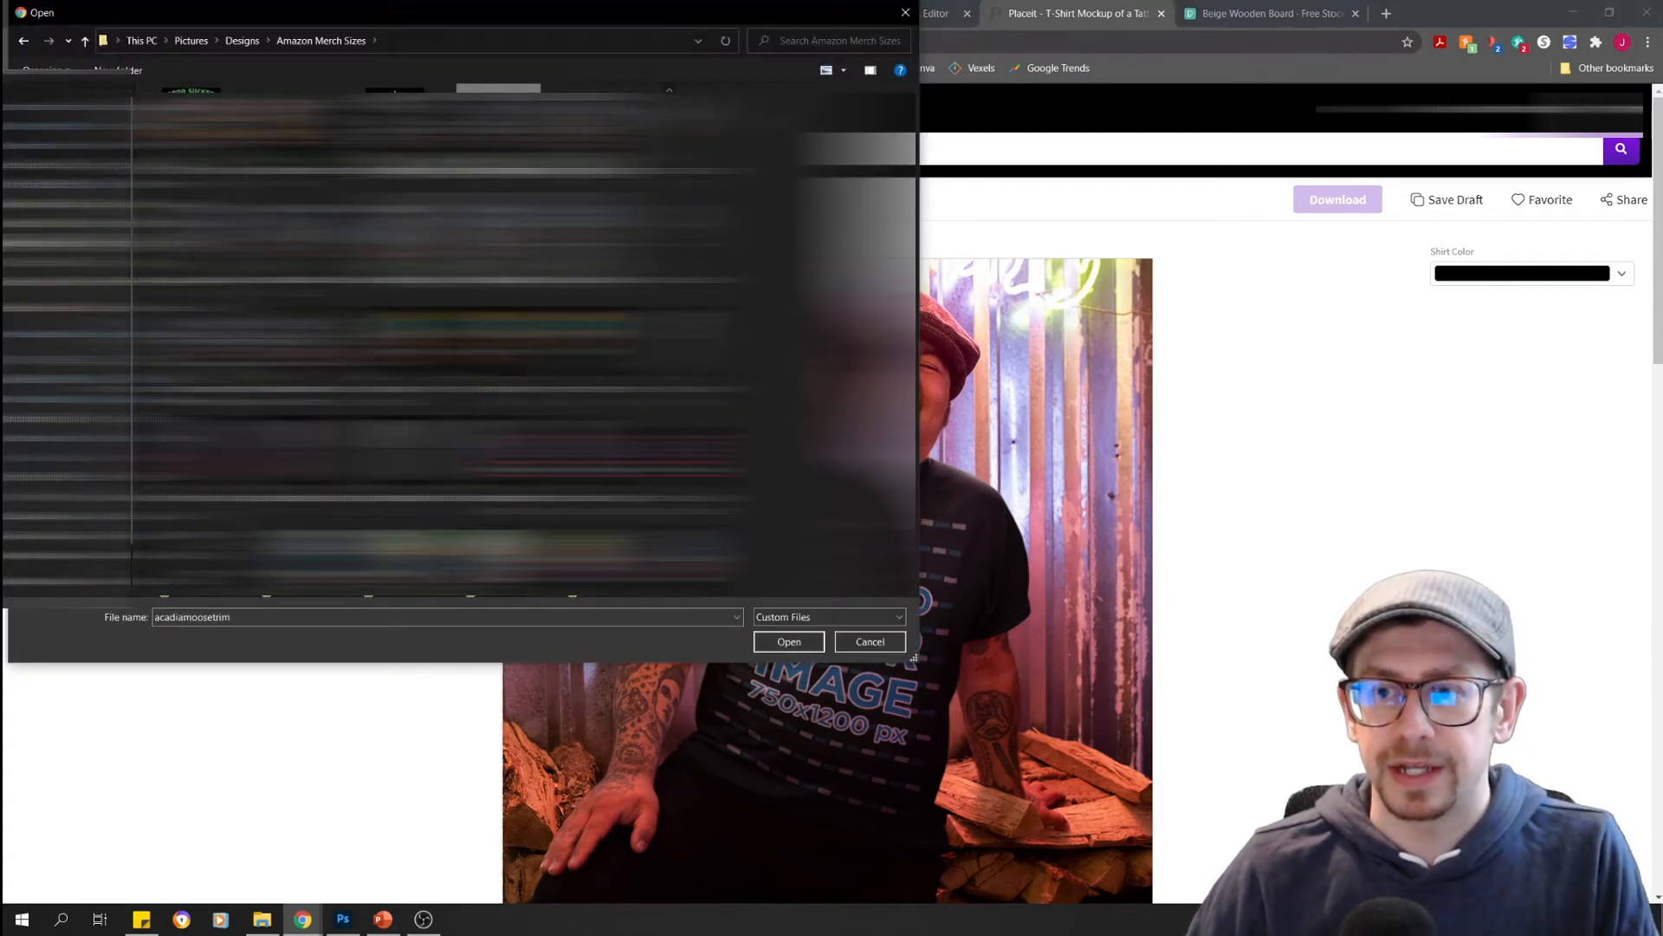
left_click(788, 642)
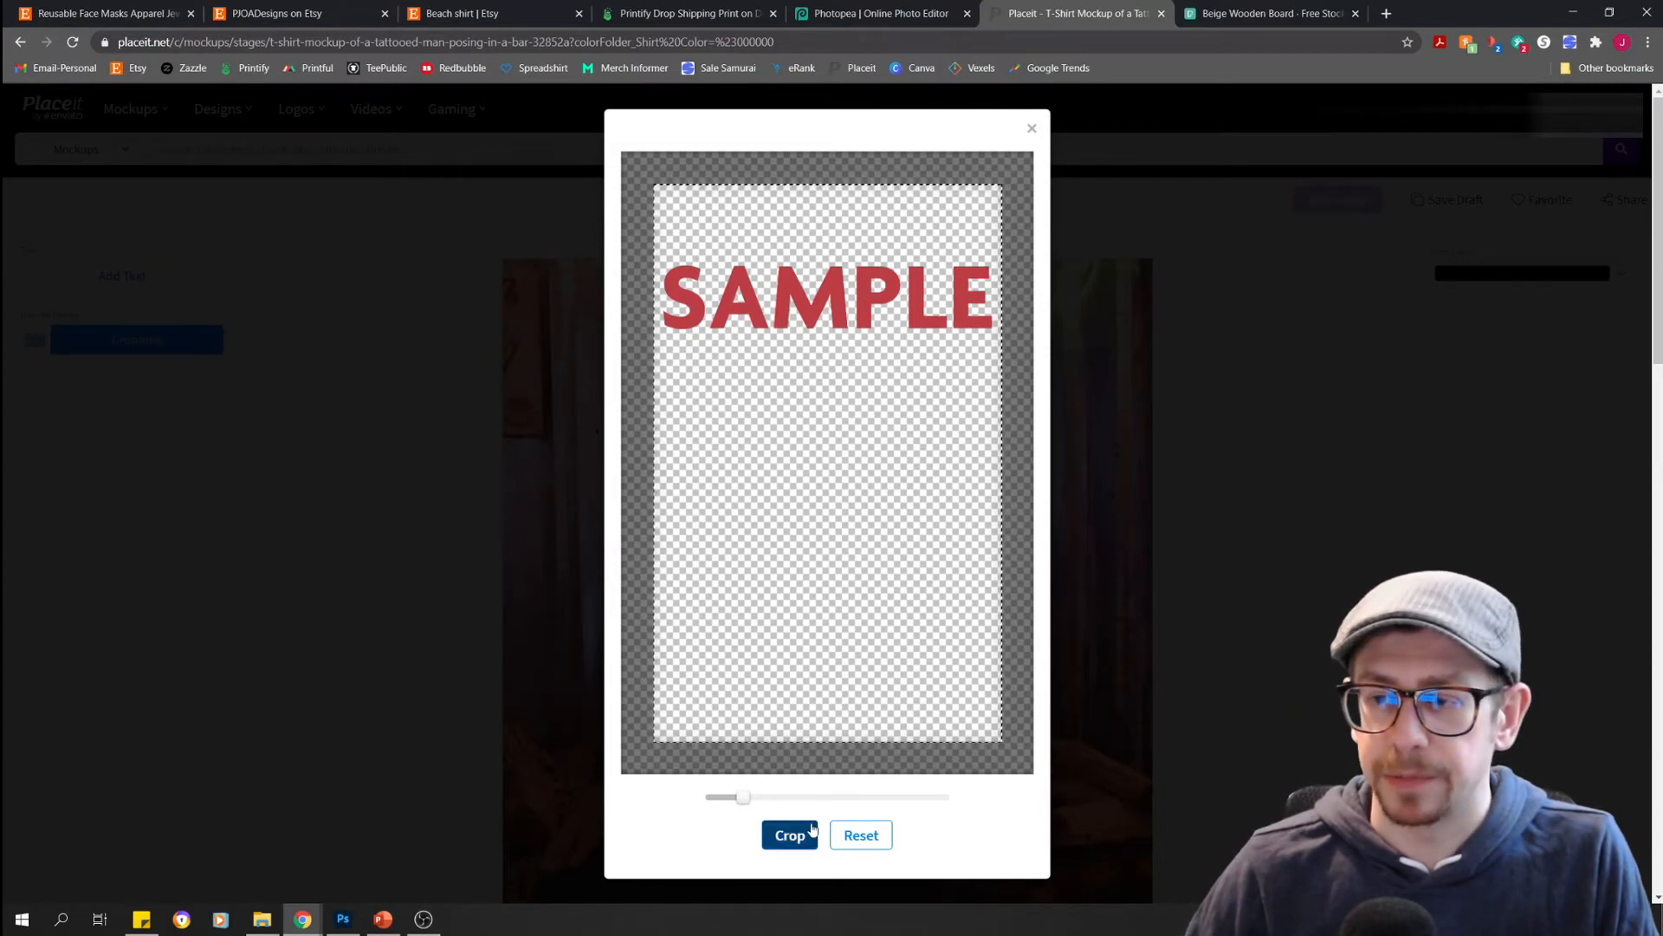
left_click(789, 835)
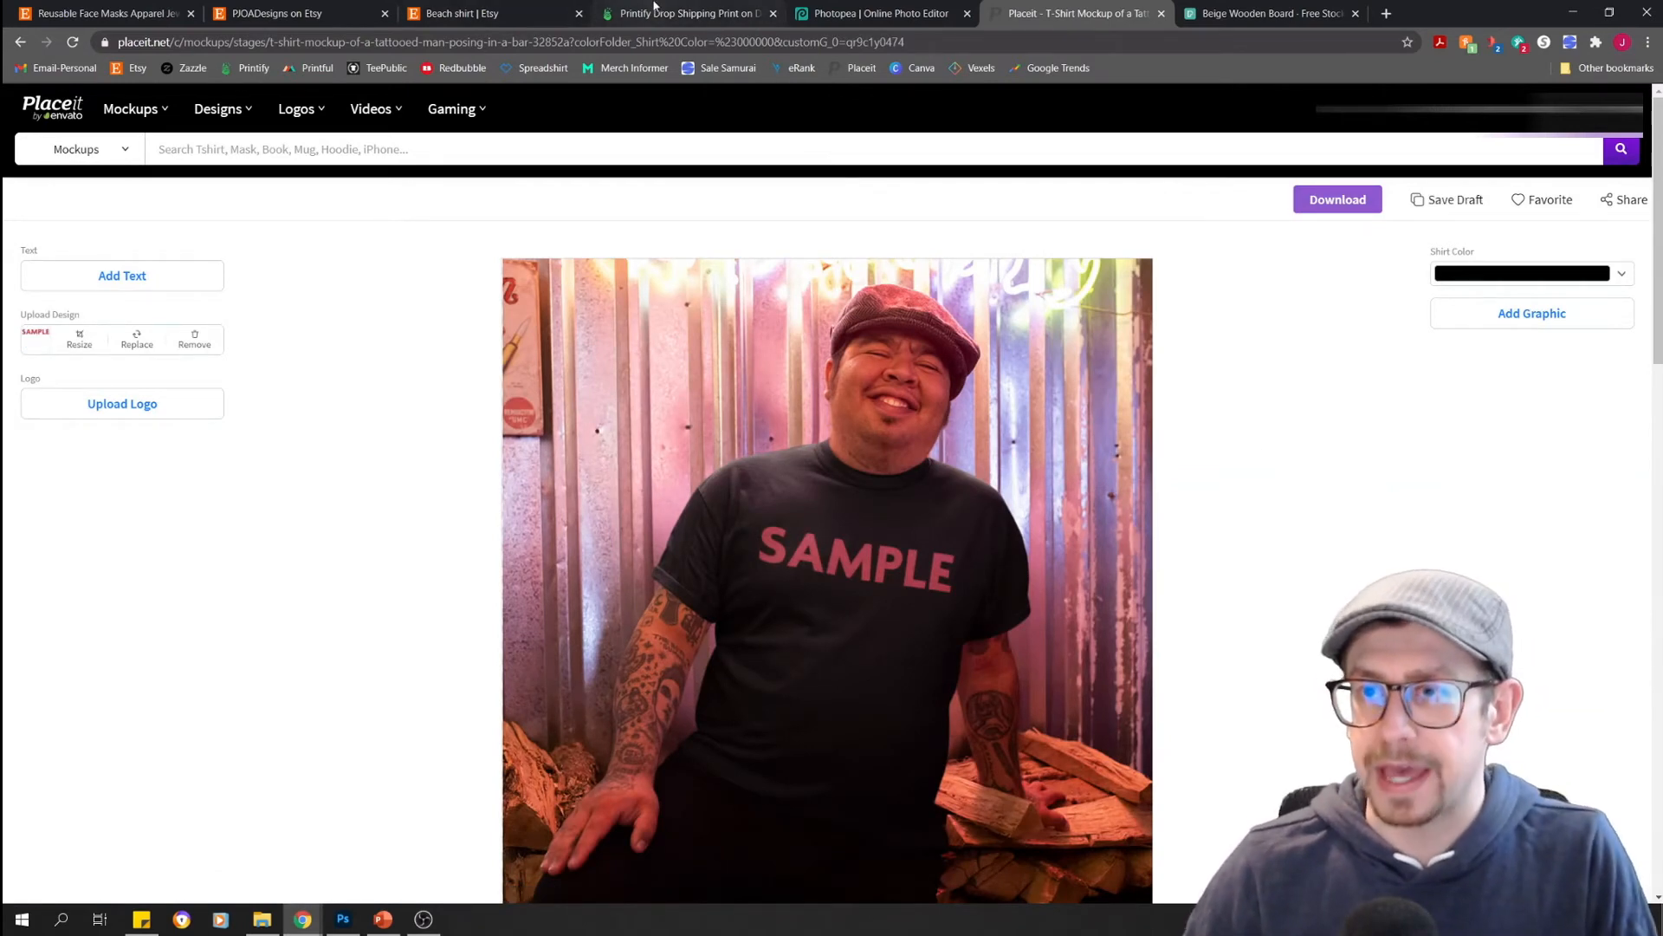
Compare with the Printify preview, then resize and re-crop the SAMPLE design on the shirt
left_click(684, 13)
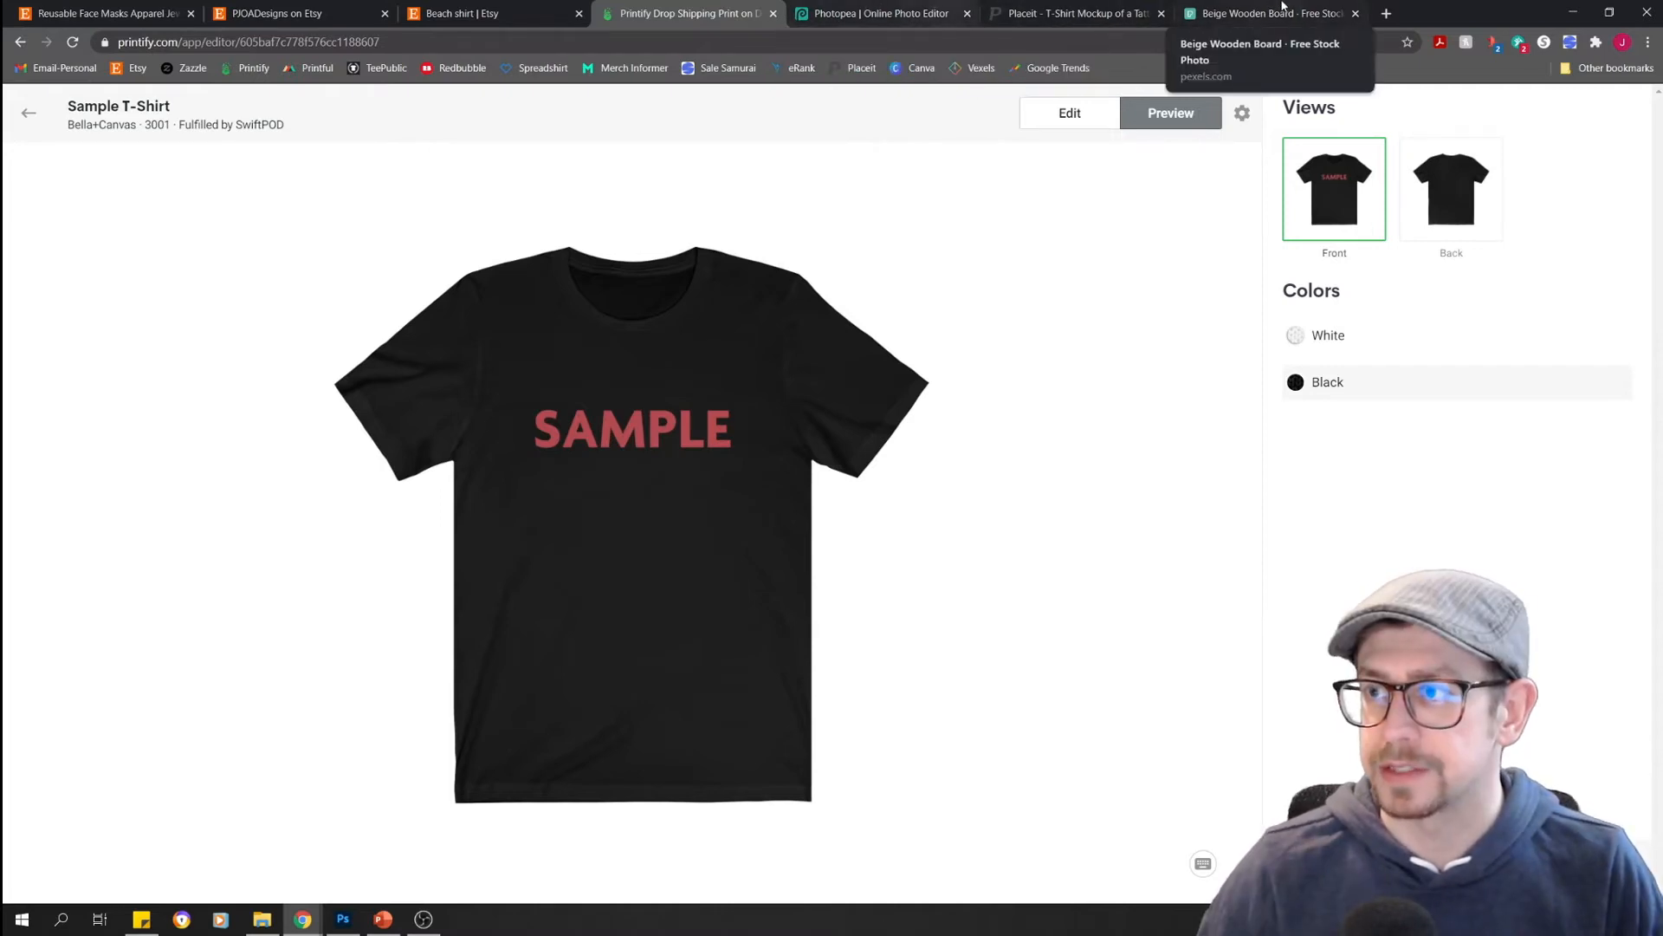
left_click(1072, 13)
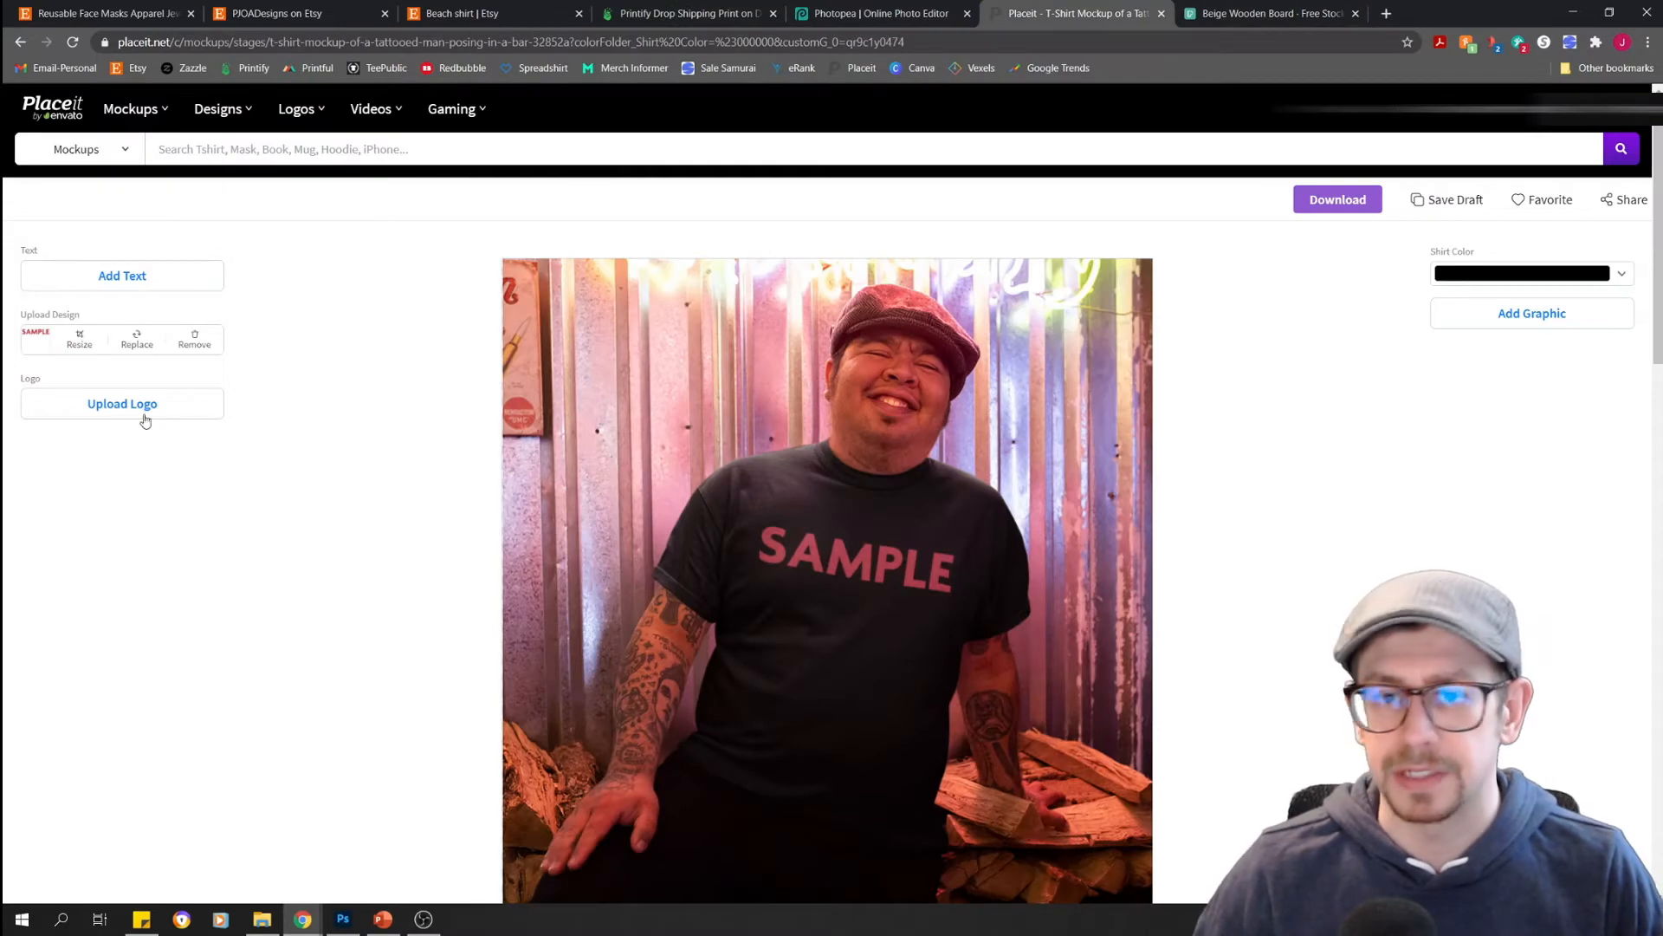
left_click(79, 337)
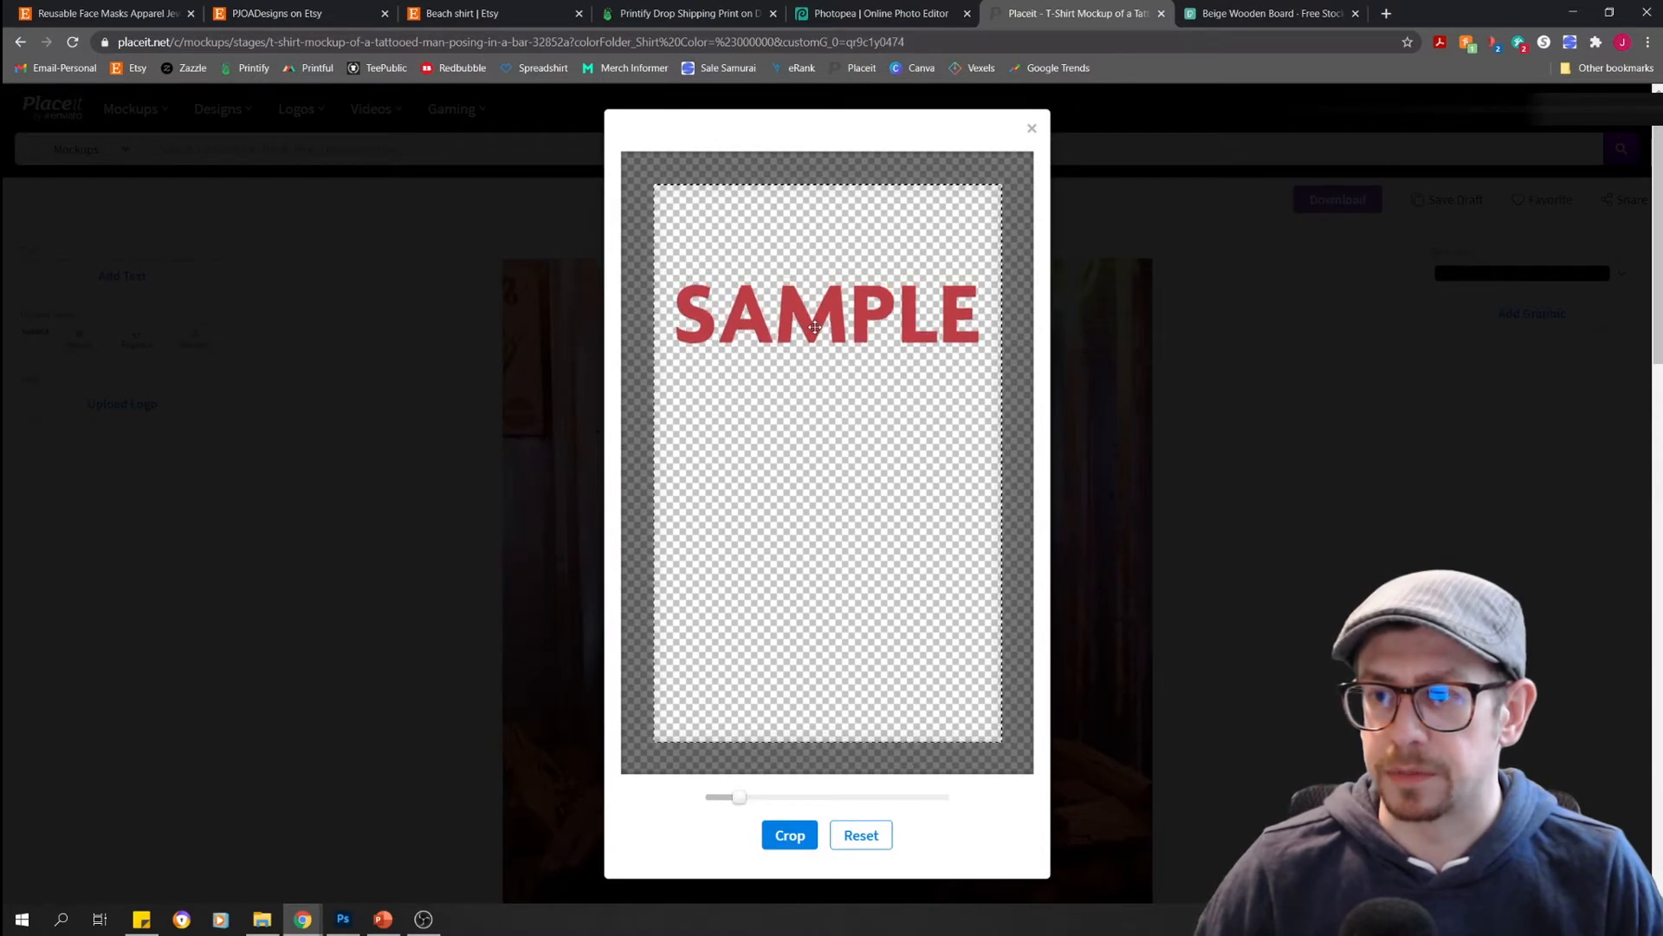
left_click(789, 835)
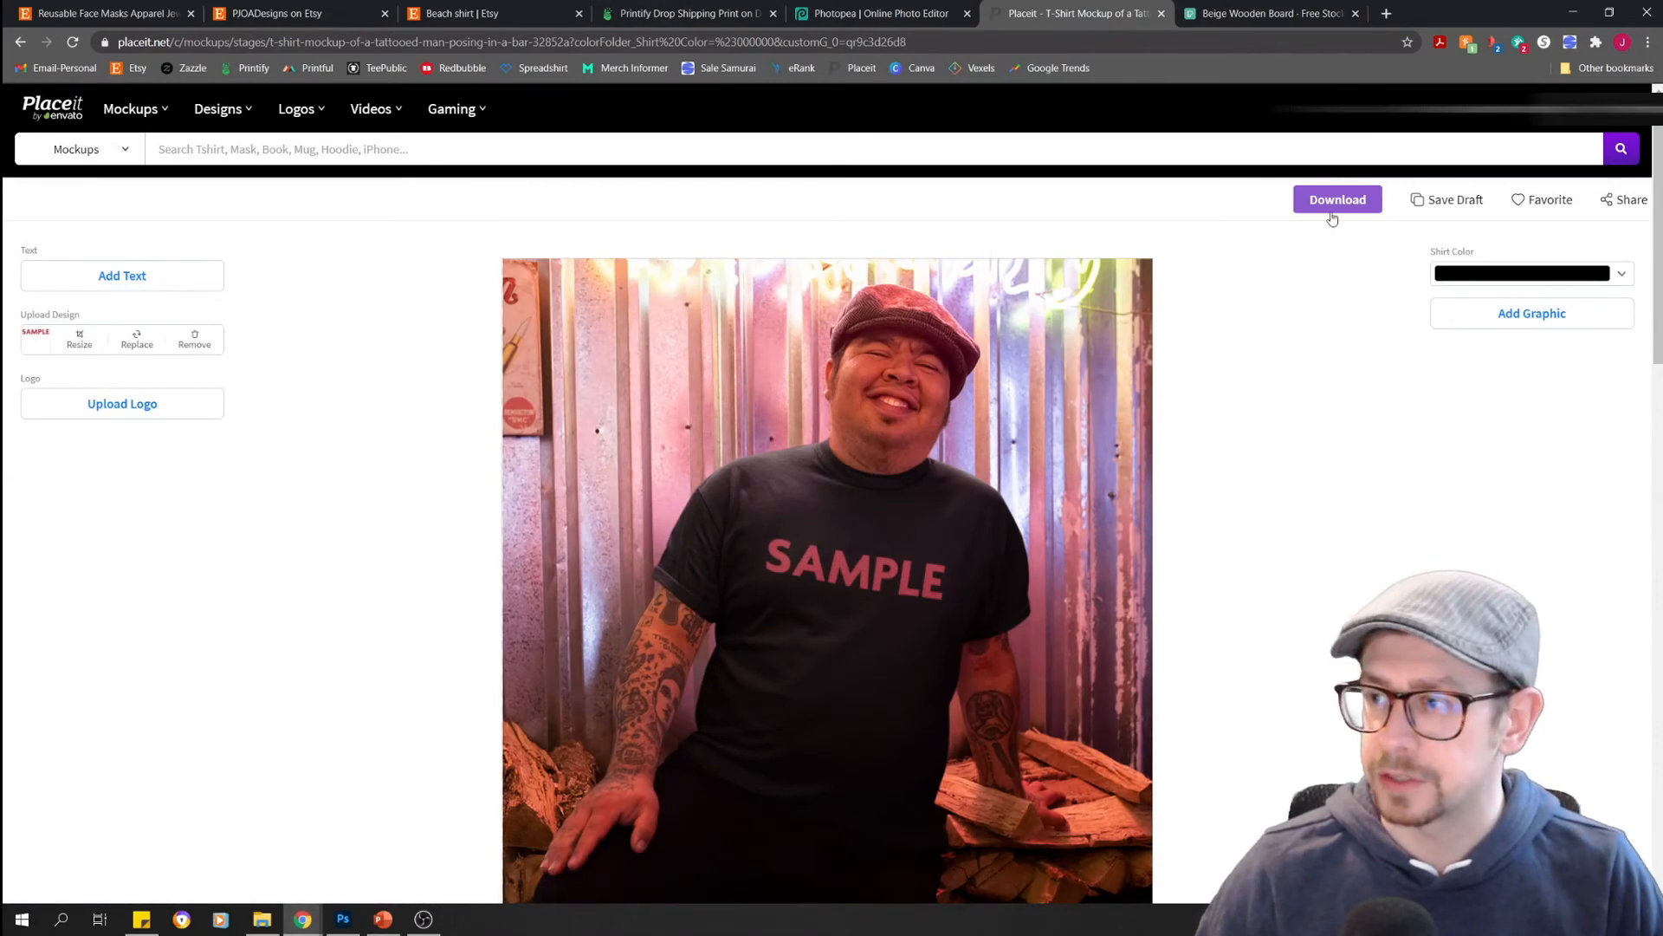
Download the finished black bar mockup and dismiss the 'Selling Apparel?' promotion popup
left_click(1337, 199)
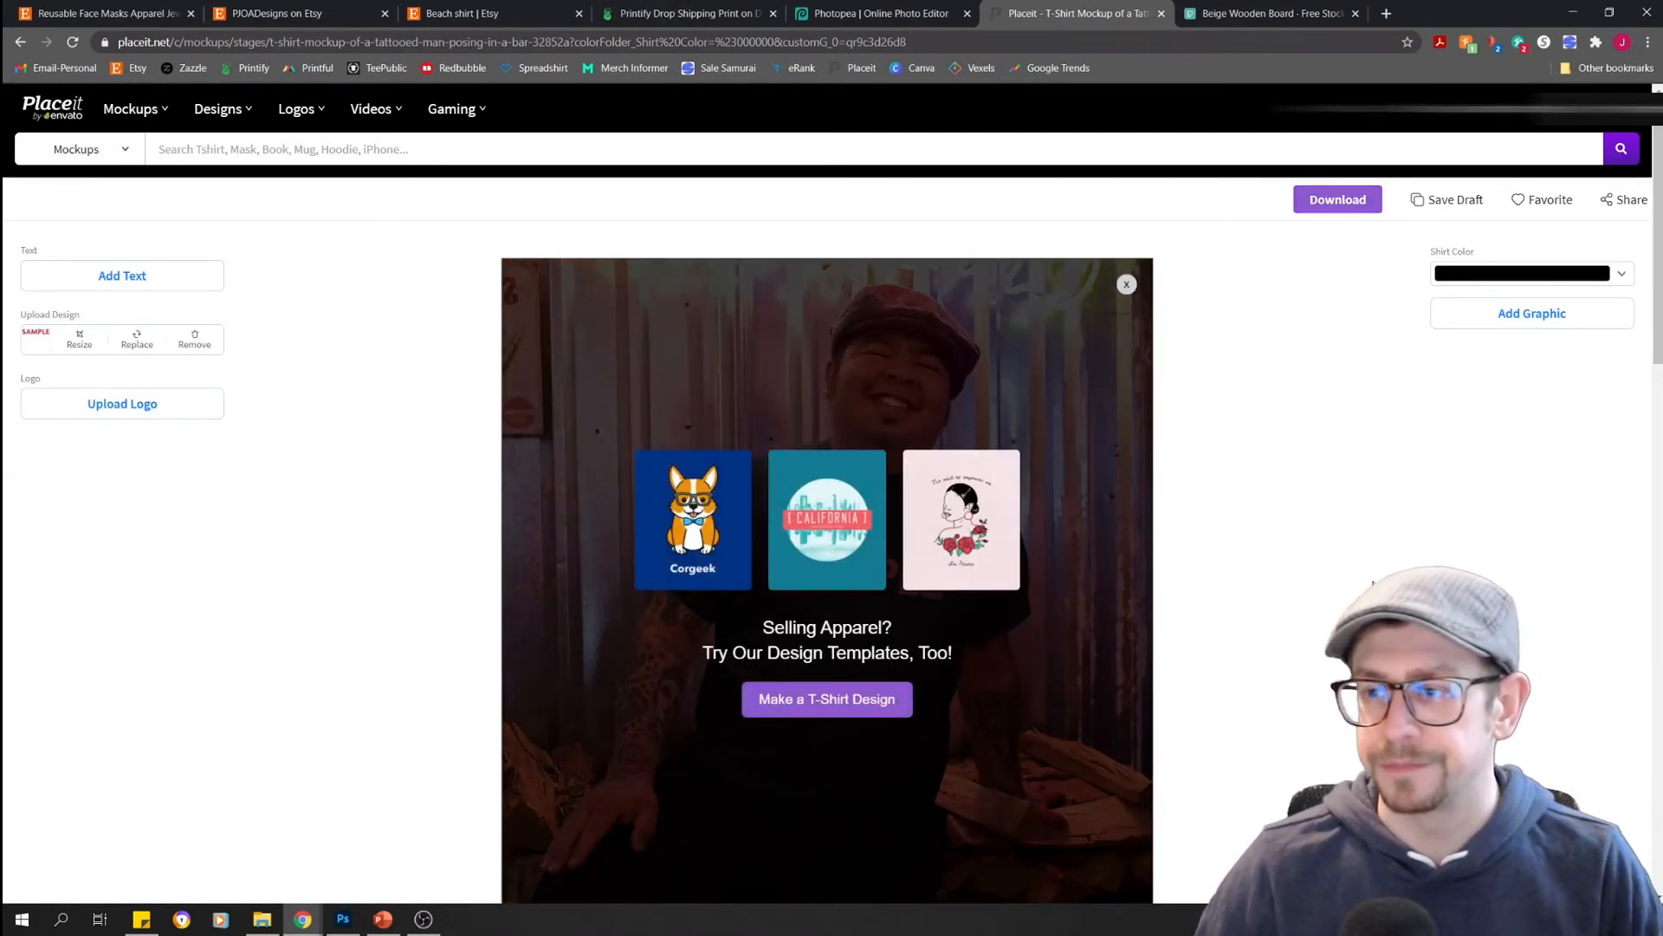
left_click(1337, 199)
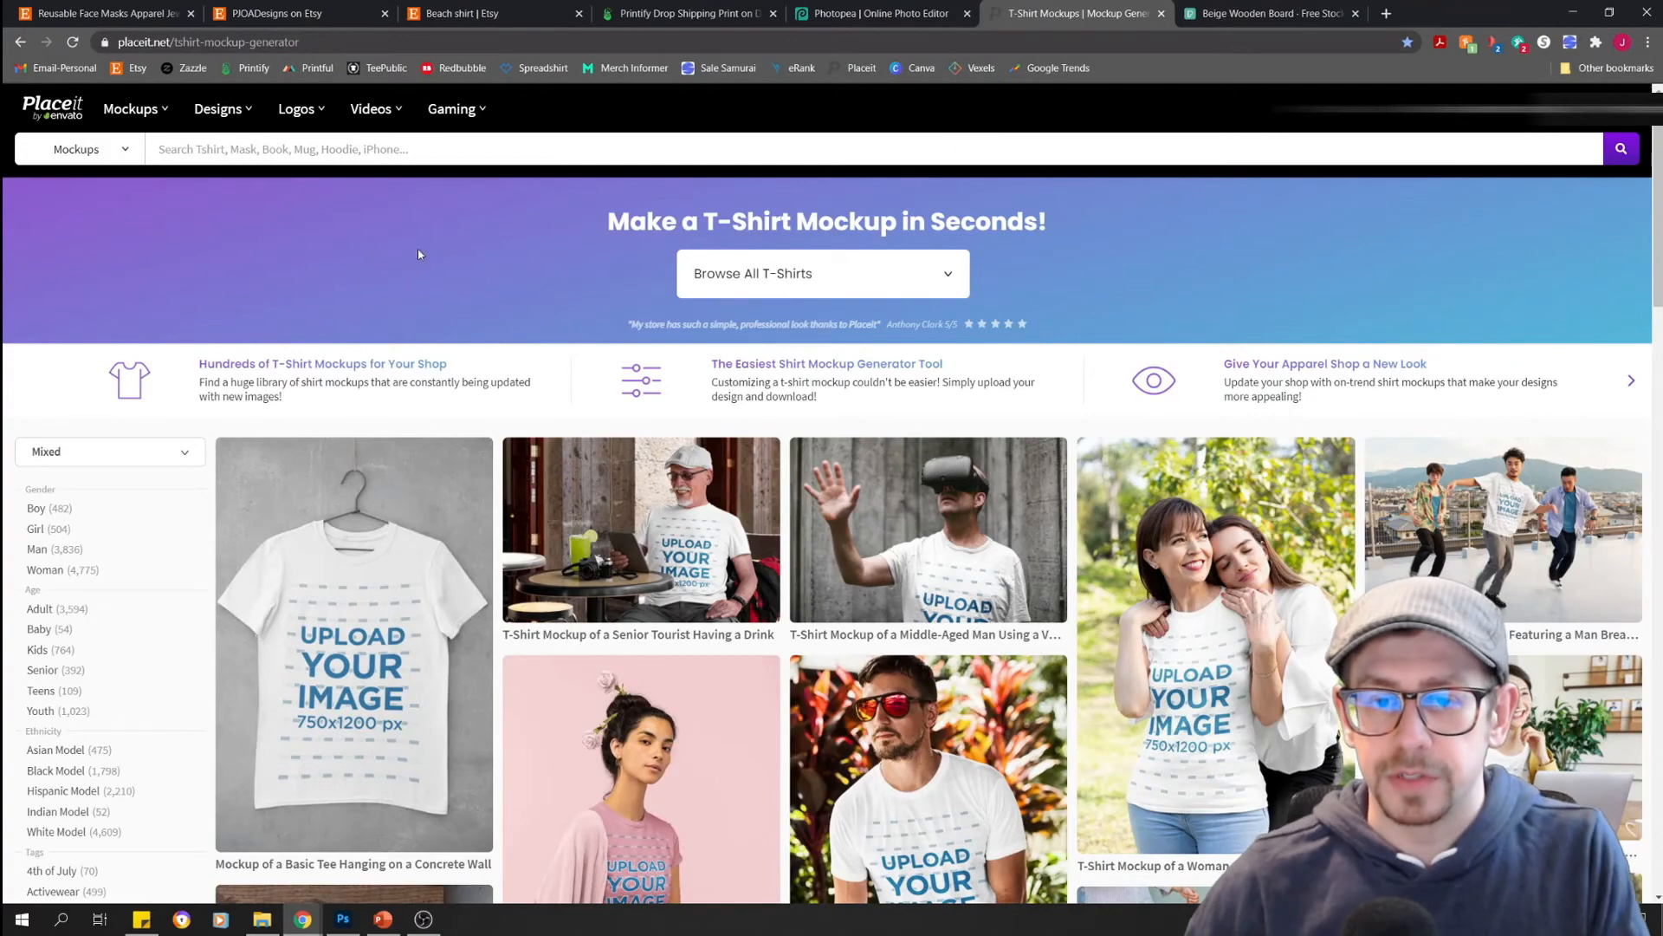
Scroll the mockup gallery and open the bearded tattooed man indoors template
scroll("down", 3)
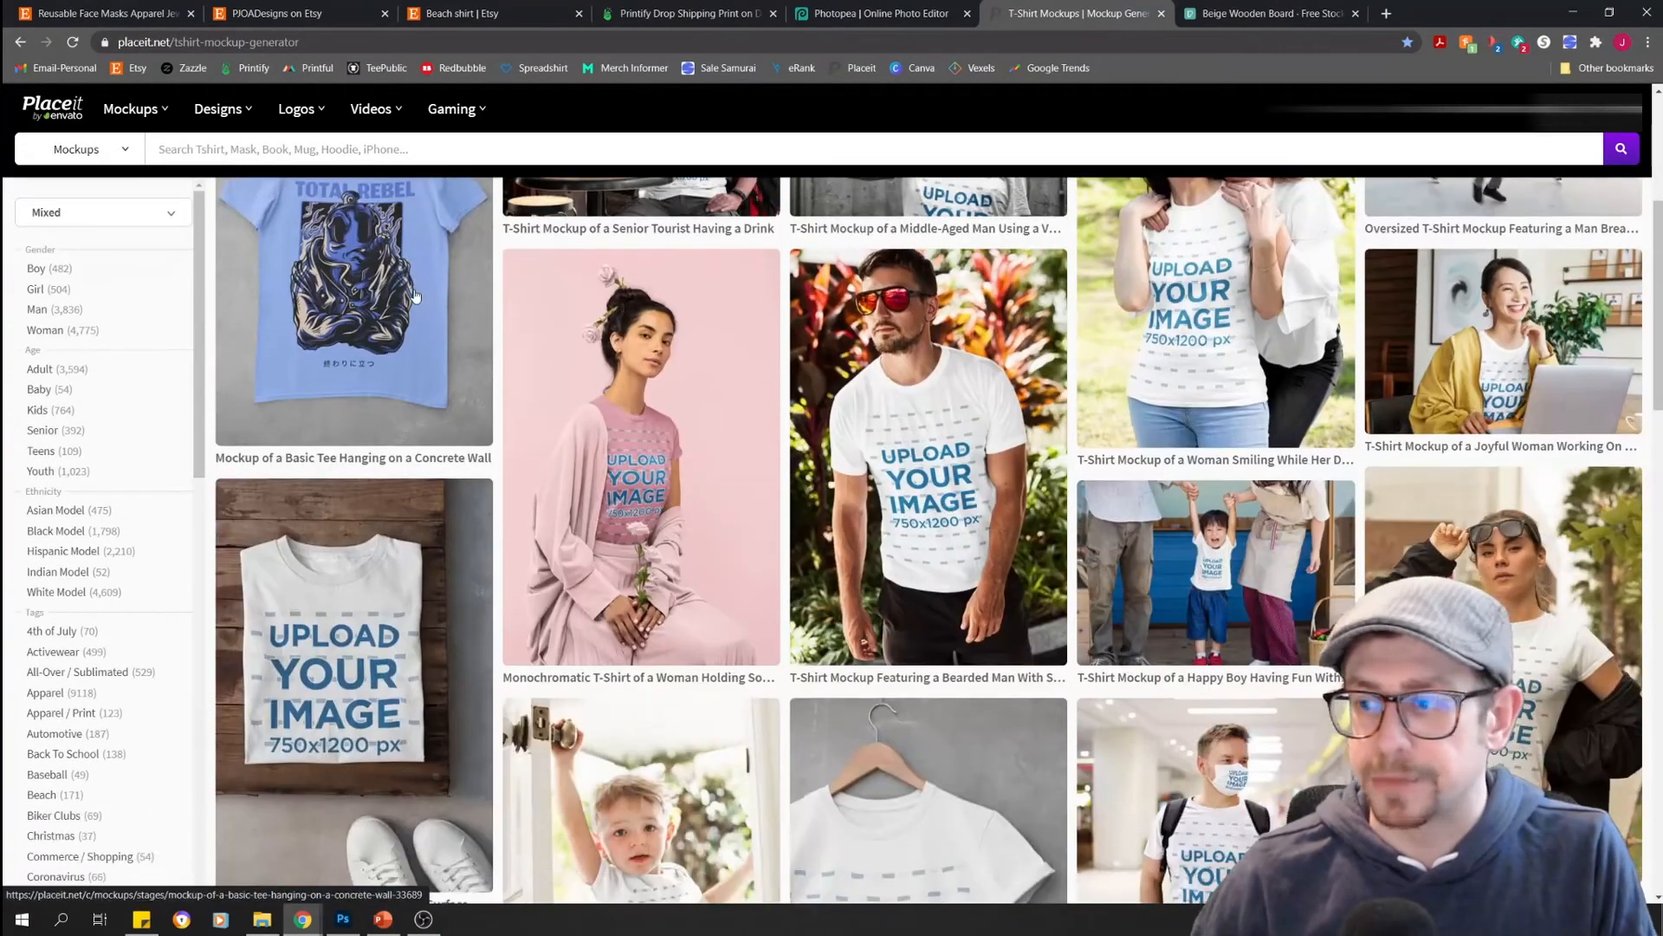
scroll("down", 3)
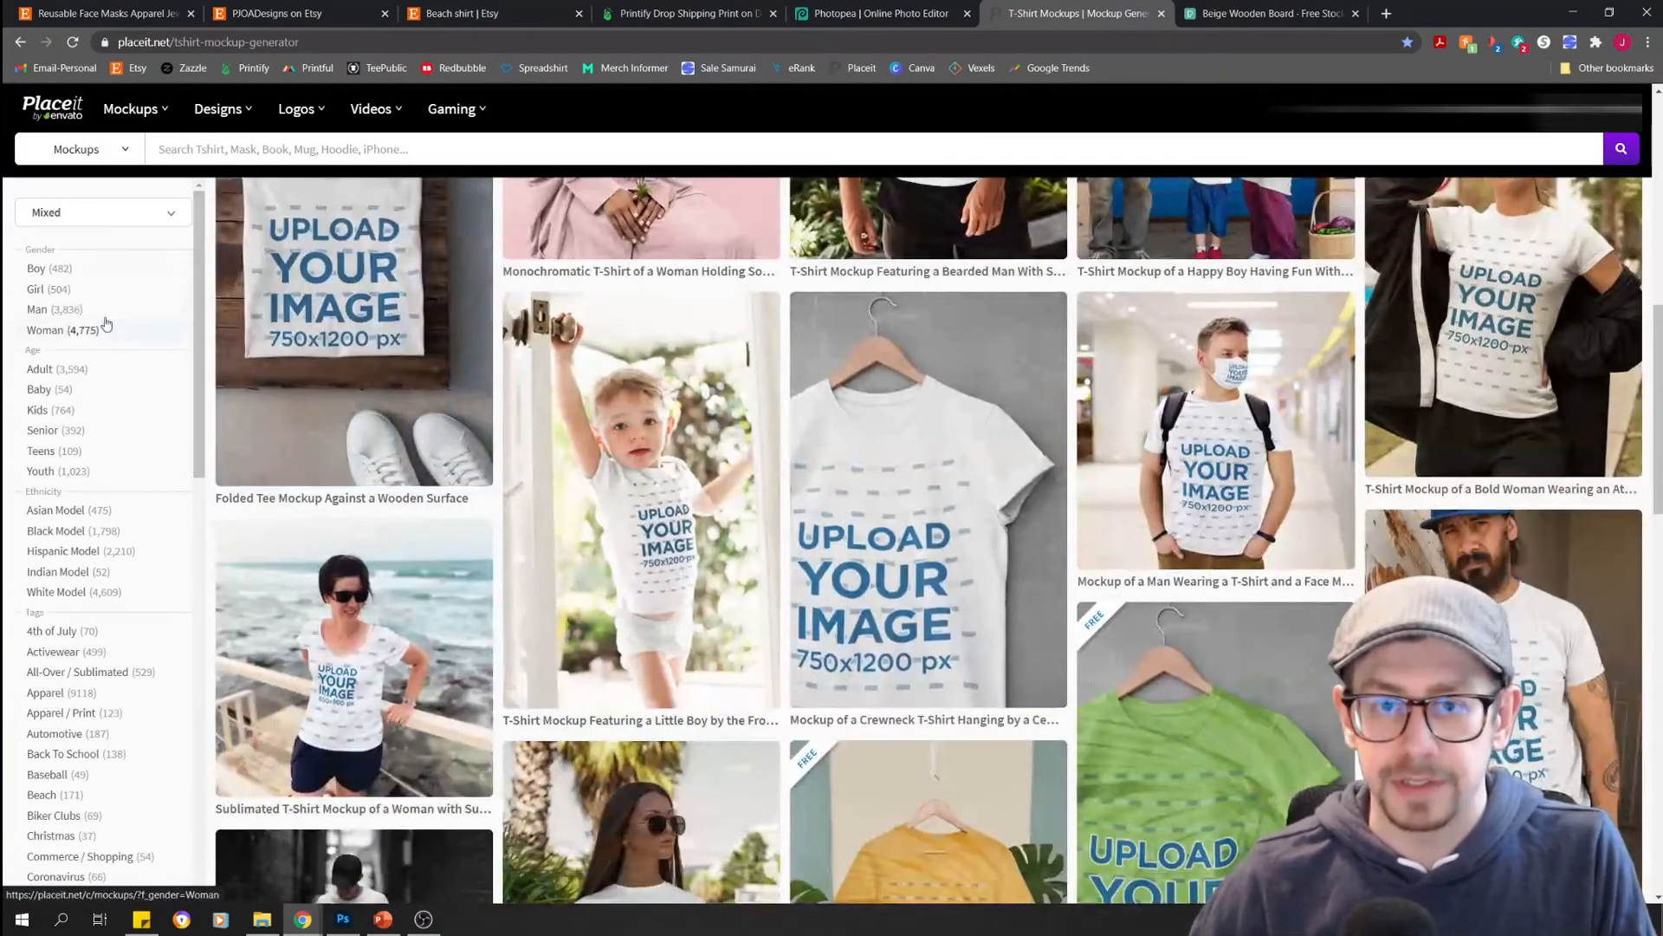
left_click(37, 309)
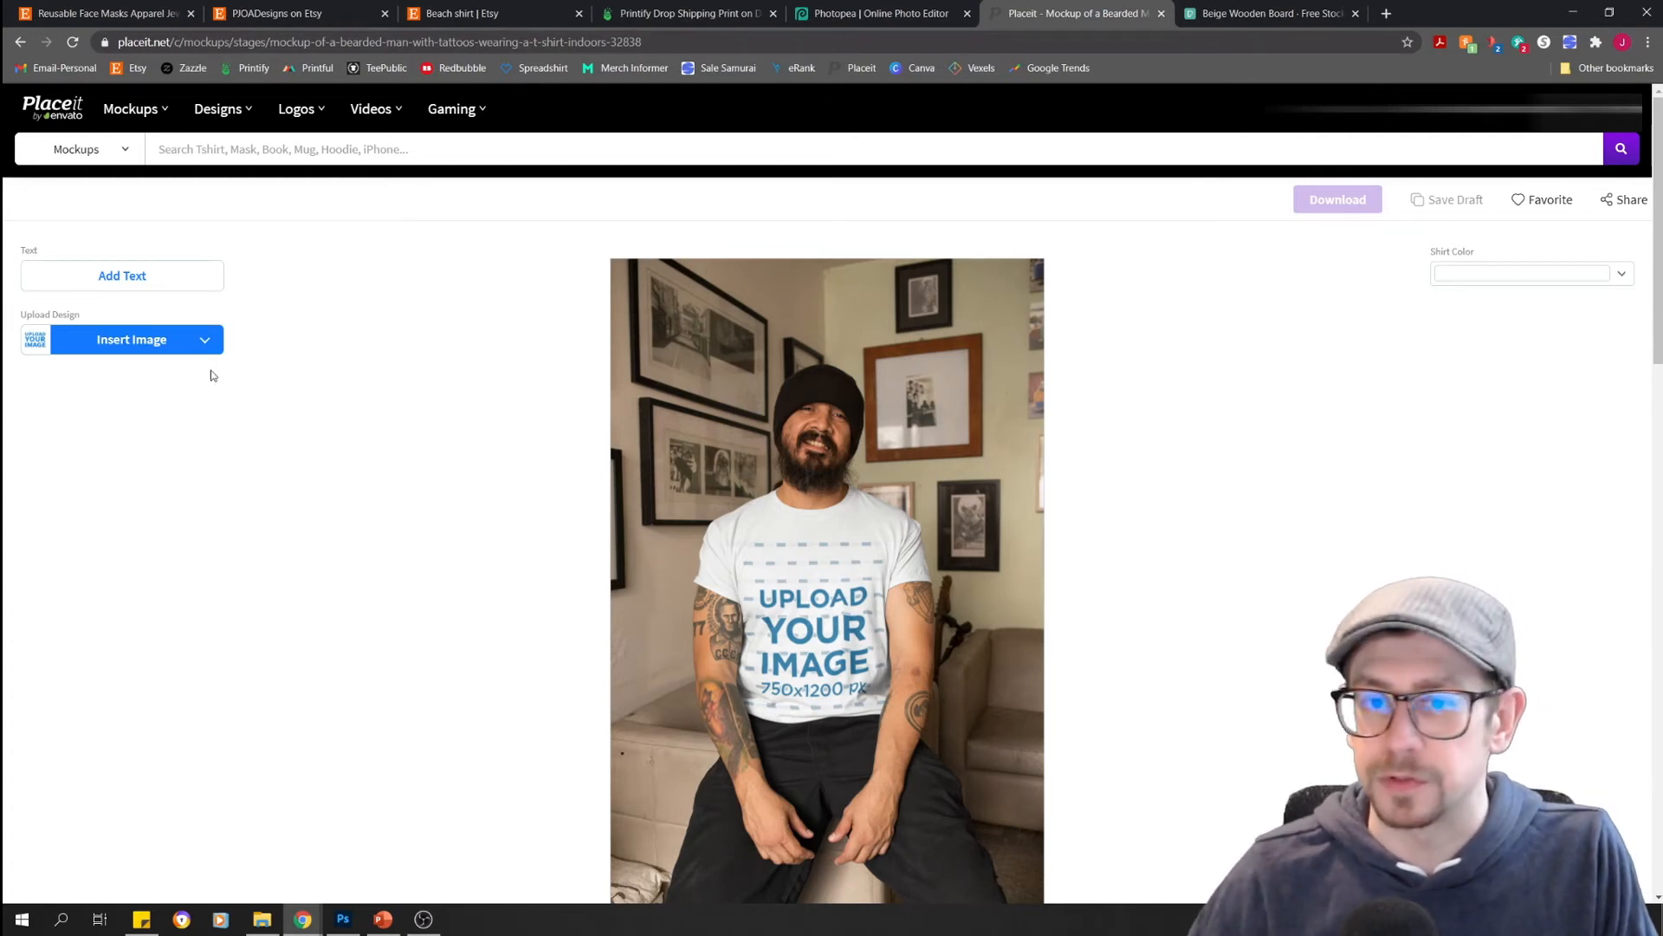
Import the SAMPLE design from Downloads onto the black shirt and download the bearded-man mockup
left_click(122, 339)
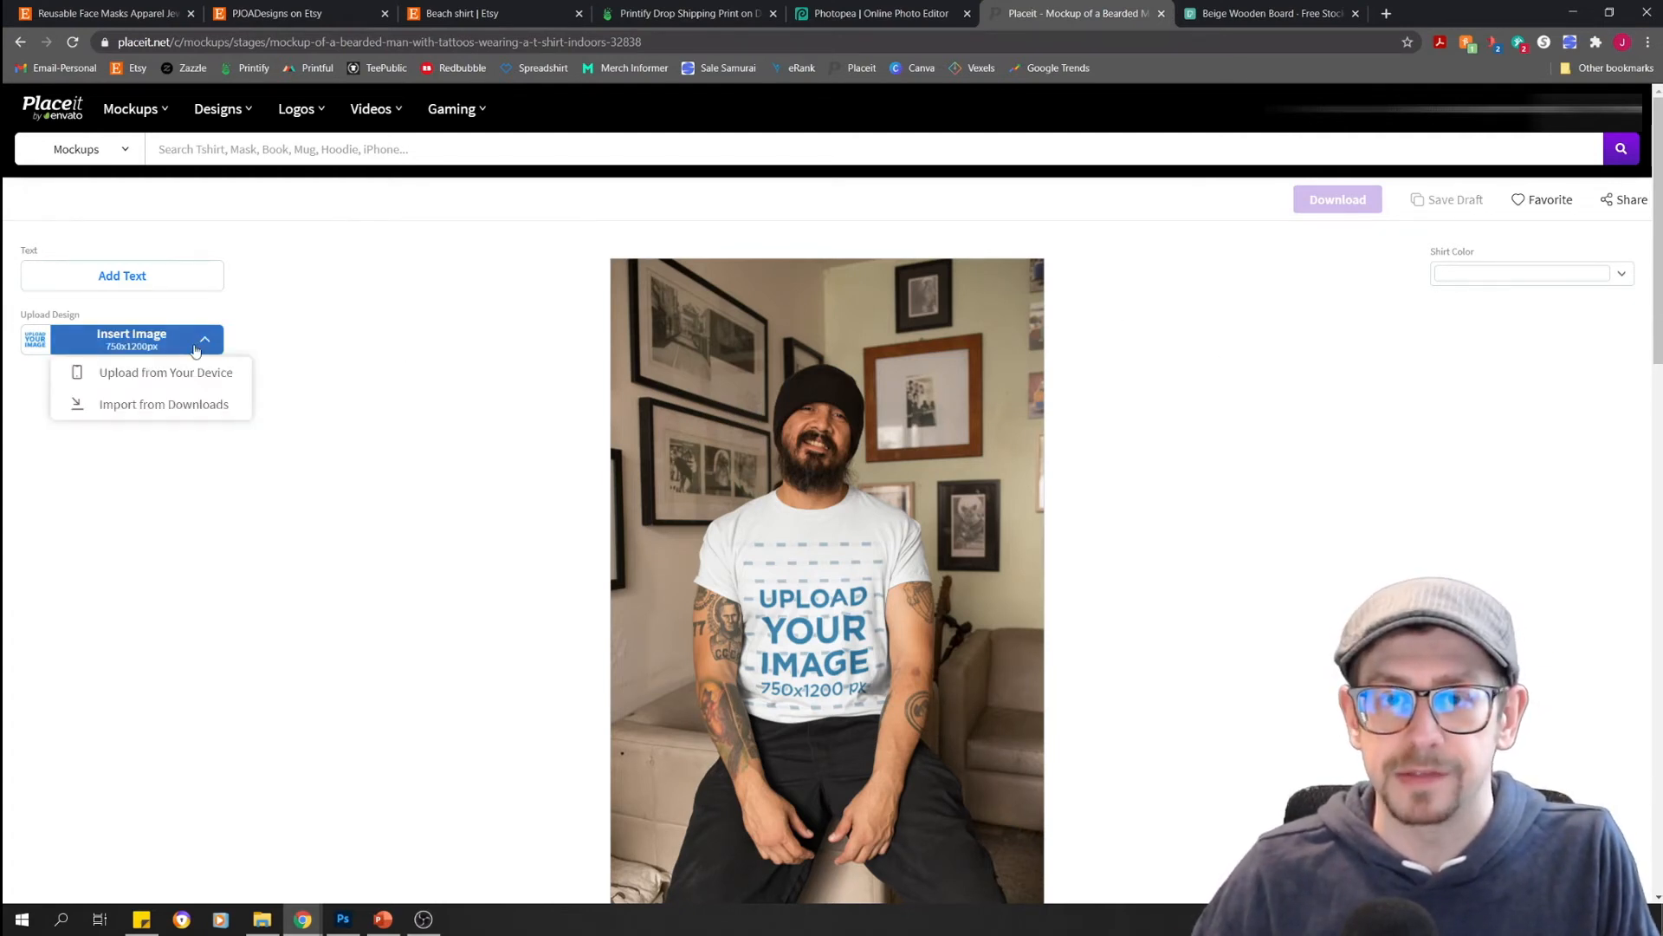
left_click(166, 372)
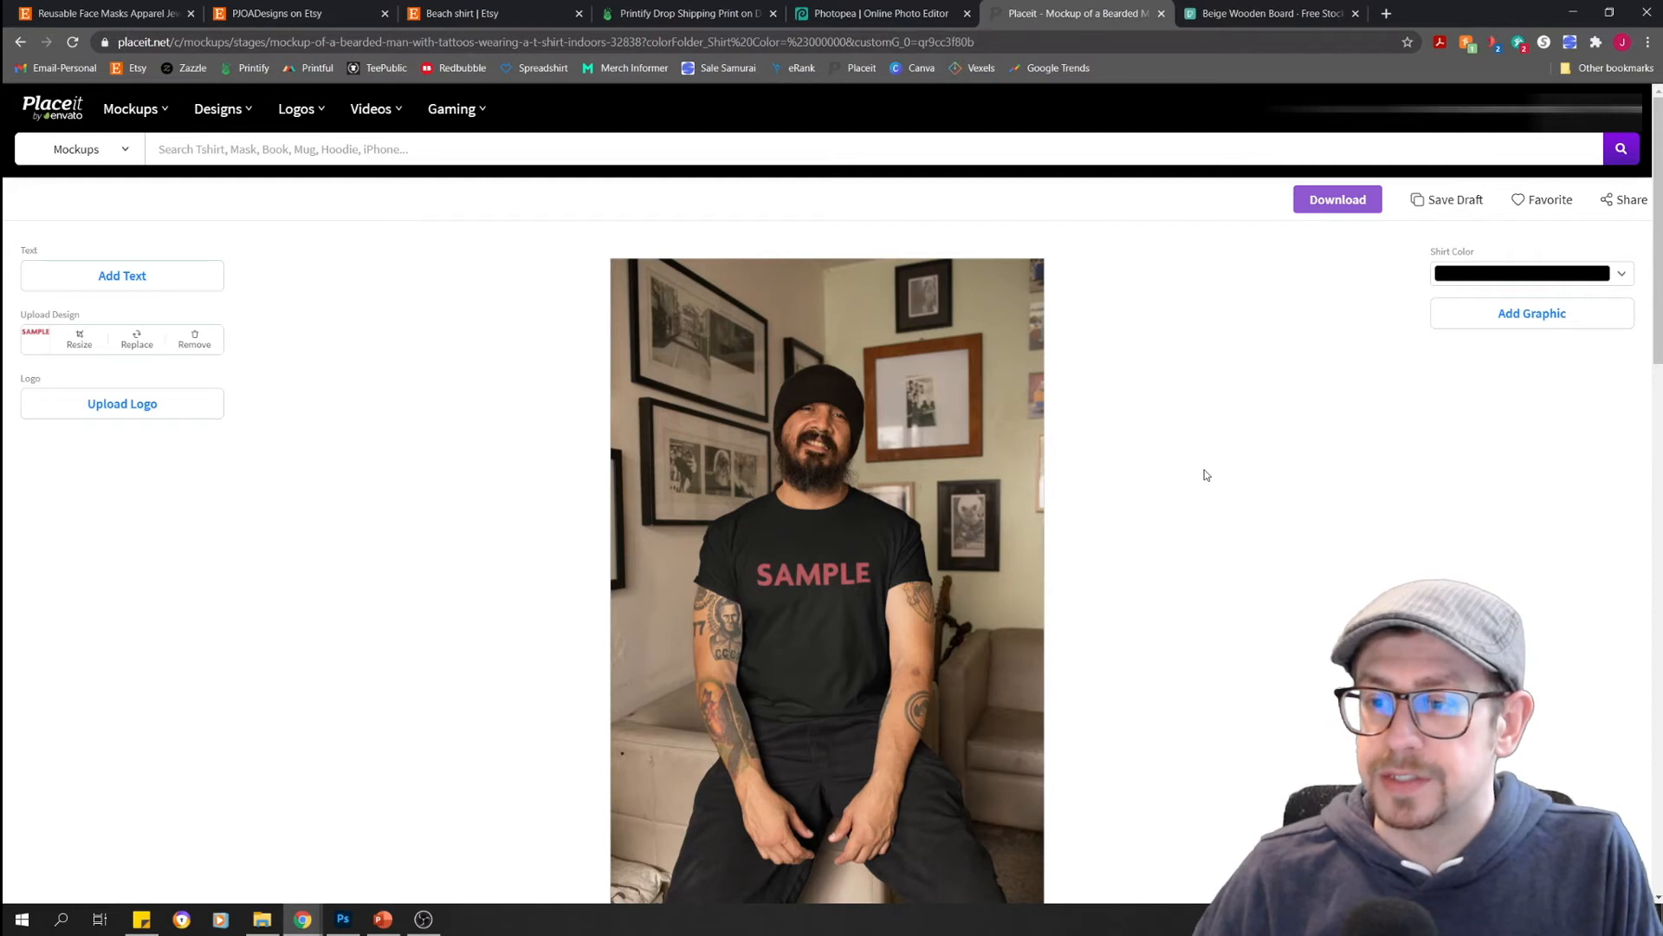
scroll("down", 3)
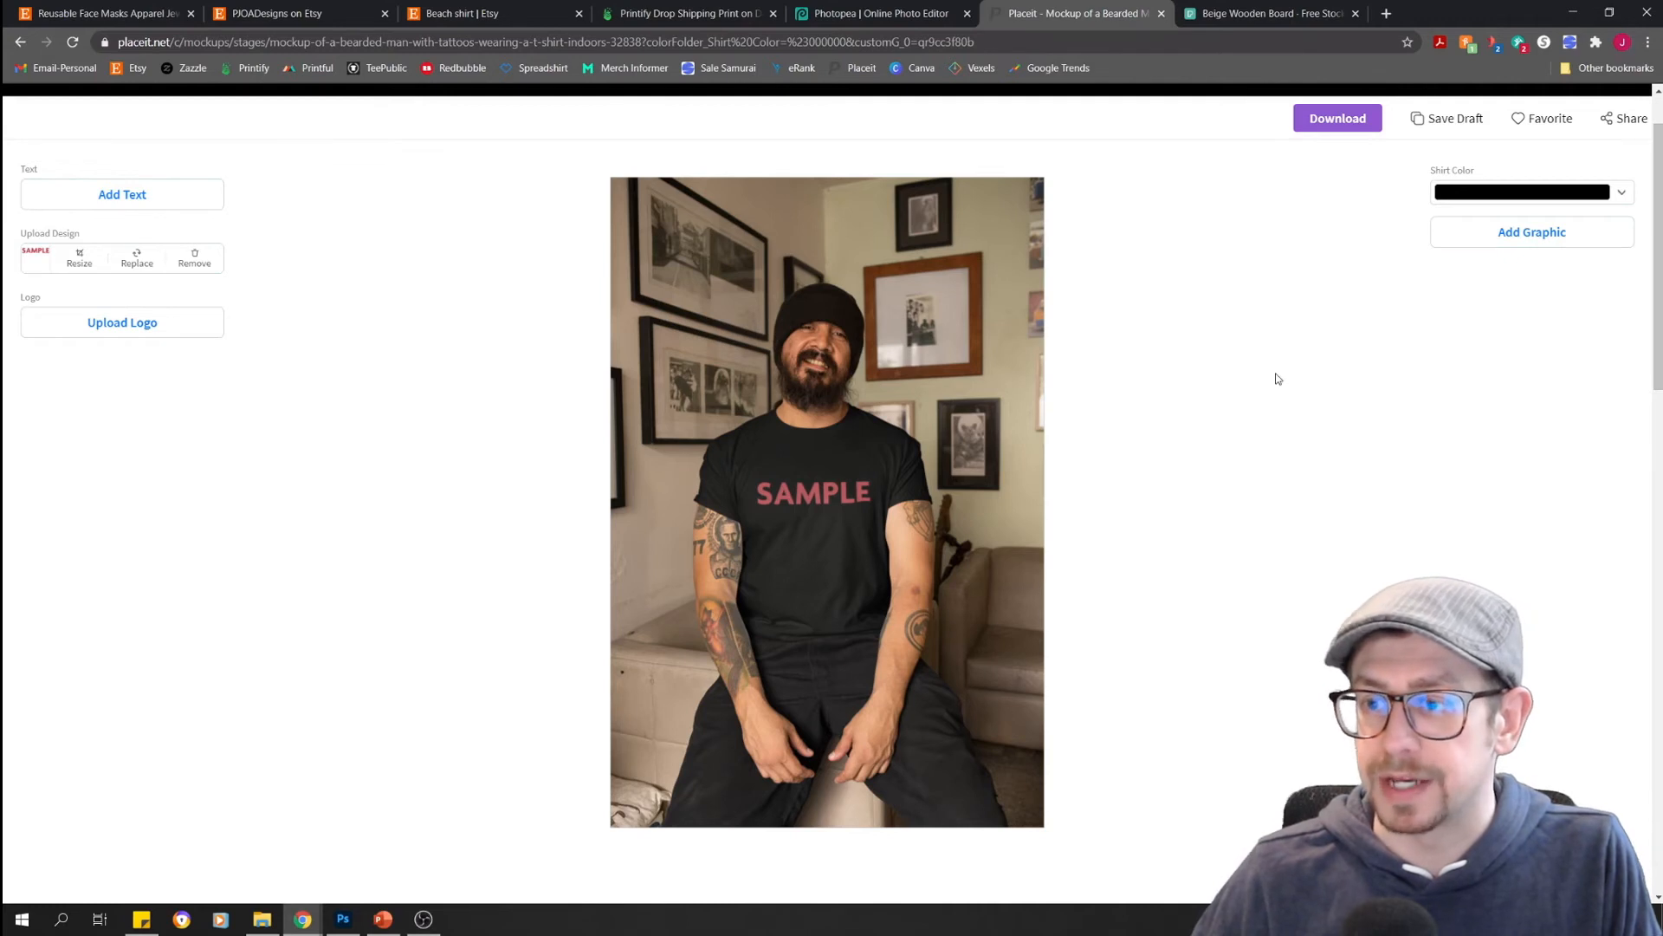
left_click(1337, 118)
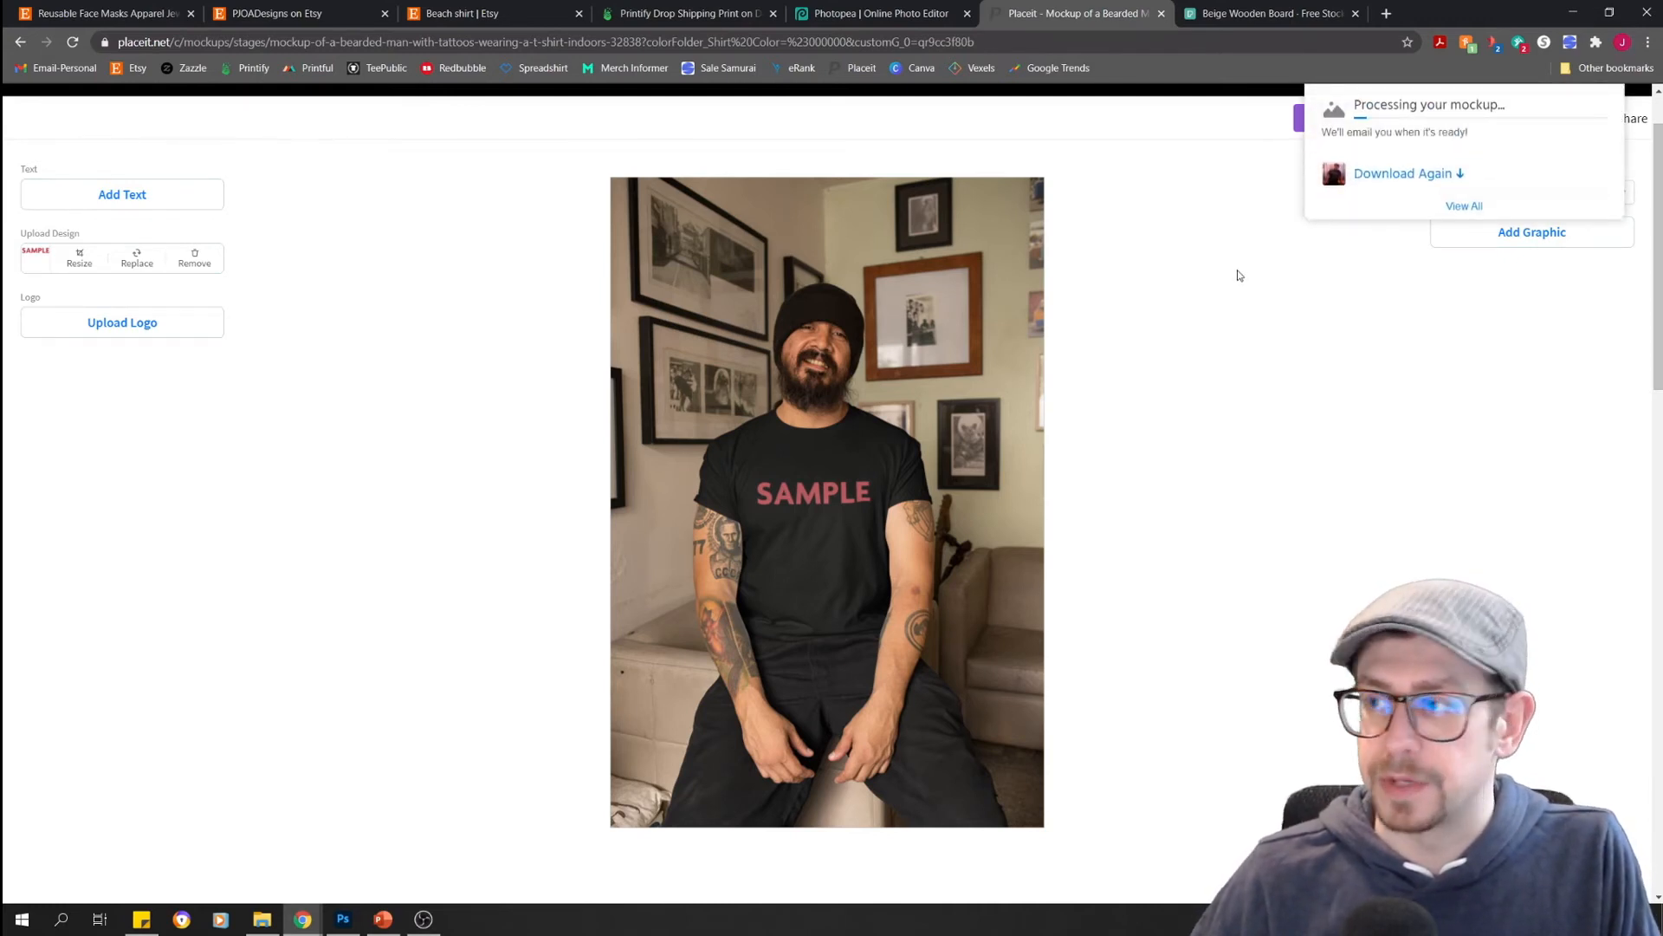
left_click(493, 13)
type("bella canvas 3001 mockup")
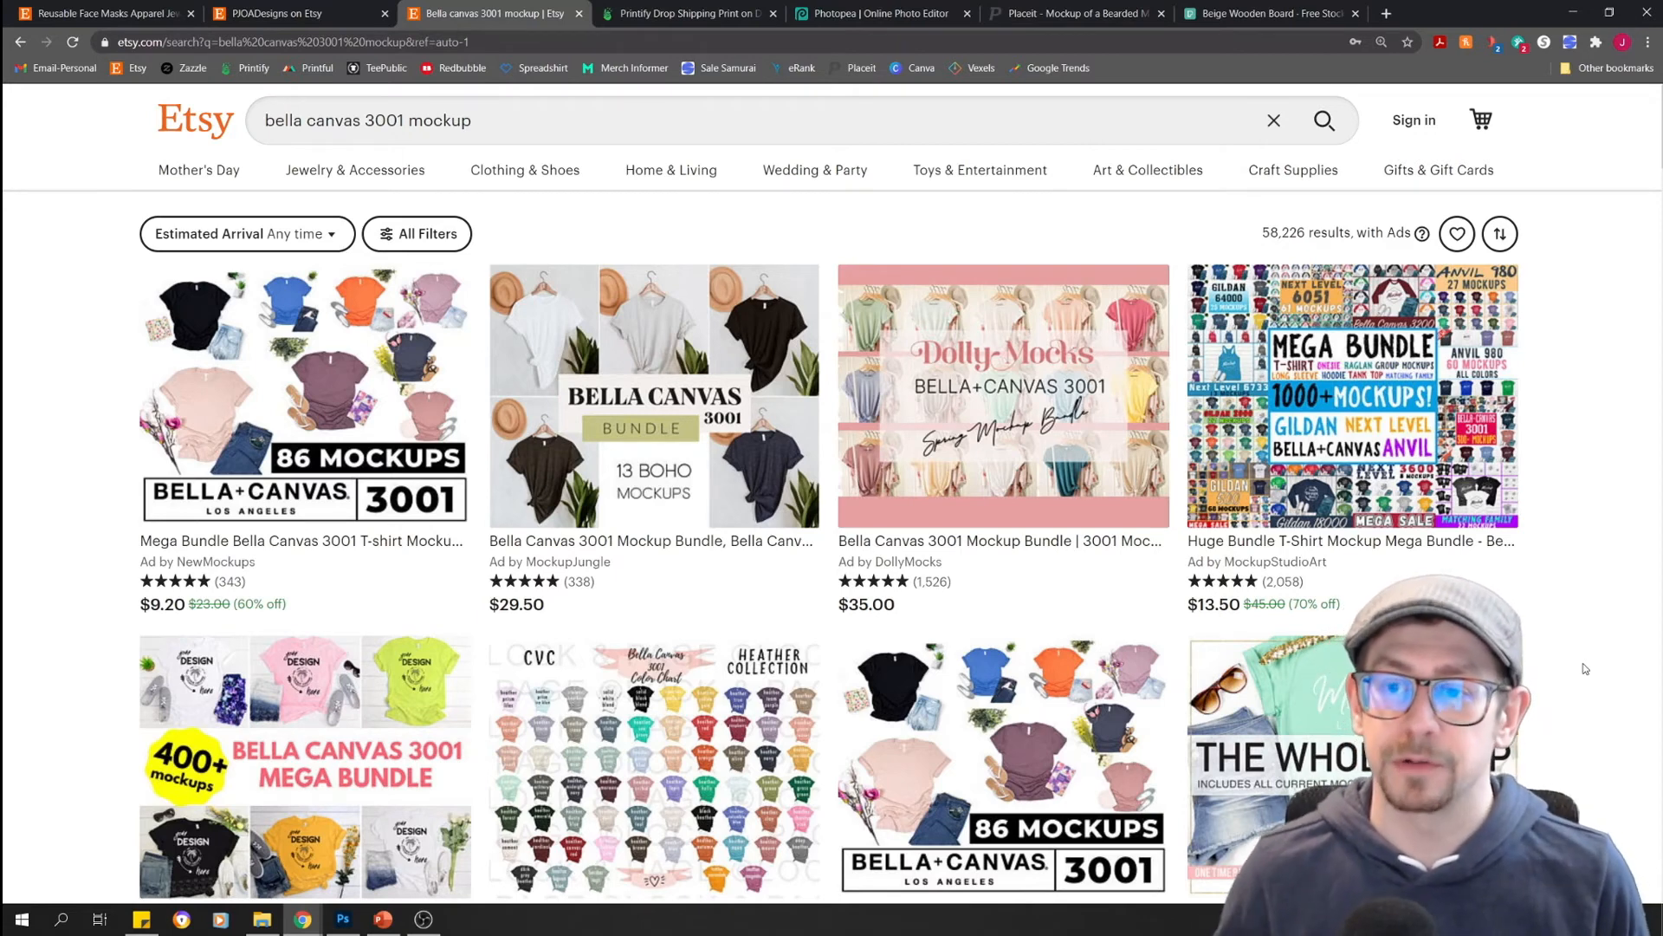
left_click(576, 119)
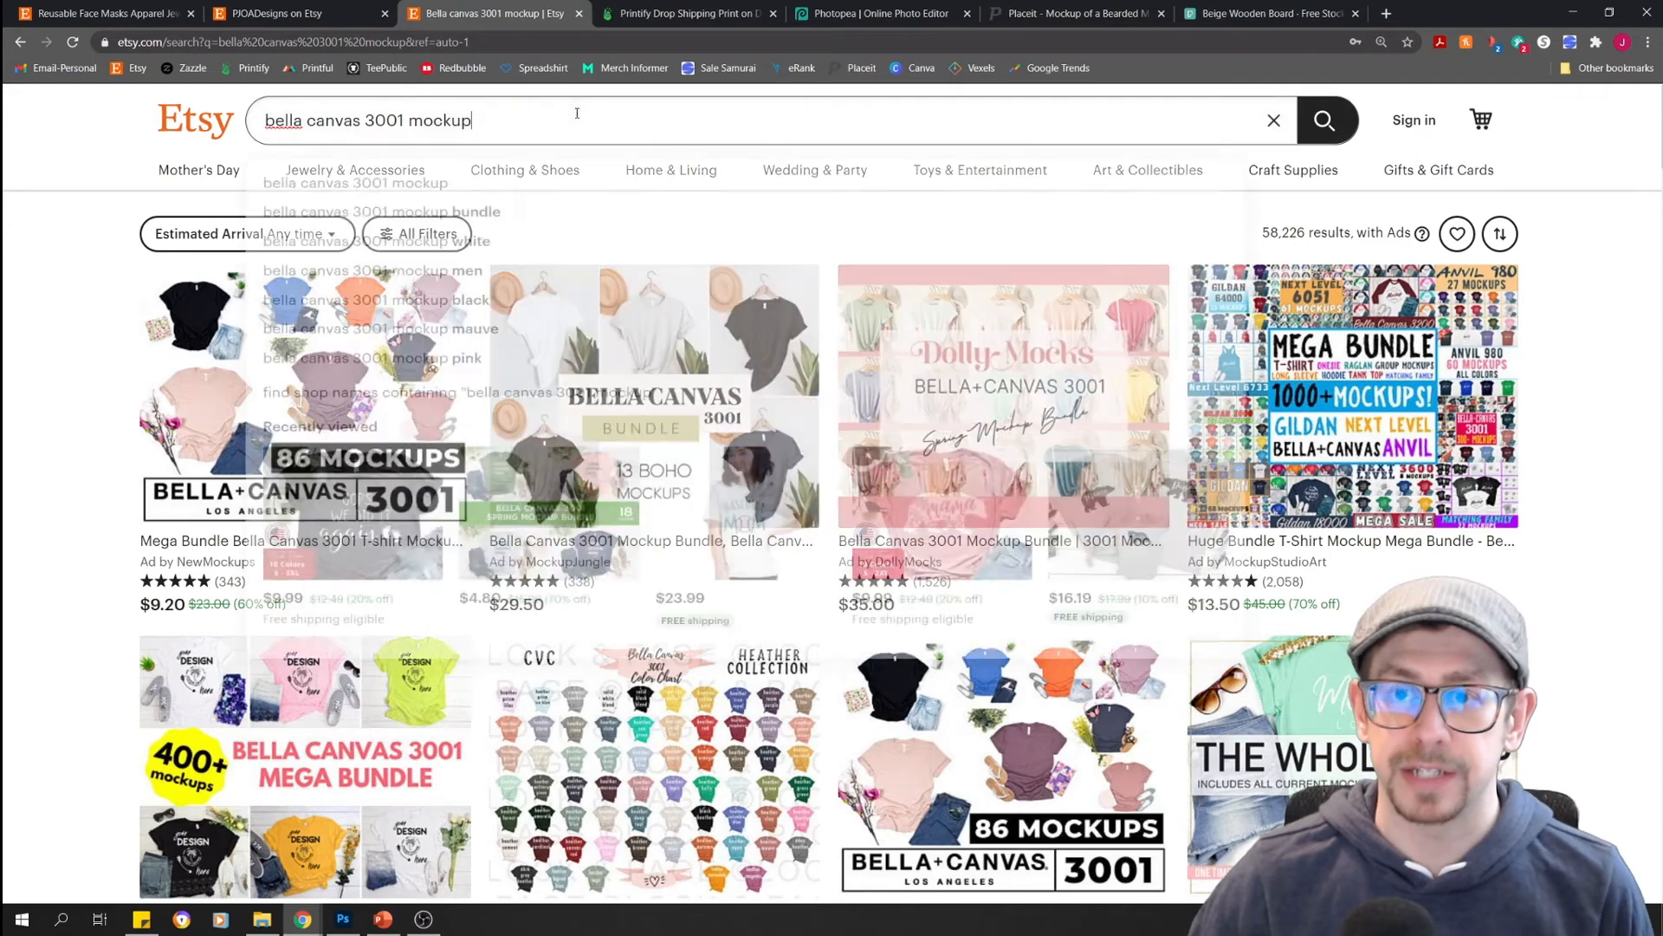
left_click(576, 119)
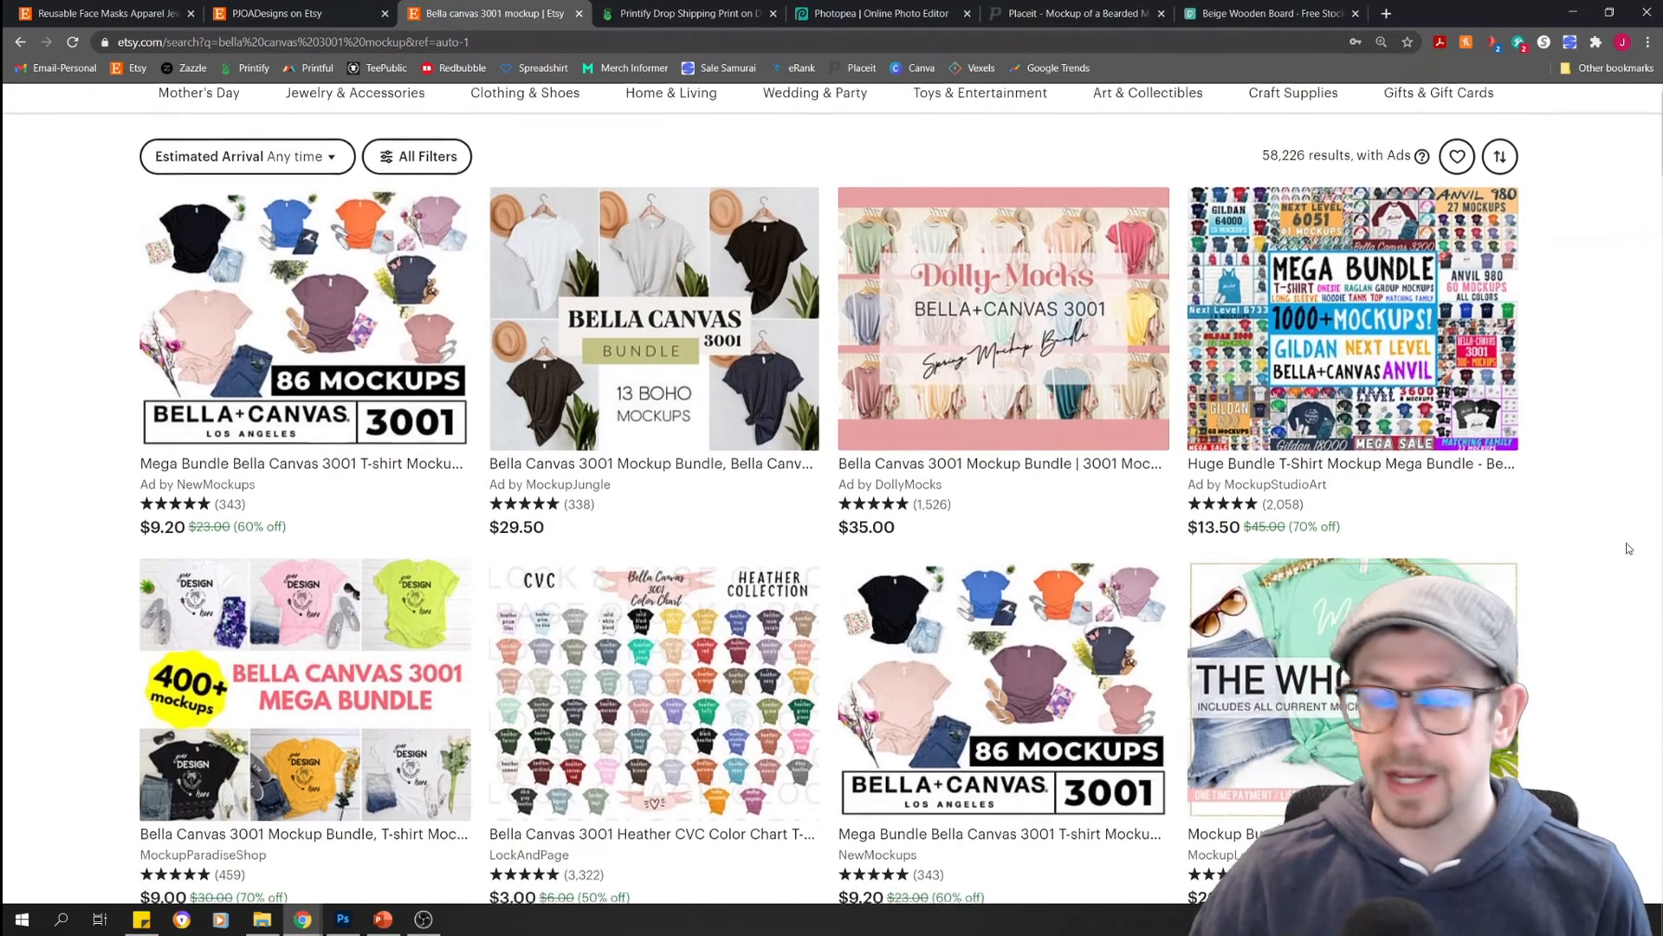
scroll("down", 3)
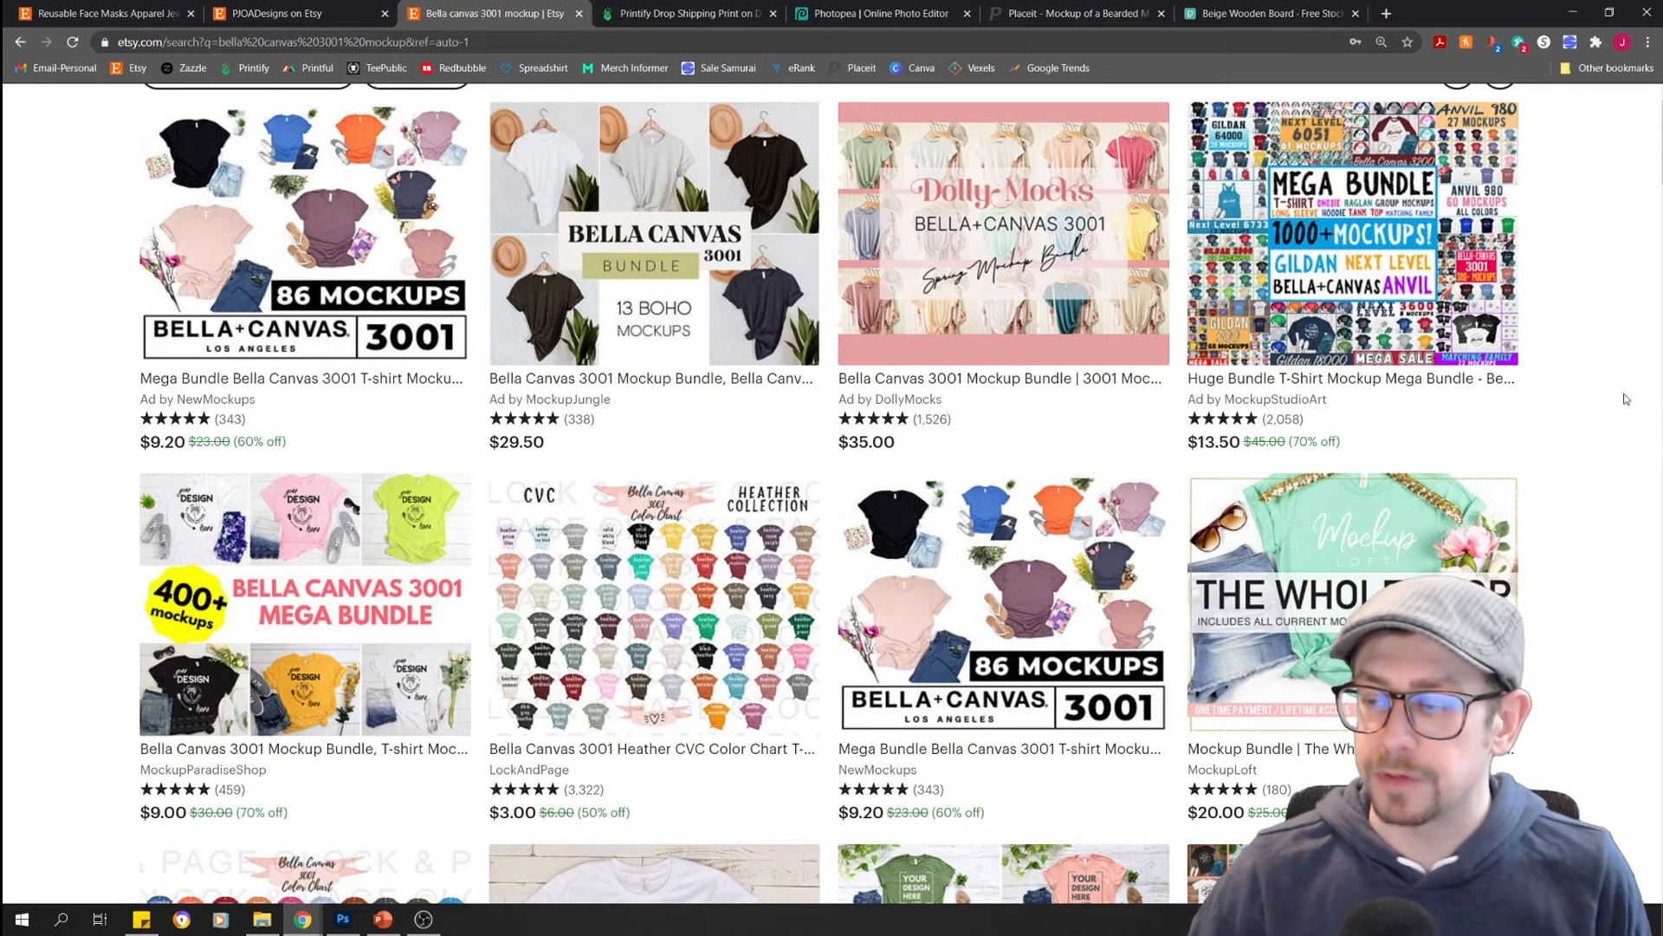
scroll("down", 3)
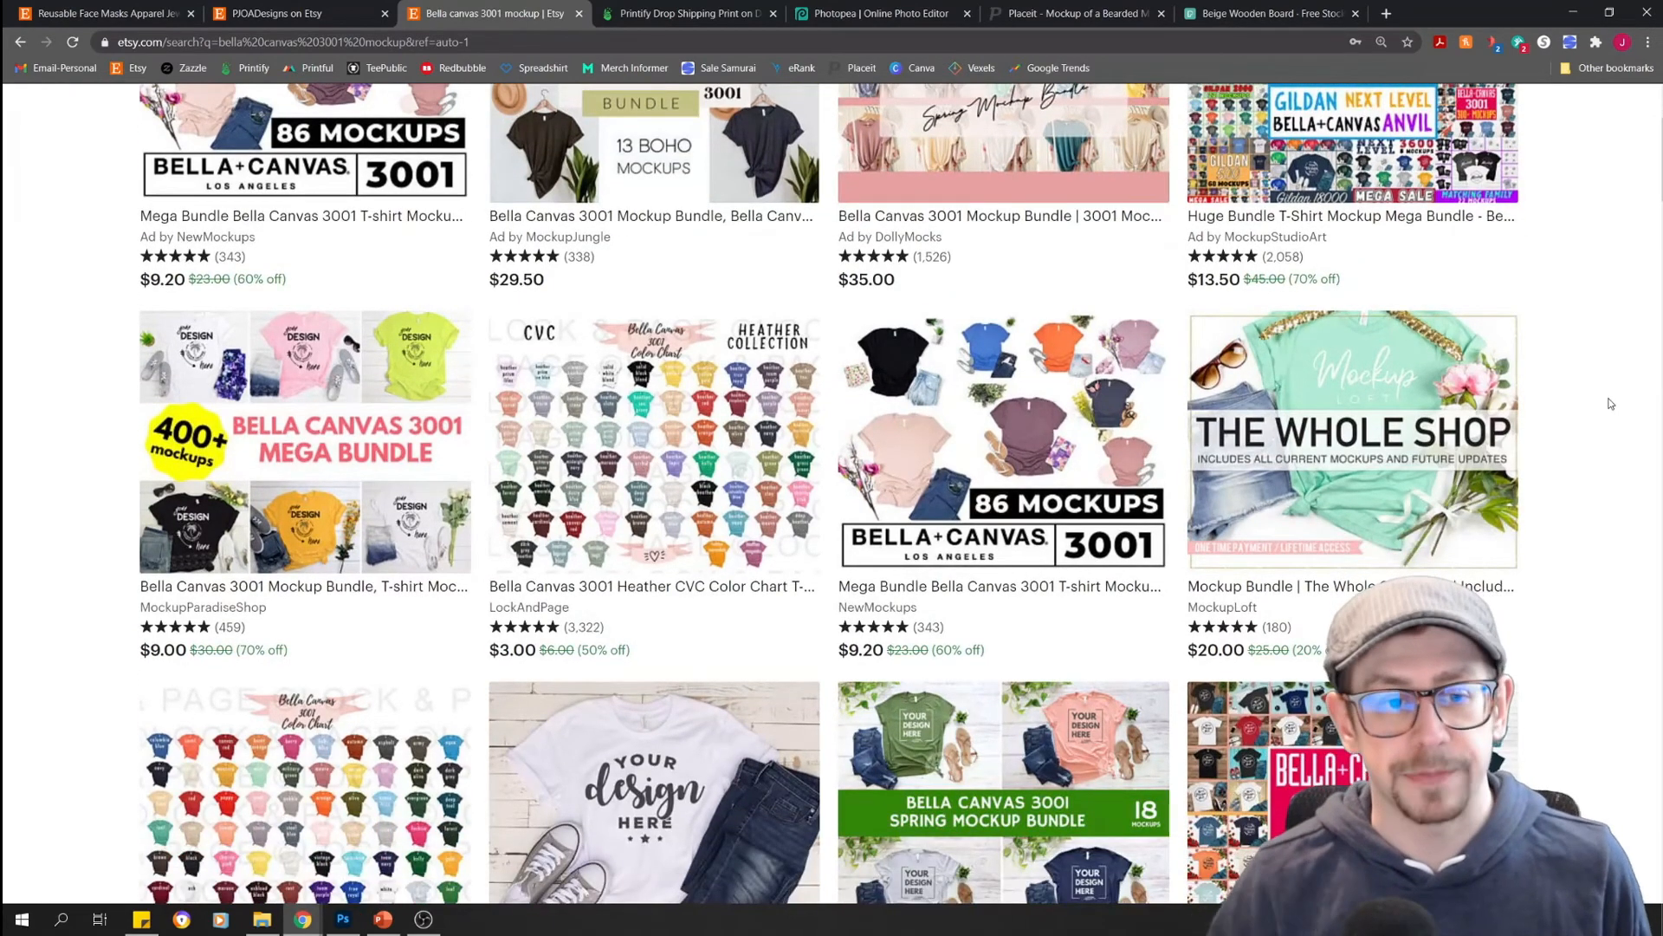
scroll("down", 3)
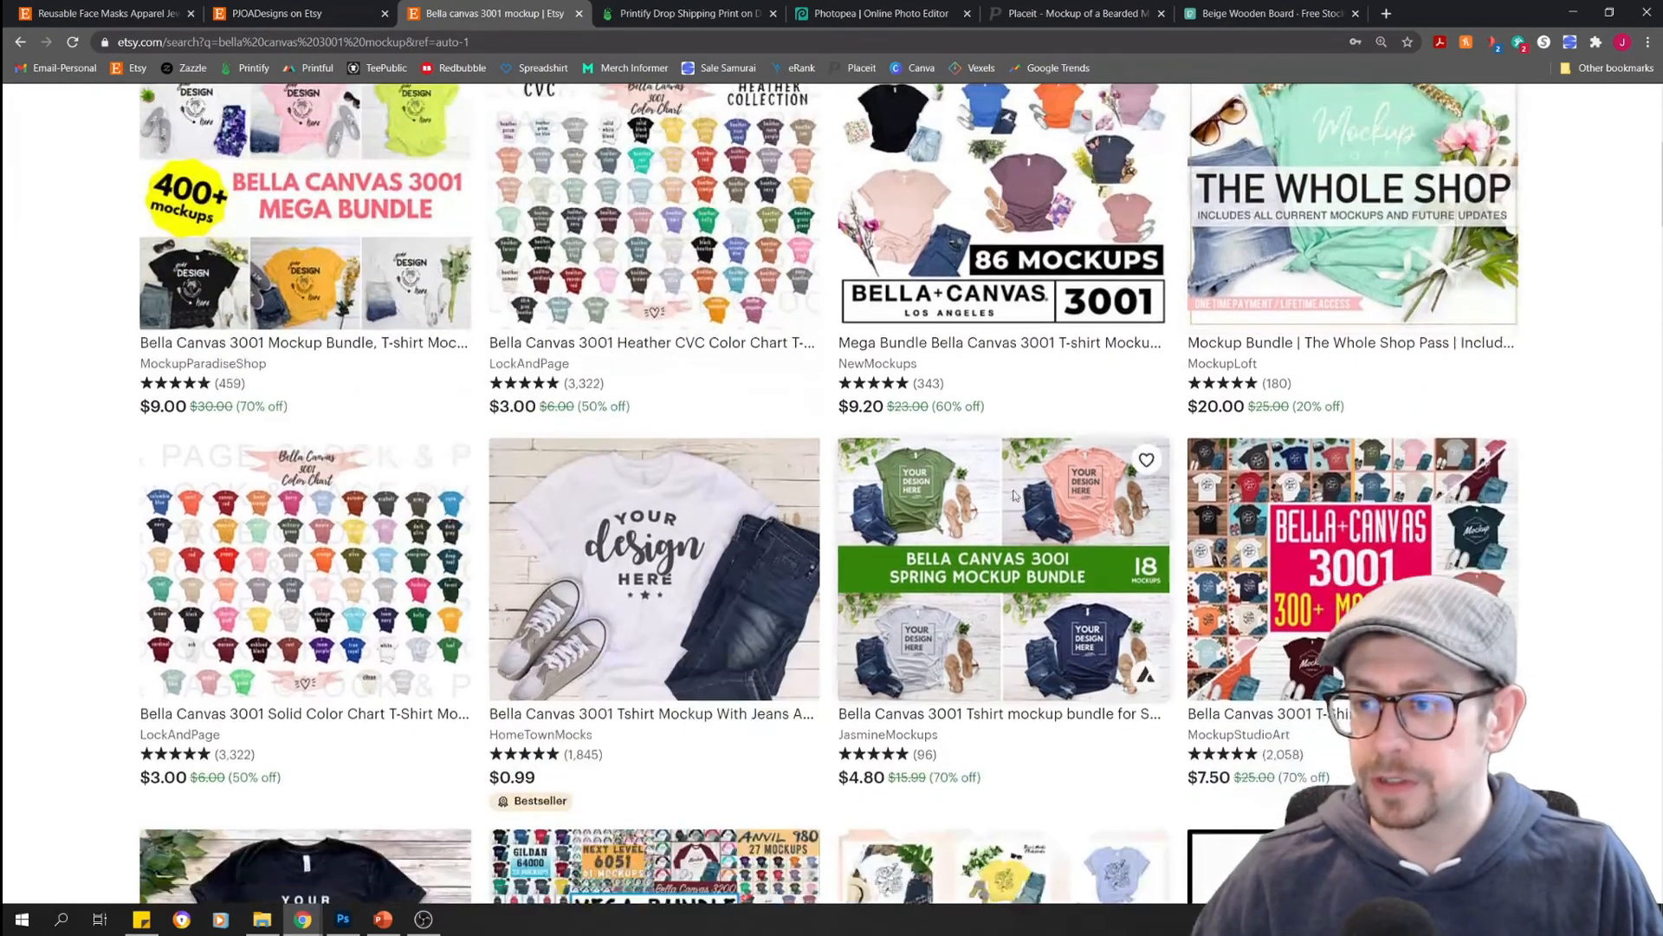
left_click(1002, 567)
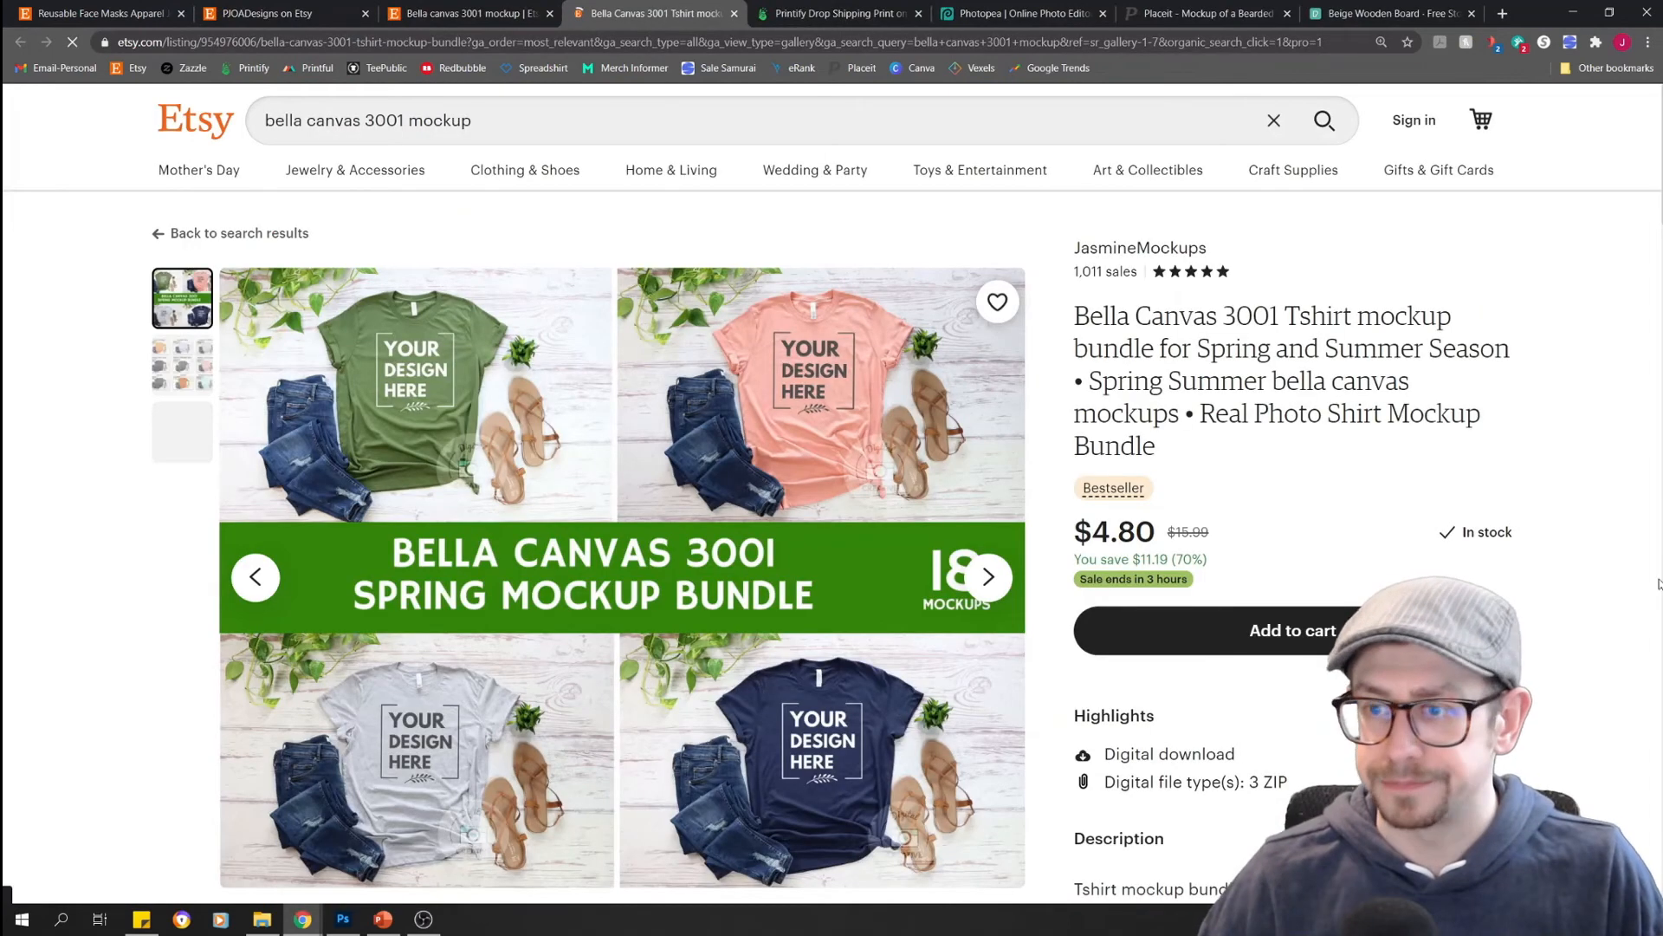
scroll("down", 3)
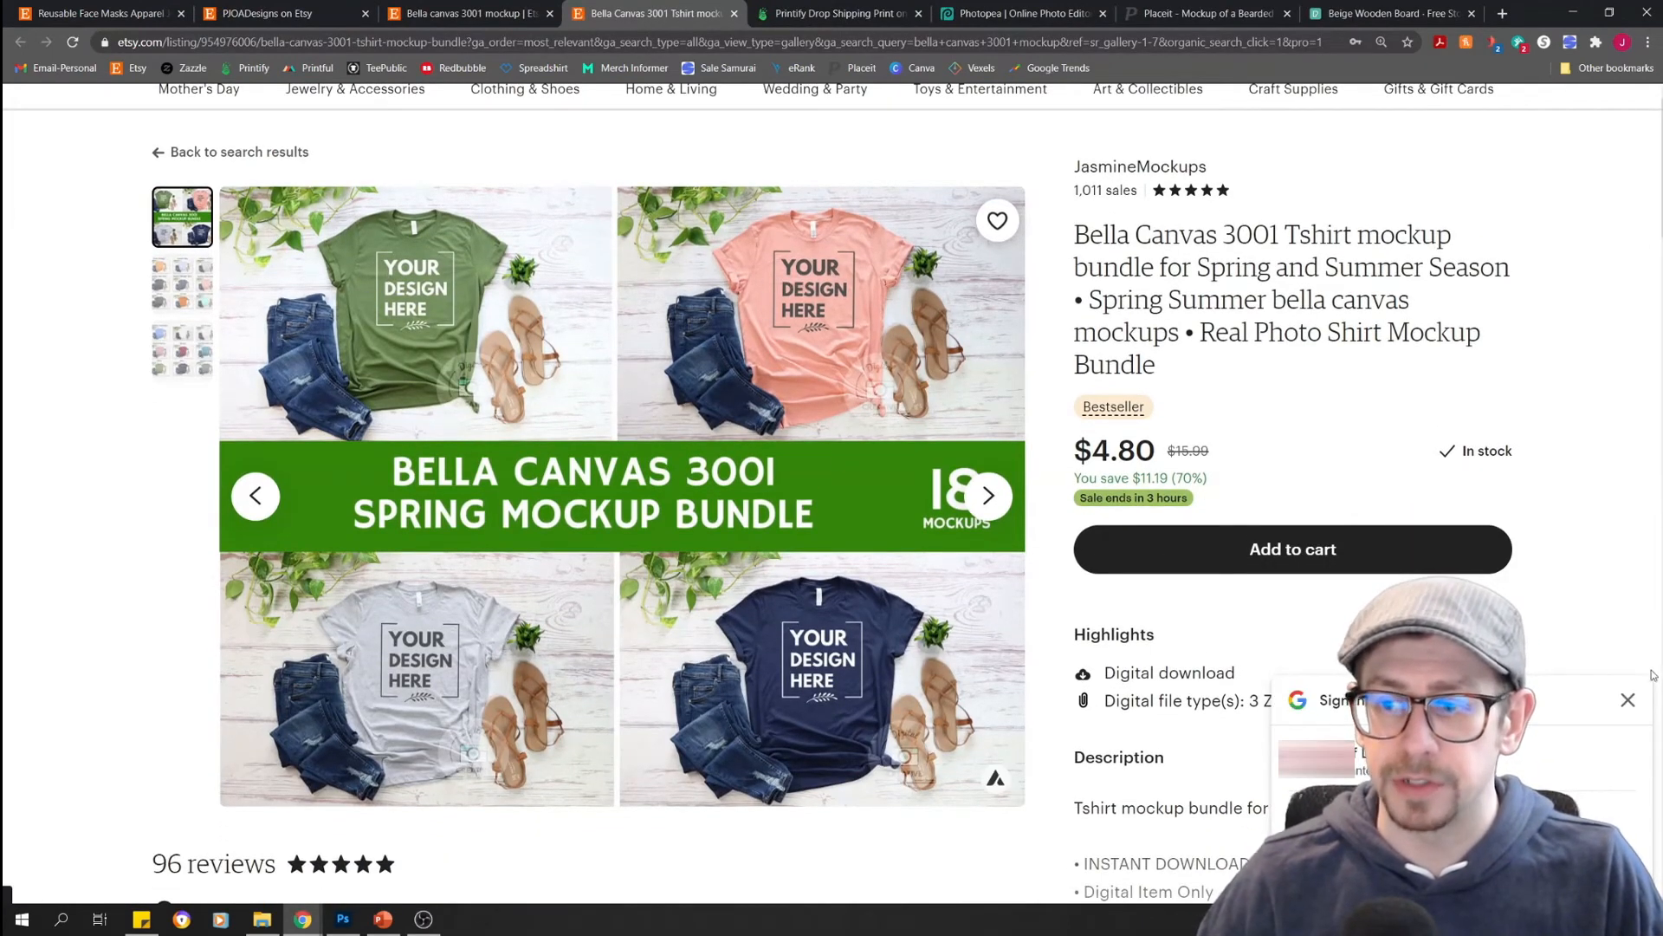
mouse_move(1632, 638)
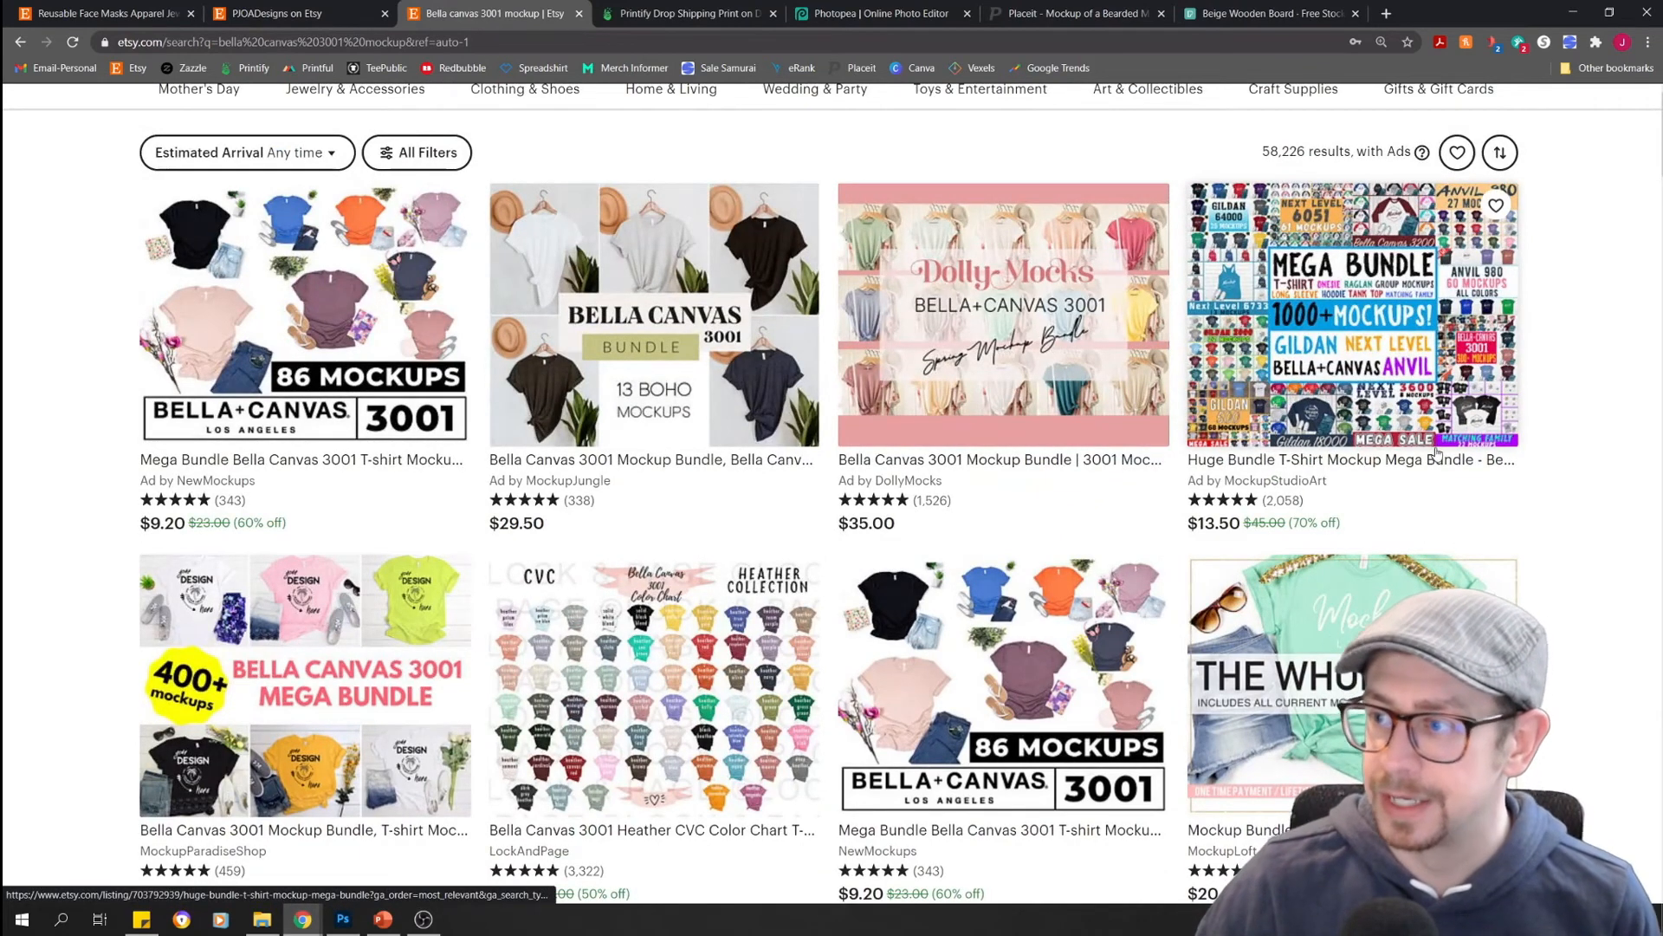
mouse_move(1438, 451)
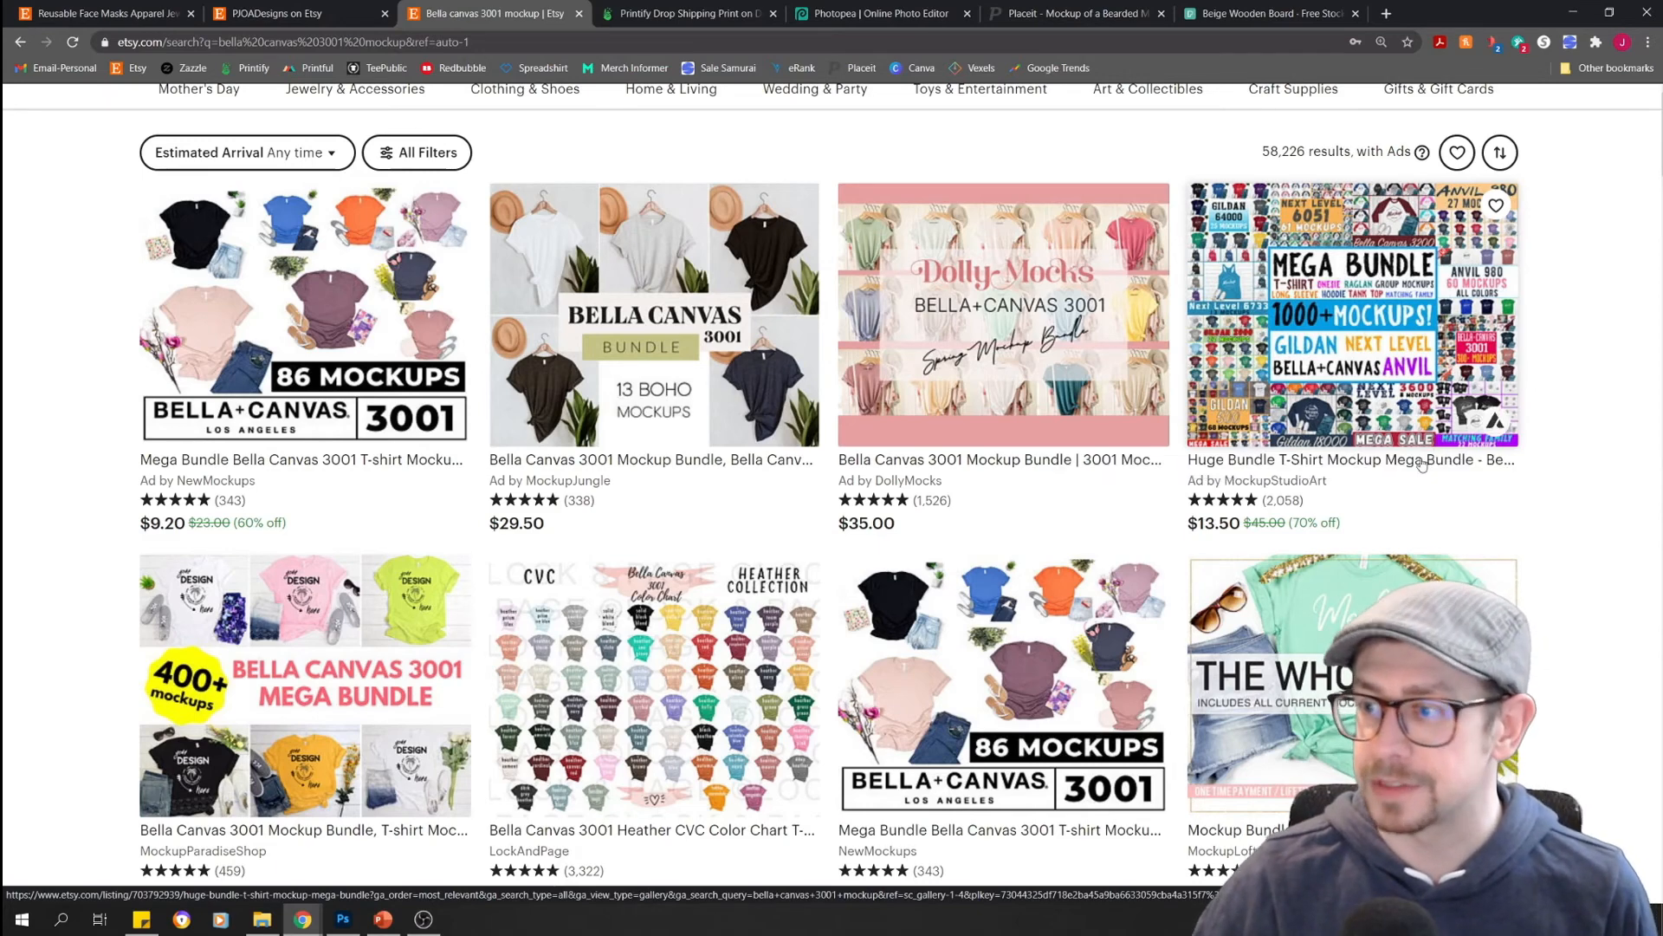
scroll("down", 3)
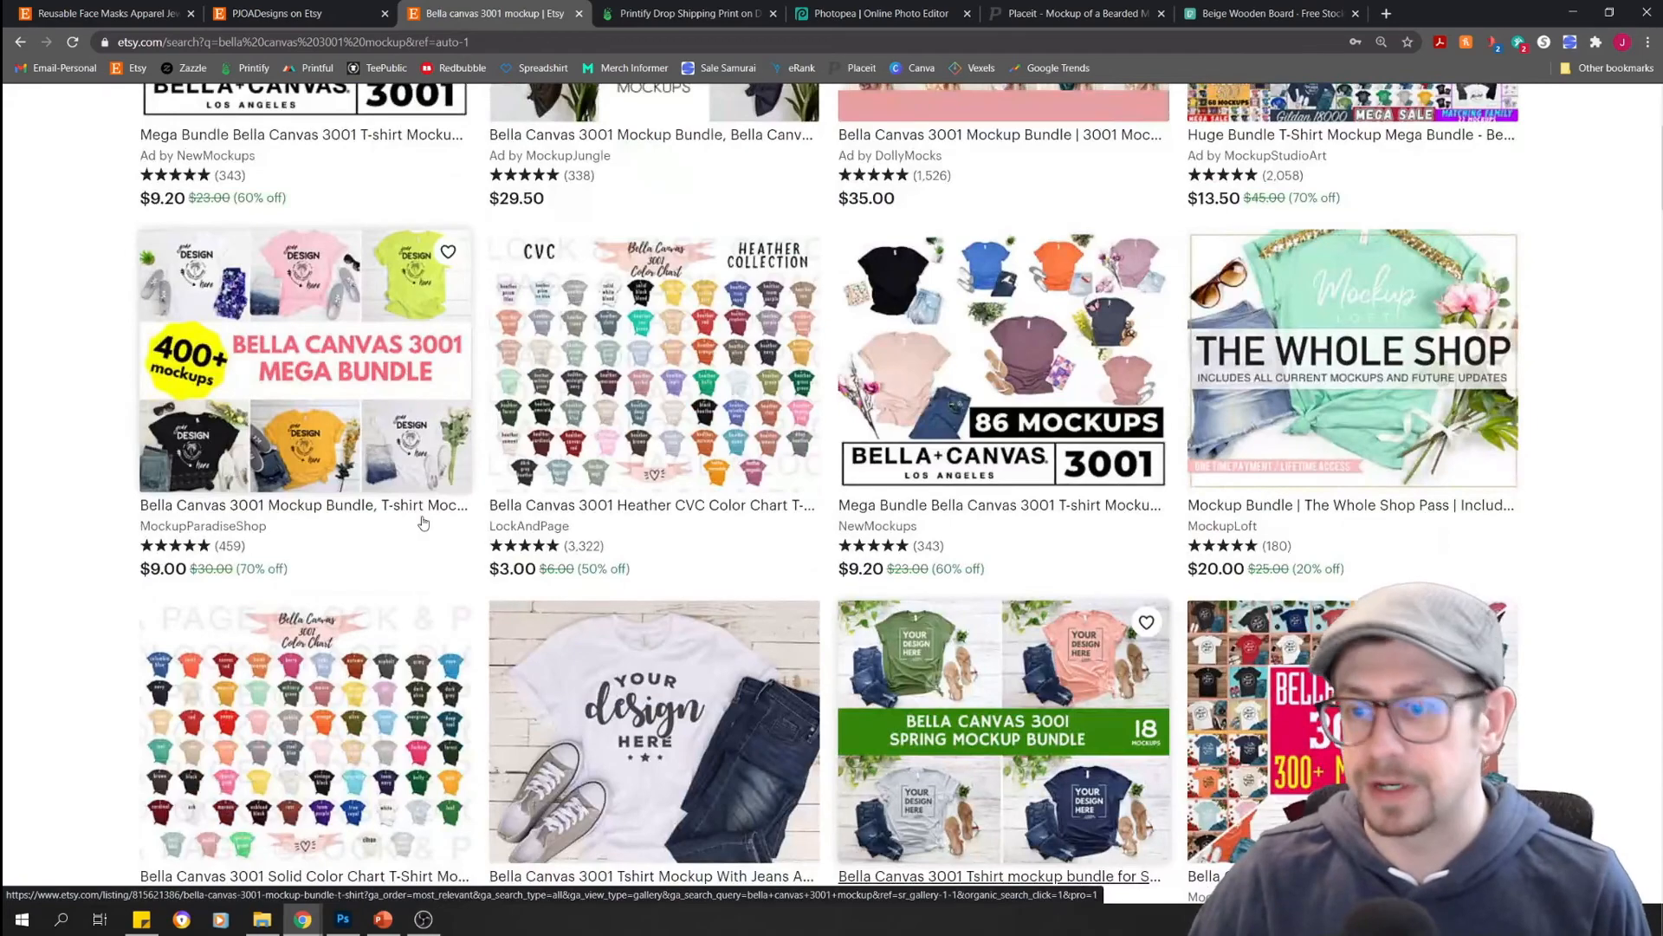
scroll("down", 3)
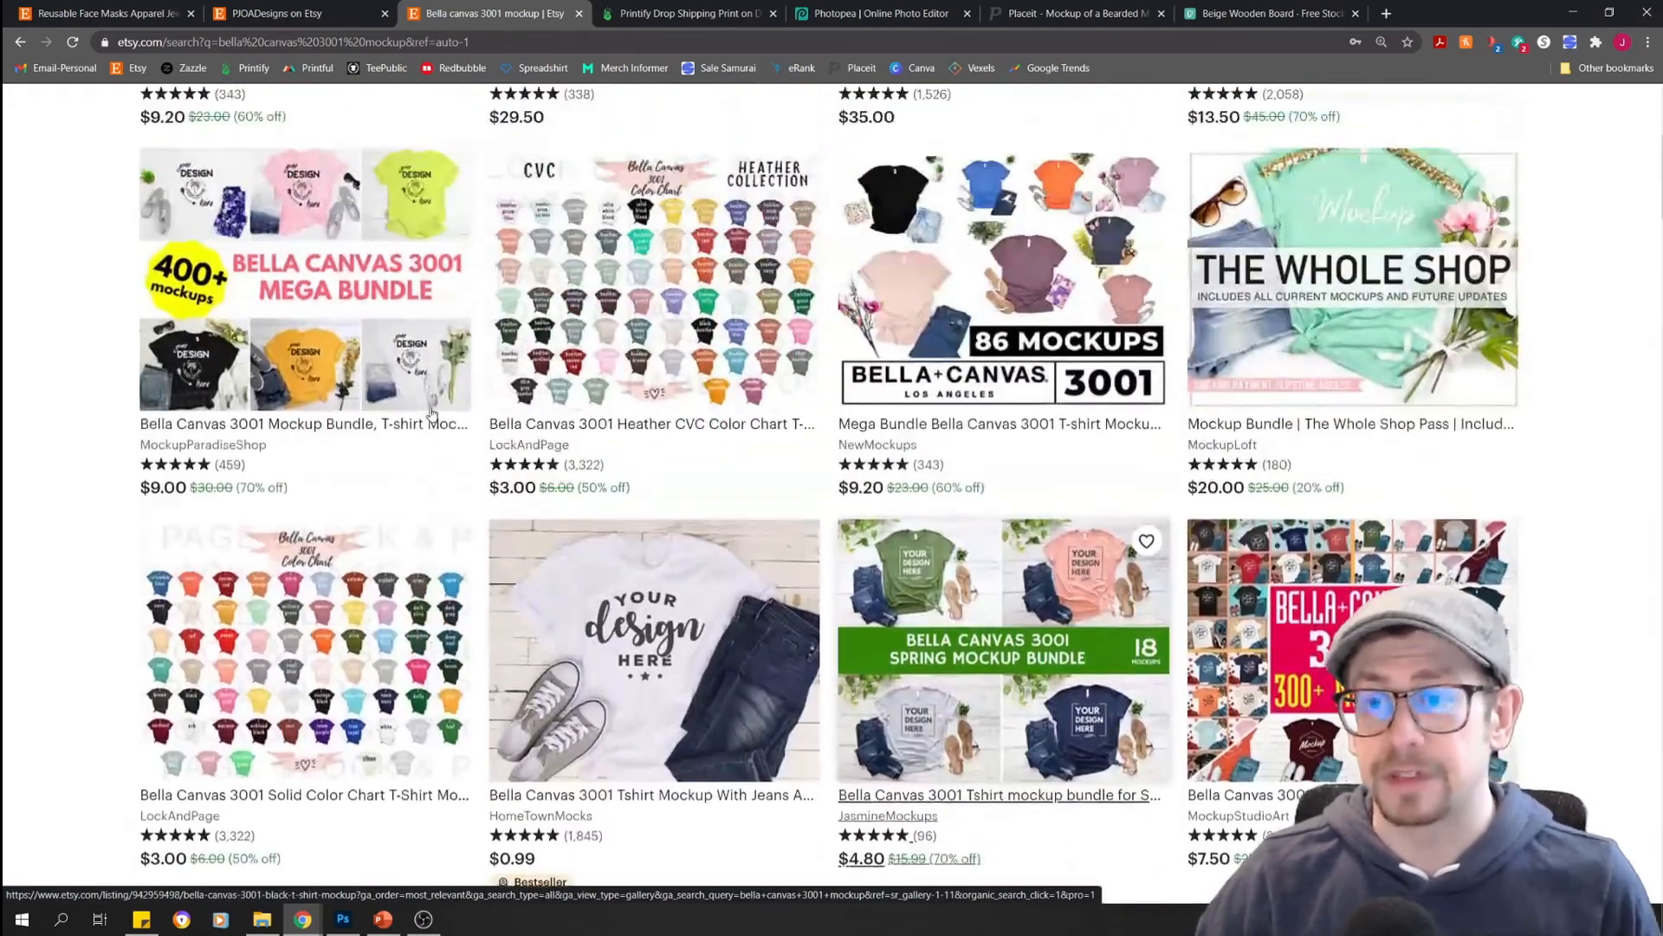
scroll("up", 3)
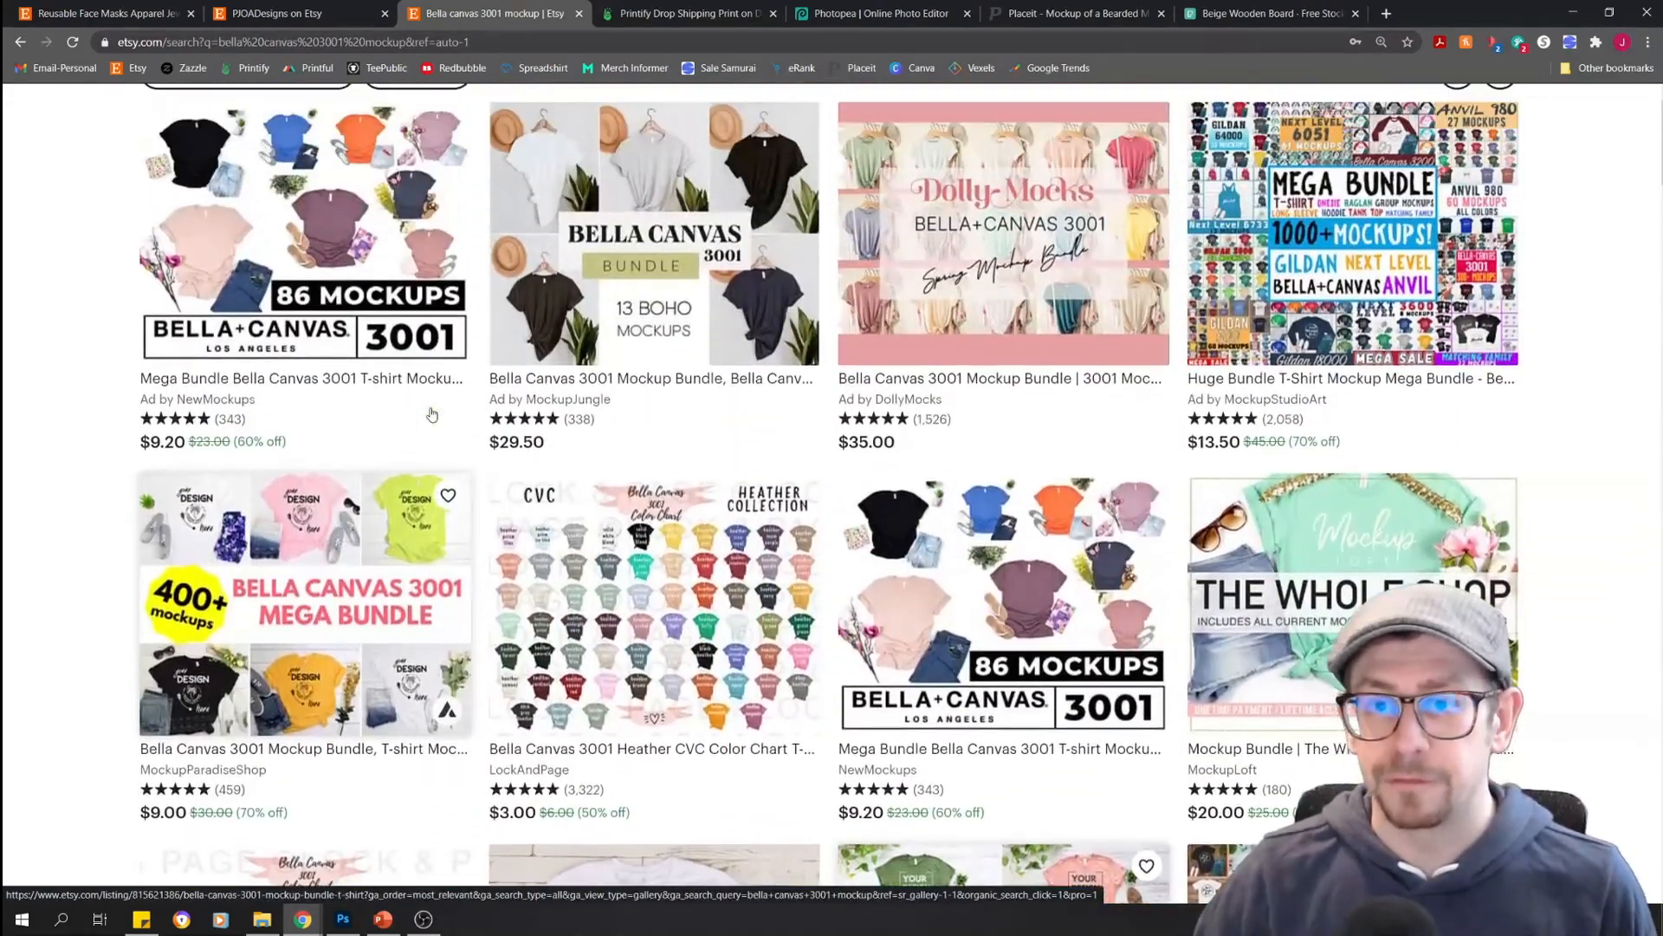
scroll("up", 3)
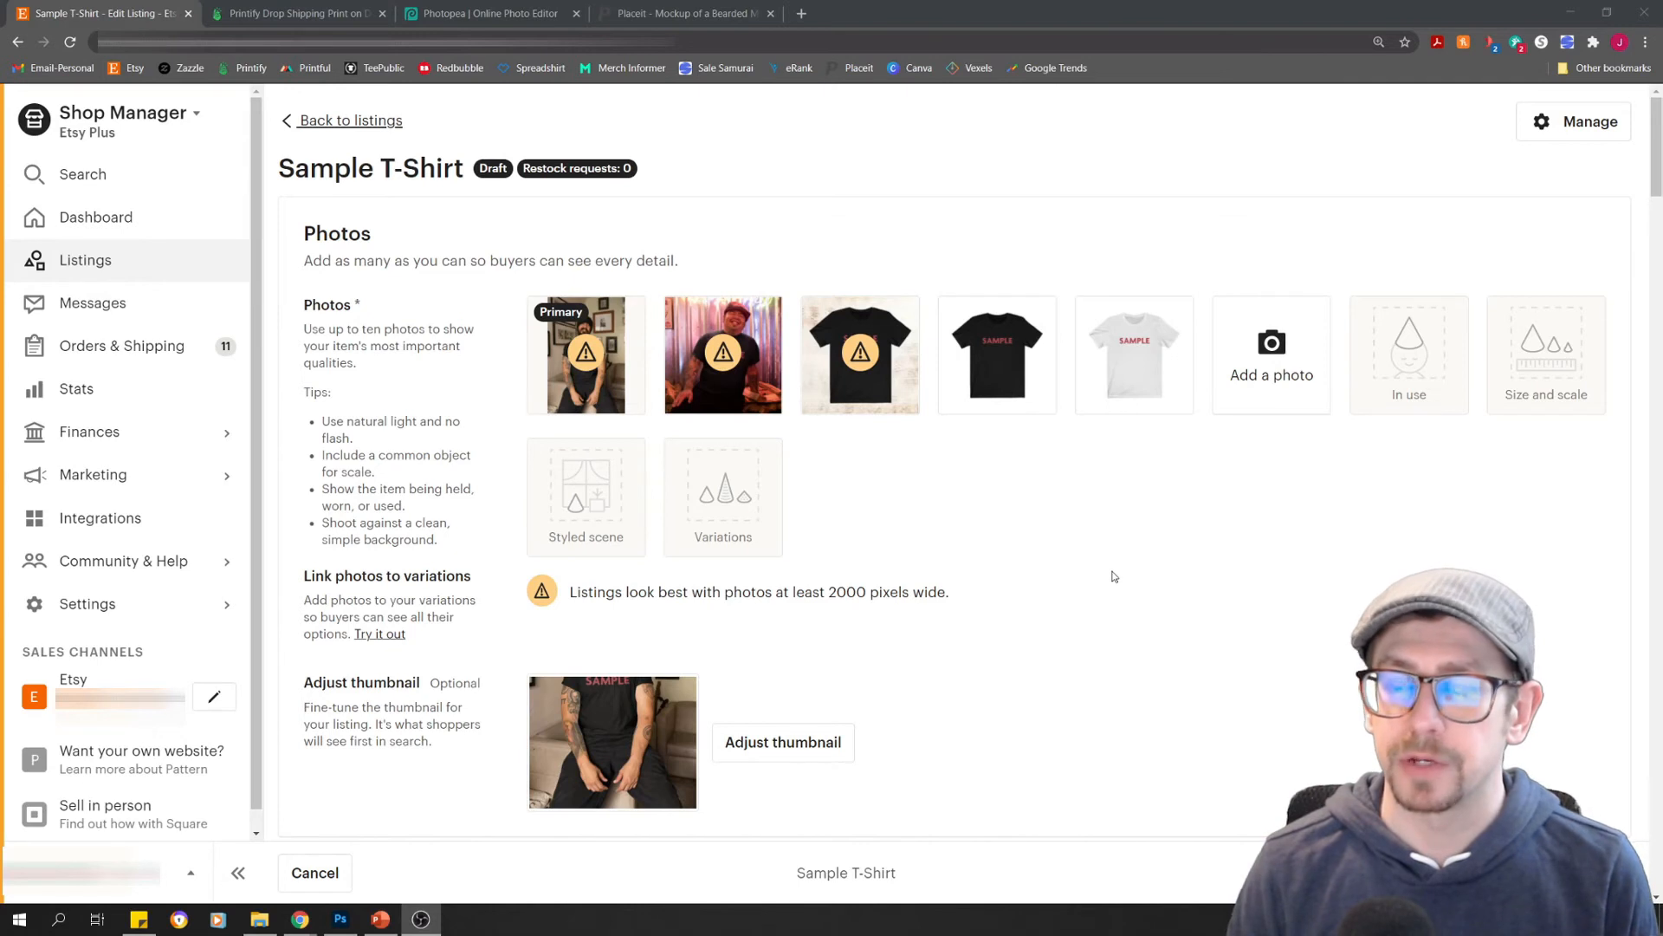
mouse_move(1013, 403)
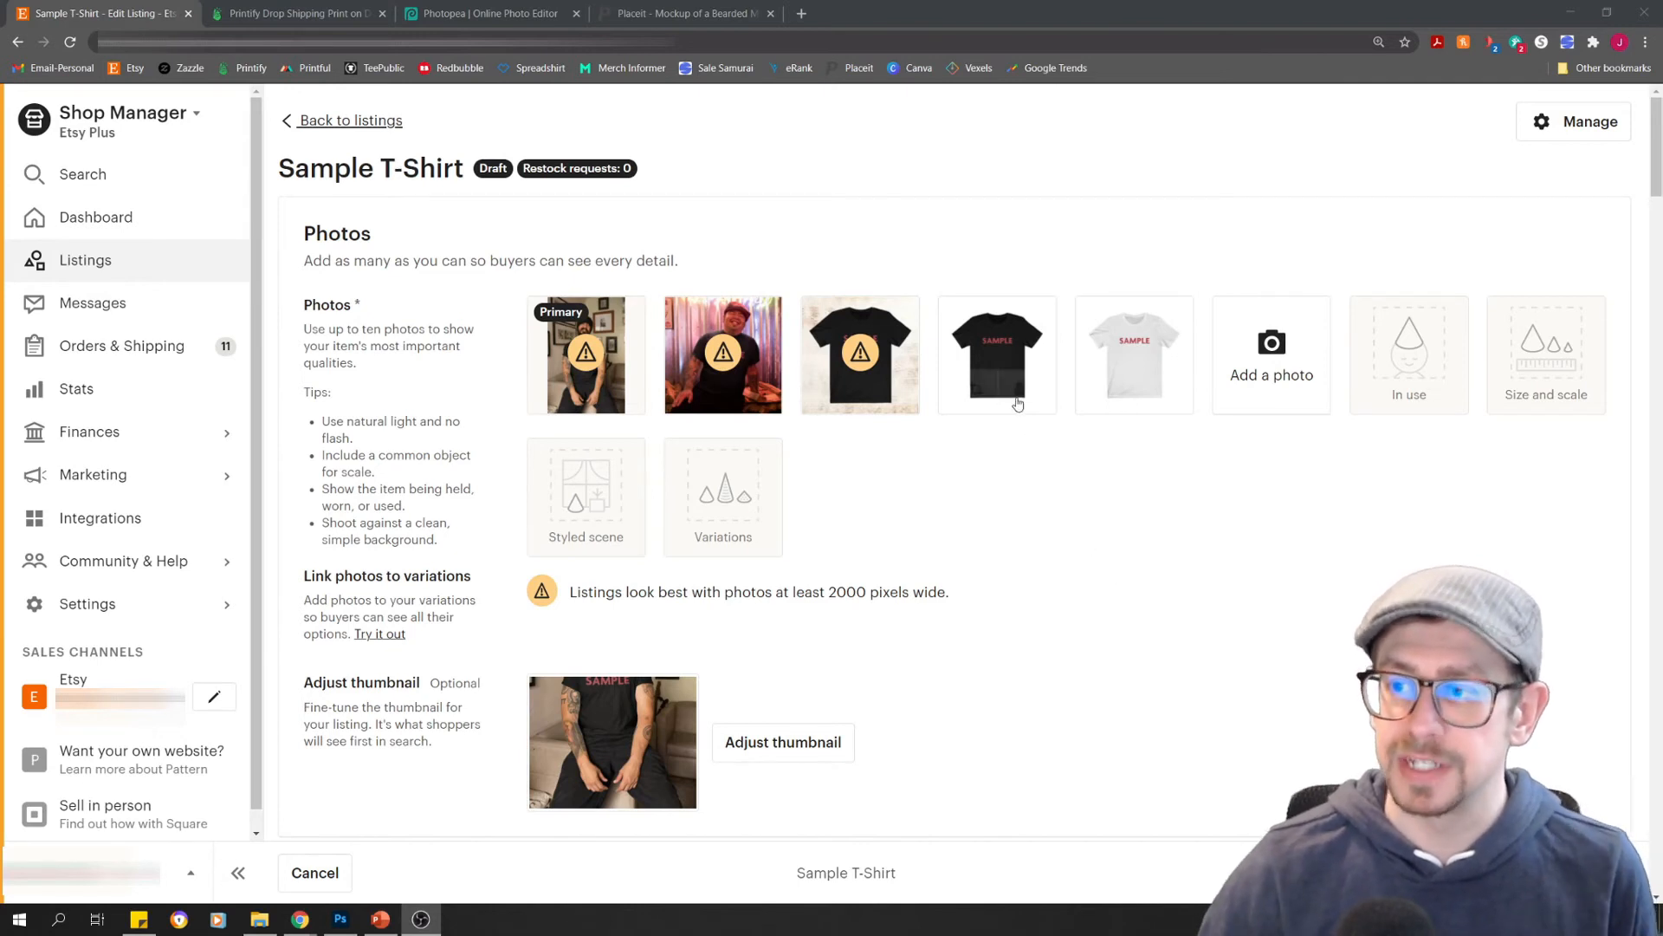
mouse_move(1133, 348)
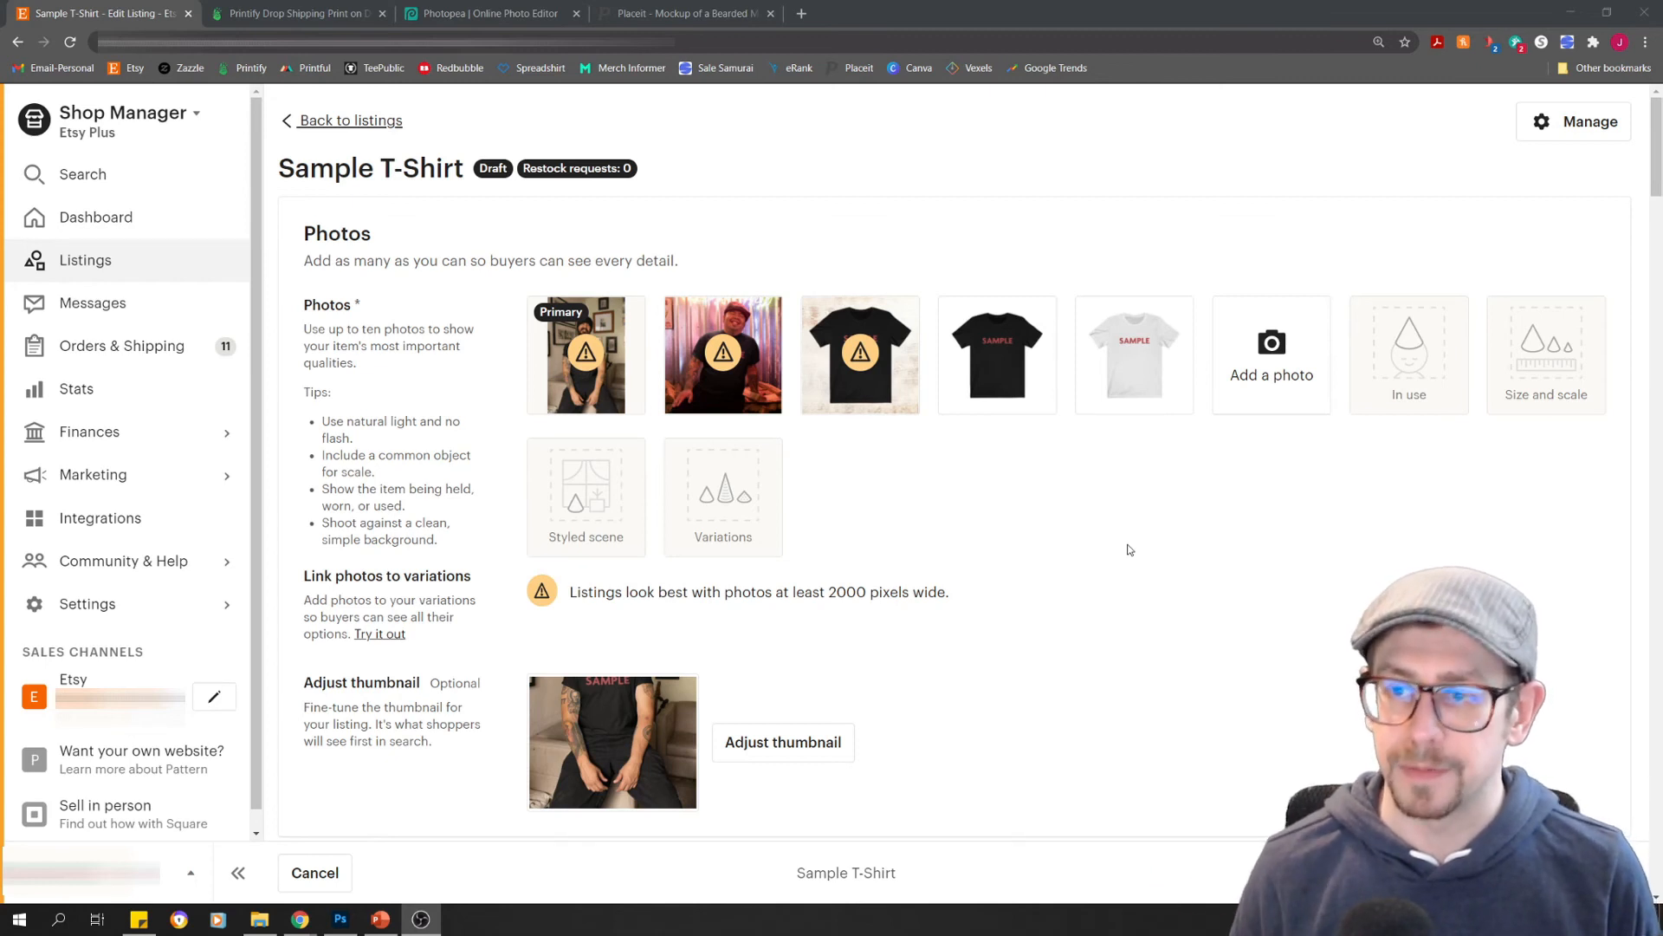
mouse_move(1050, 313)
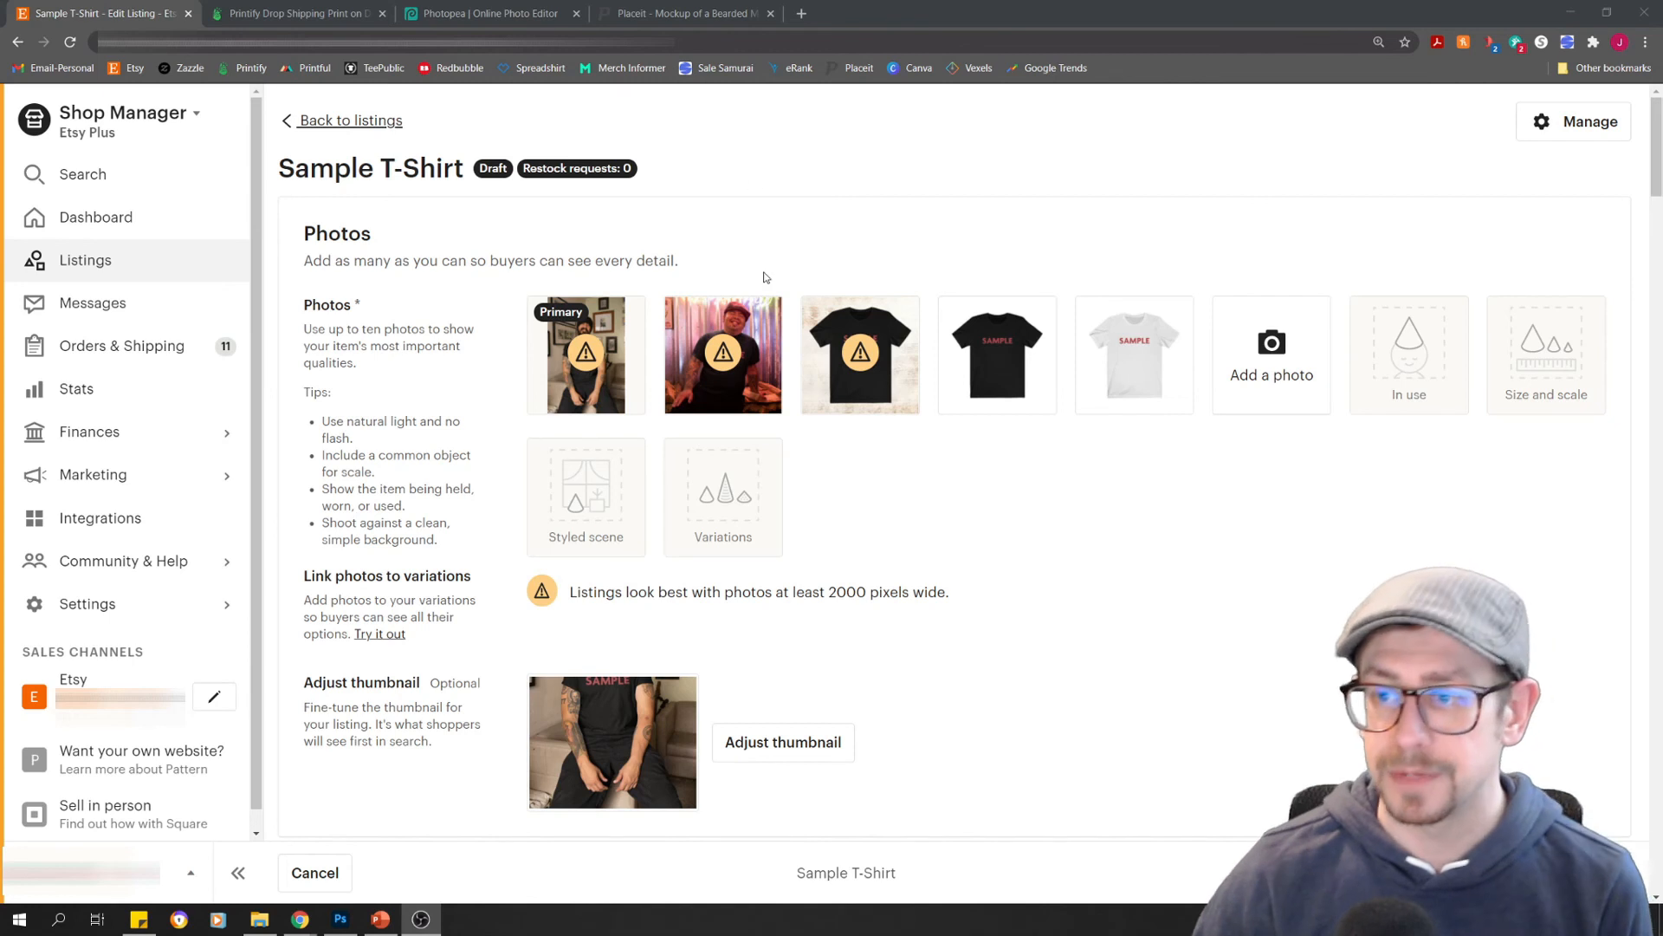
Scroll the Sample T-Shirt listing editor past its five photos toward Adjust thumbnail
scroll("down", 3)
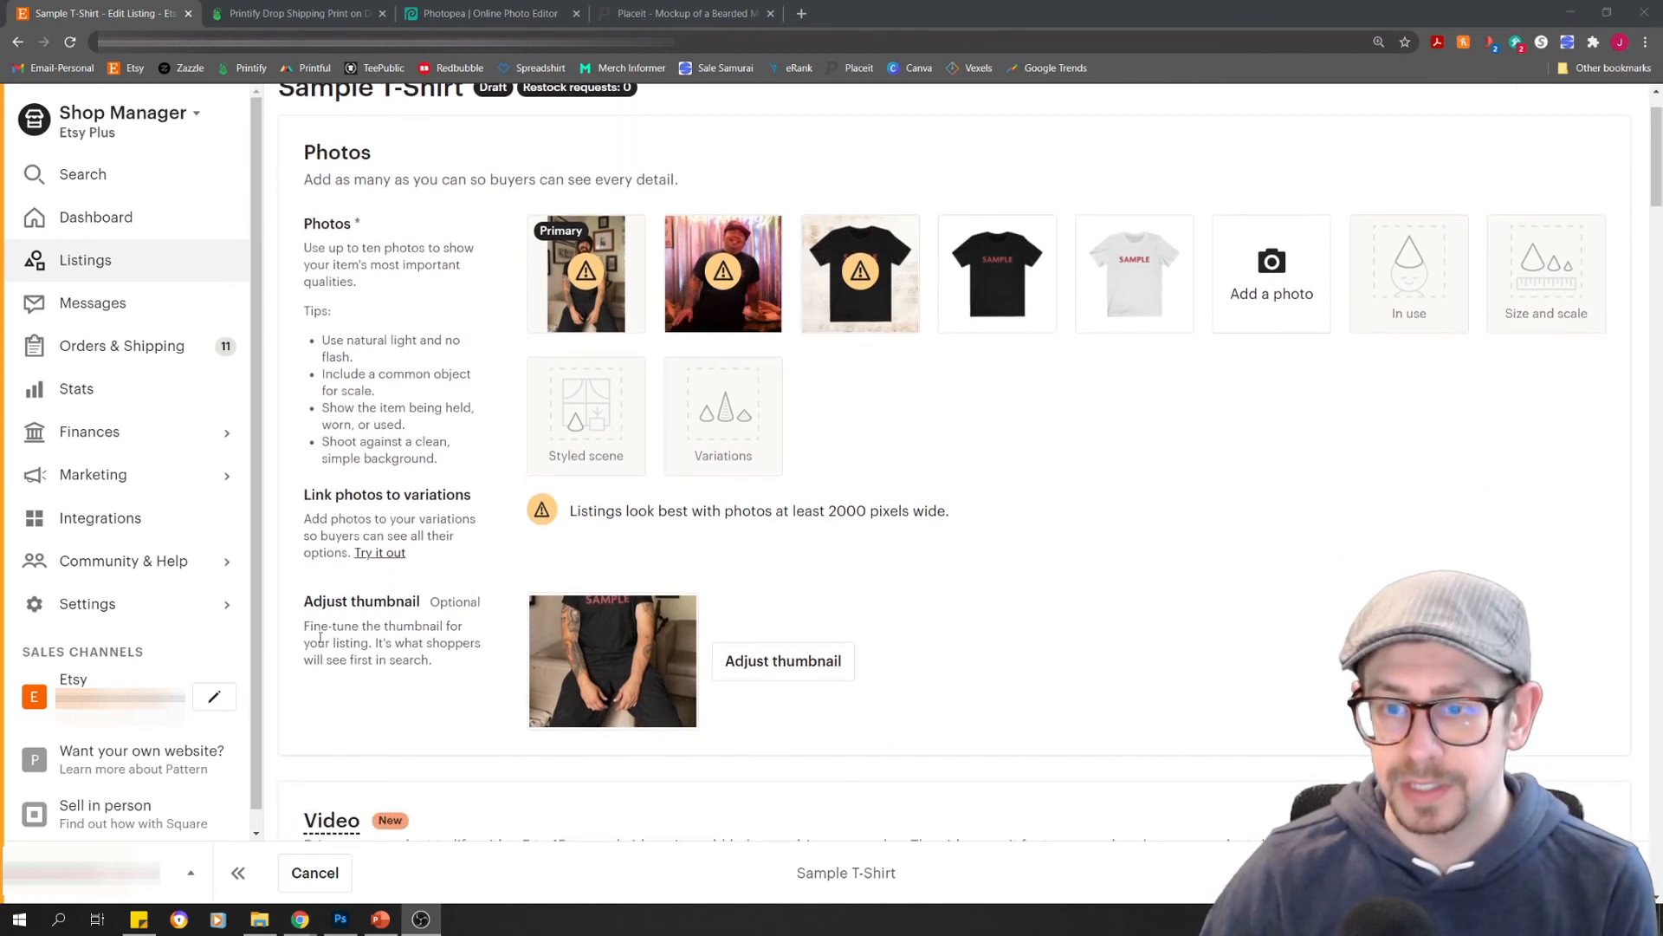
mouse_move(682, 642)
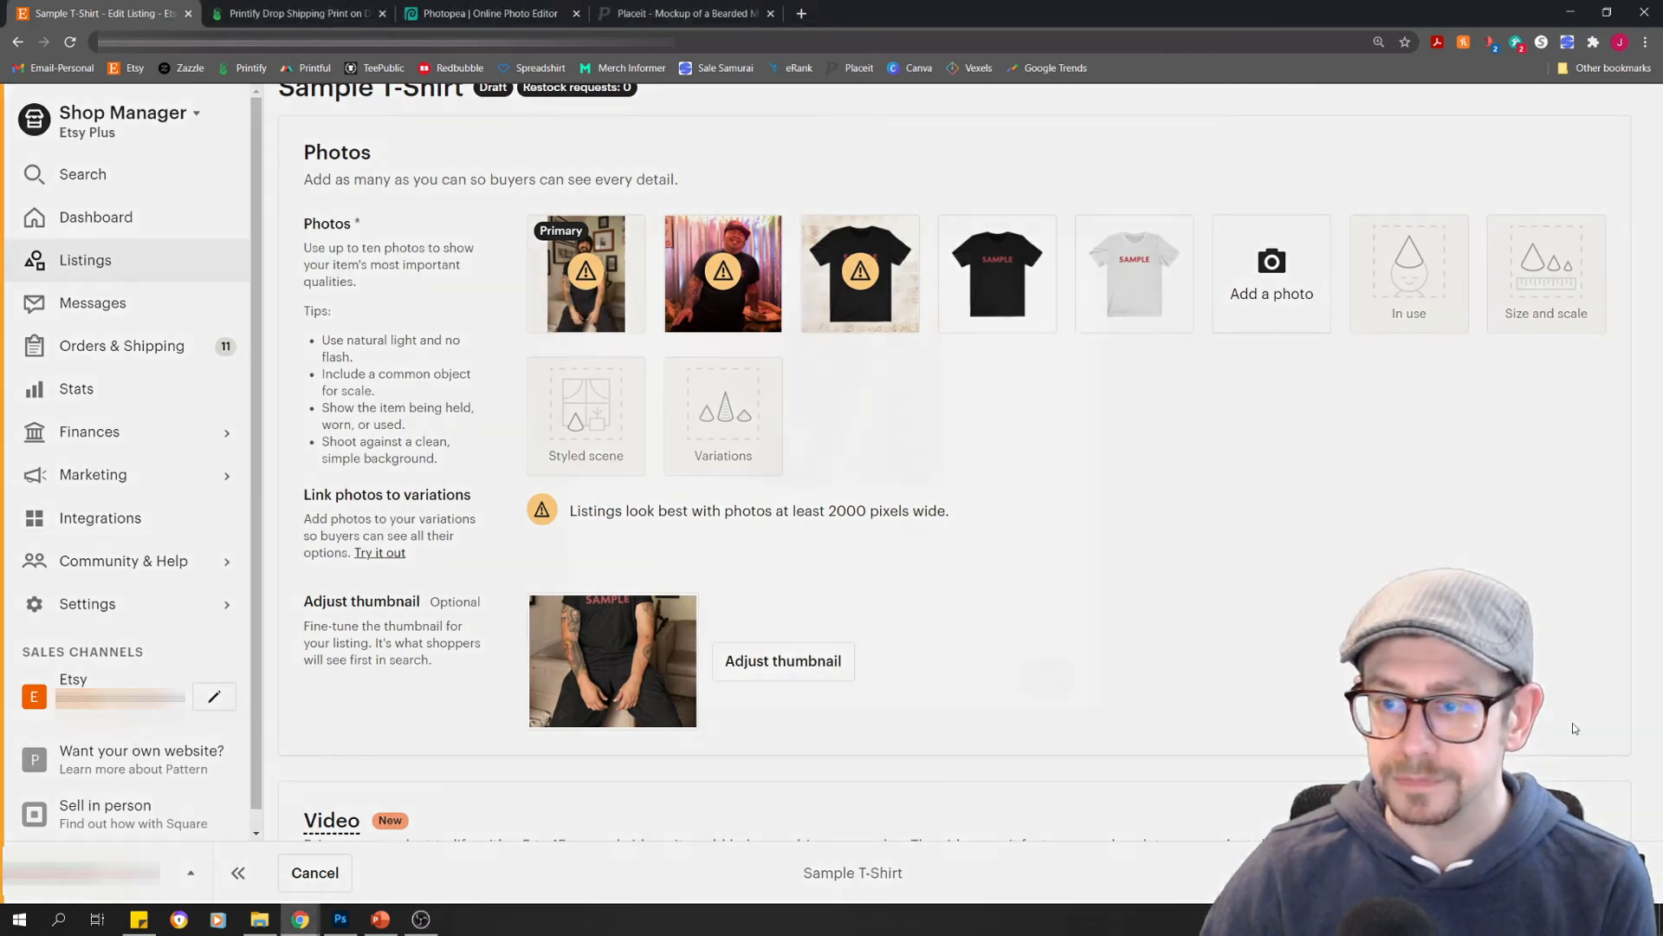
Zoom the listing thumbnail tighter onto the red SAMPLE chest design and save it
left_click(781, 661)
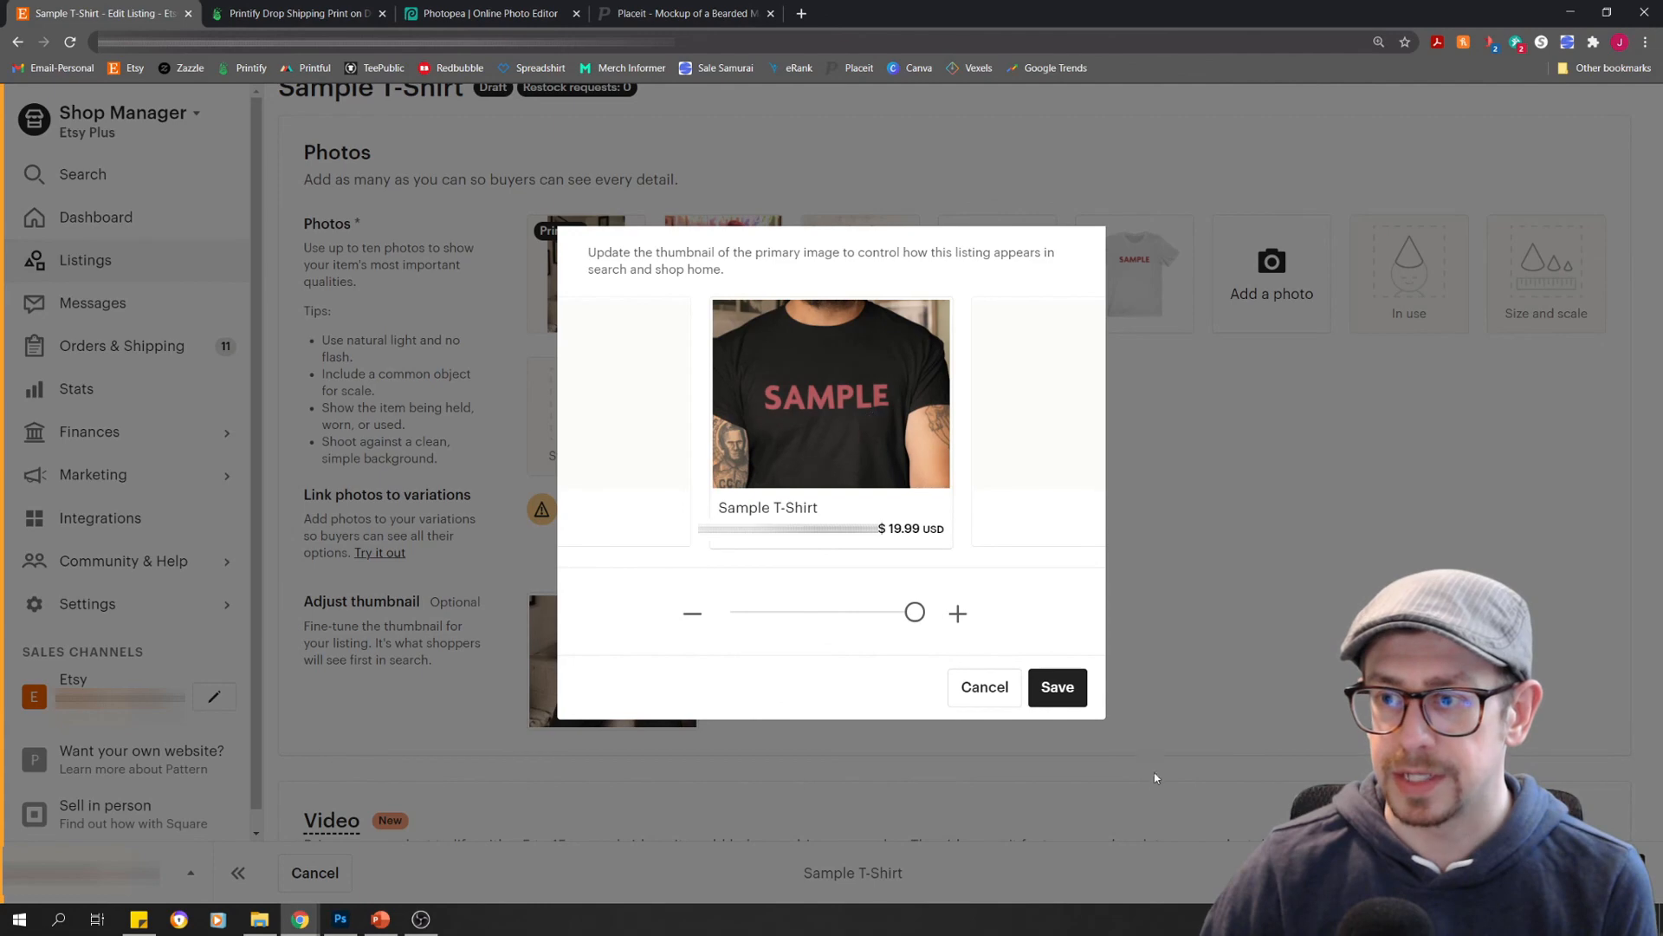
left_click(1055, 686)
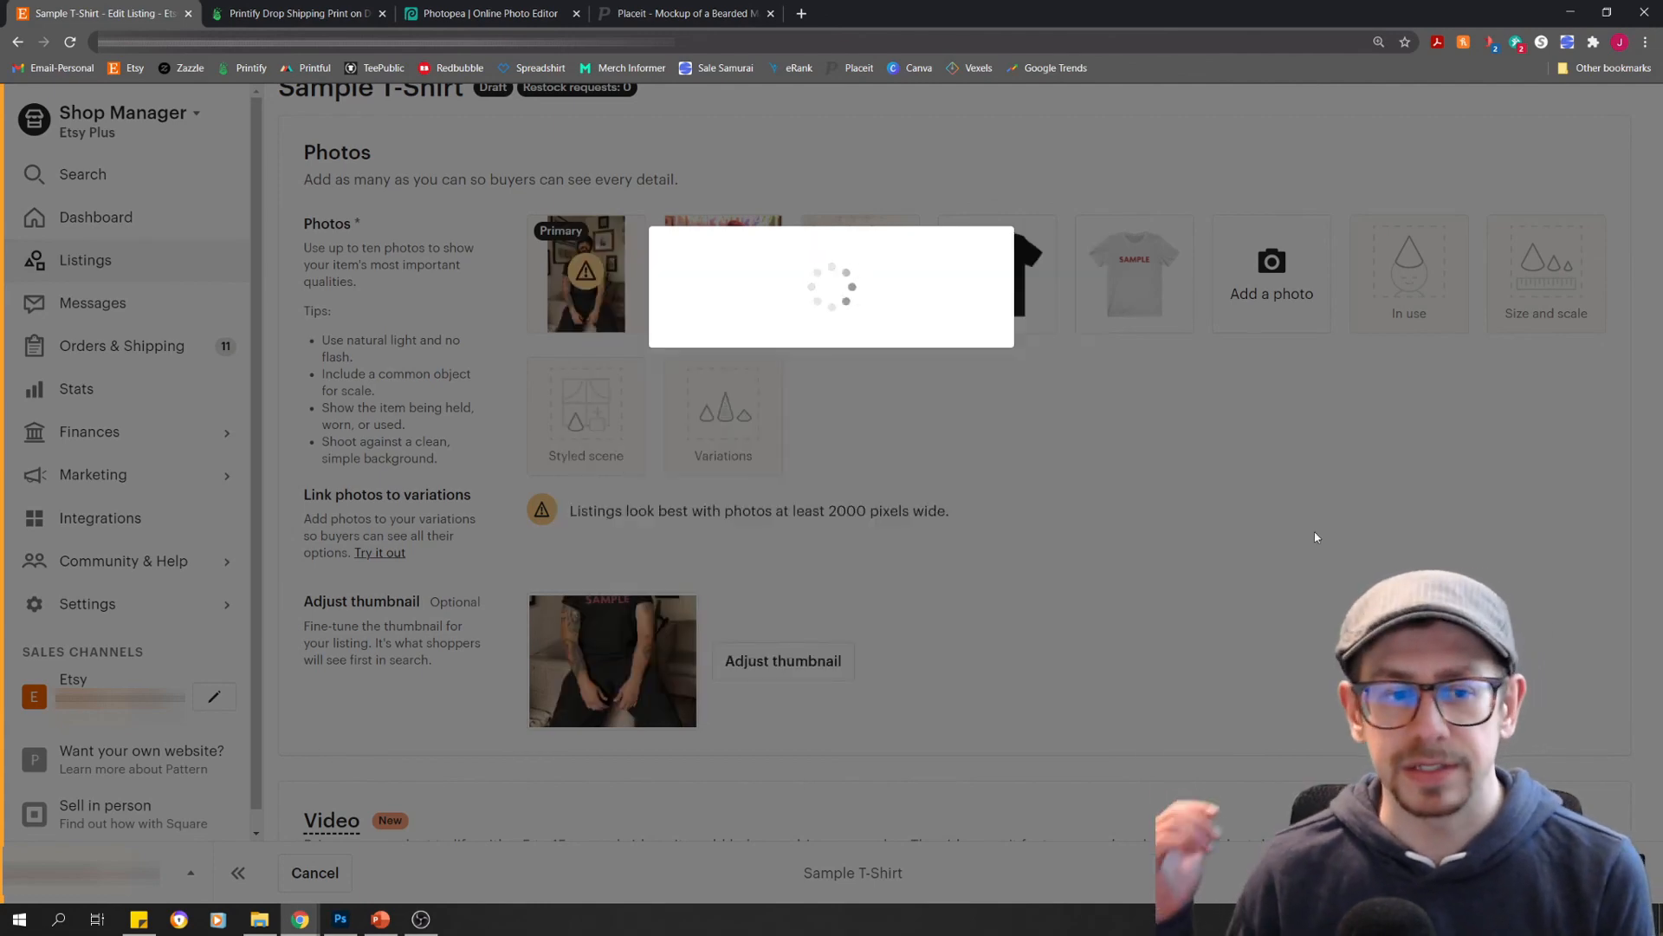